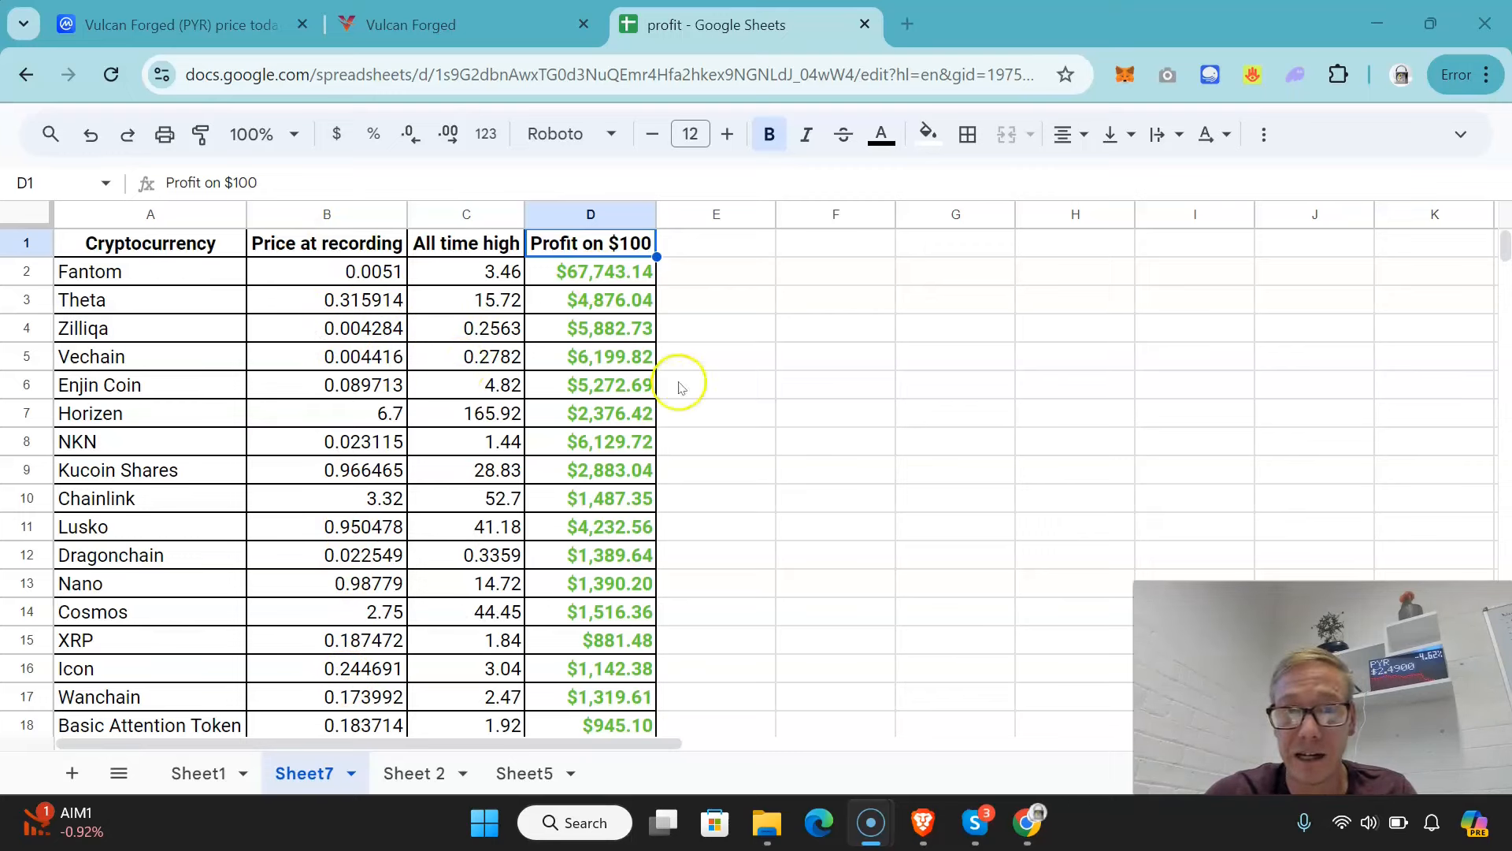
pyautogui.moveTo(590, 629)
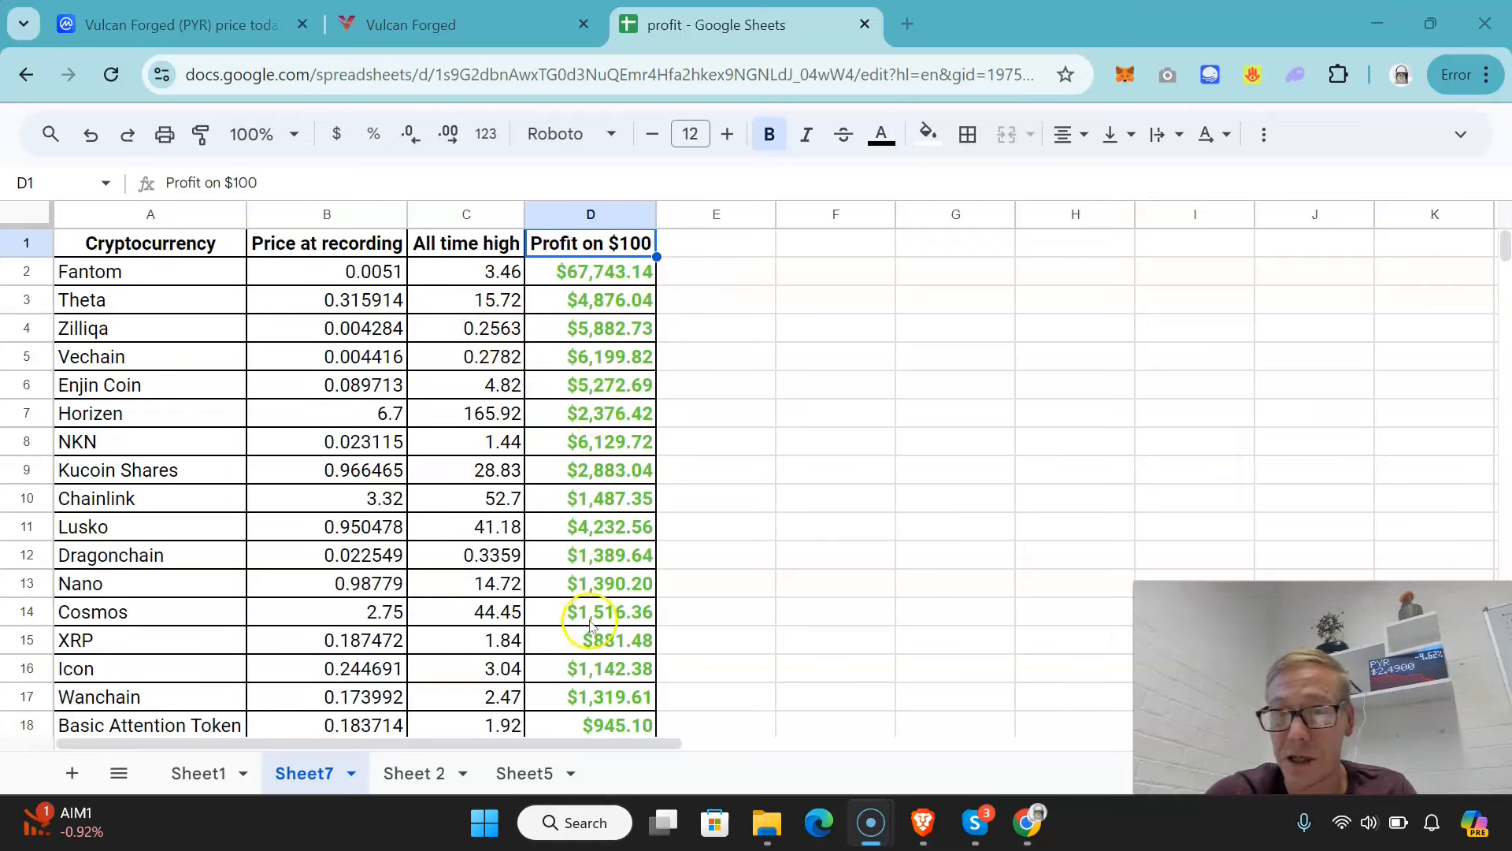
# Step: Switch to CoinMarketCap and scroll through the PYR About description of the token's uses at $2.49
pyautogui.click(590, 470)
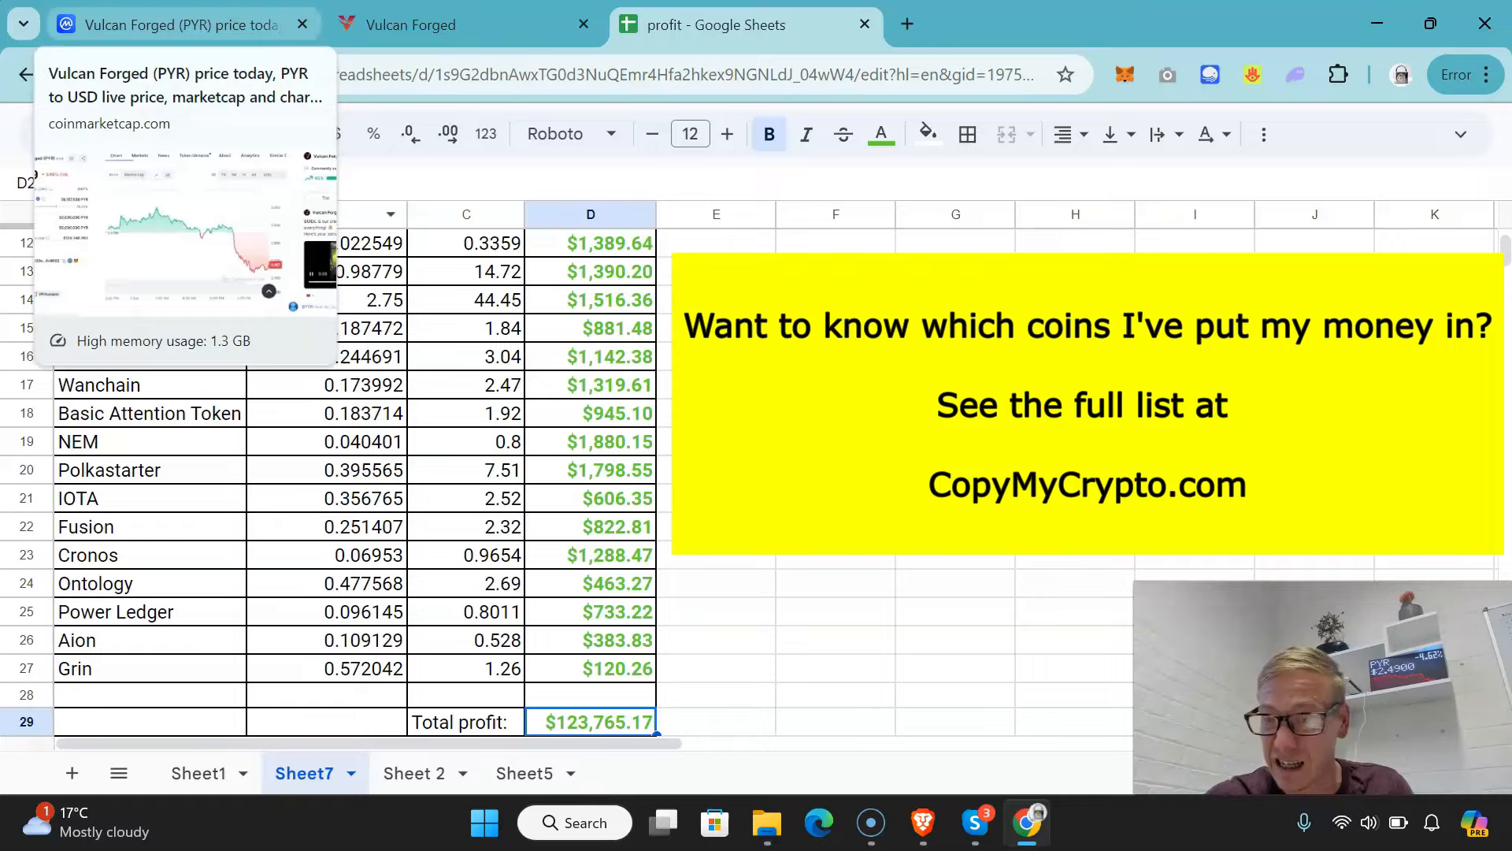
pyautogui.click(157, 24)
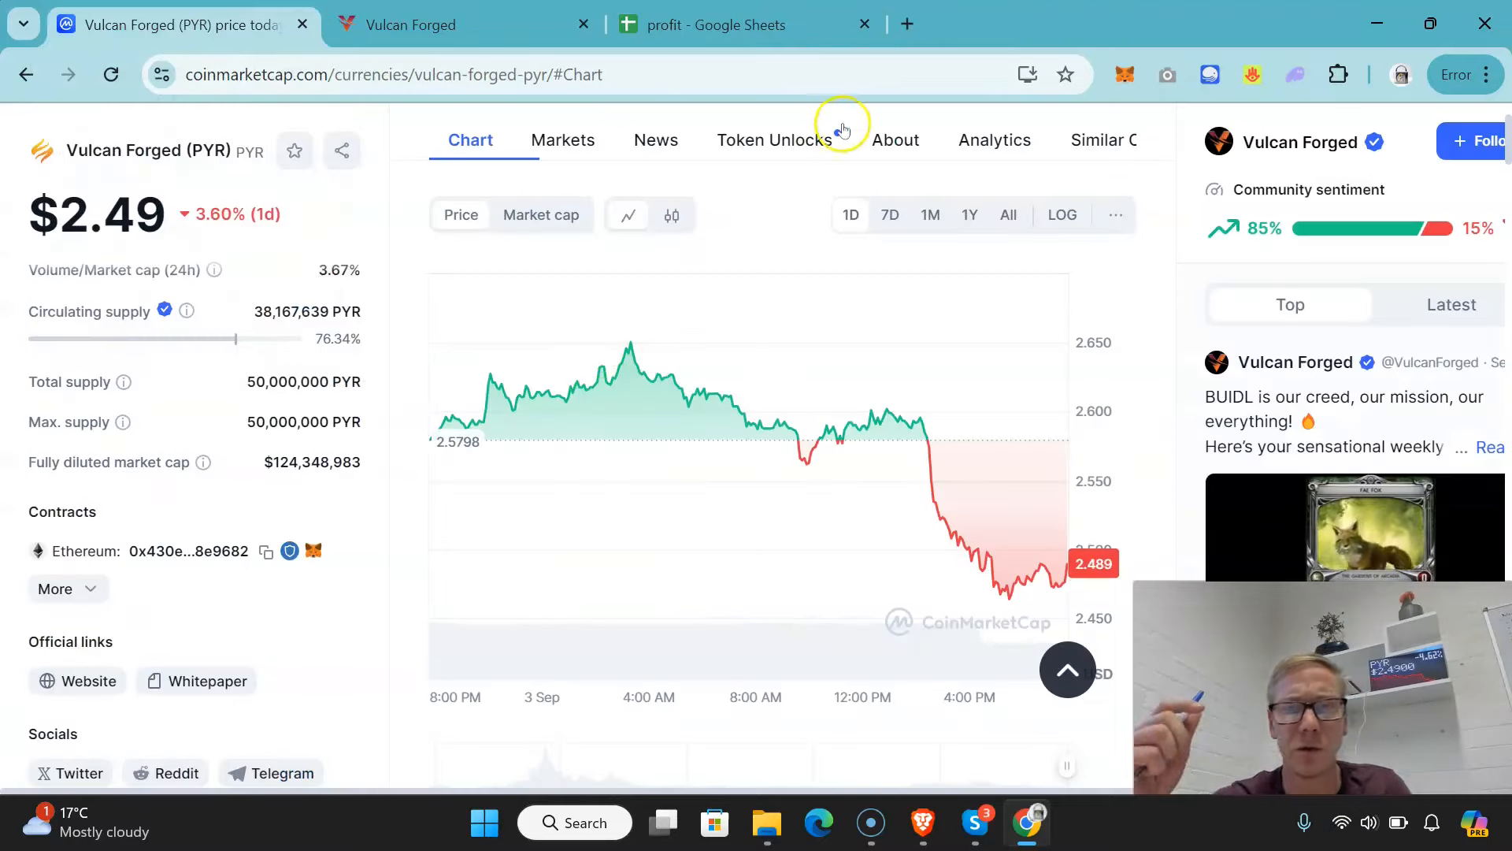
pyautogui.click(896, 140)
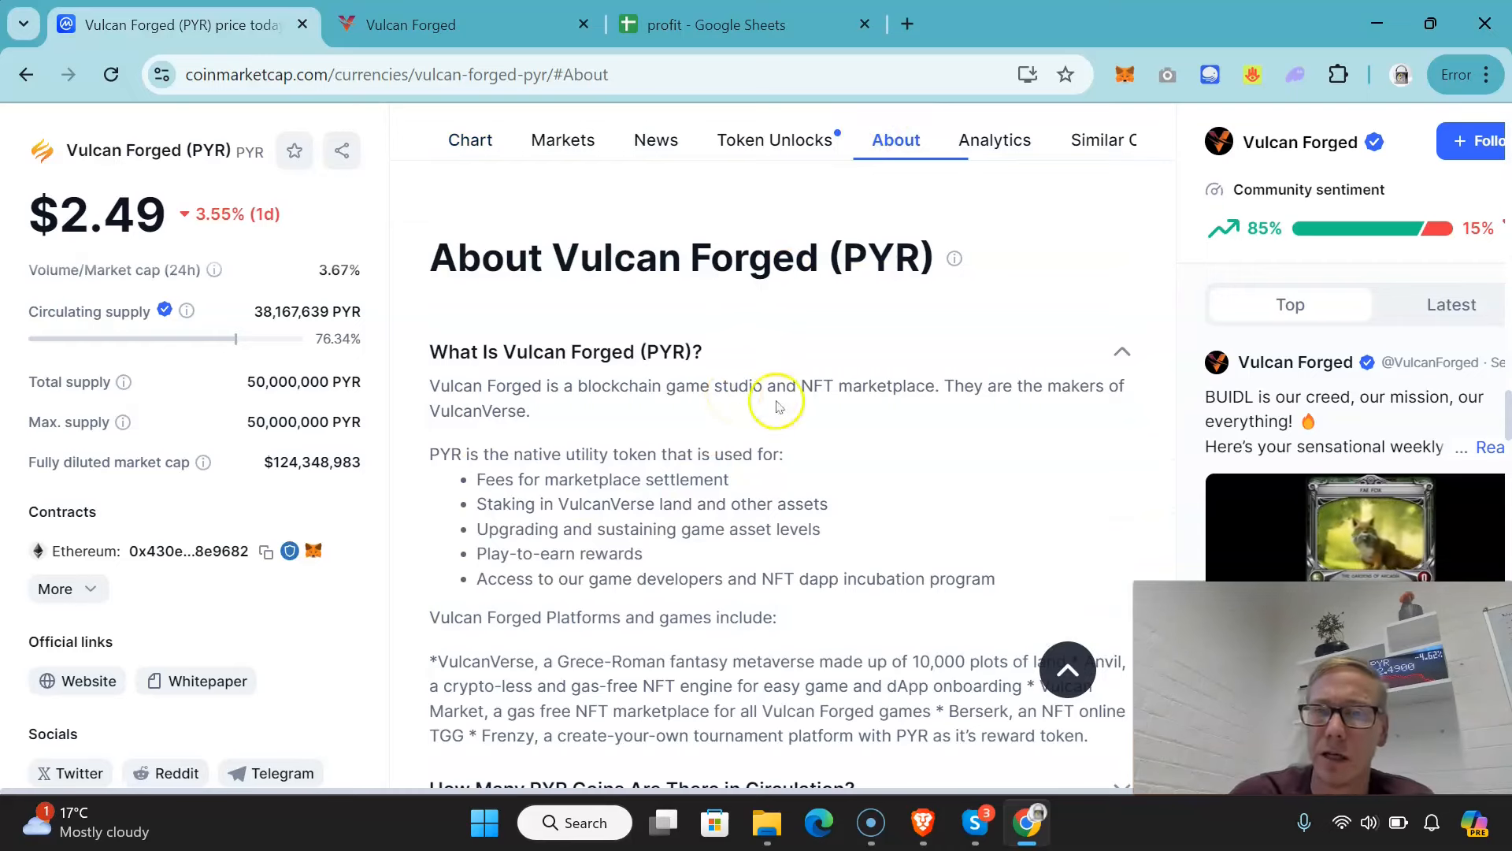
pyautogui.scroll(-3)
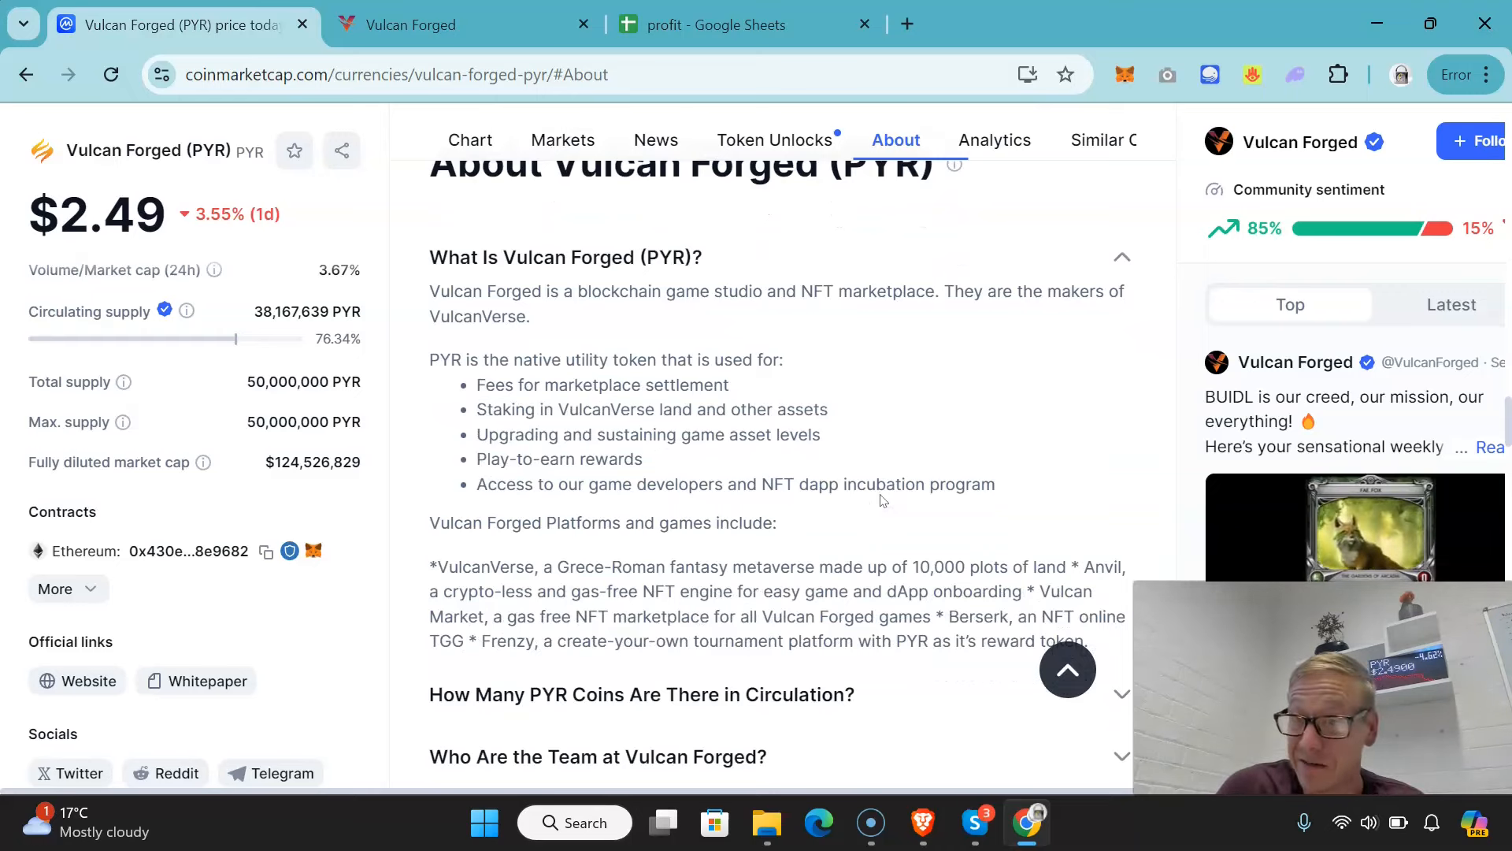
pyautogui.scroll(-3)
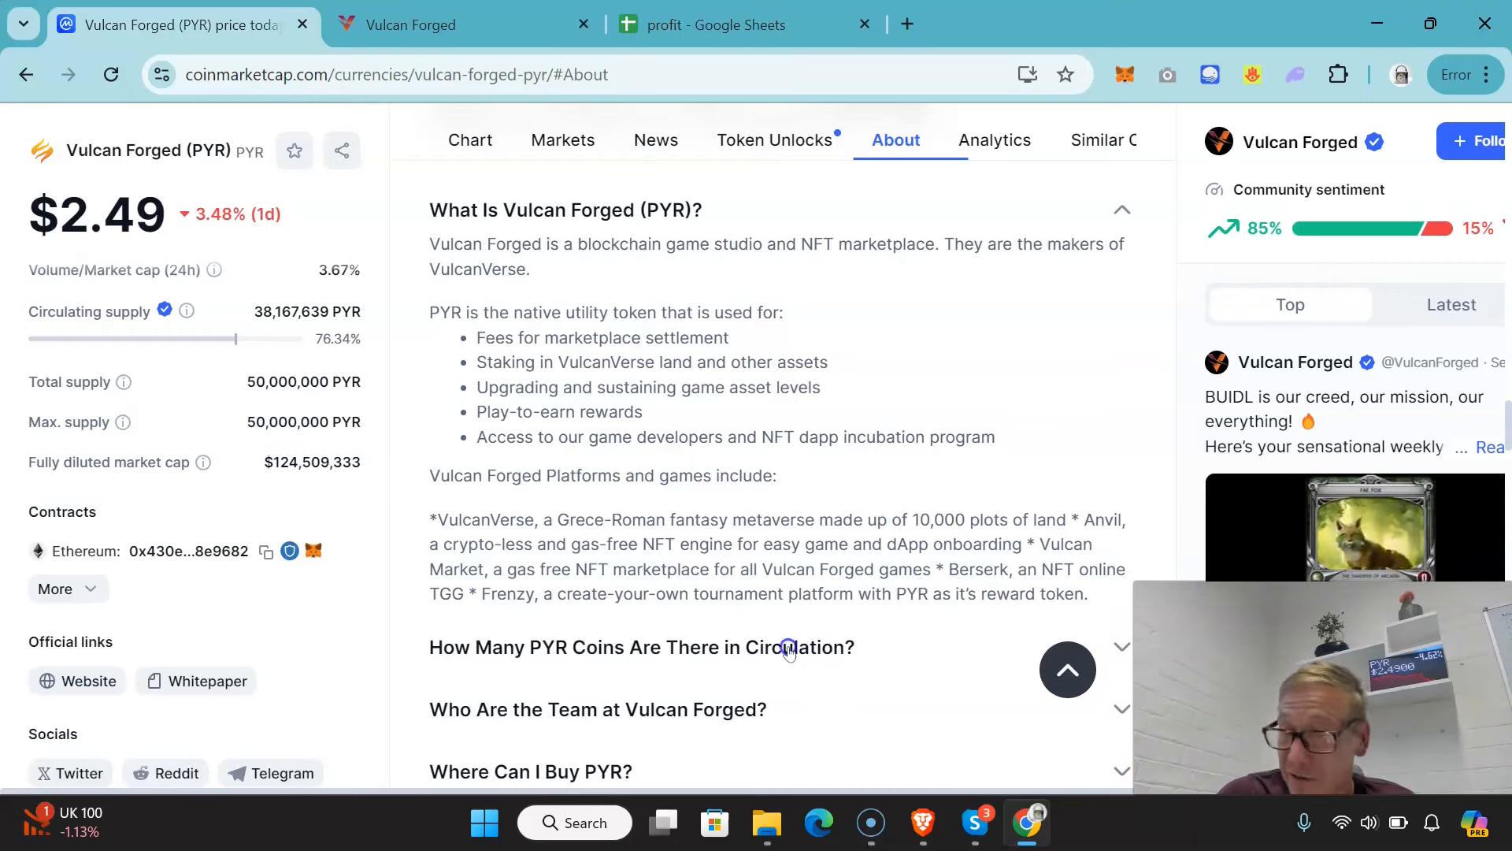
# Step: Expand the FAQ answer on how many PYR coins are in circulation and read it
pyautogui.click(785, 647)
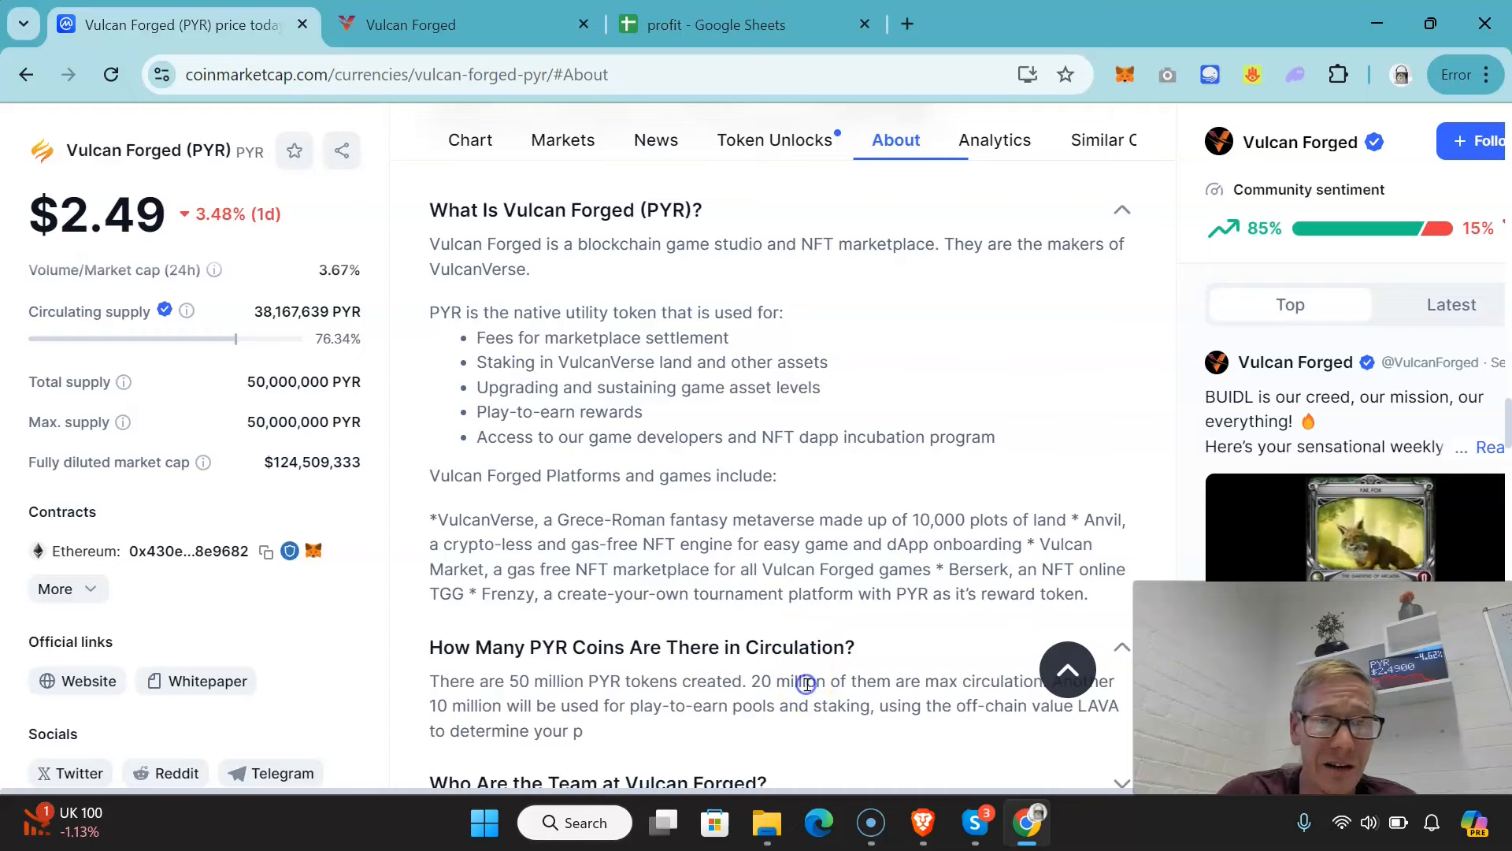
pyautogui.scroll(-3)
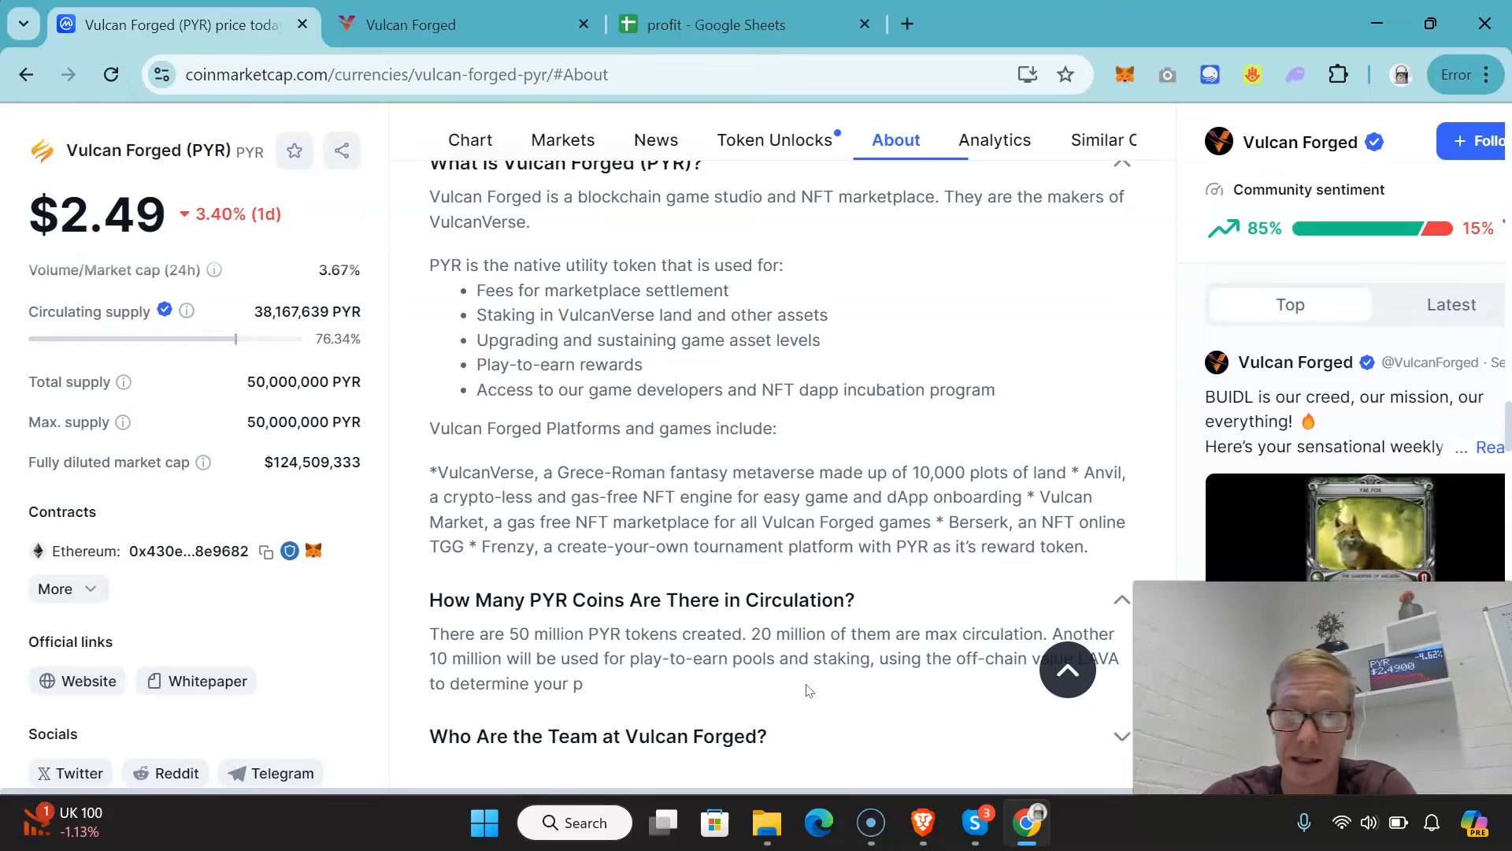
pyautogui.scroll(-3)
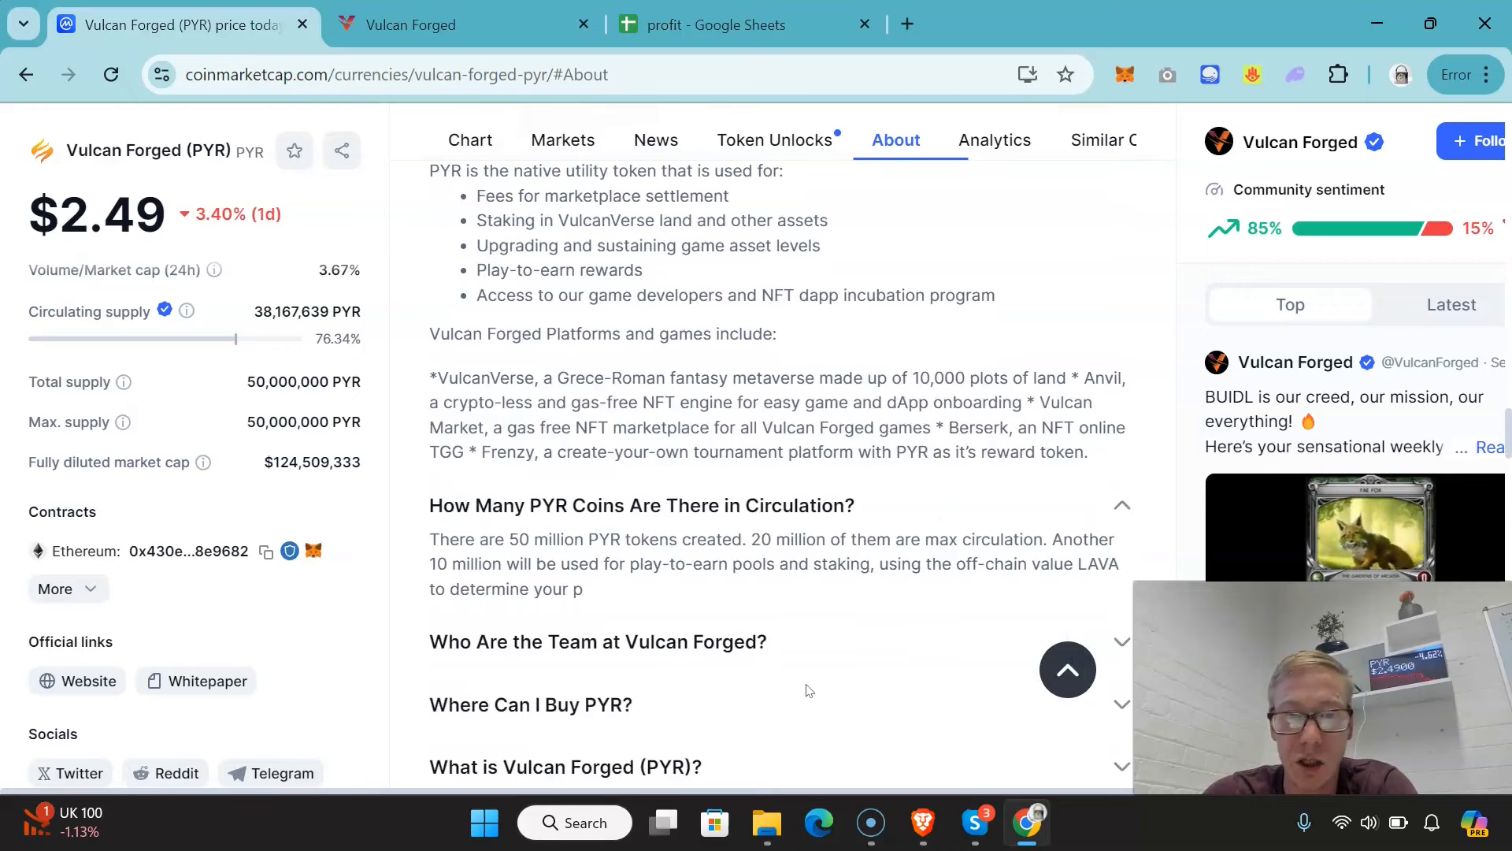
pyautogui.scroll(-3)
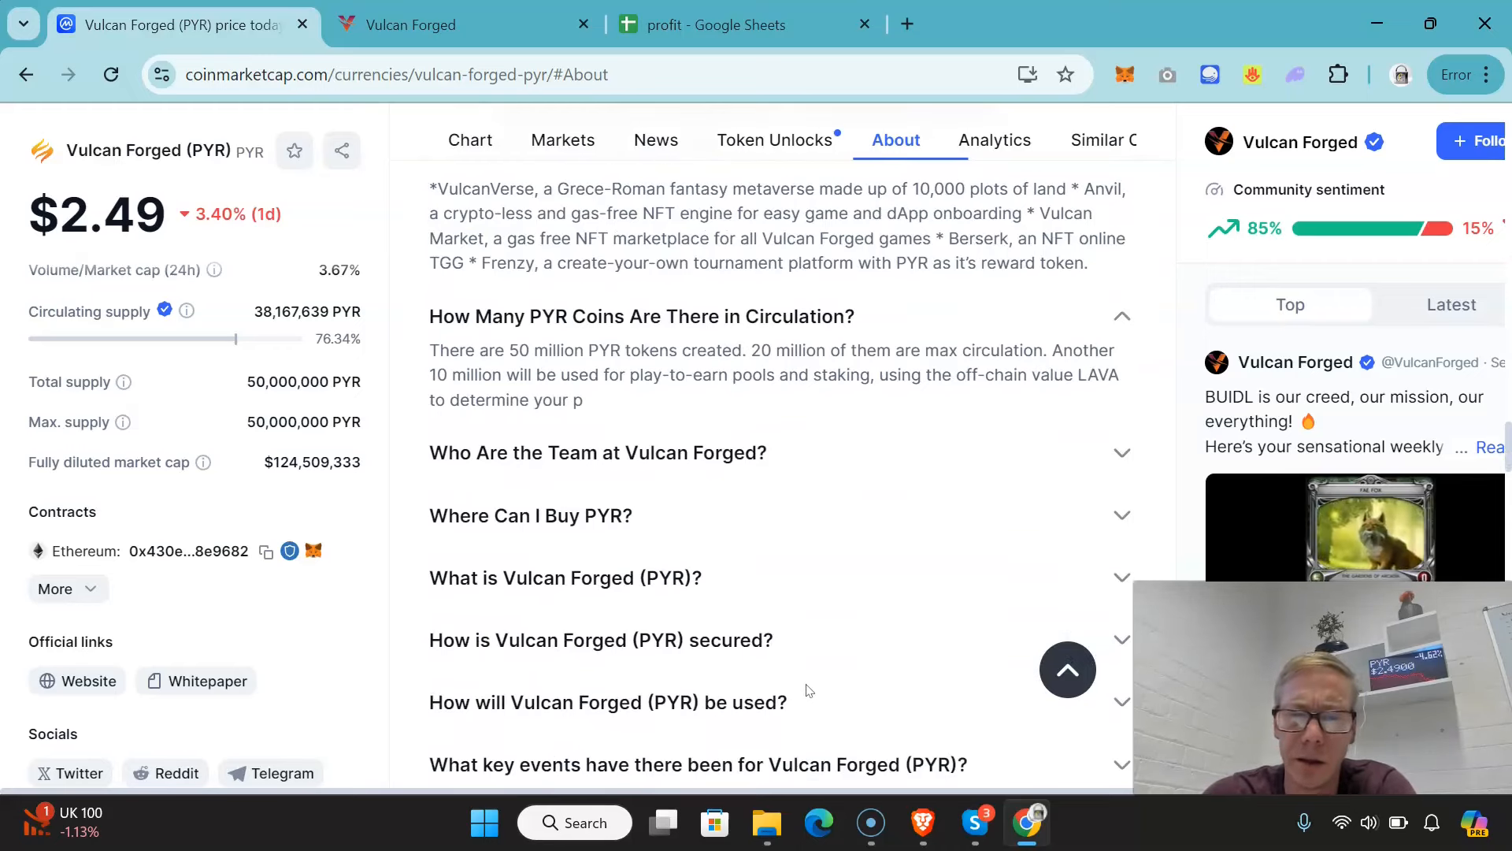
# Step: Expand the Vulcan Forged team answer, view the PYR Markets listing, then go to the Vulcan Forged website
pyautogui.click(738, 453)
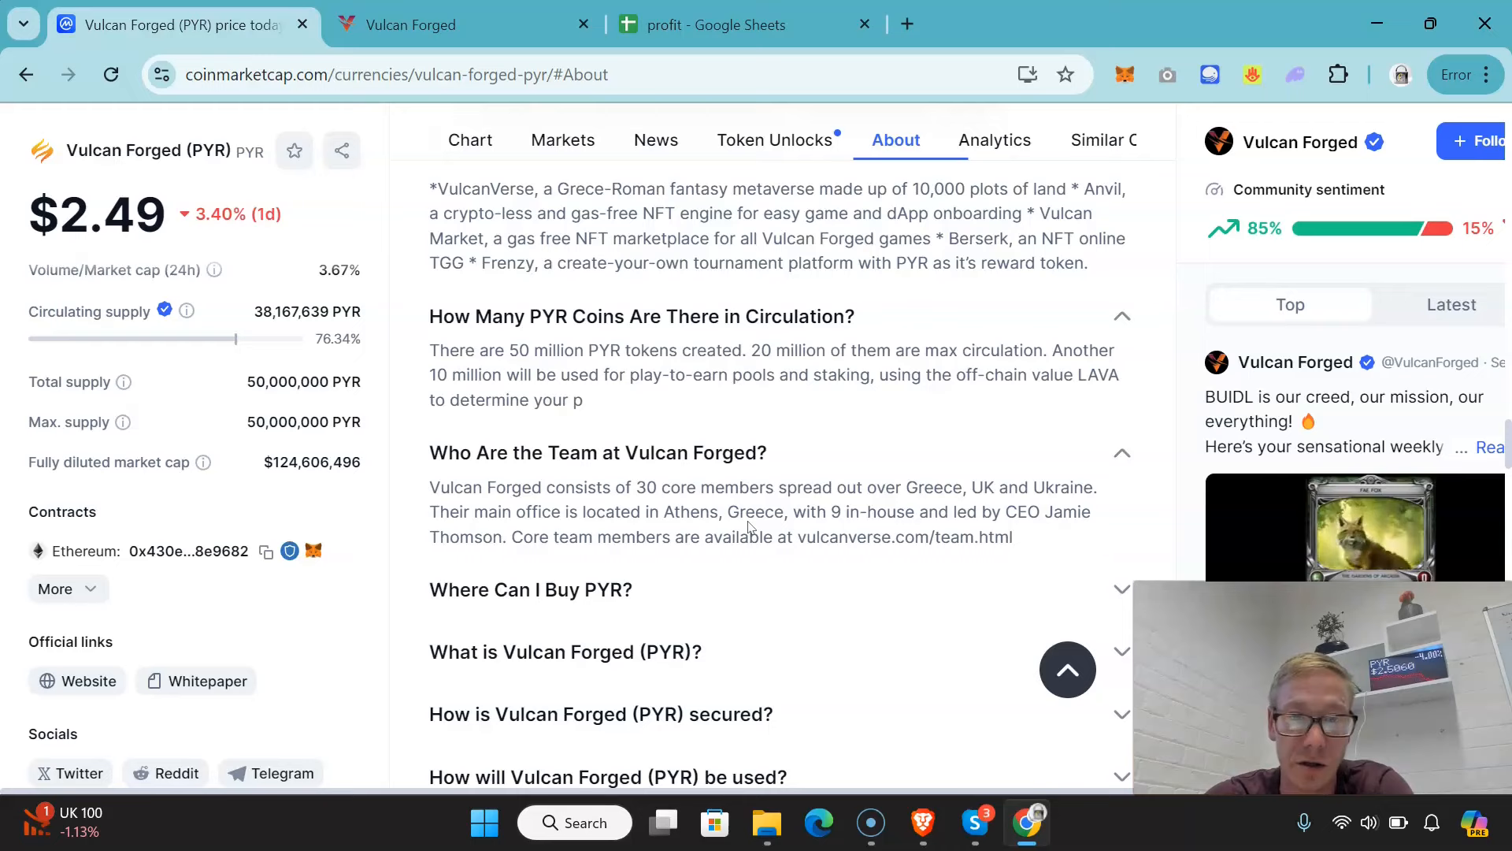
pyautogui.scroll(-3)
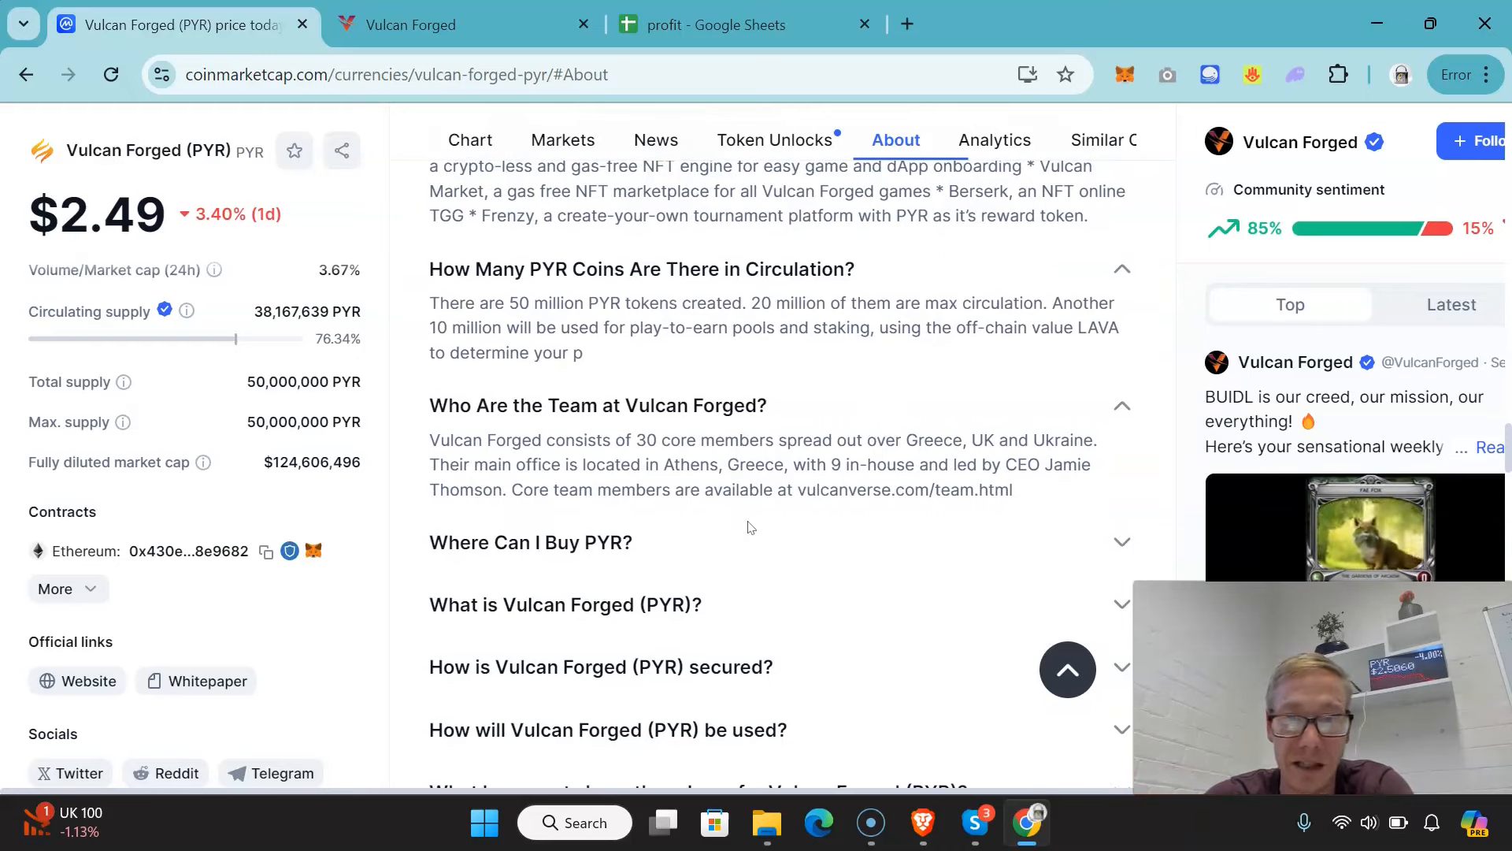
pyautogui.scroll(-3)
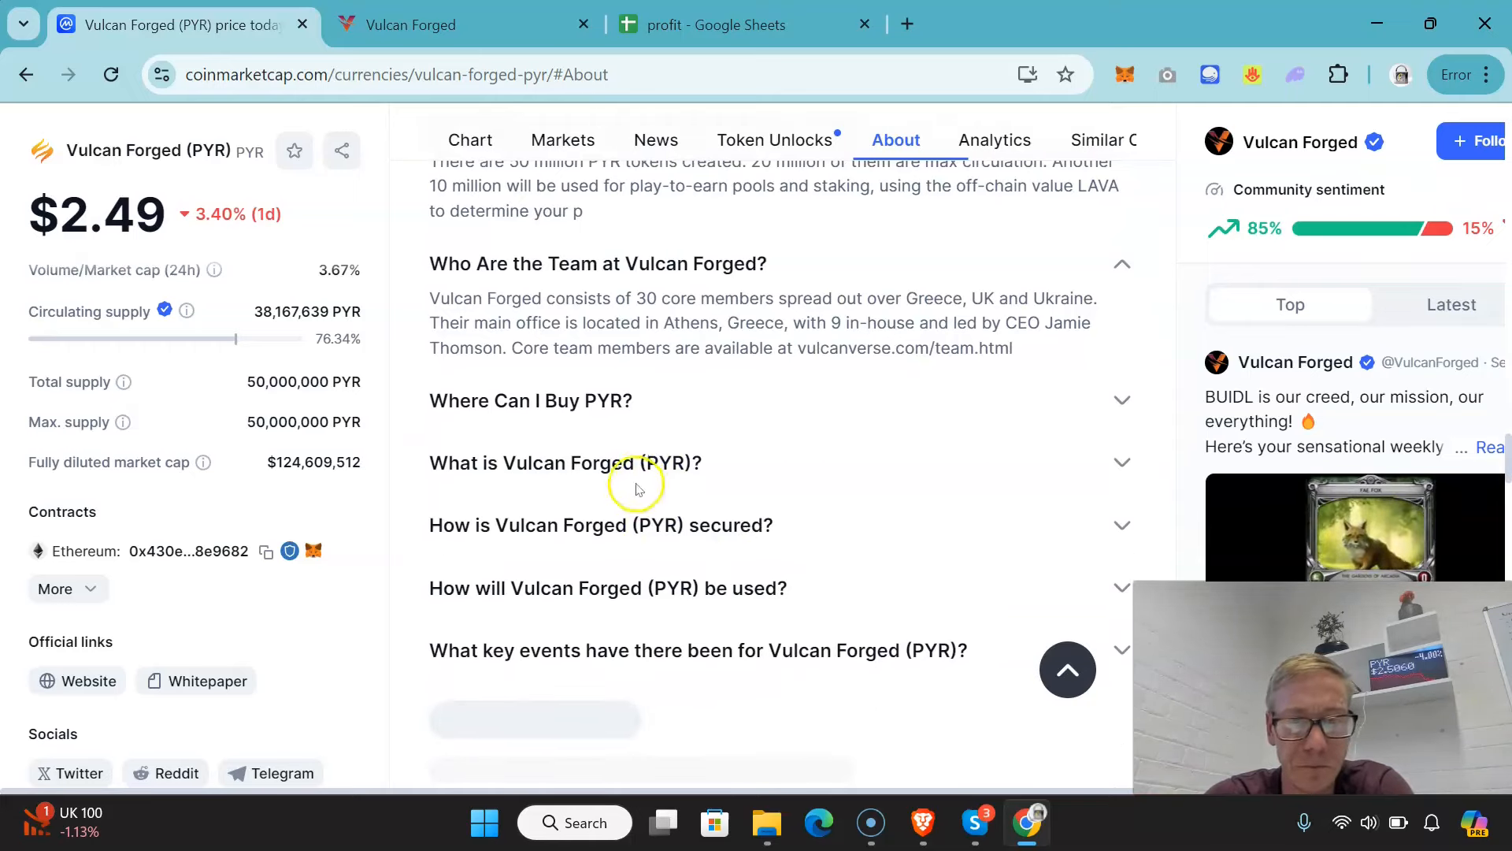
pyautogui.click(563, 139)
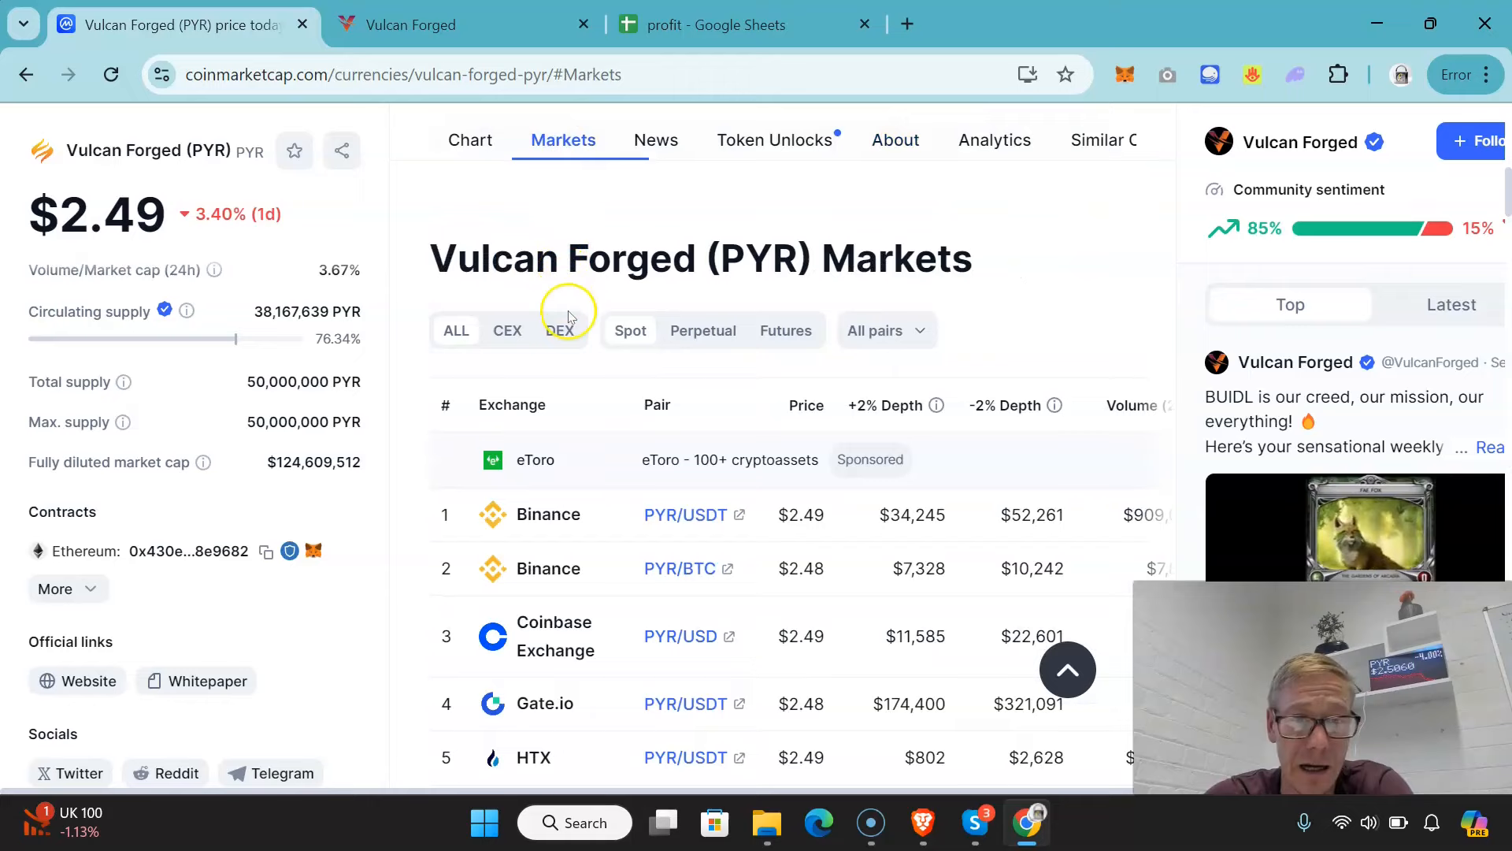
pyautogui.click(507, 331)
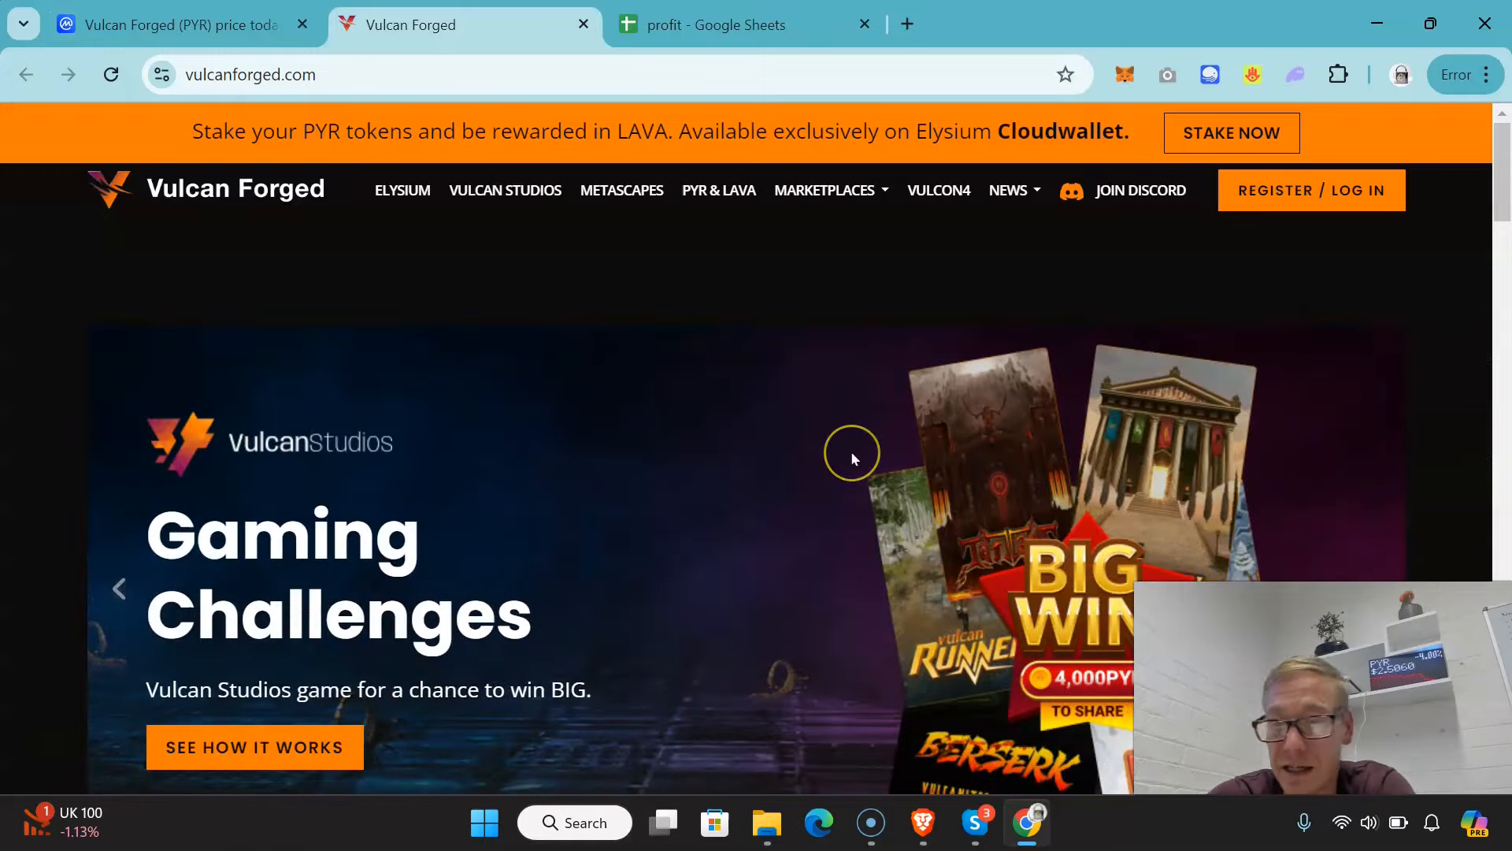
pyautogui.scroll(-3)
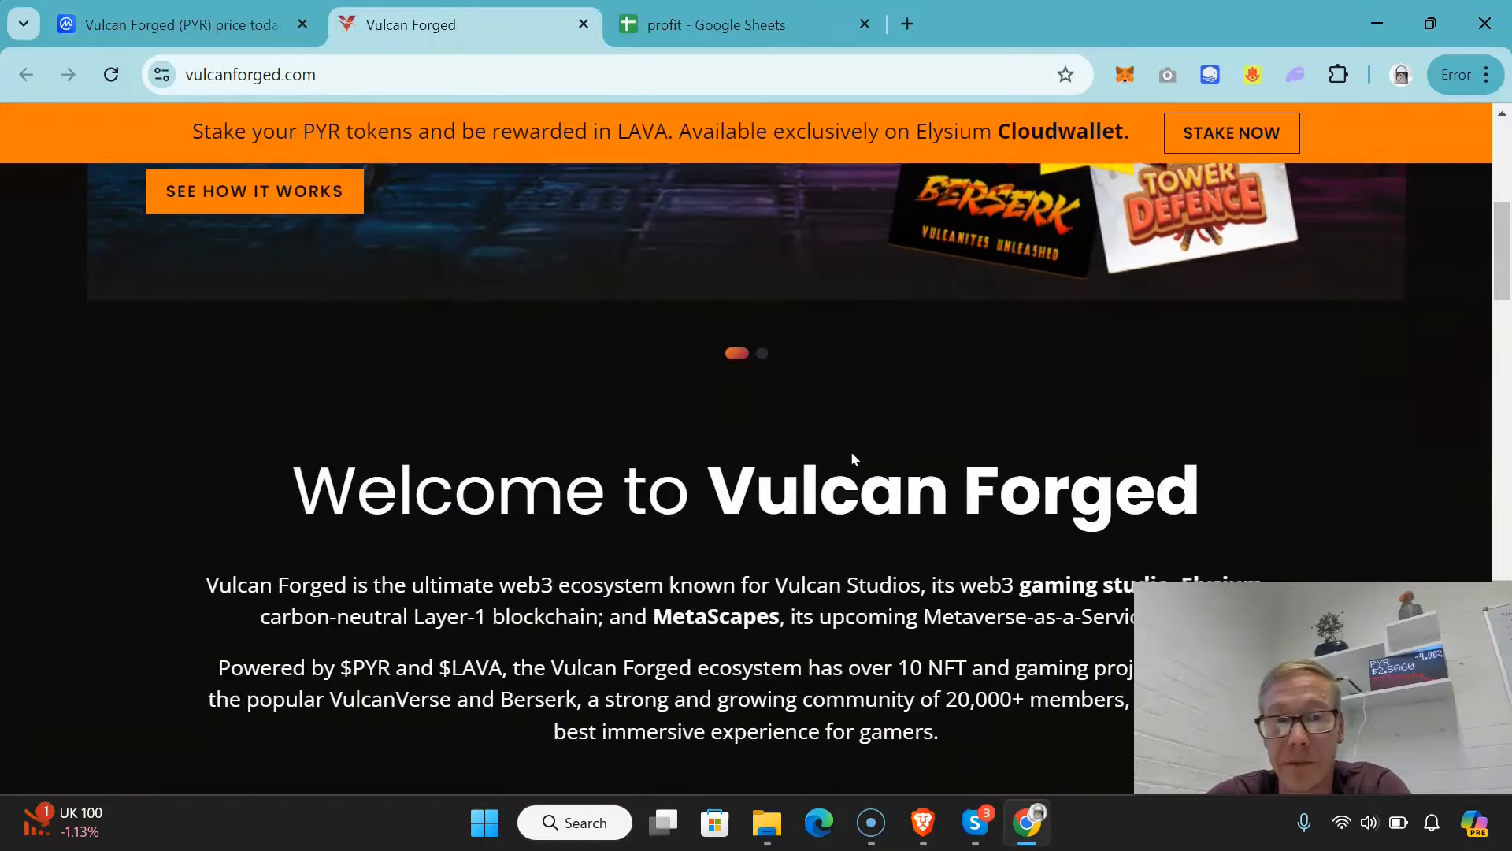
pyautogui.scroll(-3)
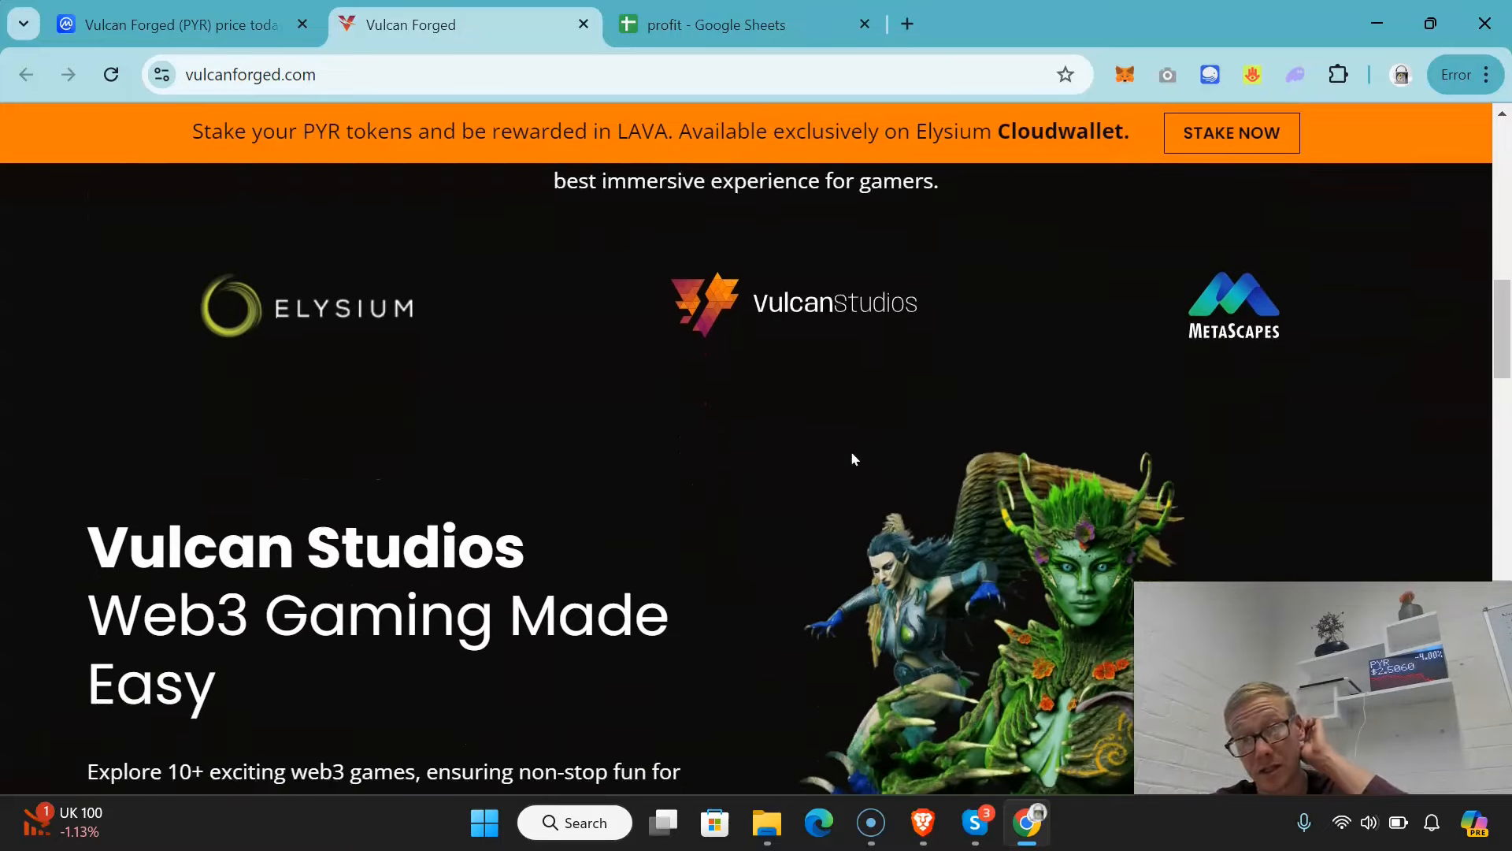
pyautogui.scroll(-3)
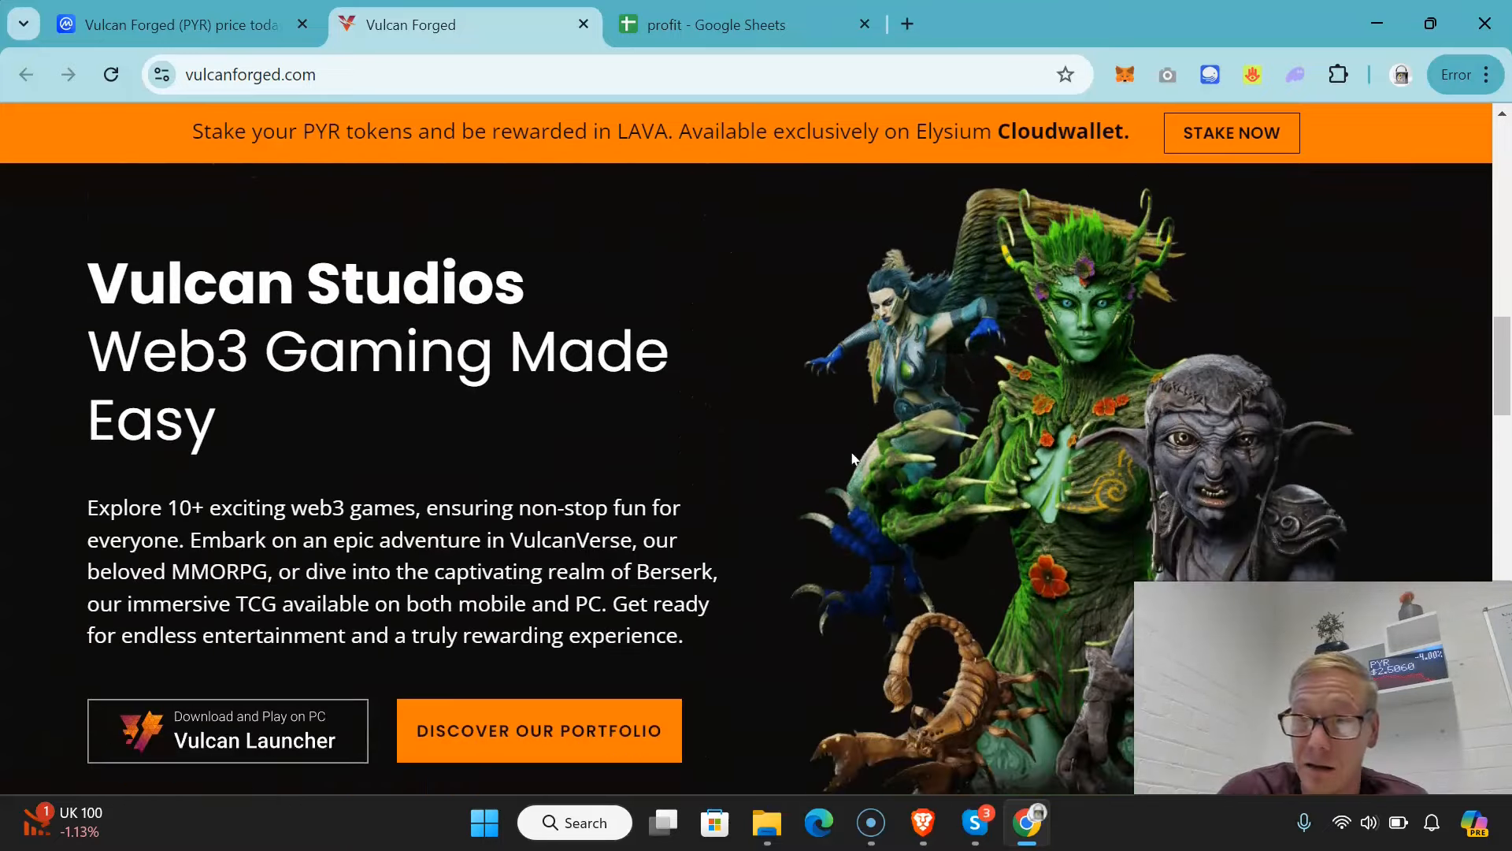
pyautogui.scroll(-3)
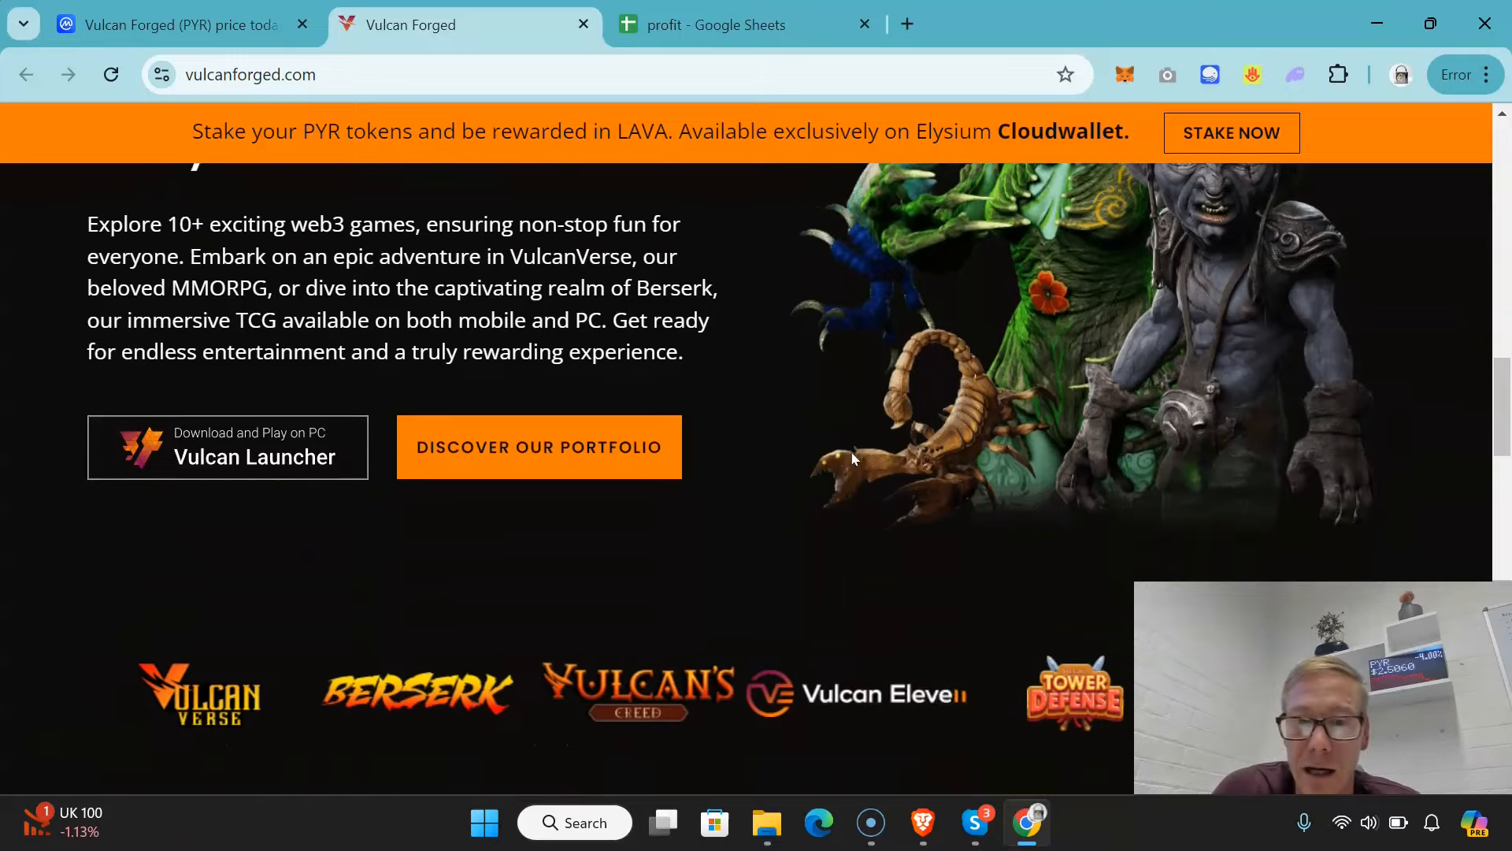
pyautogui.scroll(-3)
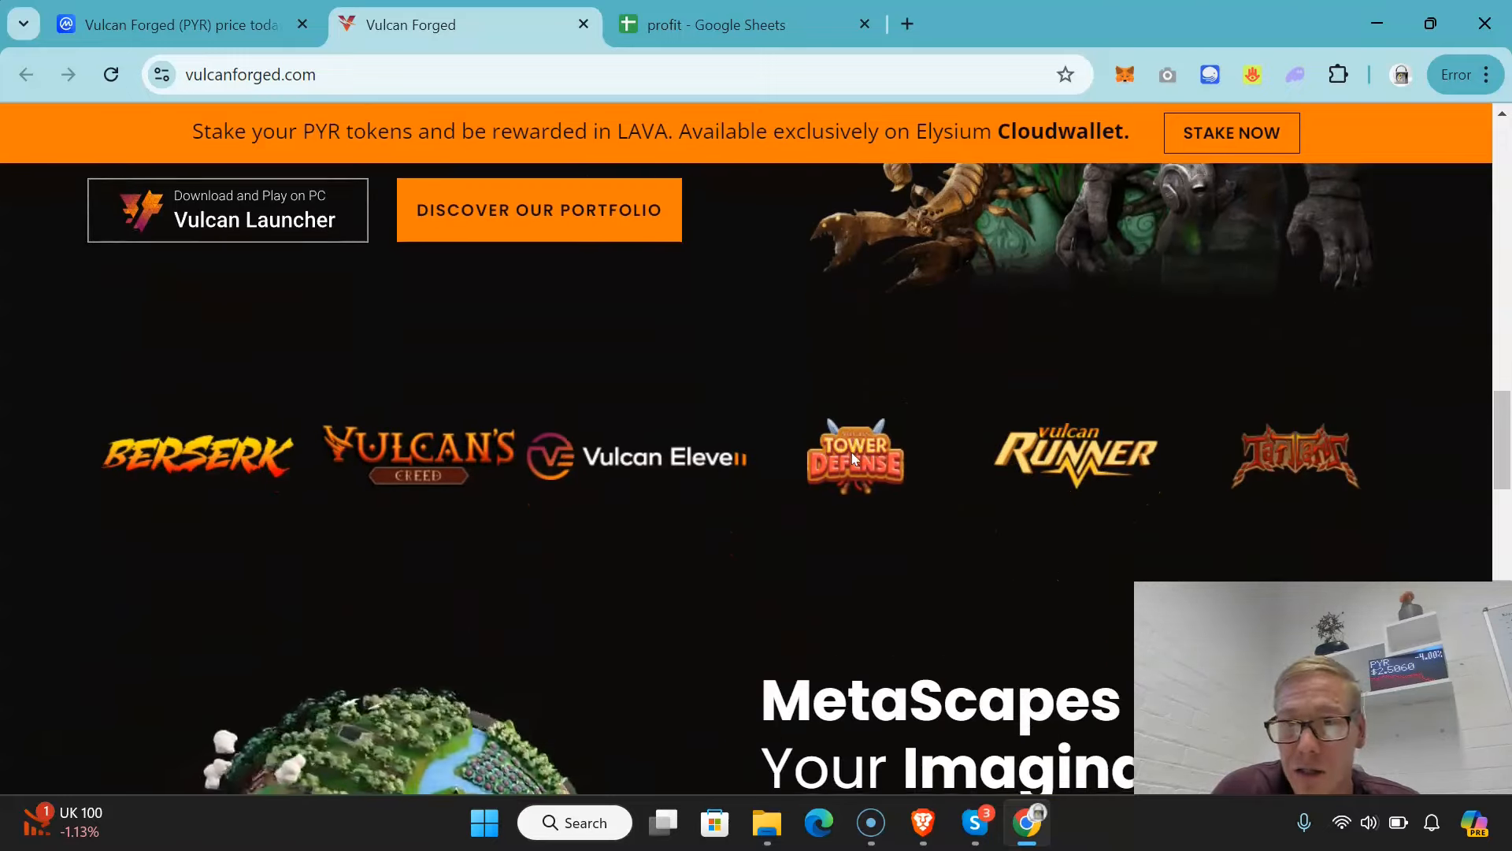
pyautogui.scroll(-3)
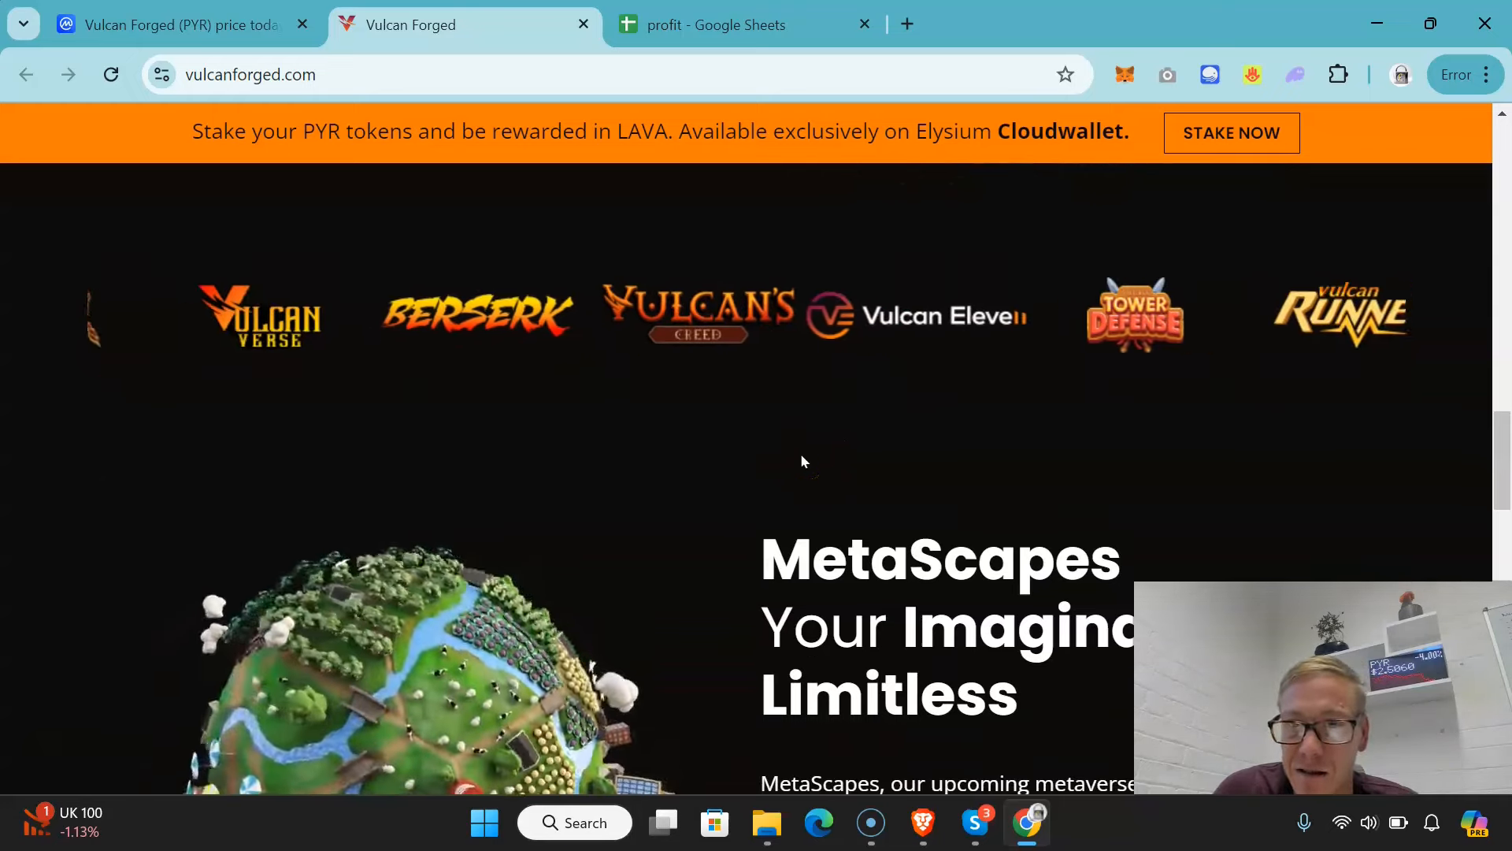
pyautogui.scroll(-3)
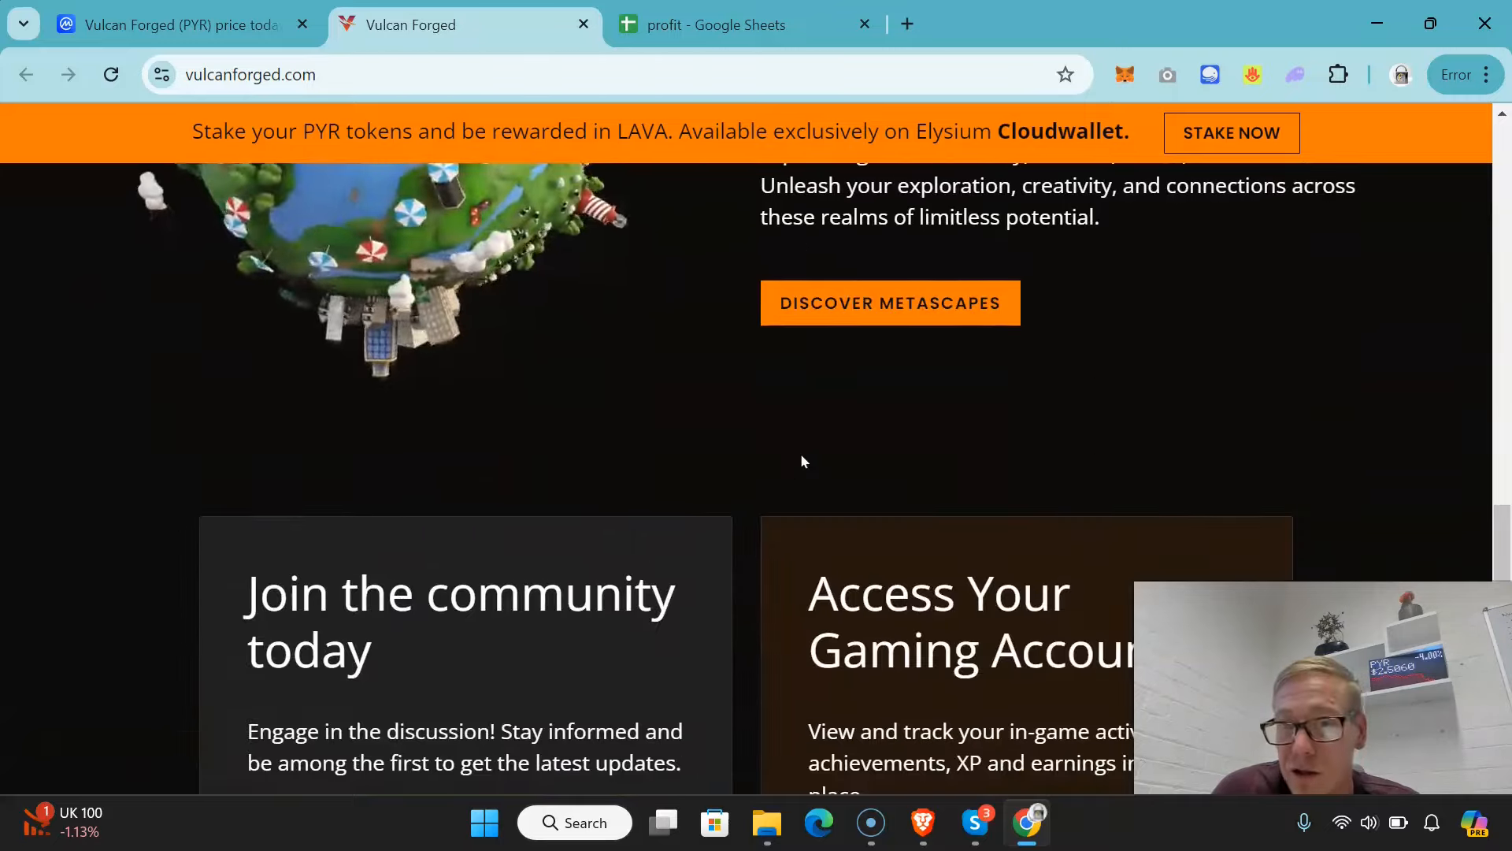
pyautogui.scroll(-3)
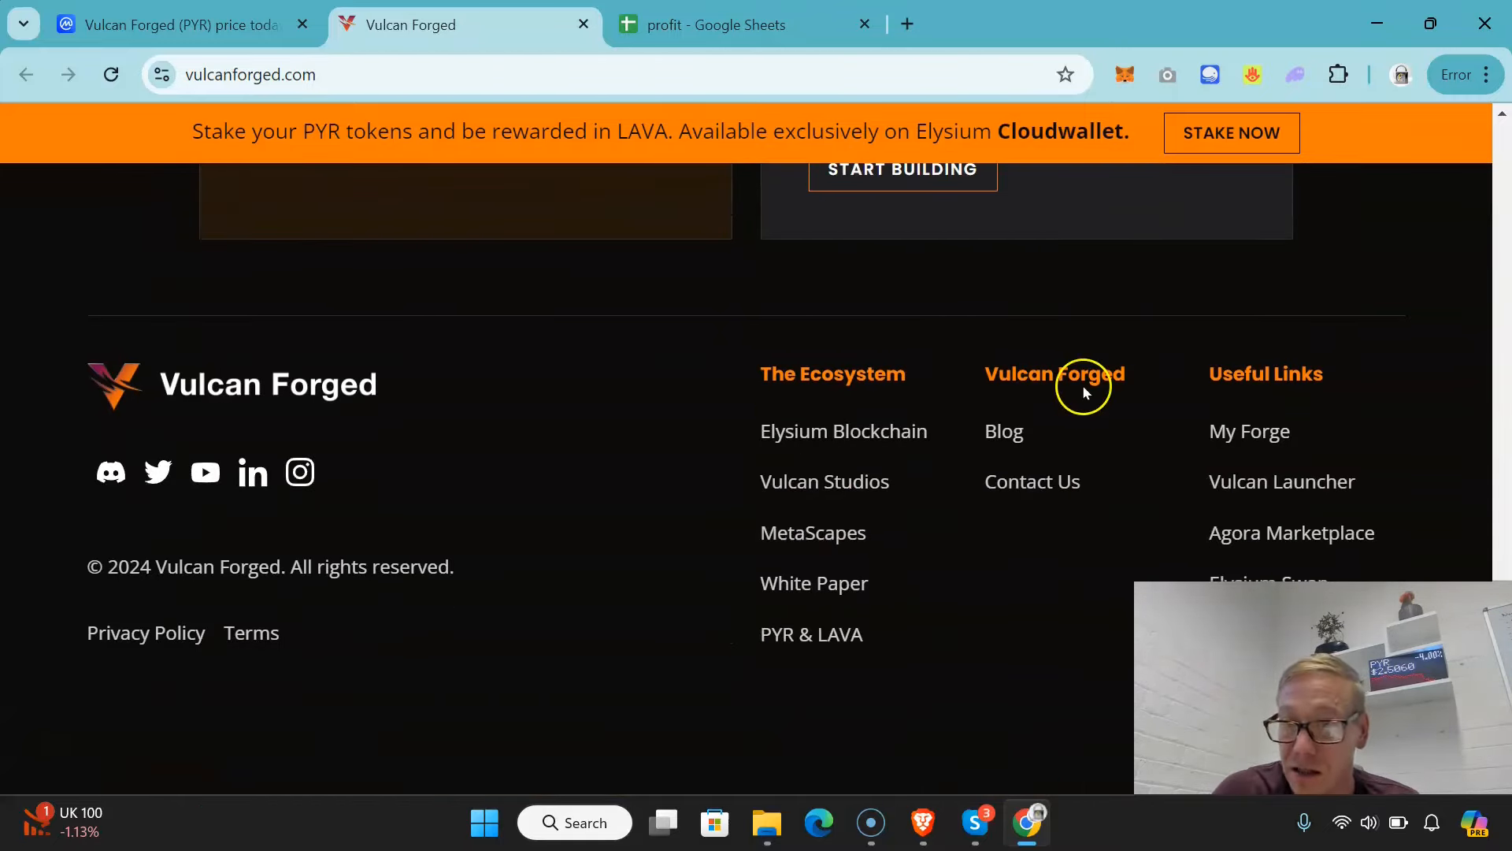
pyautogui.scroll(3)
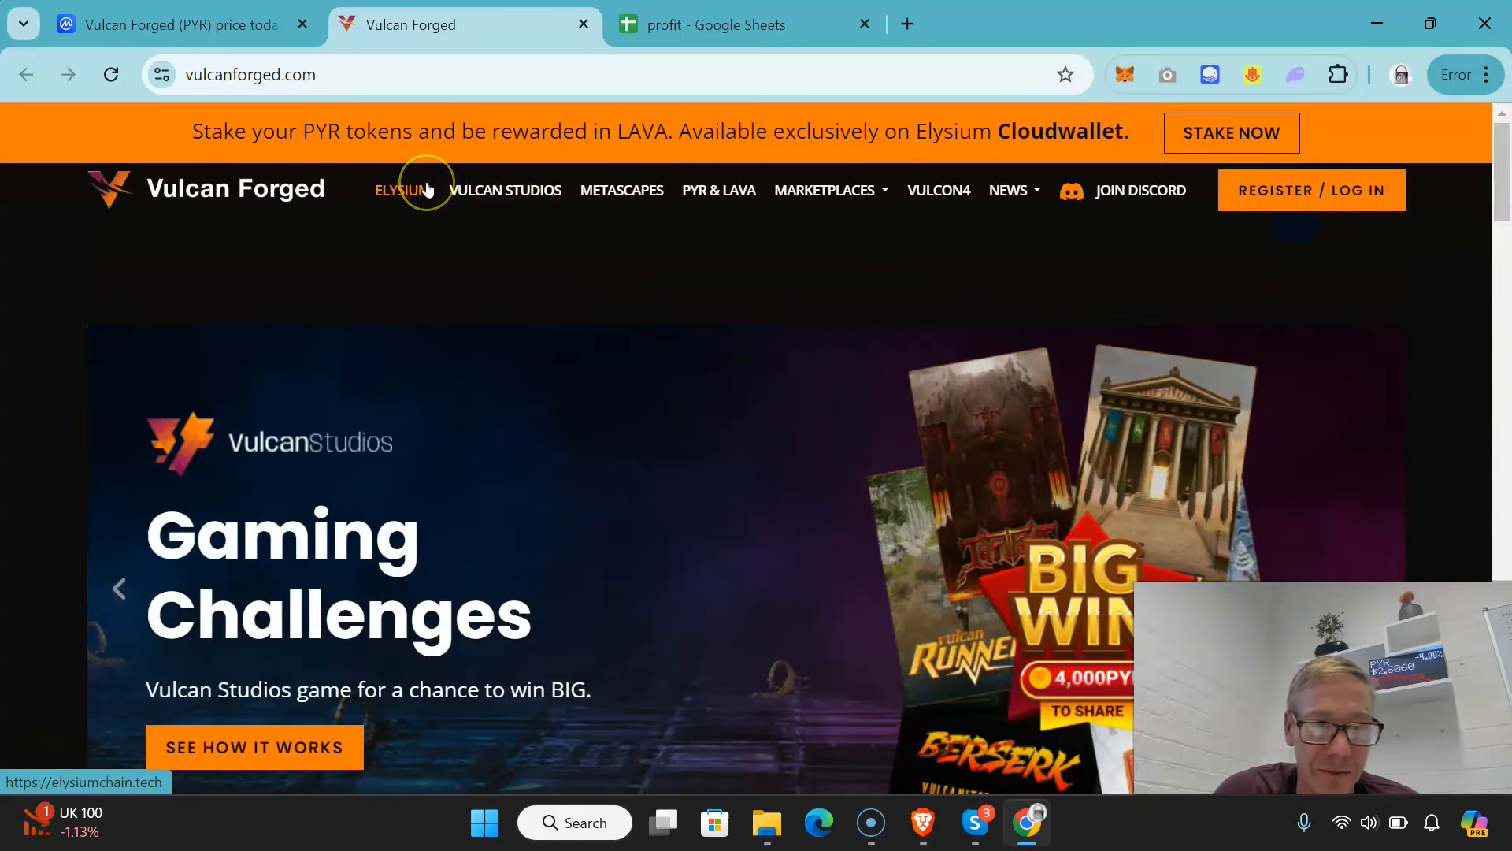
# Step: Open the Elysium and Vulcan Studios sites in new tabs and scroll Elysium's homepage
pyautogui.click(403, 190)
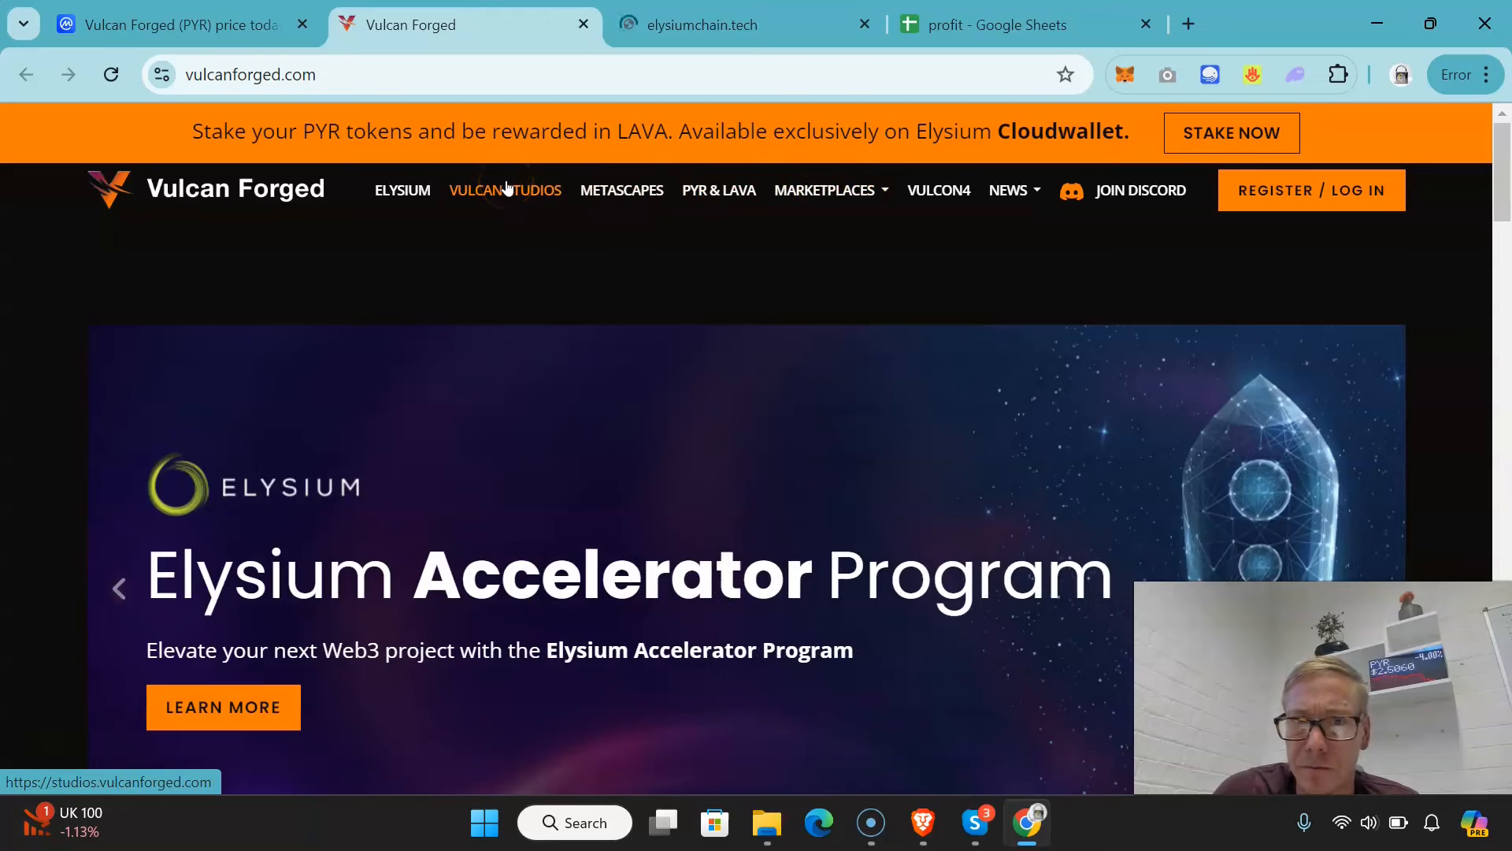
pyautogui.click(505, 190)
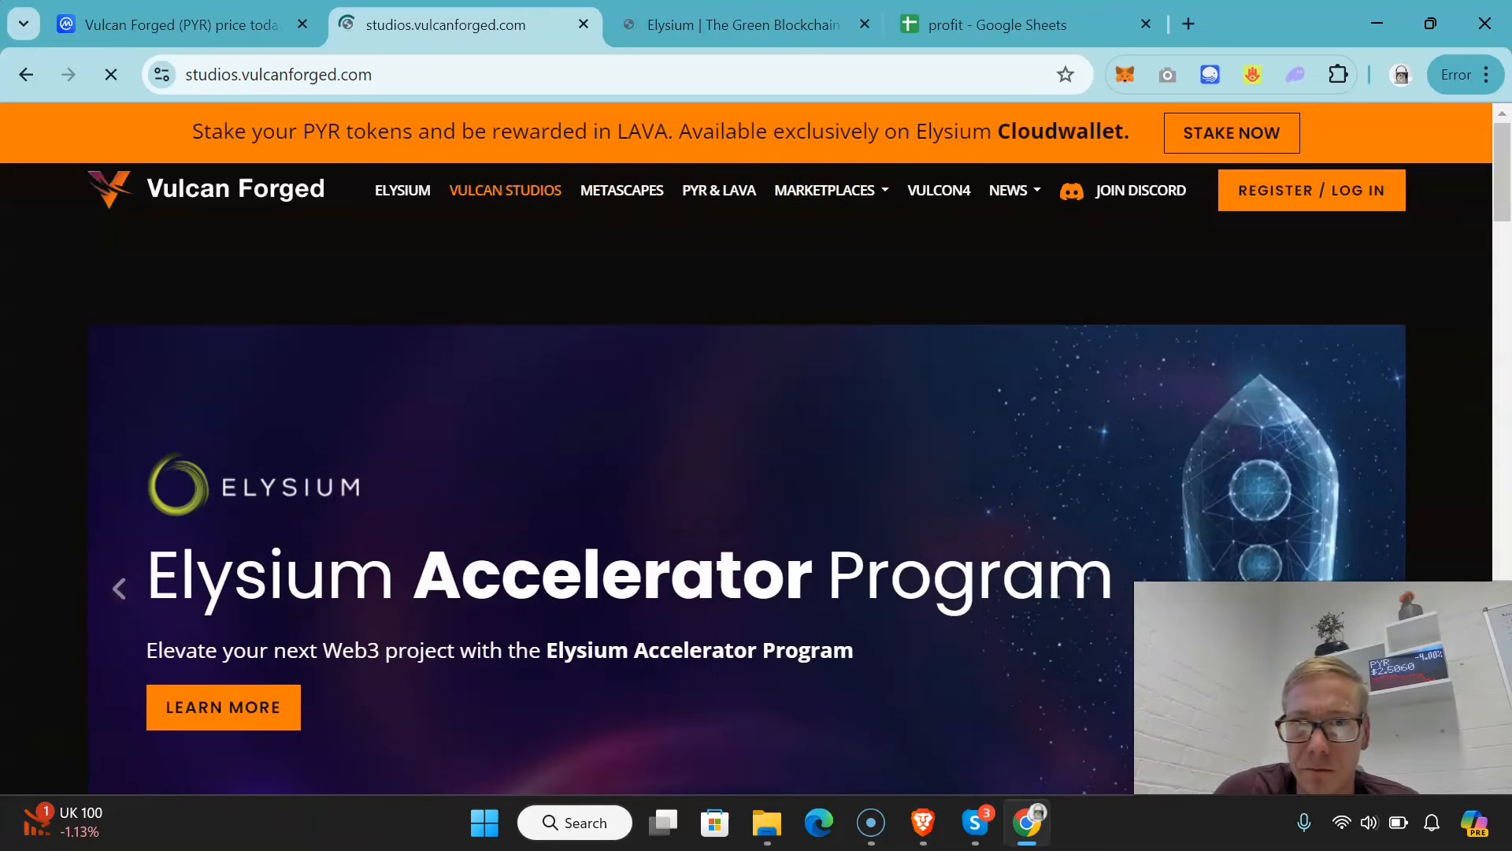
pyautogui.click(742, 24)
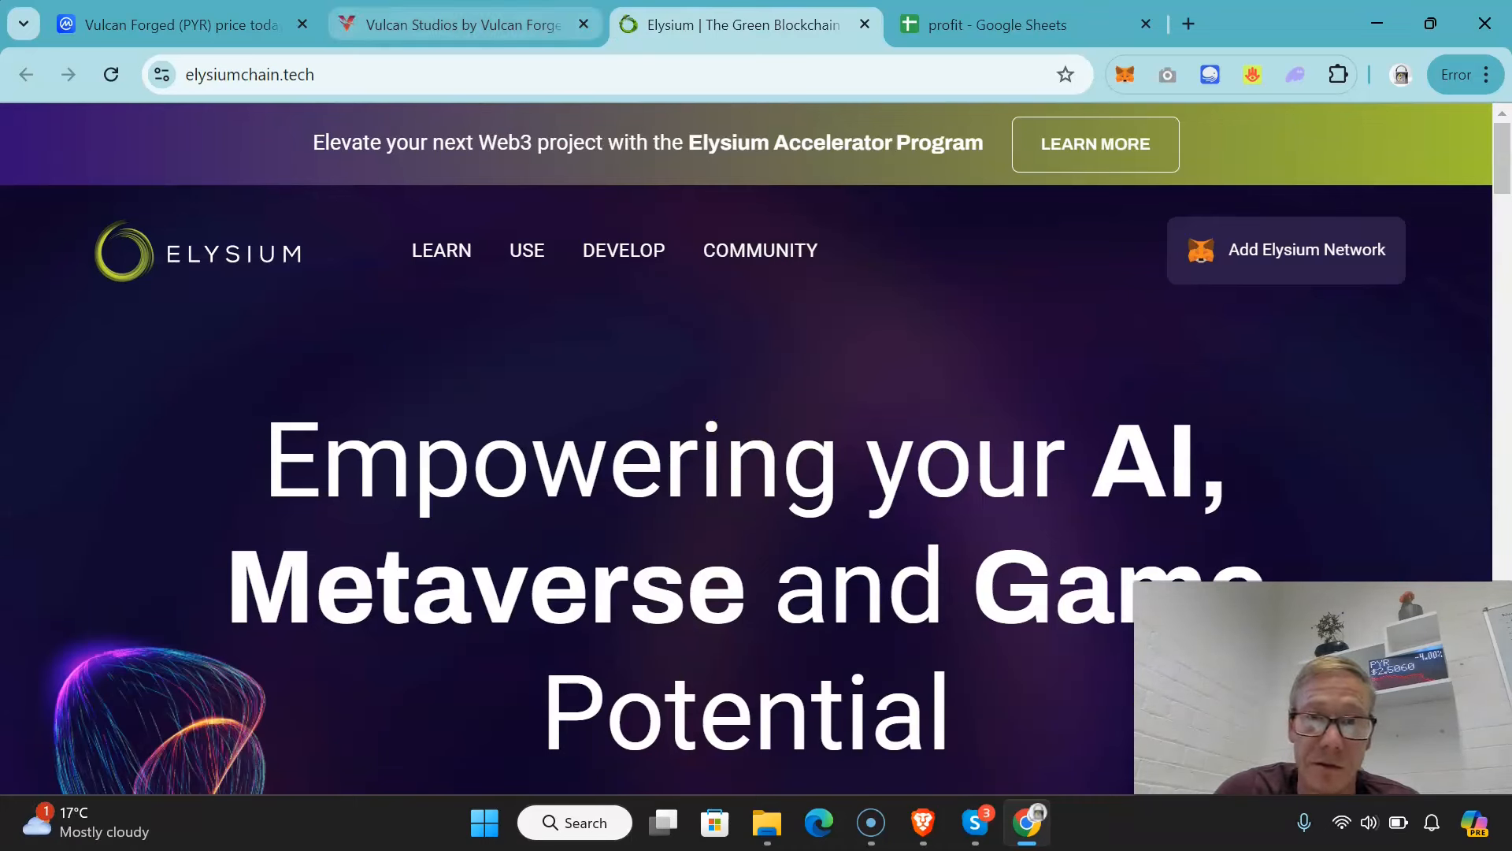
pyautogui.scroll(-3)
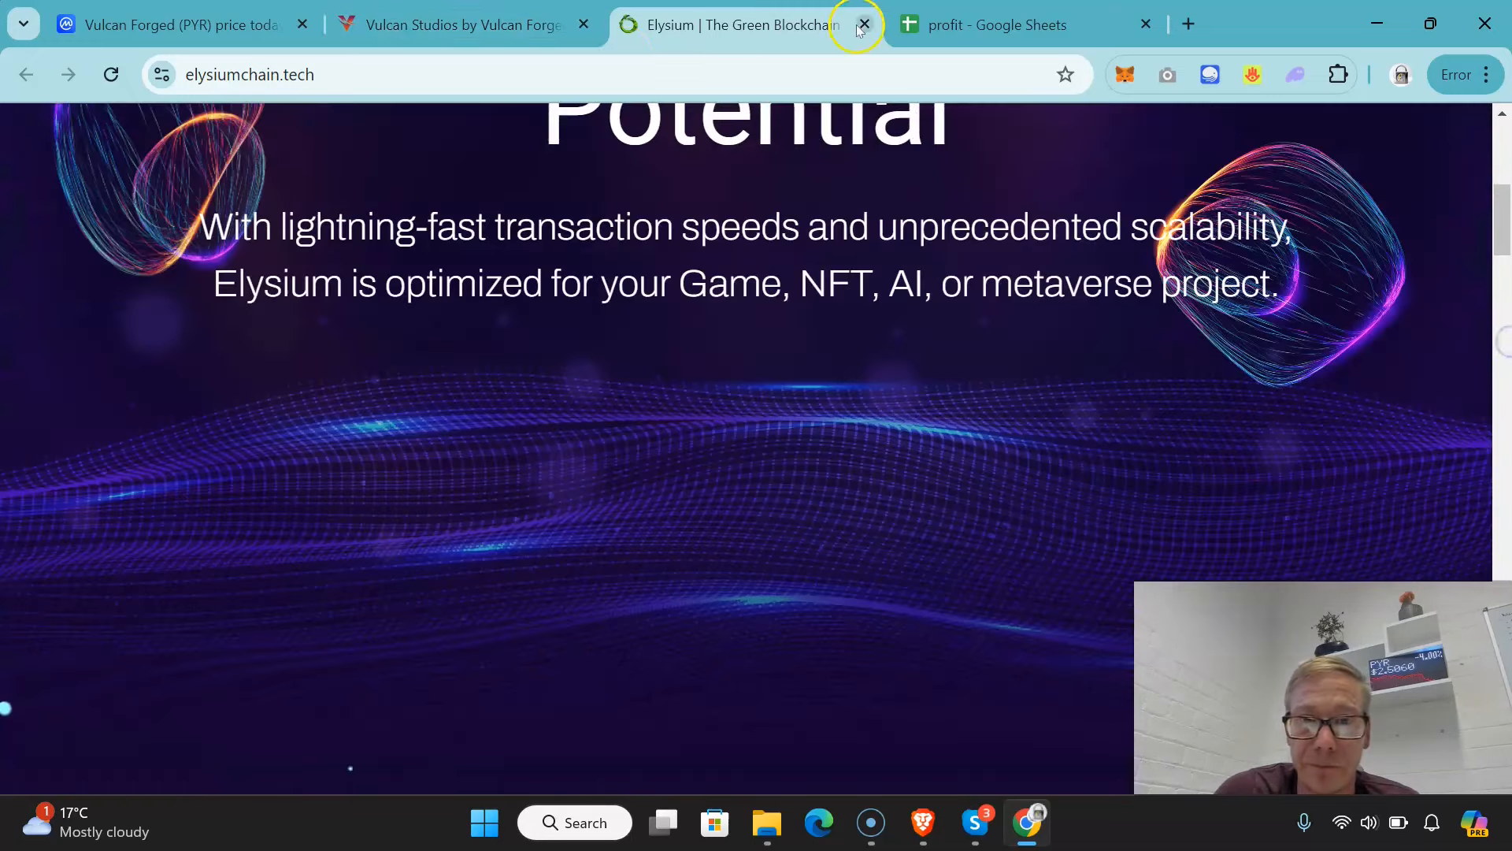
# Step: Scroll Vulcan Studios through Gaming Challenges, Web3 Games and footer, then show the Marketplaces menu
pyautogui.click(450, 24)
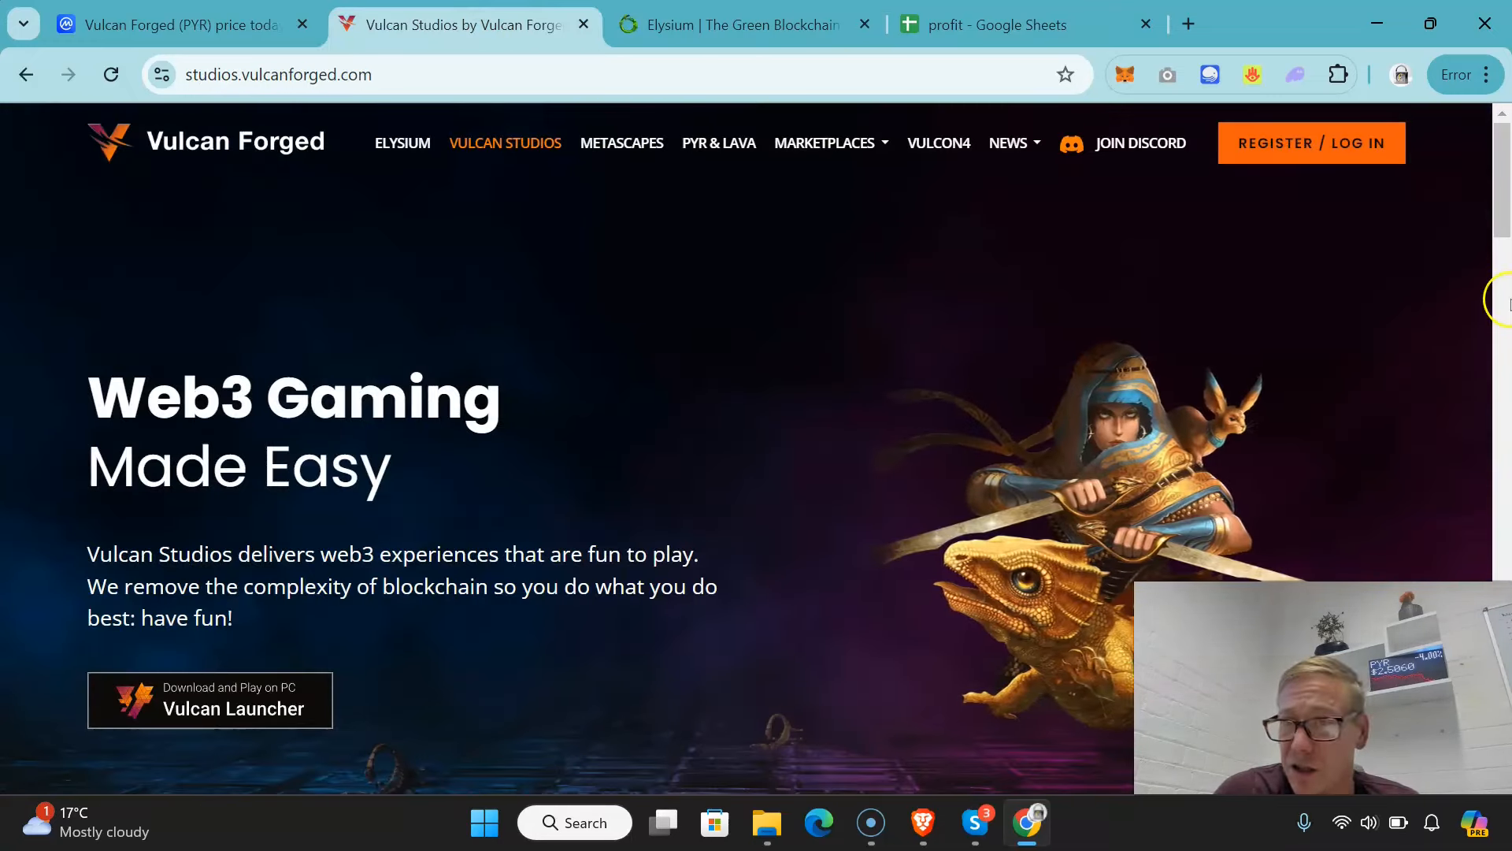
pyautogui.scroll(-3)
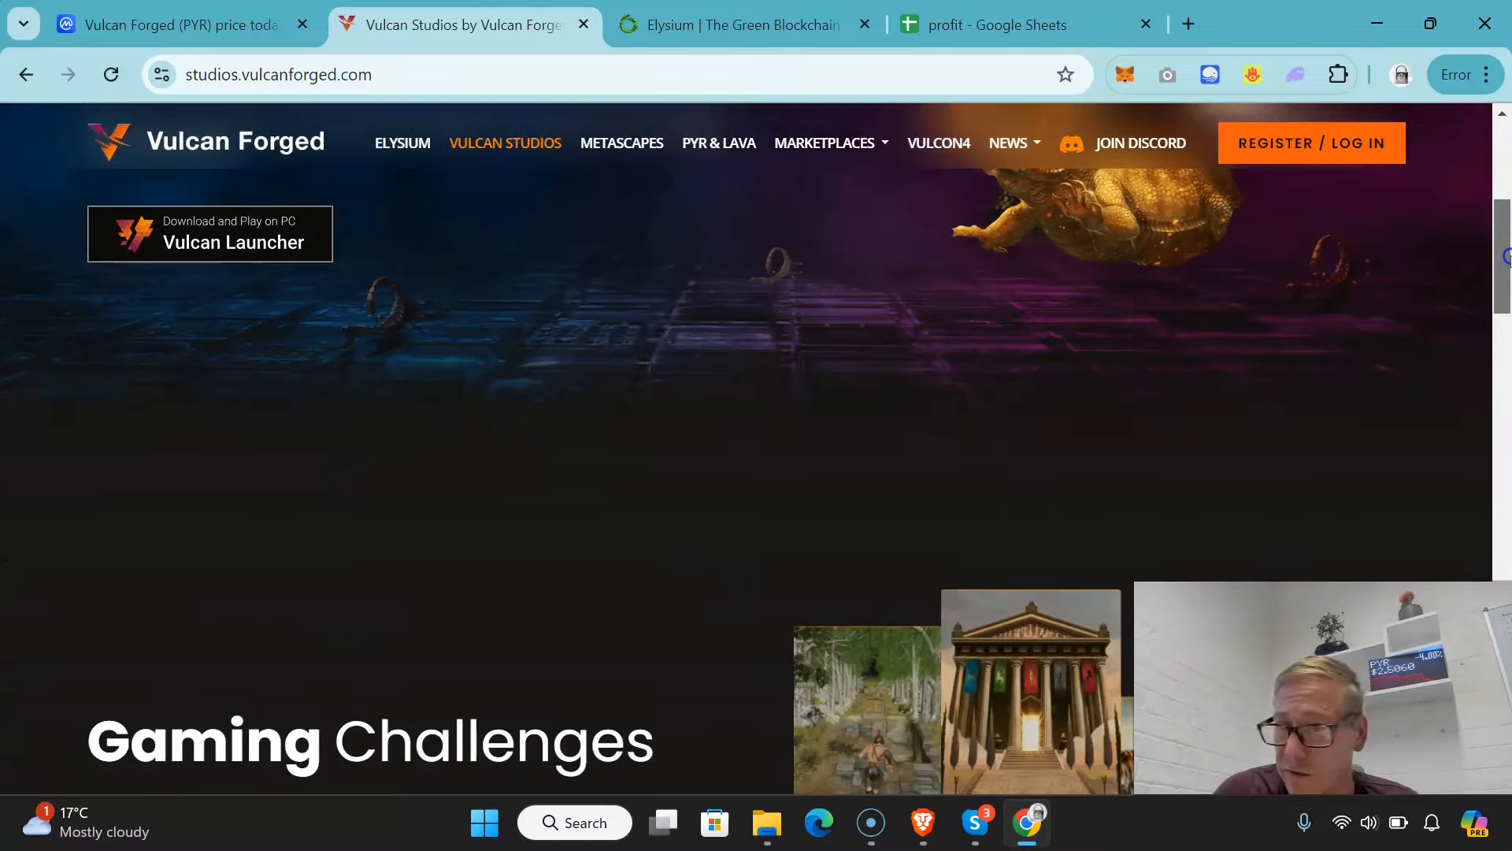
pyautogui.scroll(-3)
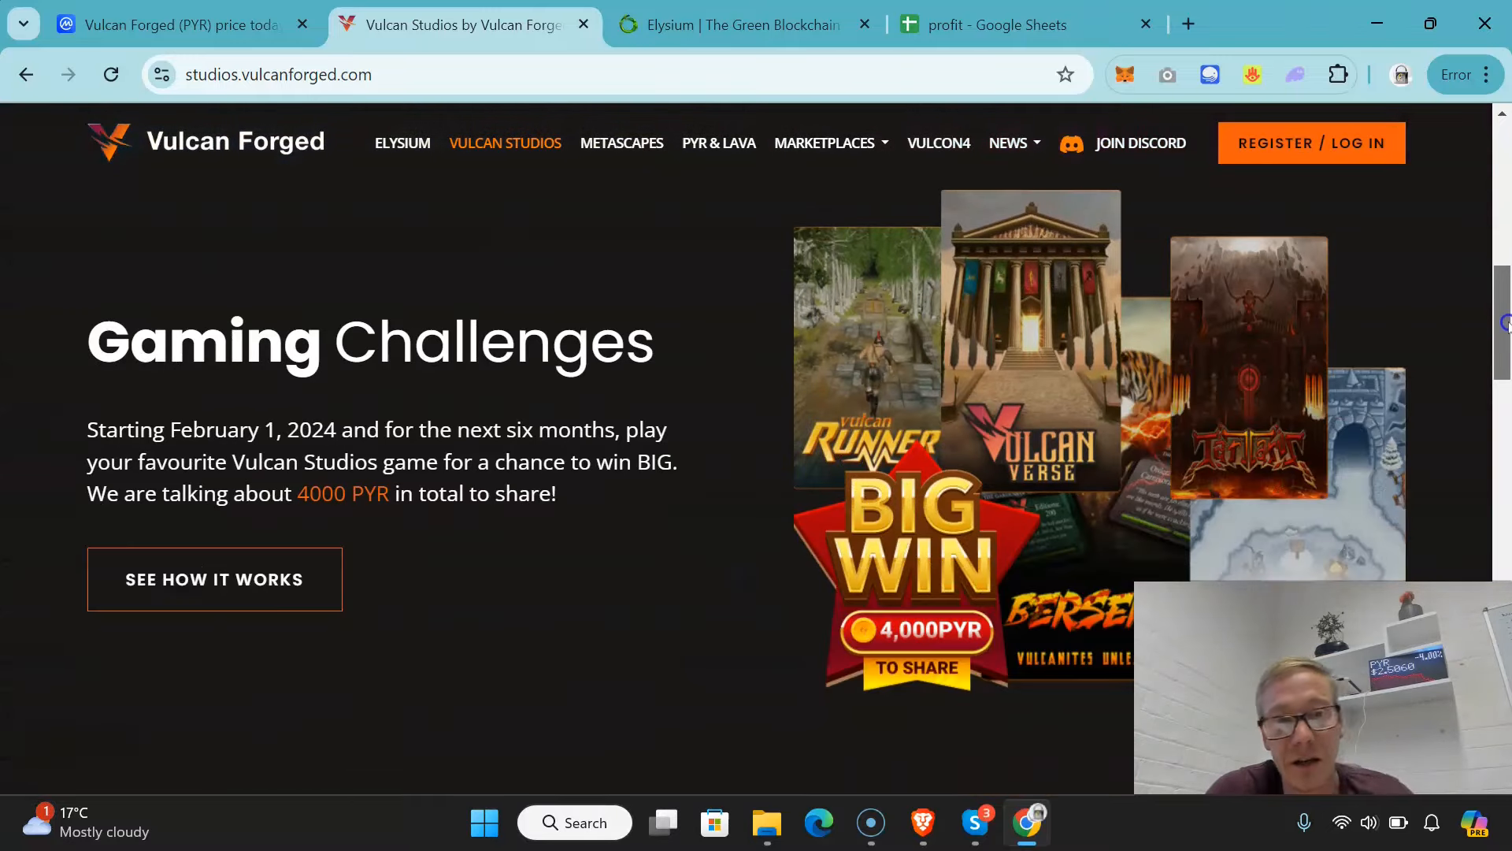
pyautogui.scroll(-3)
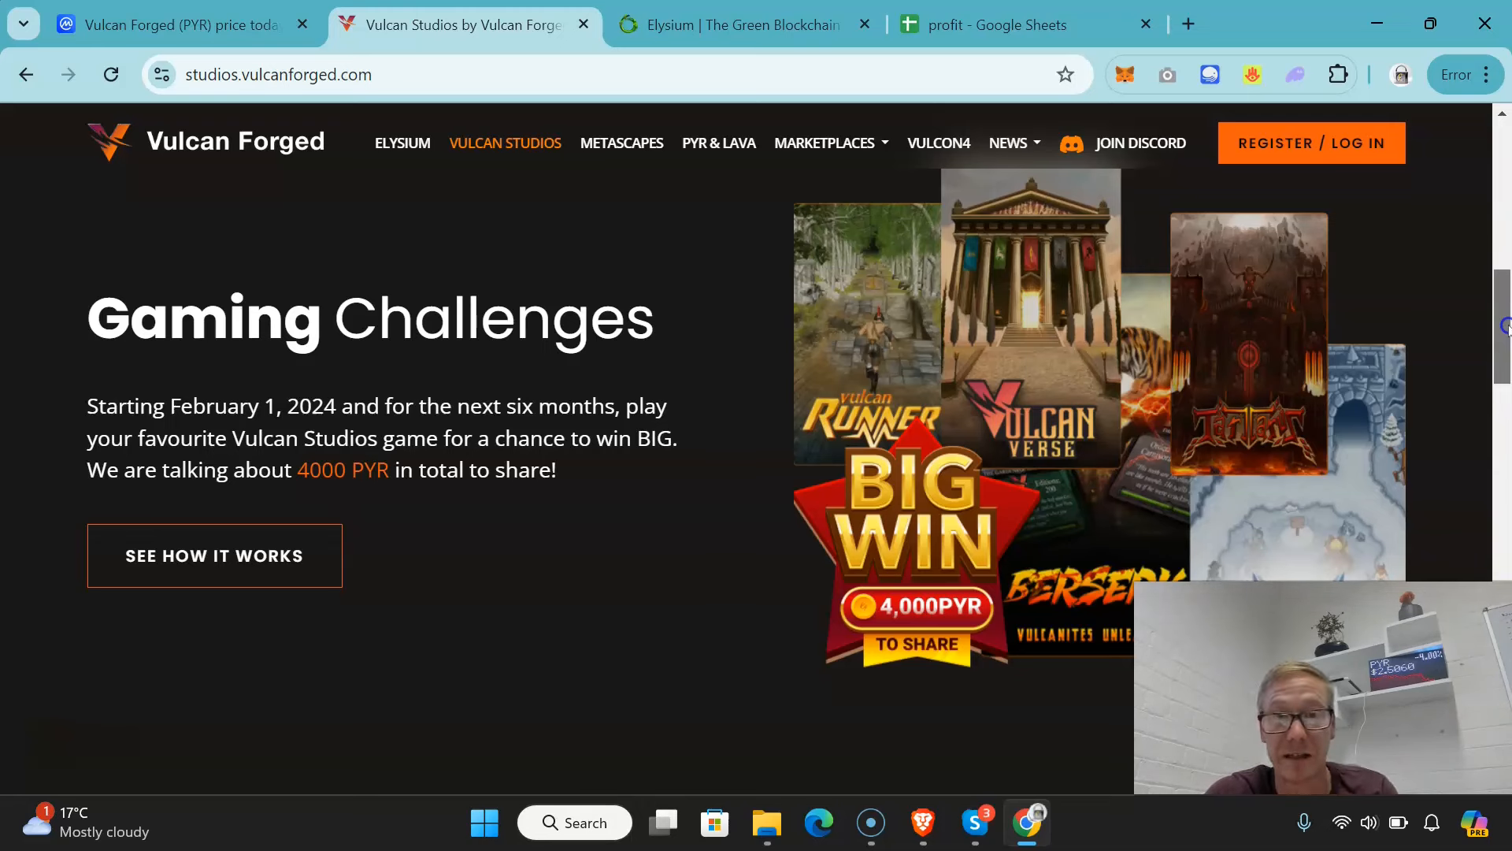
pyautogui.scroll(-3)
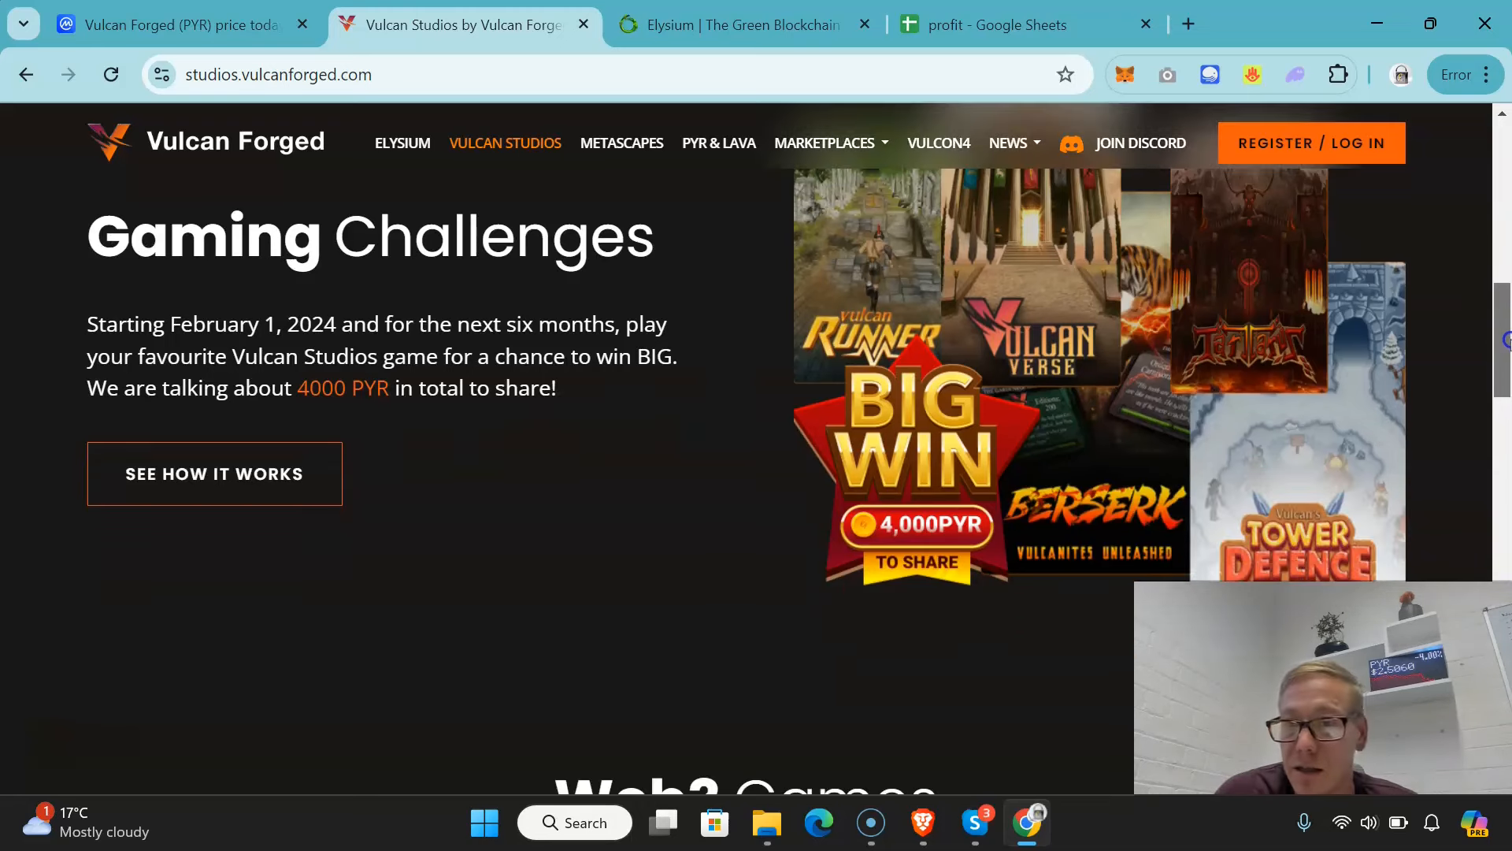
pyautogui.scroll(-3)
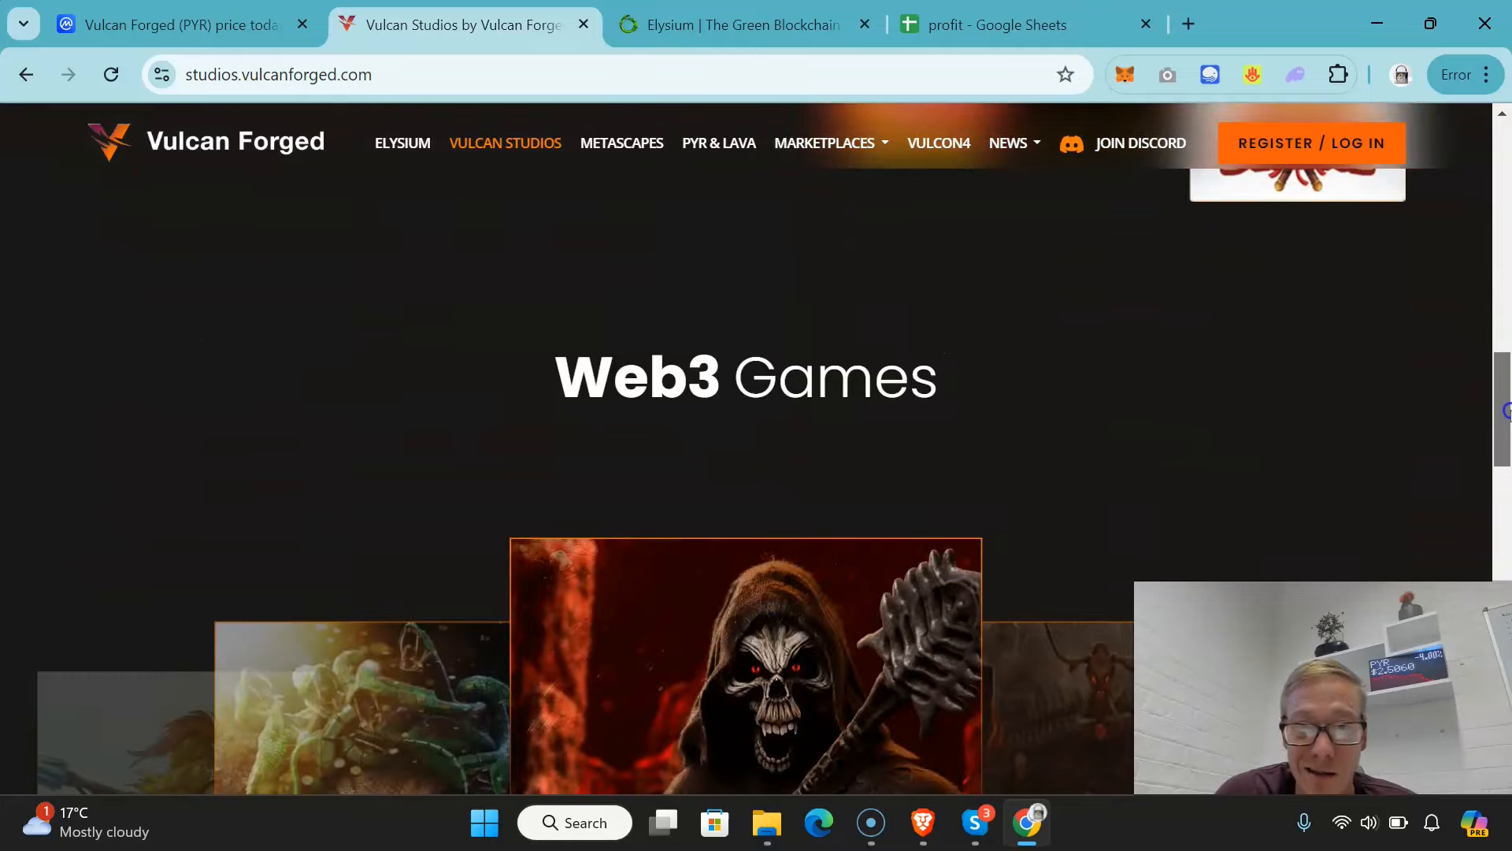
pyautogui.scroll(-3)
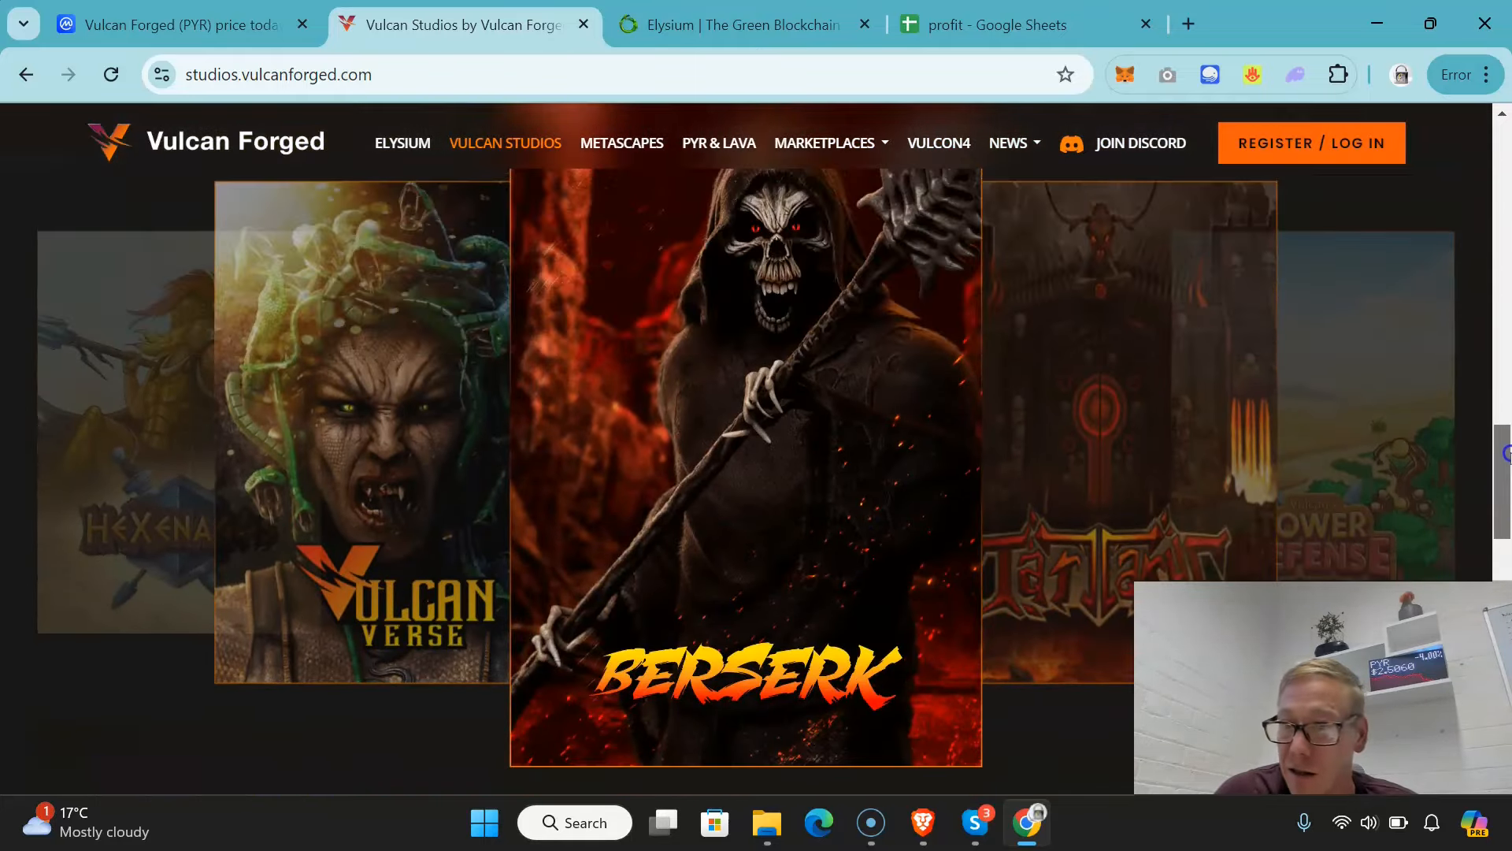
pyautogui.scroll(-3)
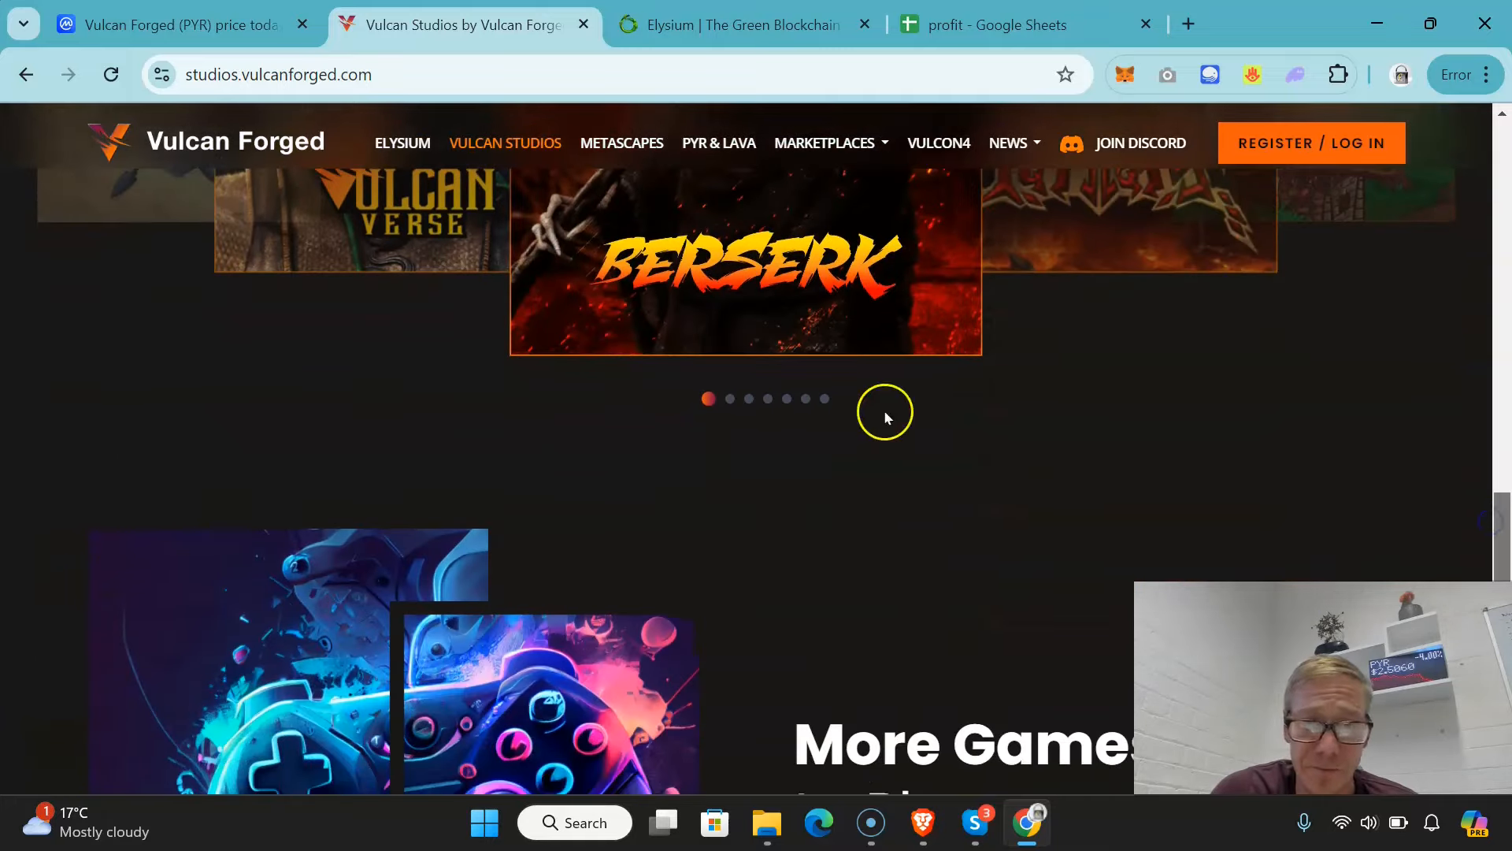
pyautogui.scroll(-3)
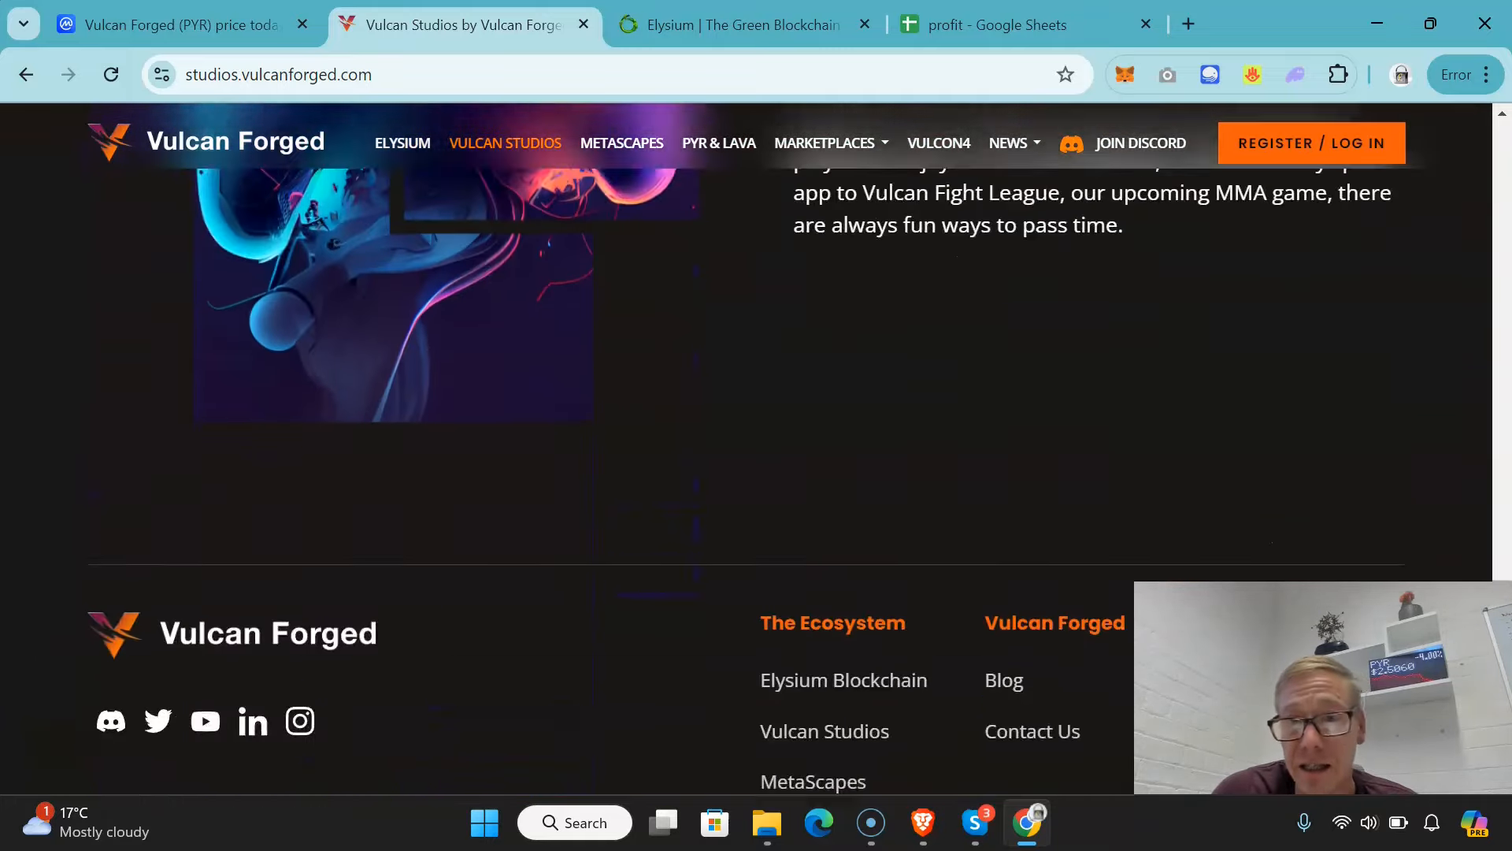
pyautogui.scroll(-3)
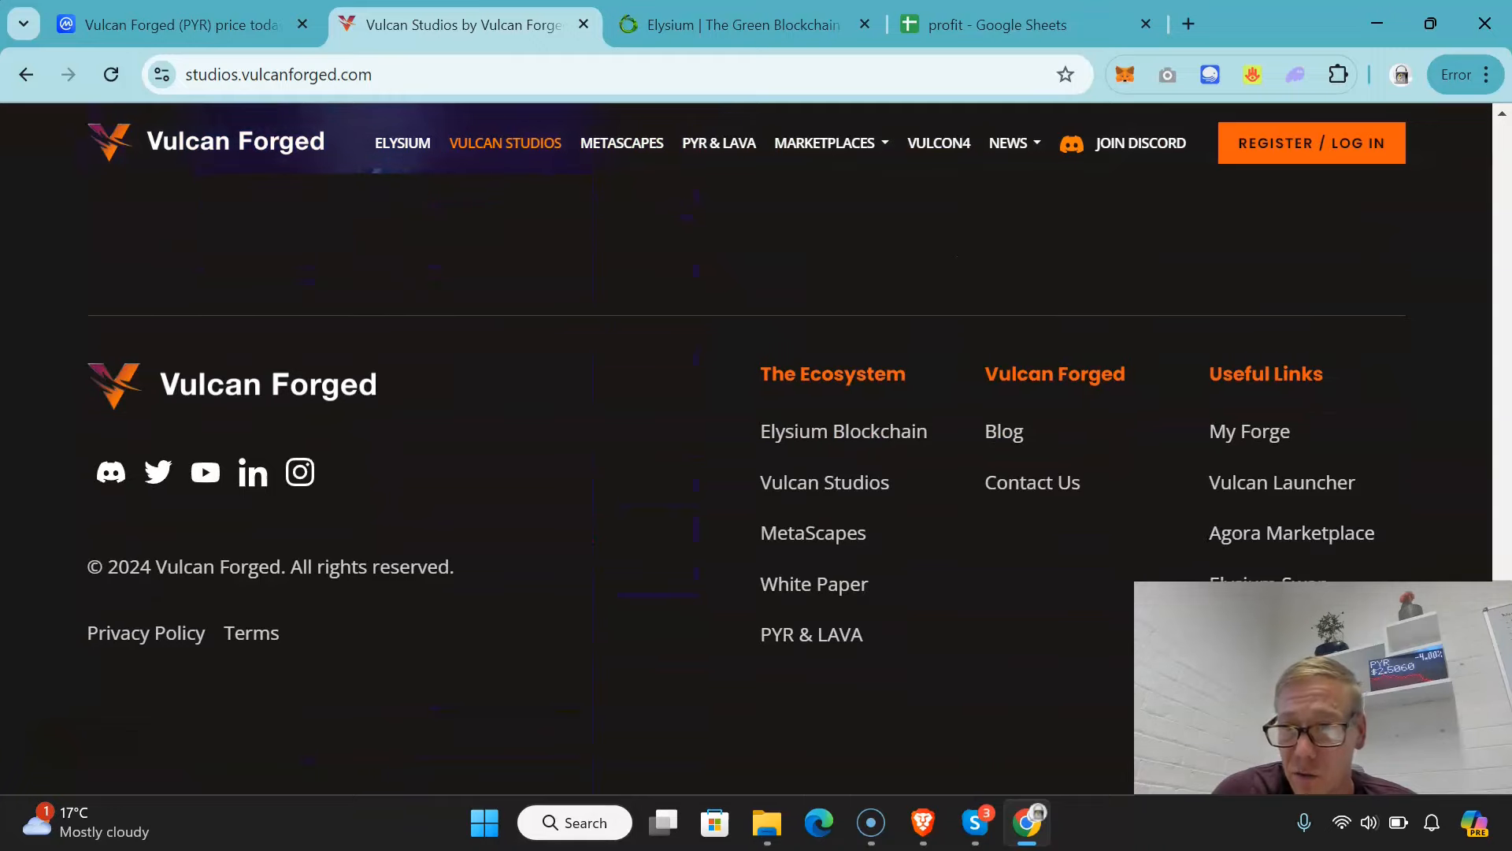
pyautogui.scroll(3)
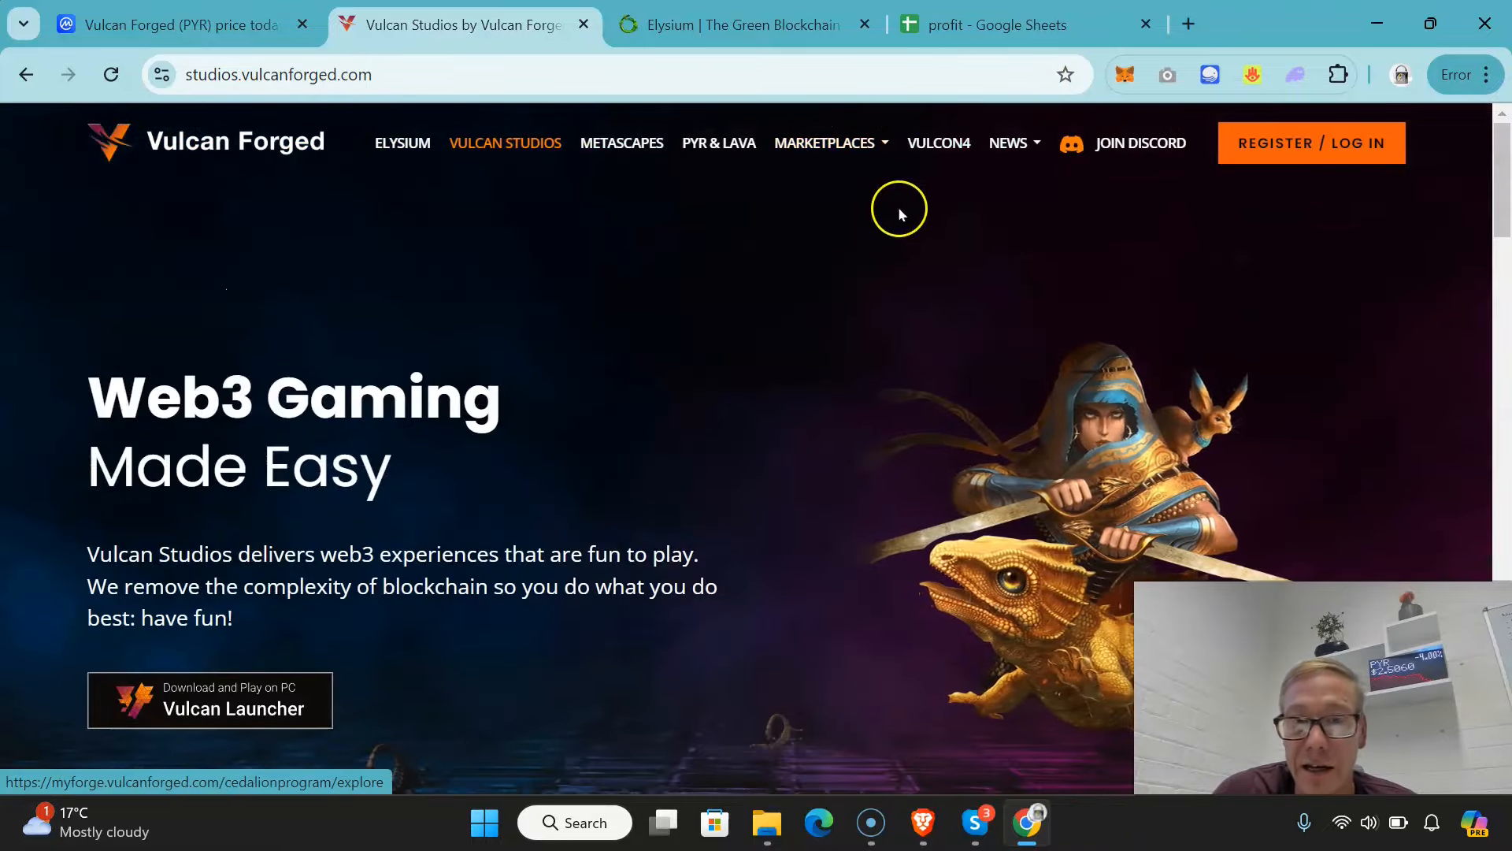
pyautogui.click(824, 143)
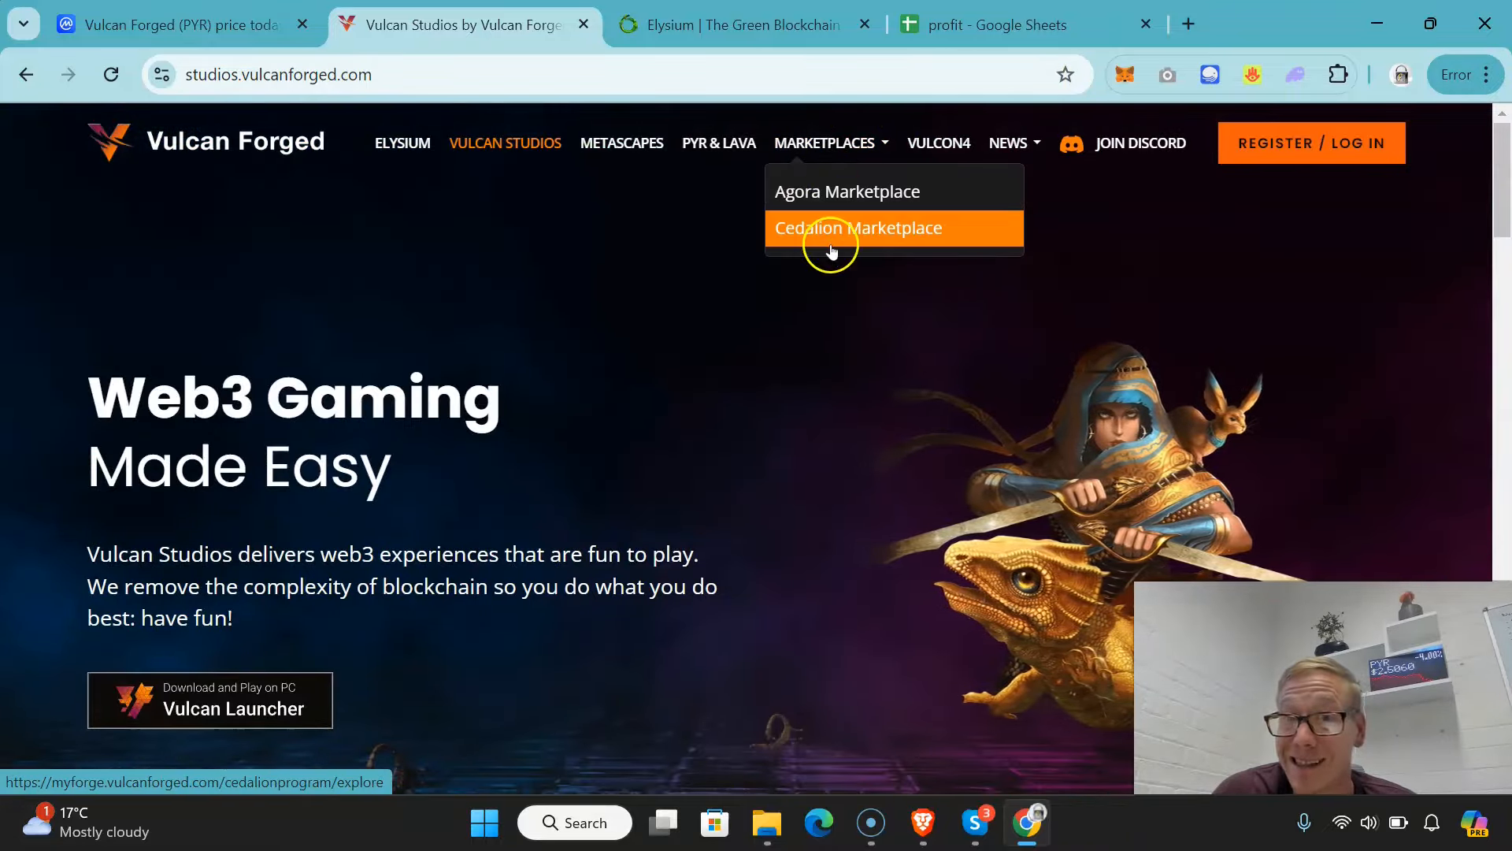
pyautogui.moveTo(934, 150)
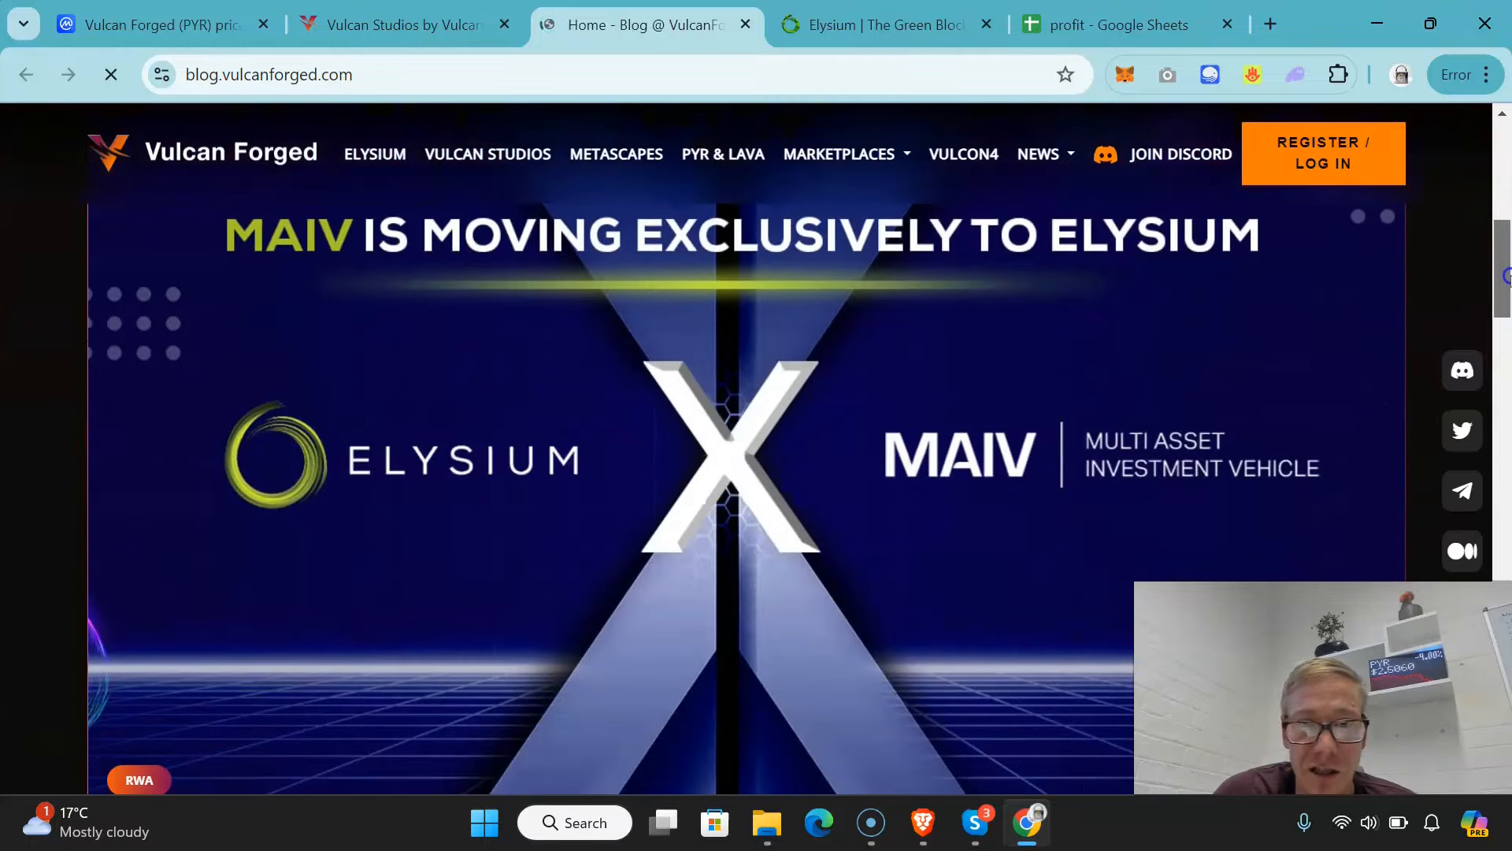
# Step: Scroll through the blog's Elysium and VulcanVerse posts and back up, then return to CoinMarketCap PYR markets
pyautogui.scroll(-3)
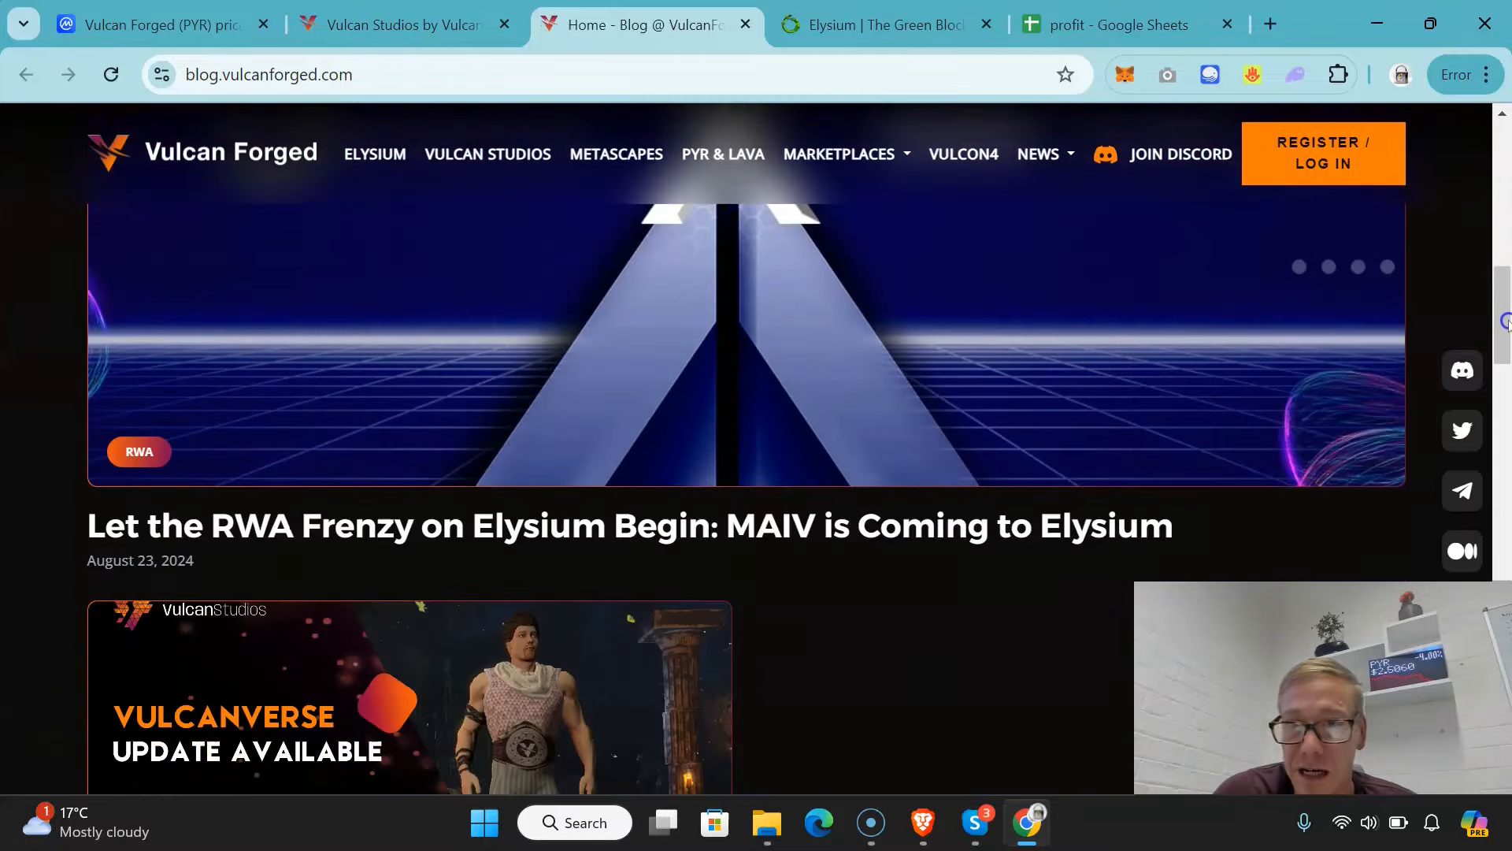
pyautogui.scroll(-3)
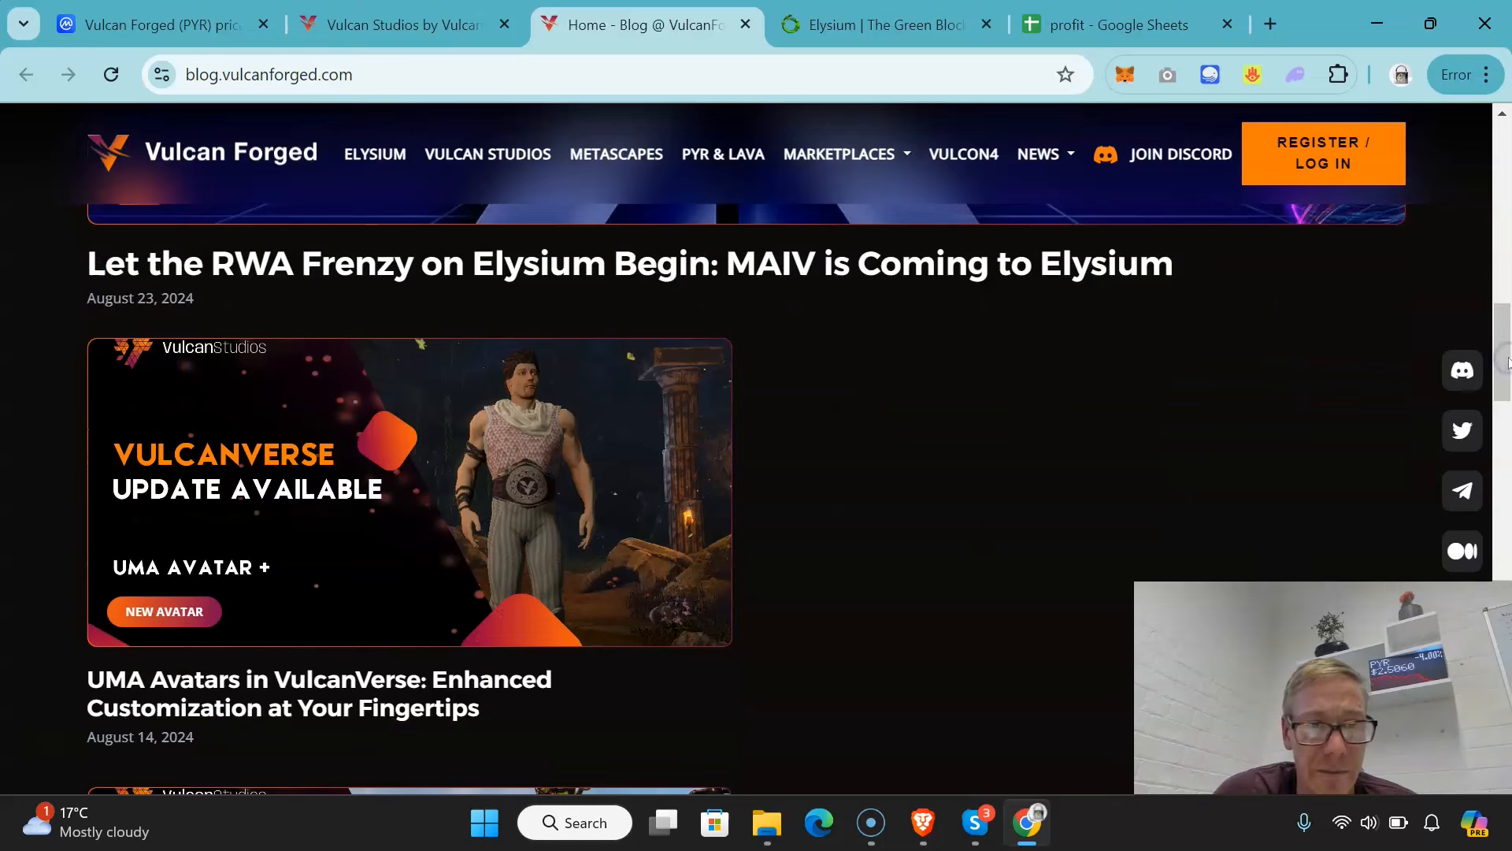
pyautogui.scroll(-3)
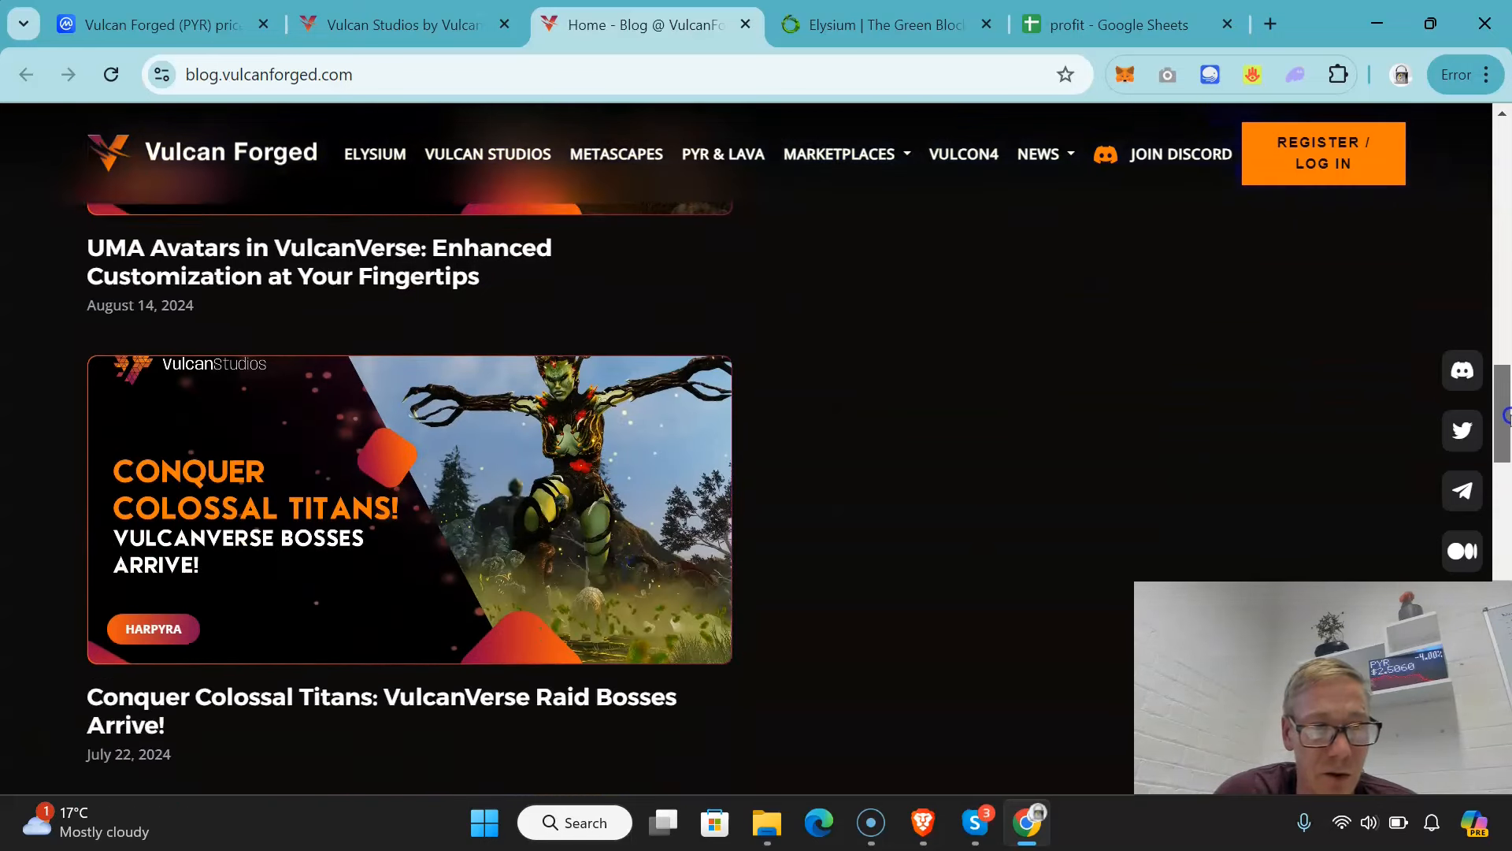
pyautogui.scroll(-3)
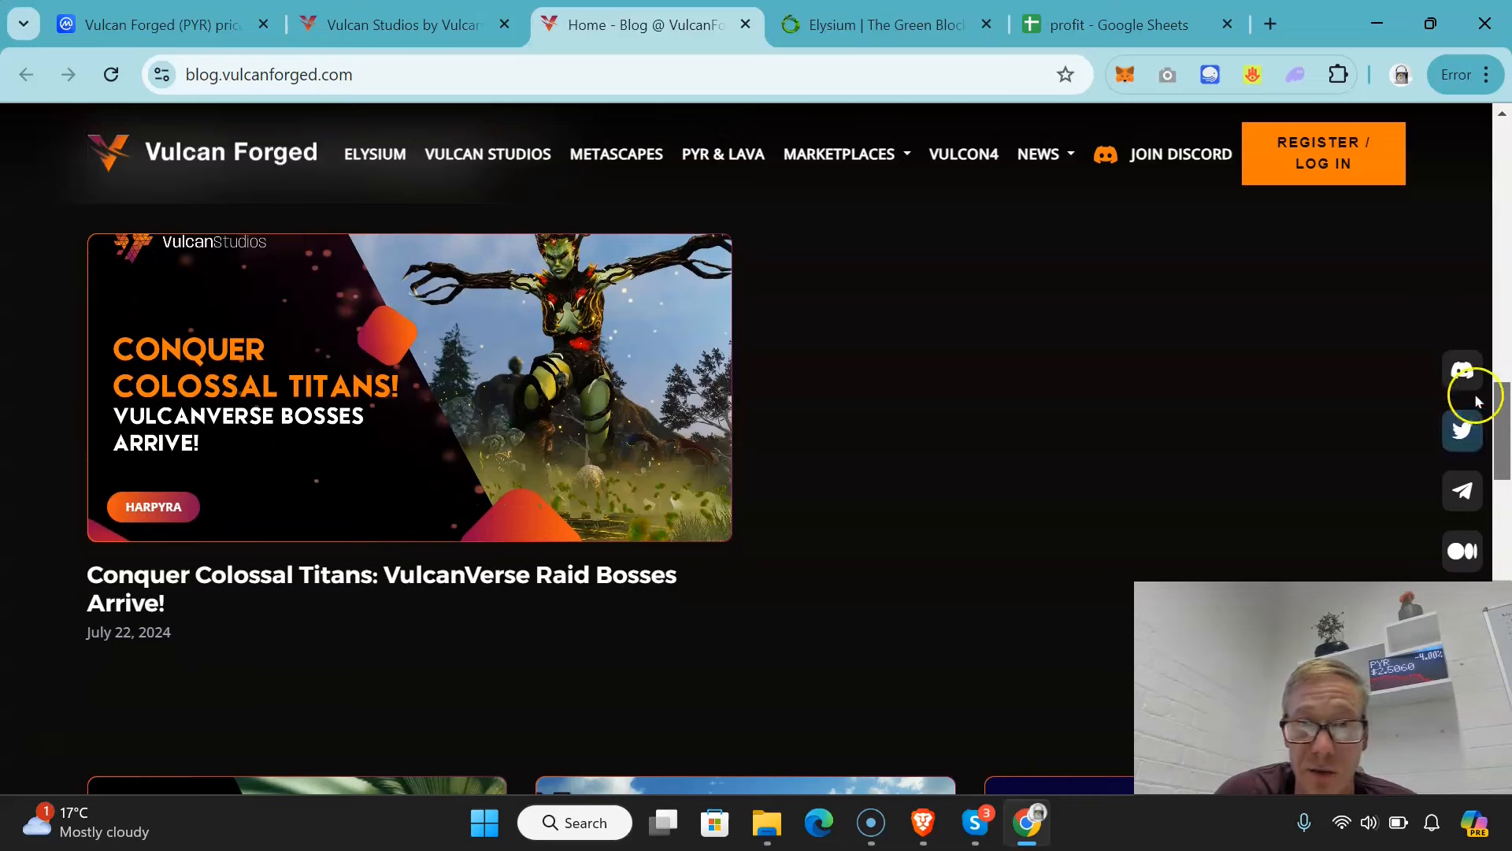
pyautogui.scroll(-3)
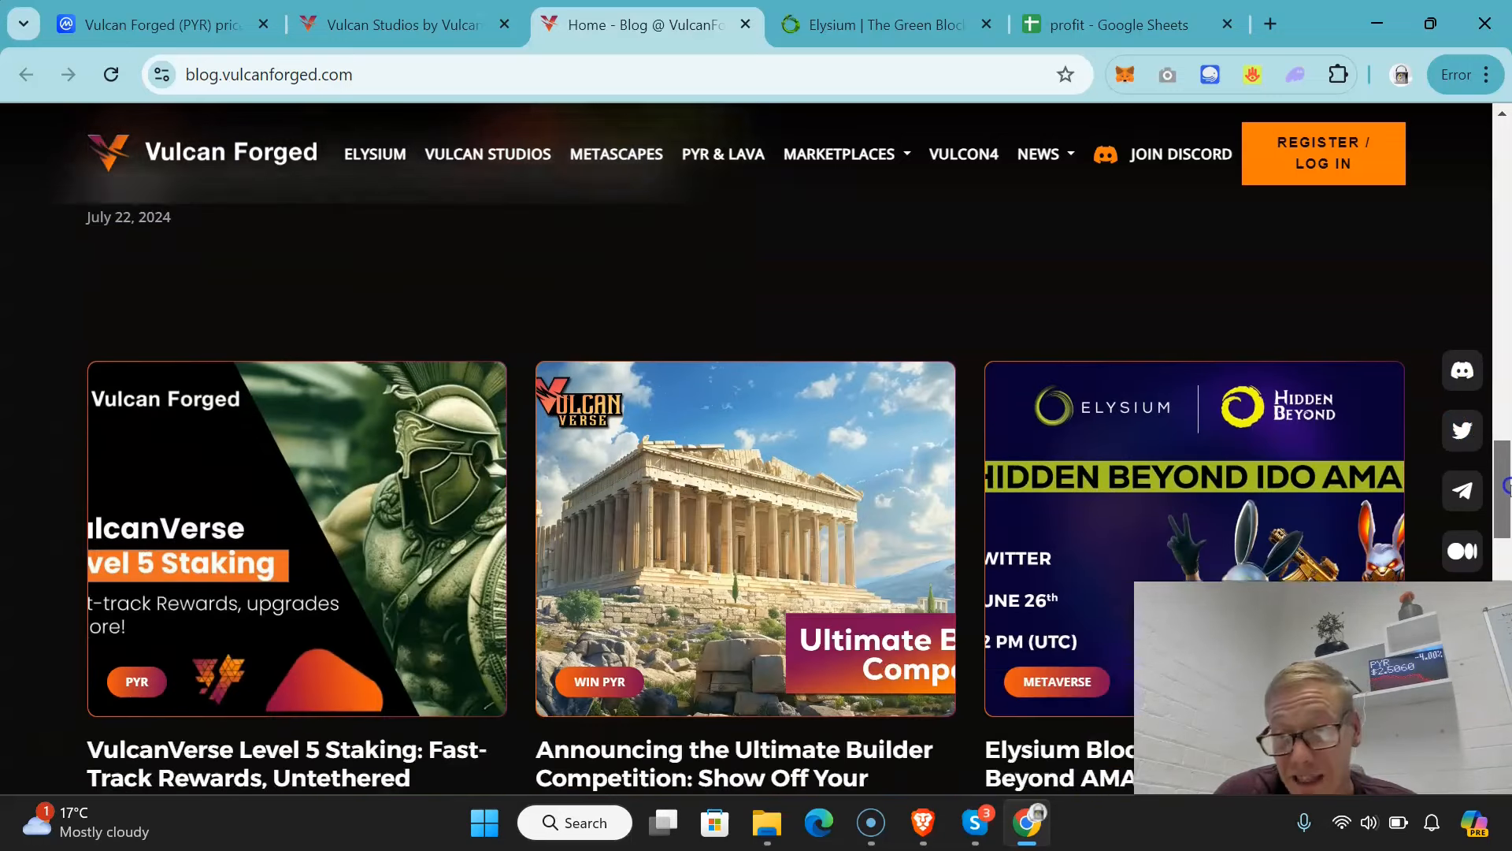
pyautogui.scroll(-3)
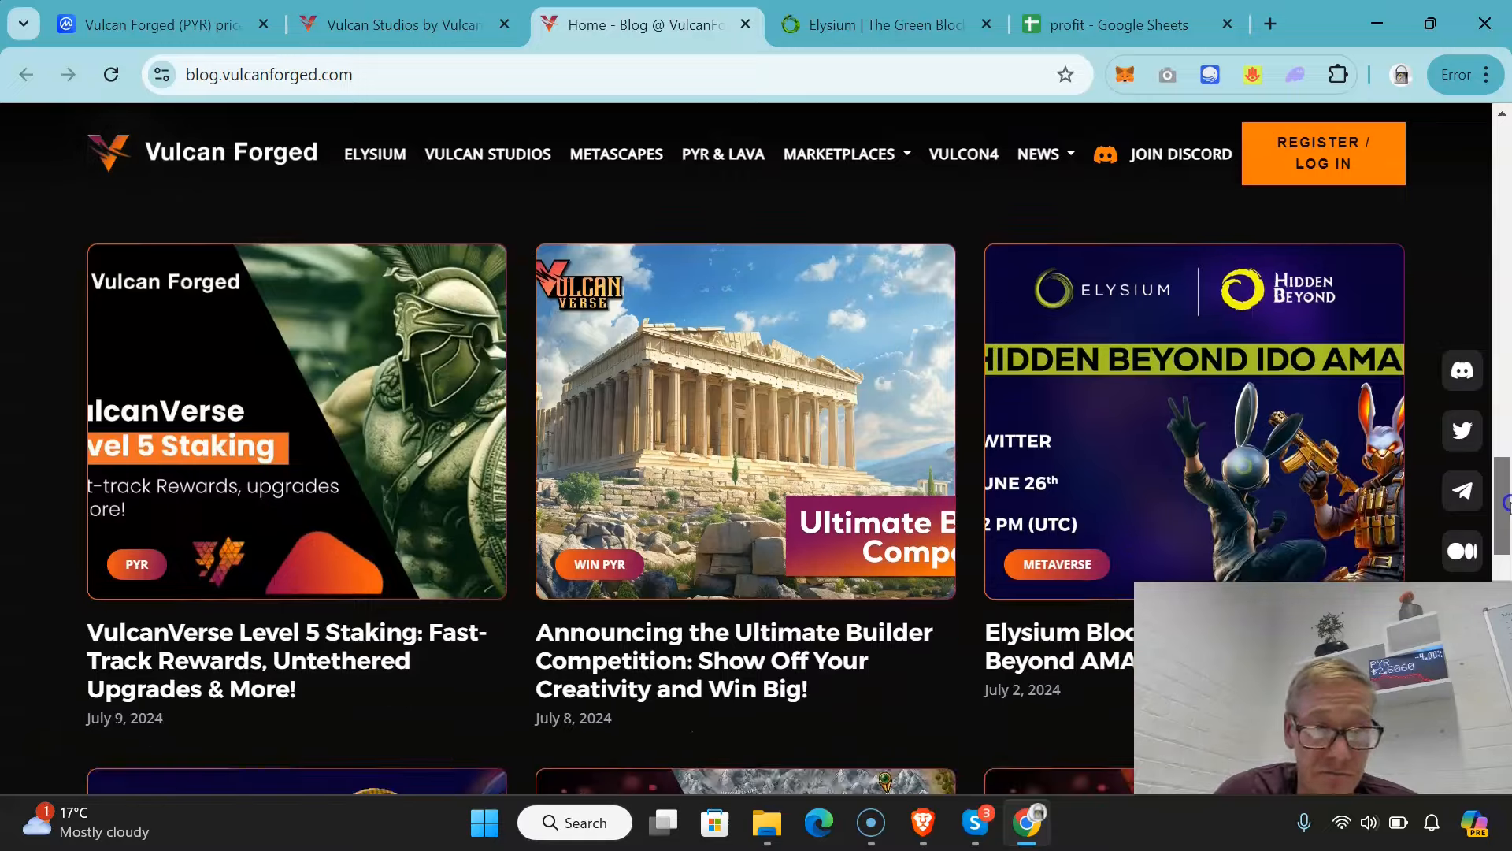
pyautogui.scroll(-3)
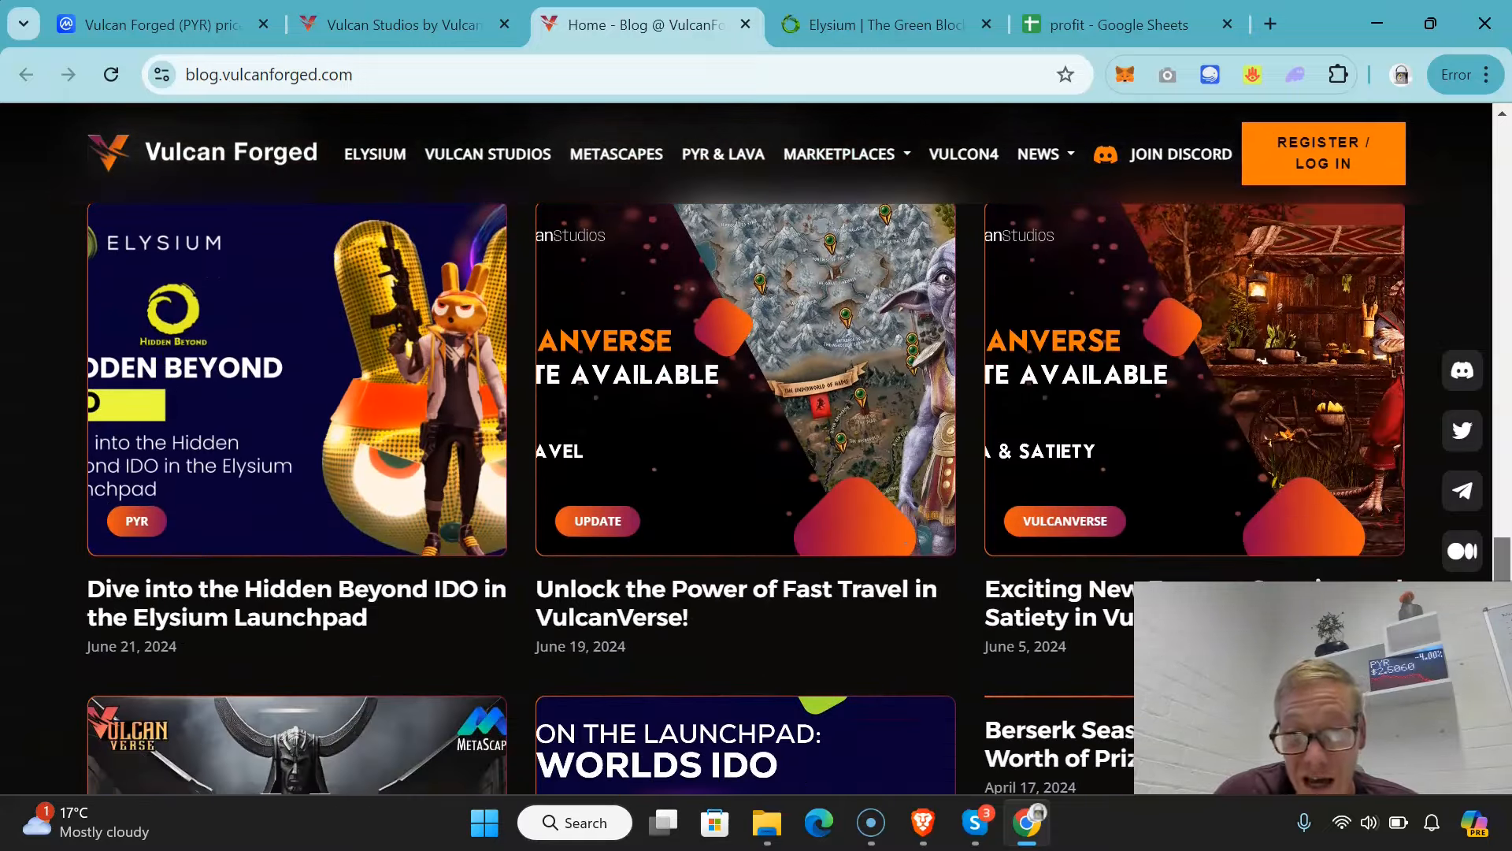
pyautogui.scroll(3)
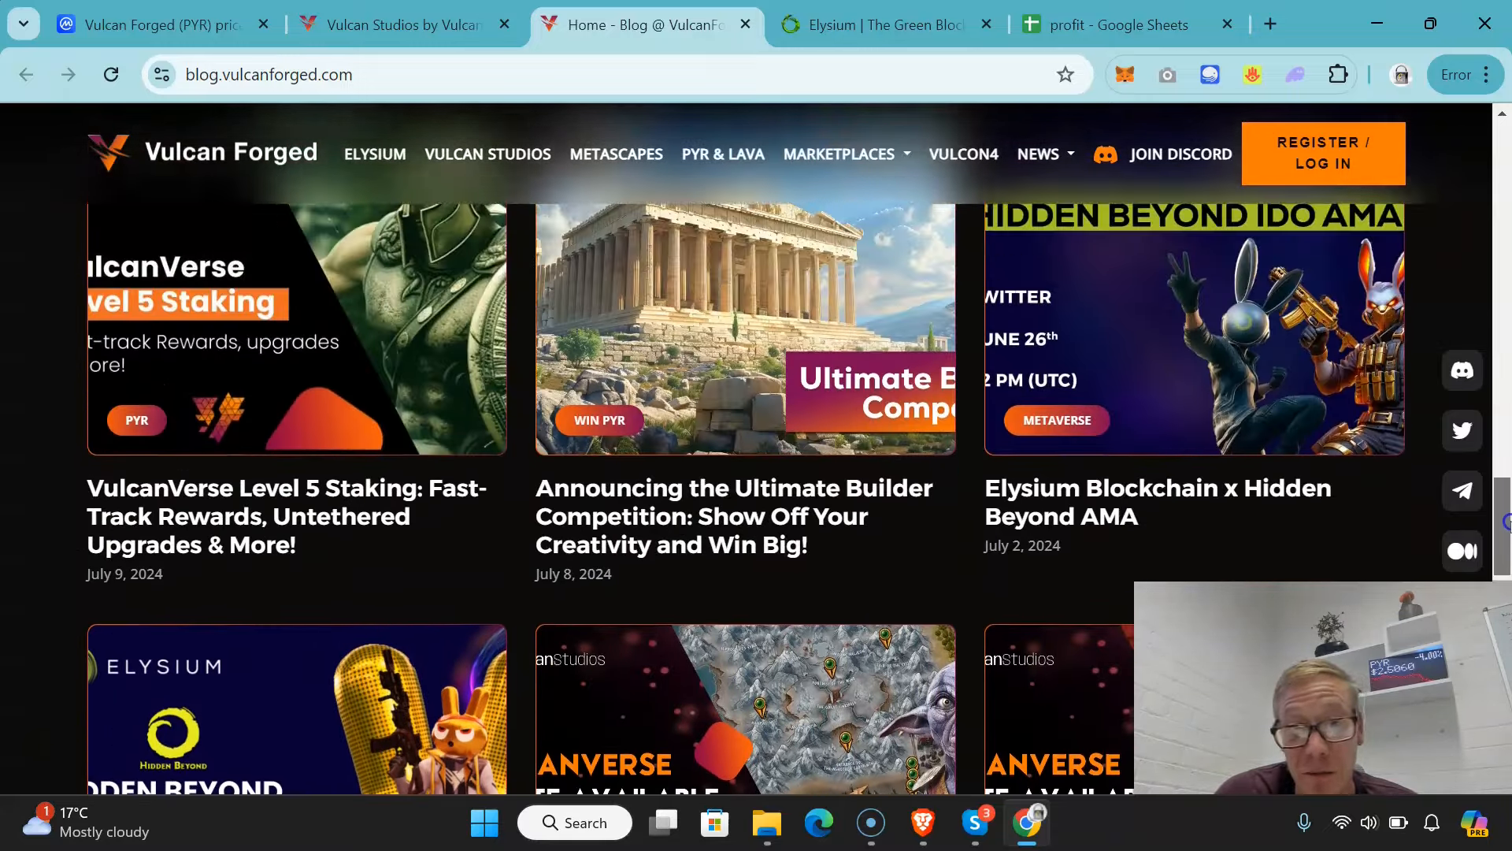
pyautogui.scroll(-3)
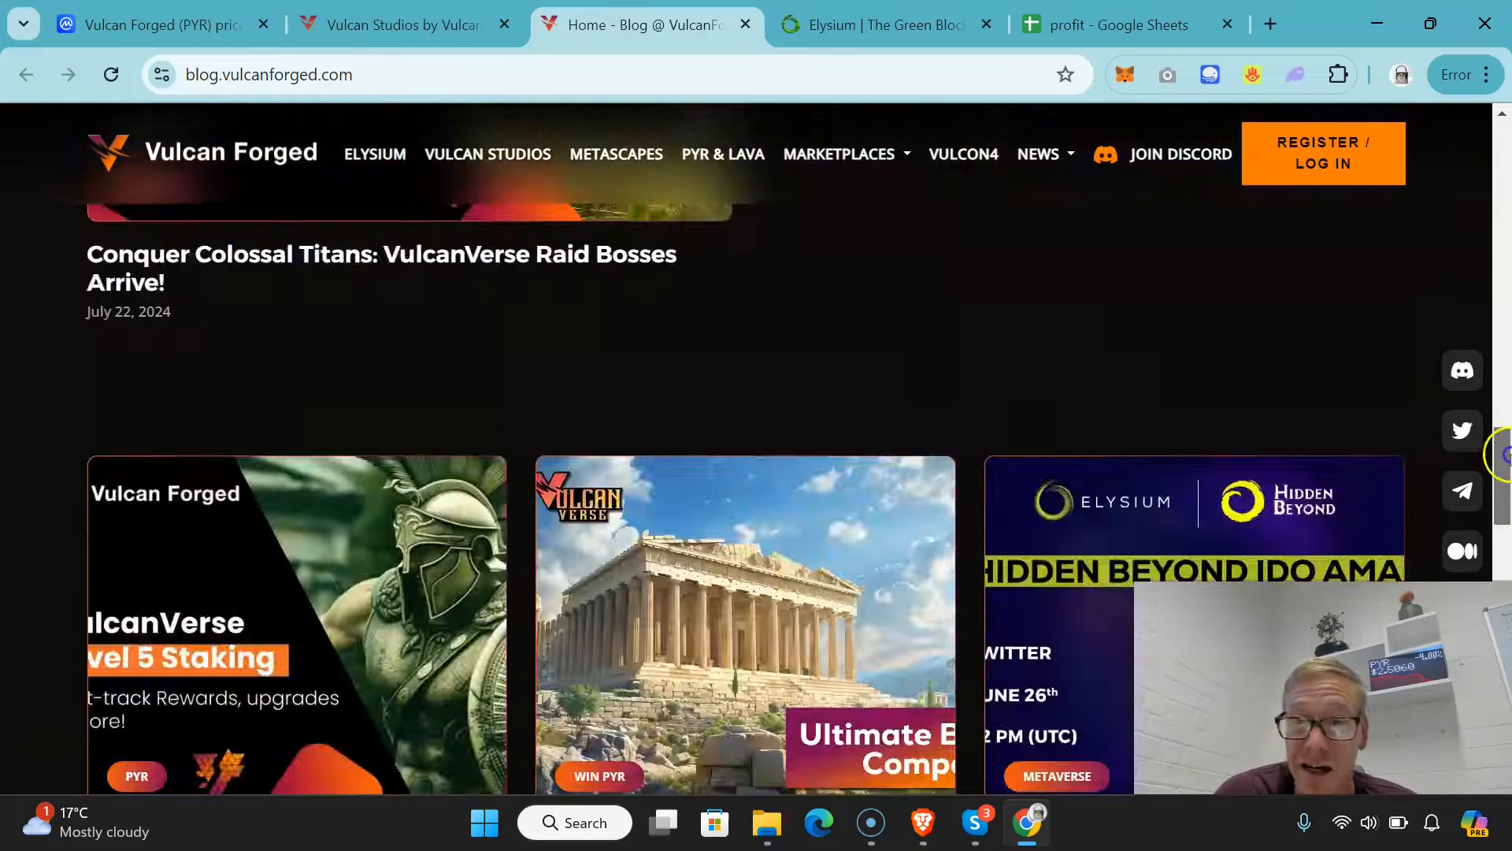
pyautogui.scroll(3)
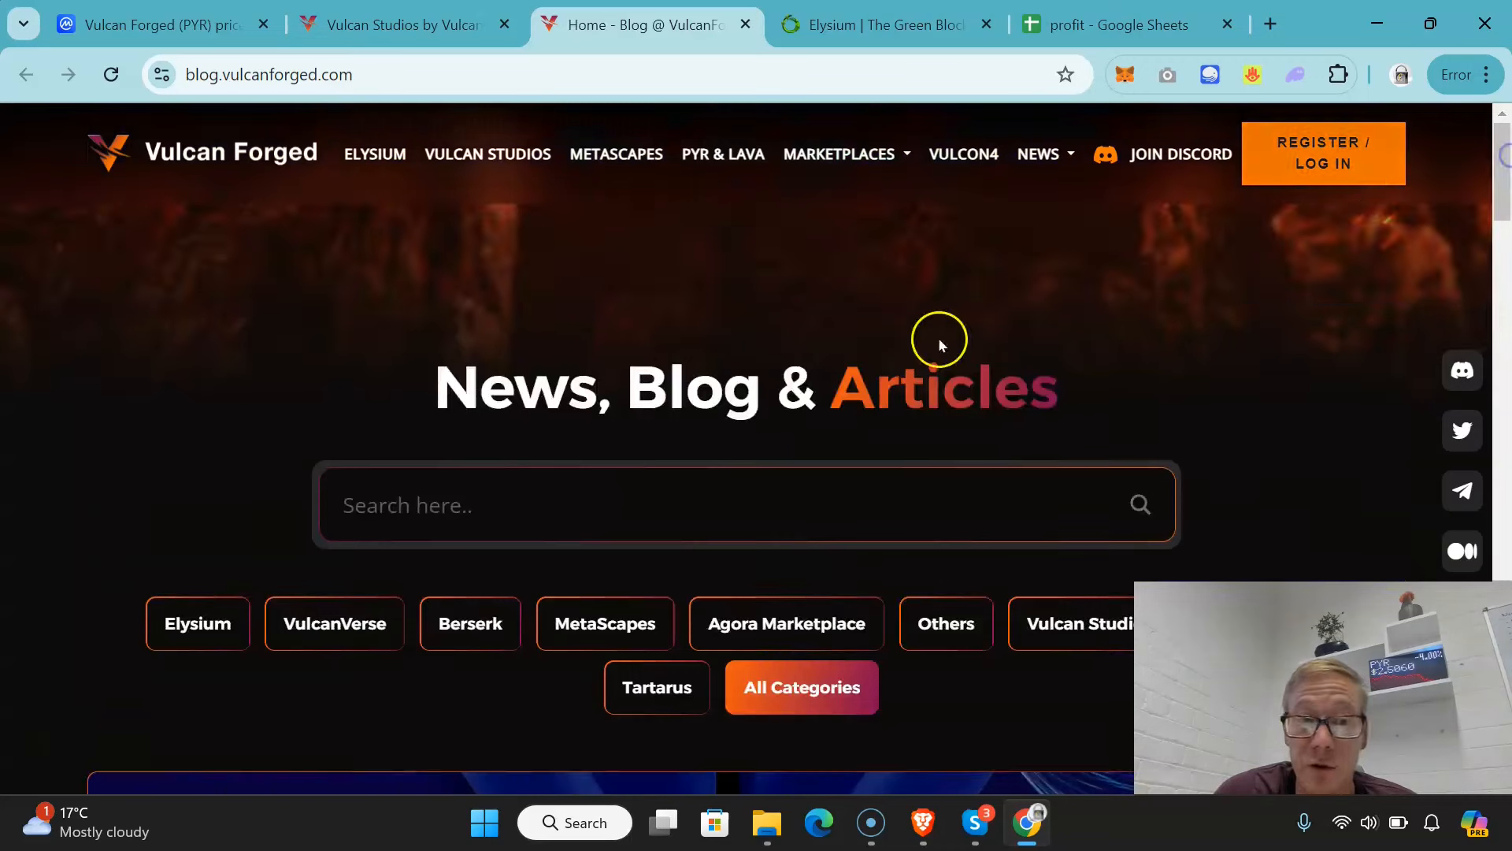
pyautogui.moveTo(291, 156)
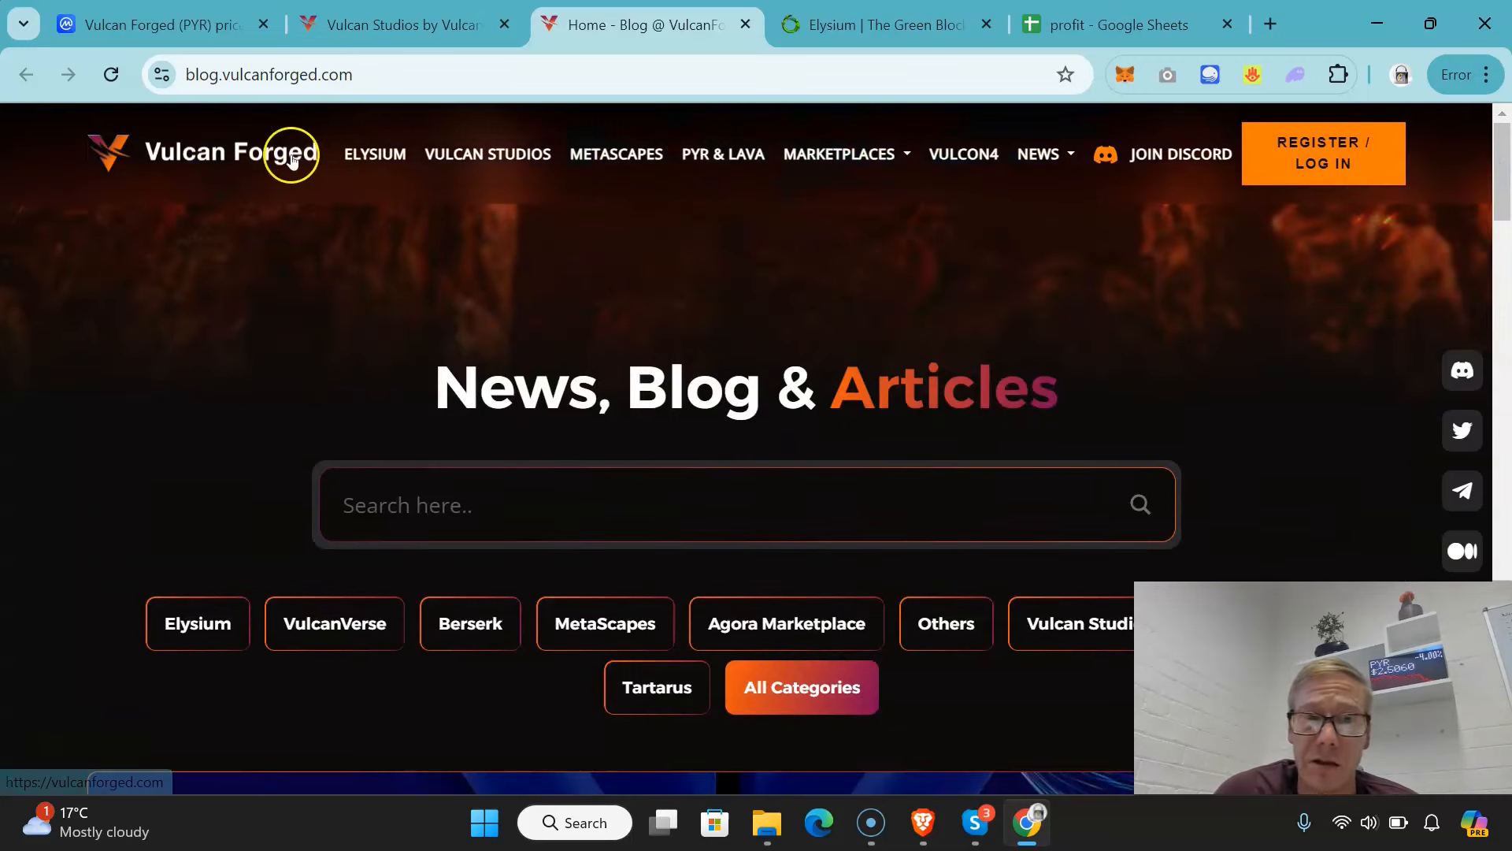
pyautogui.click(154, 24)
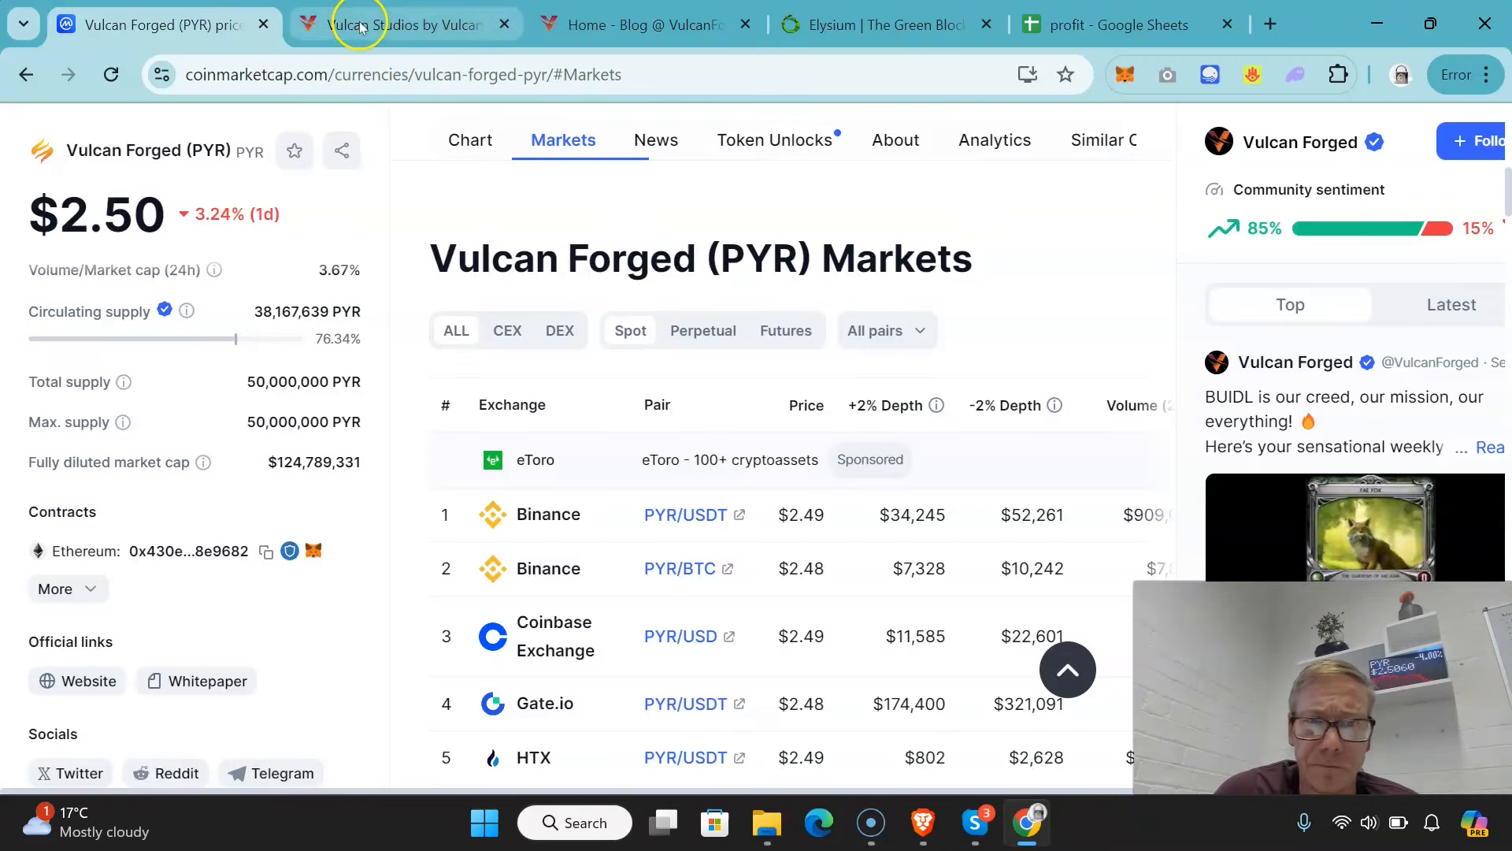
# Step: Open the VULCON4 event page (June 14, 2024, The Brewery, London) from Vulcan Studios
pyautogui.click(360, 25)
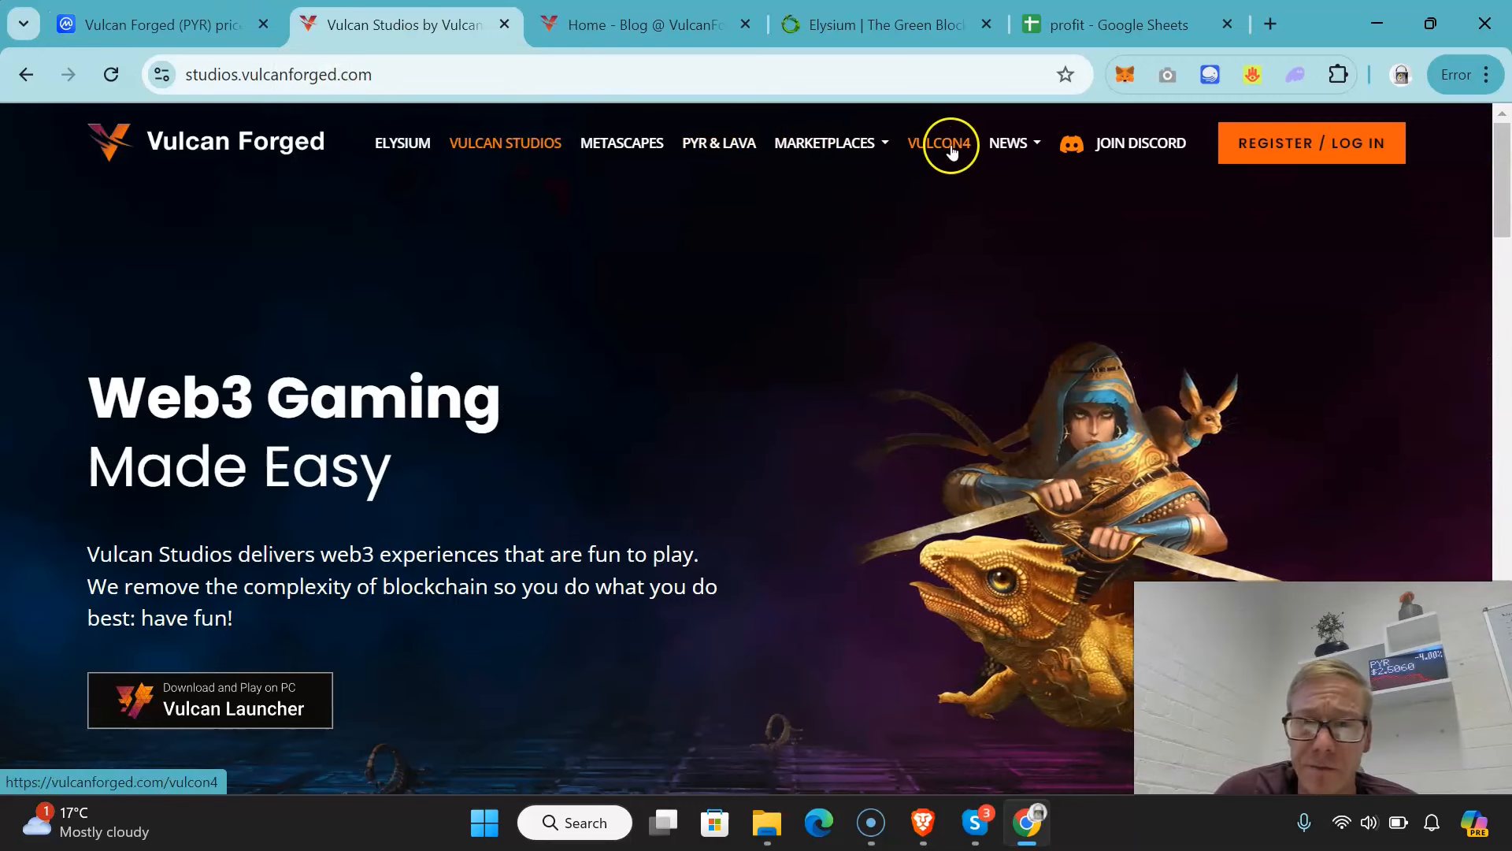
pyautogui.click(941, 143)
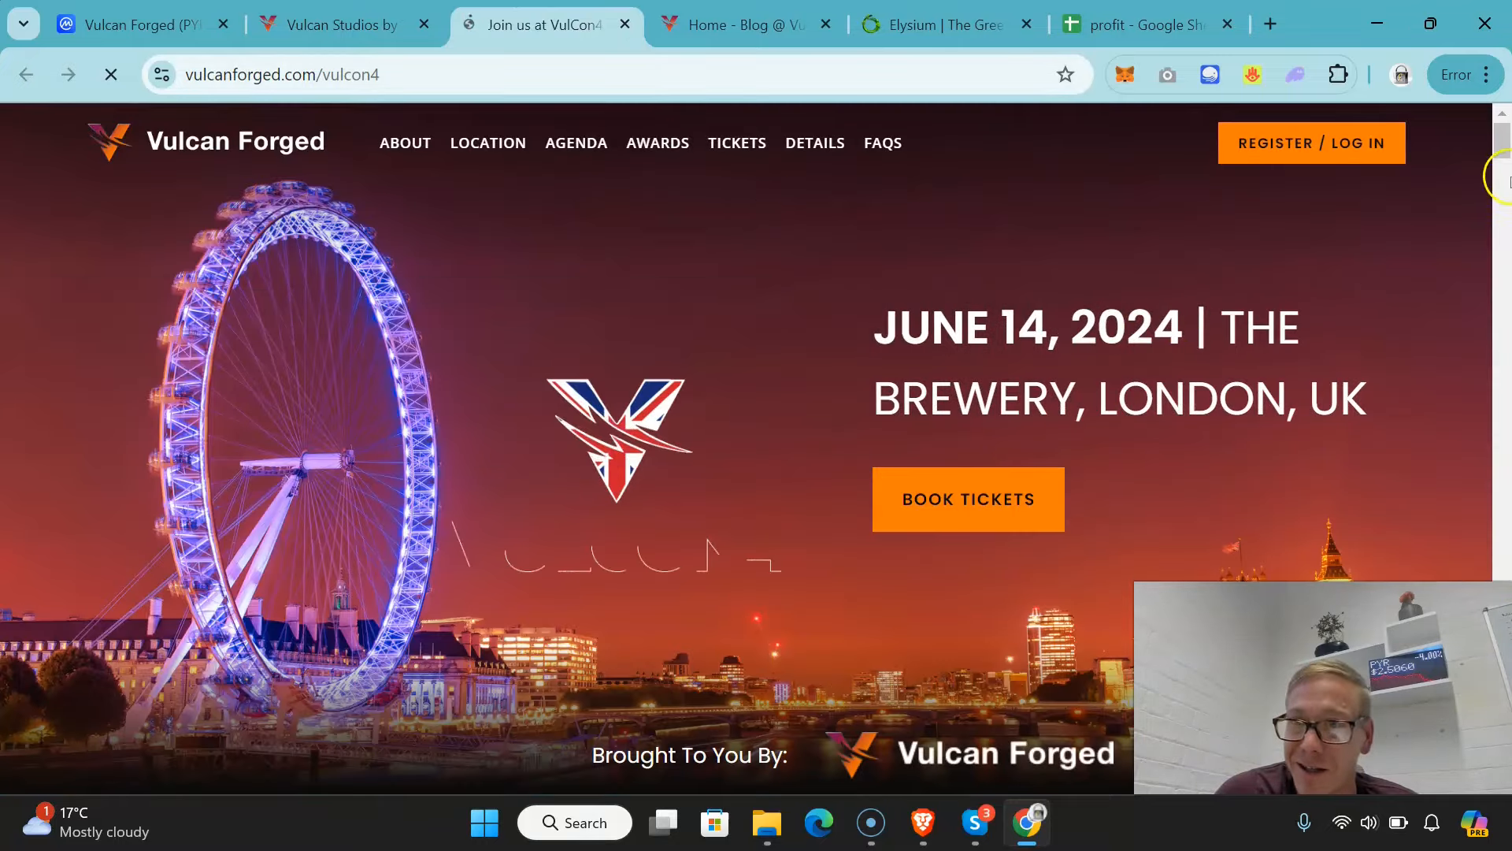
pyautogui.scroll(-3)
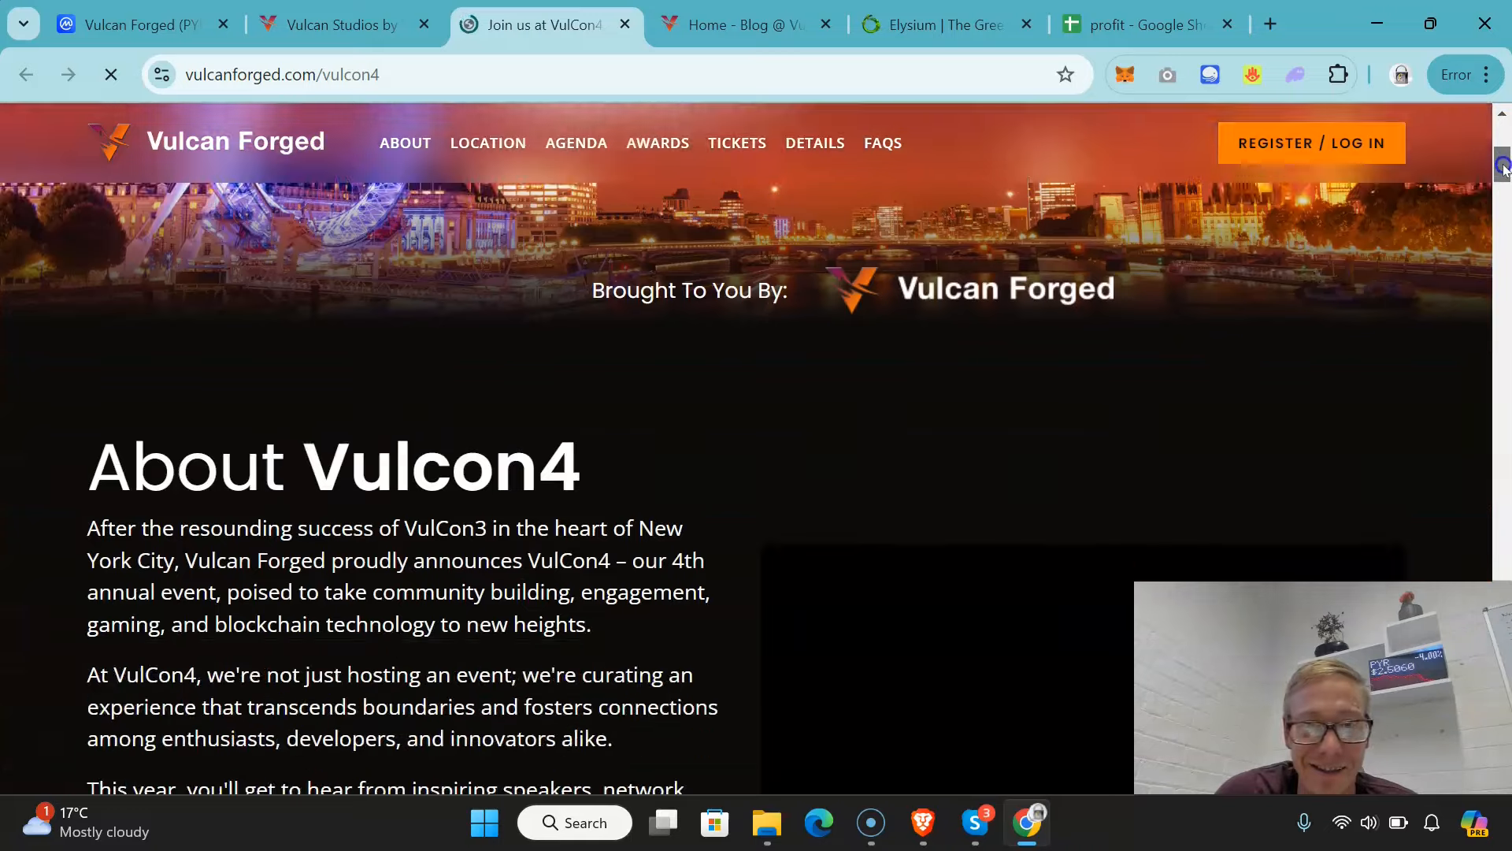
pyautogui.scroll(-3)
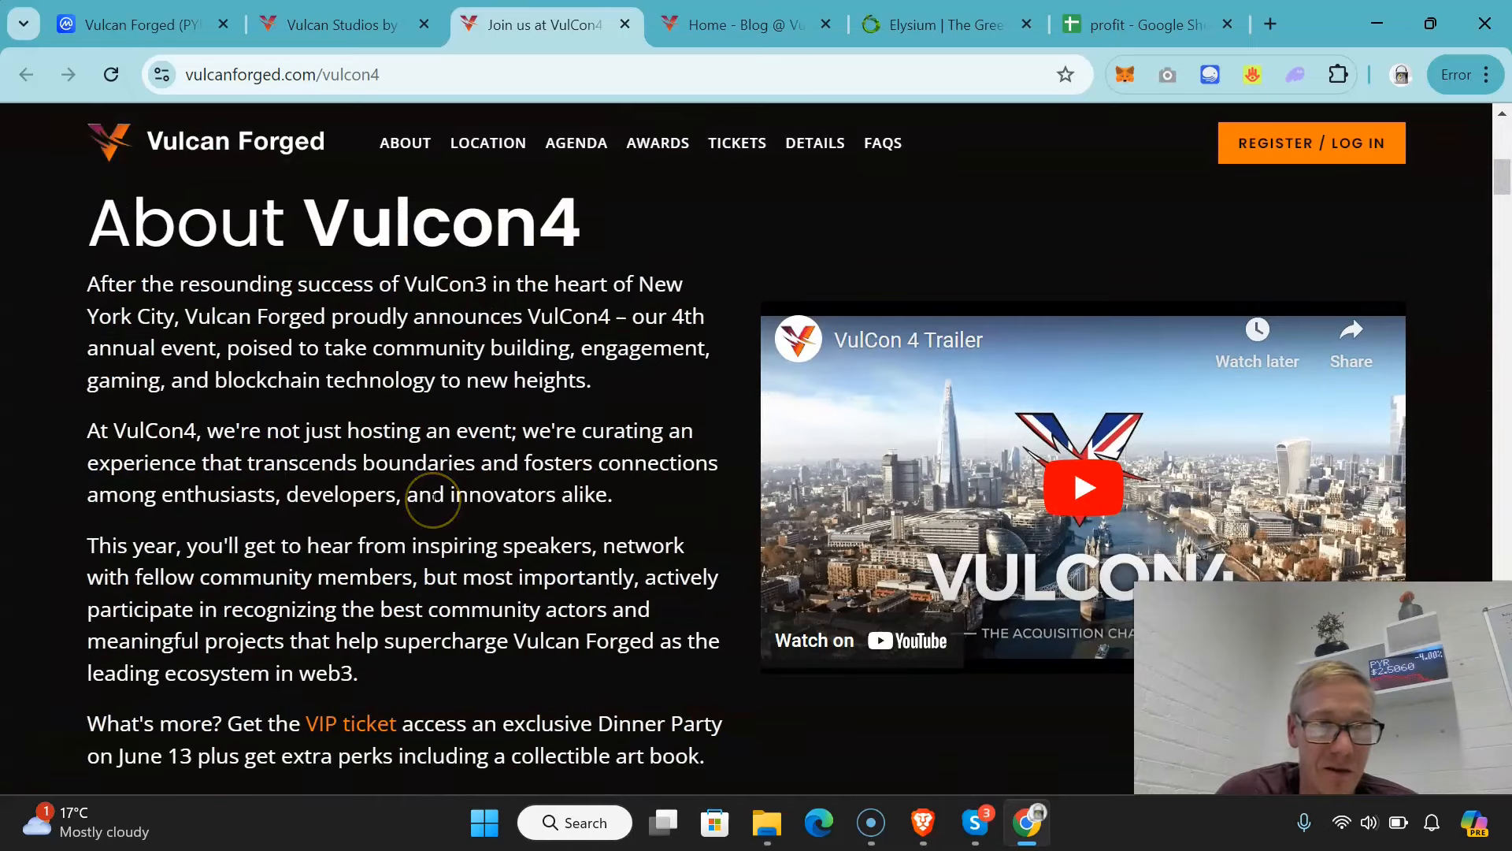
pyautogui.scroll(-3)
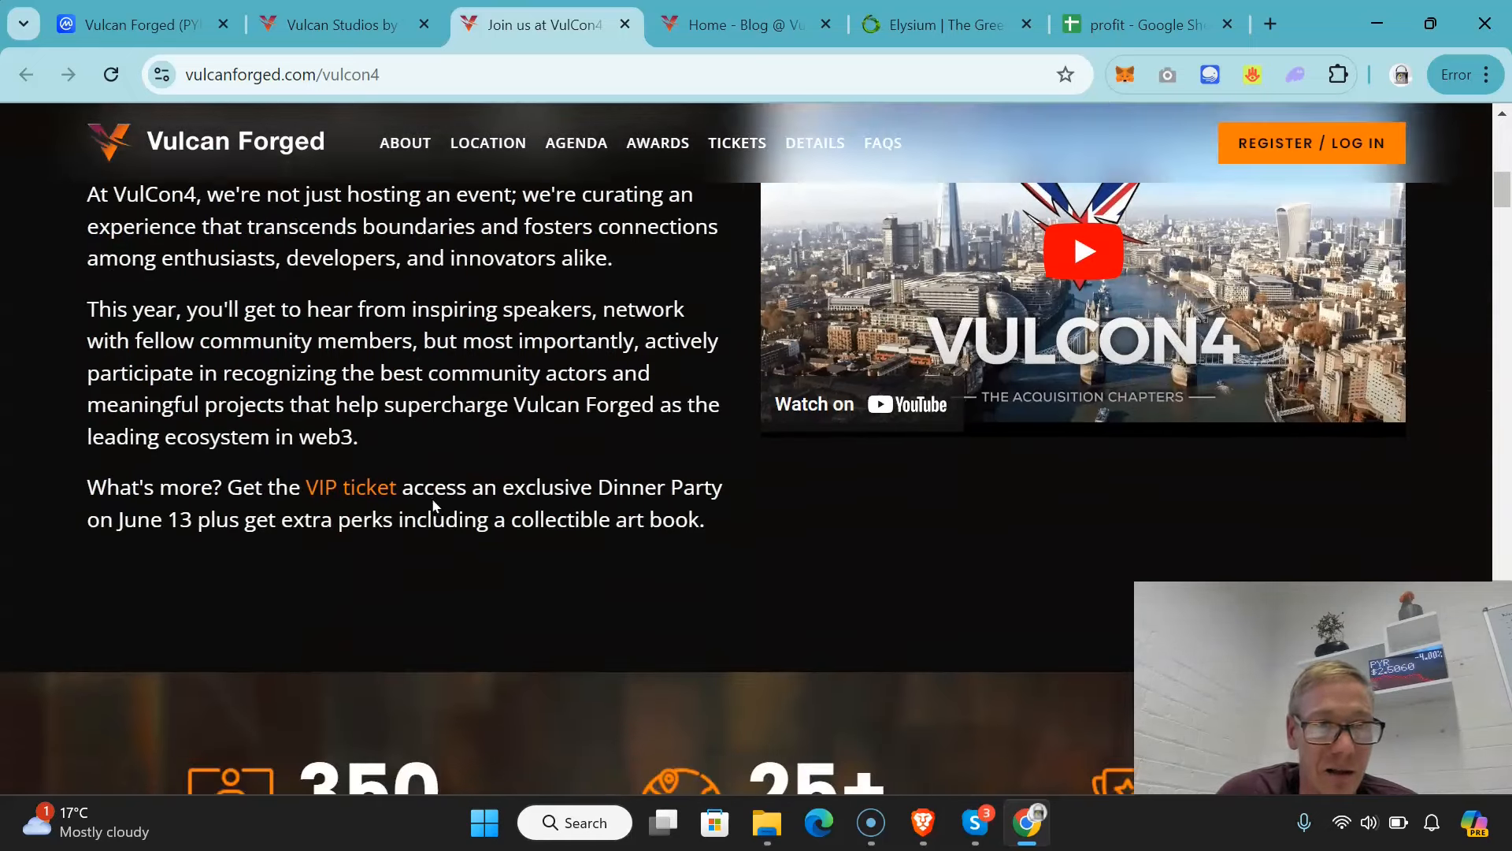
pyautogui.scroll(-3)
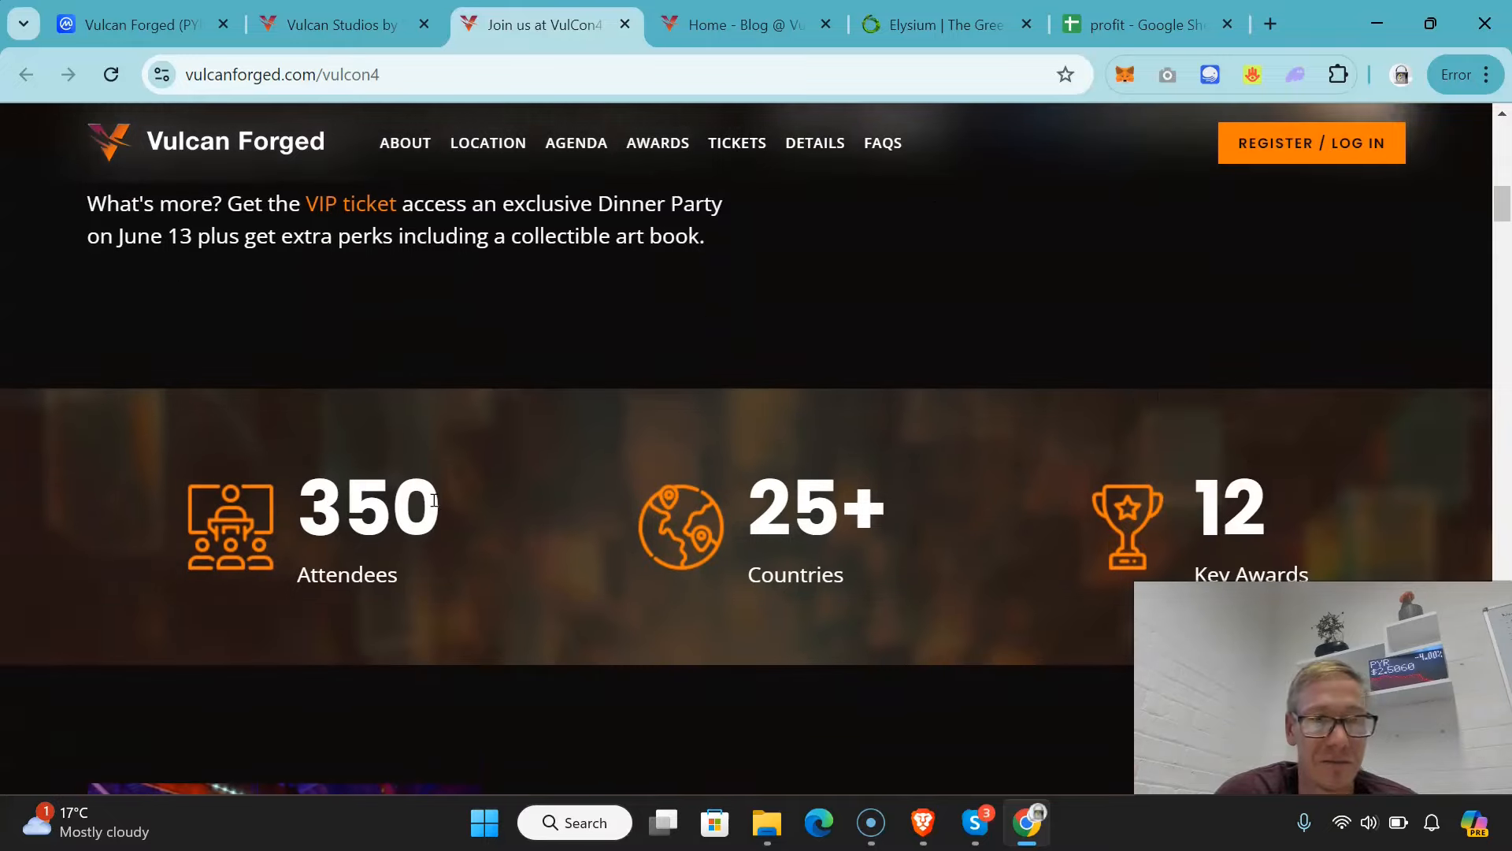
pyautogui.scroll(-3)
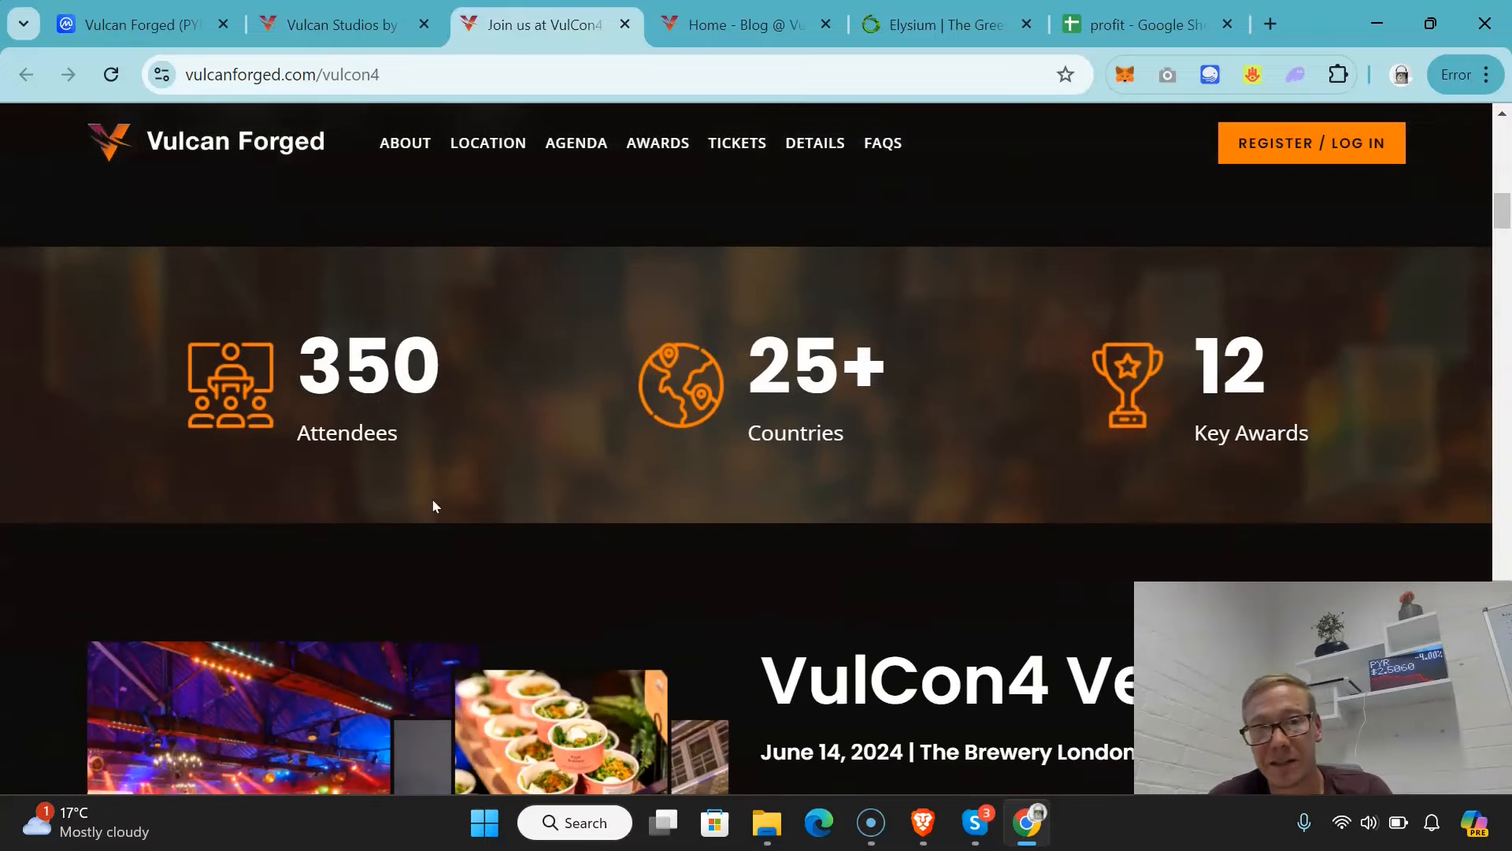
pyautogui.scroll(-3)
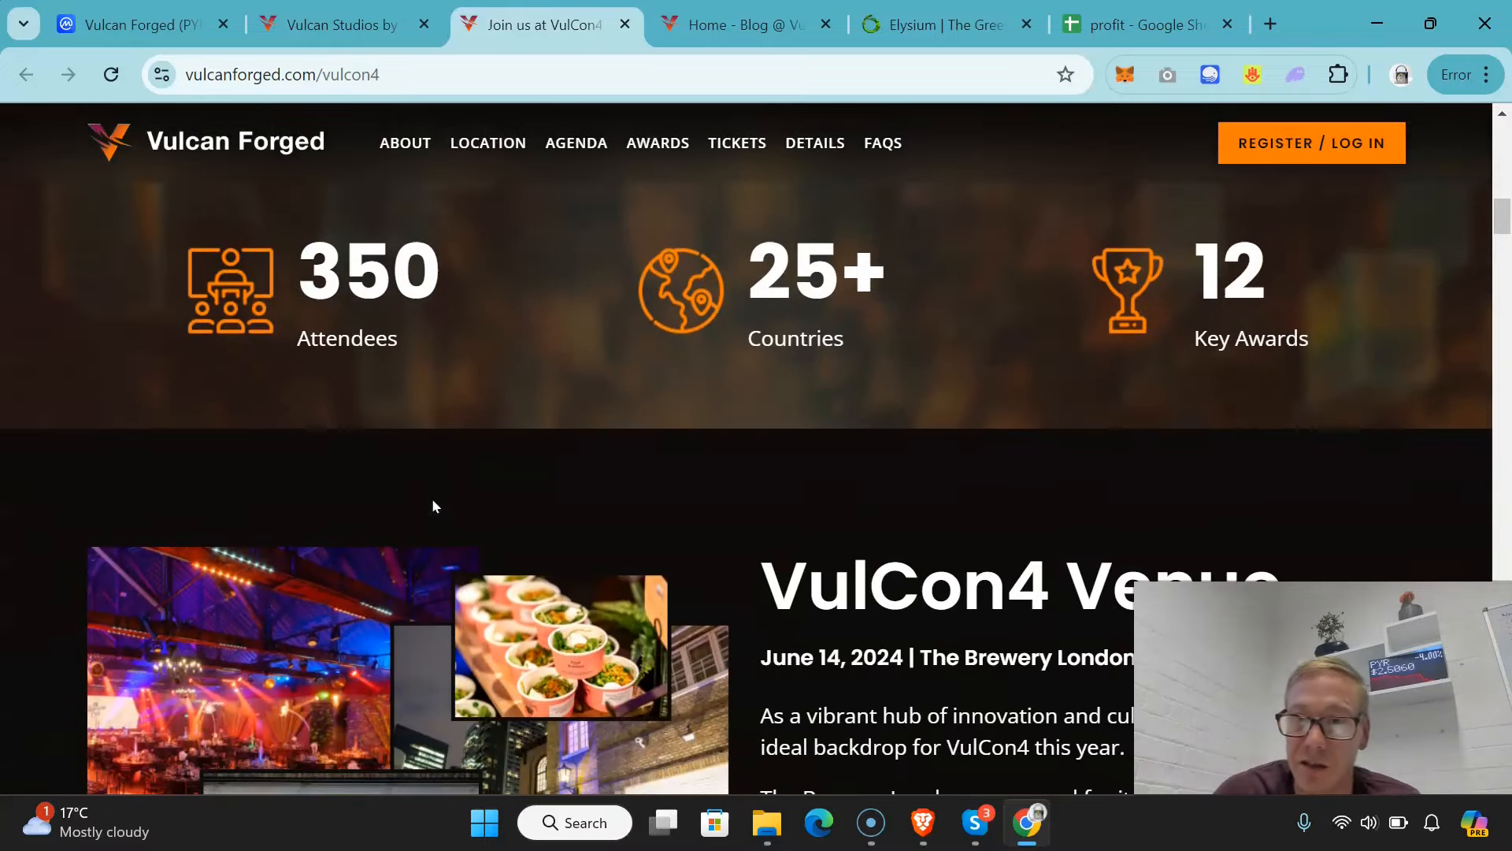
pyautogui.scroll(-3)
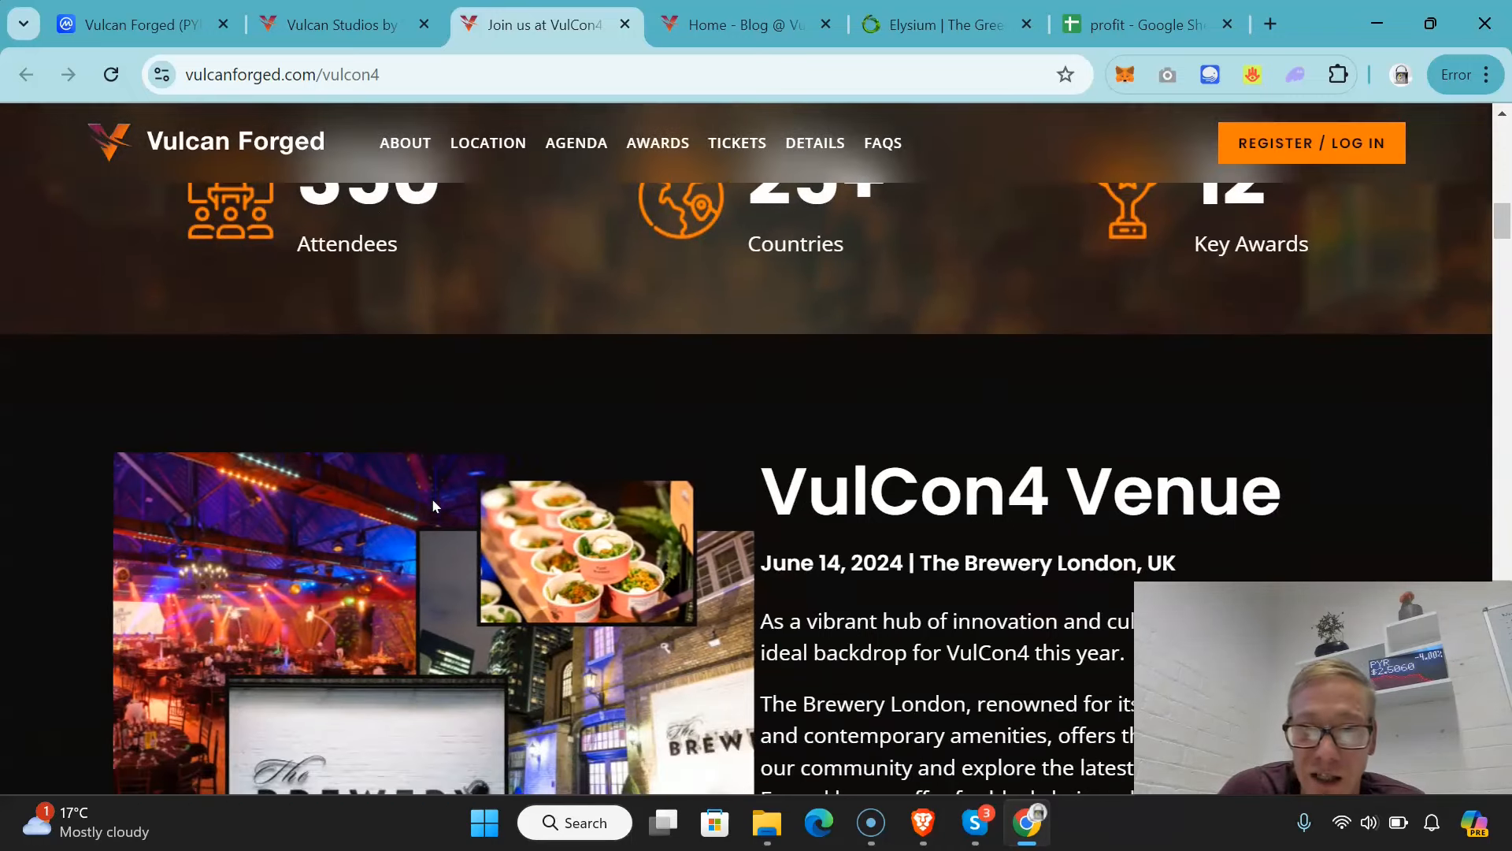
pyautogui.scroll(-3)
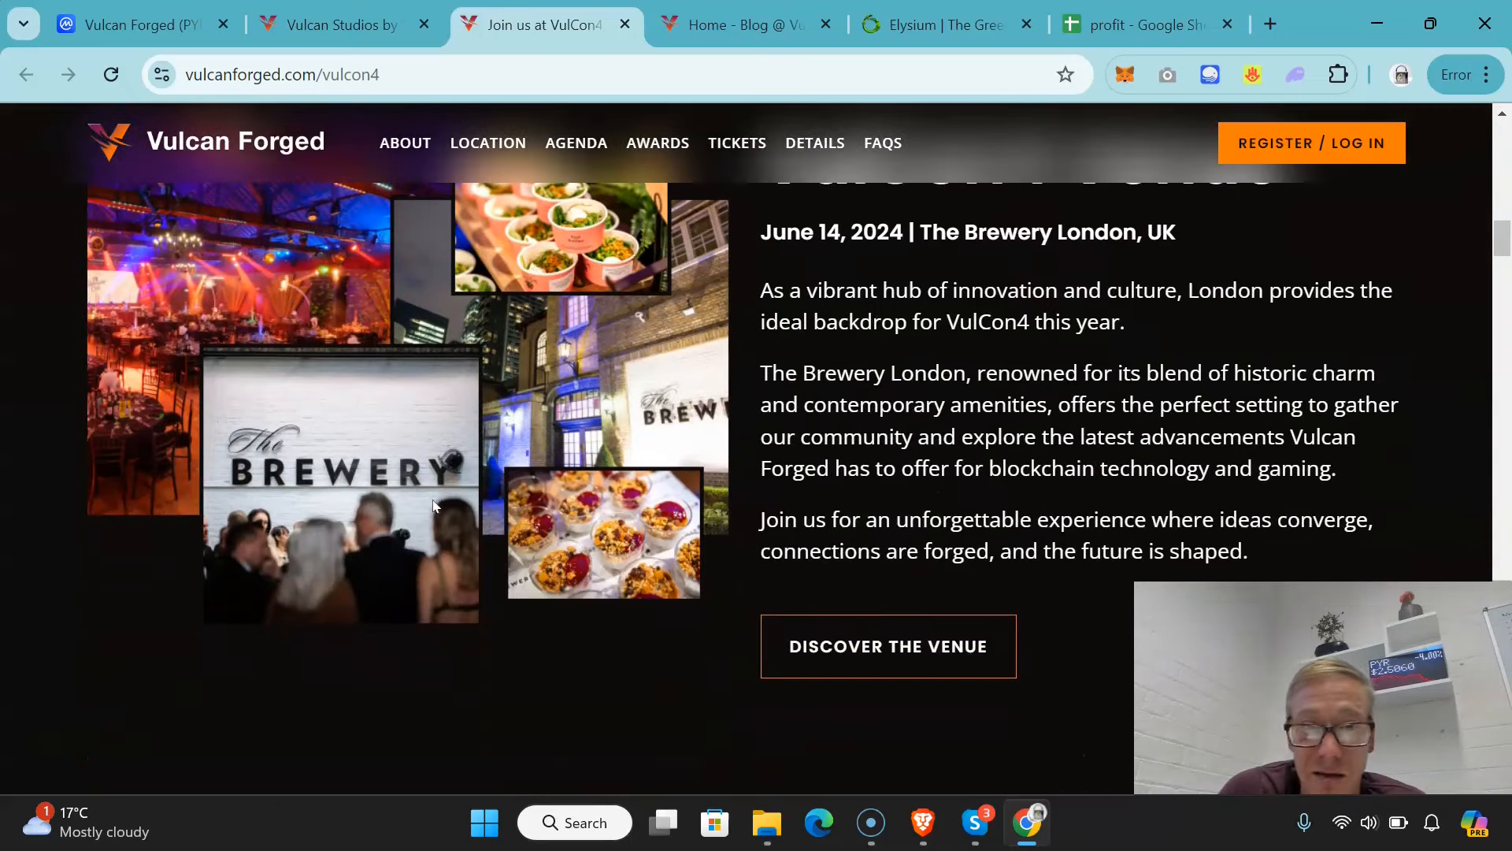
pyautogui.scroll(-3)
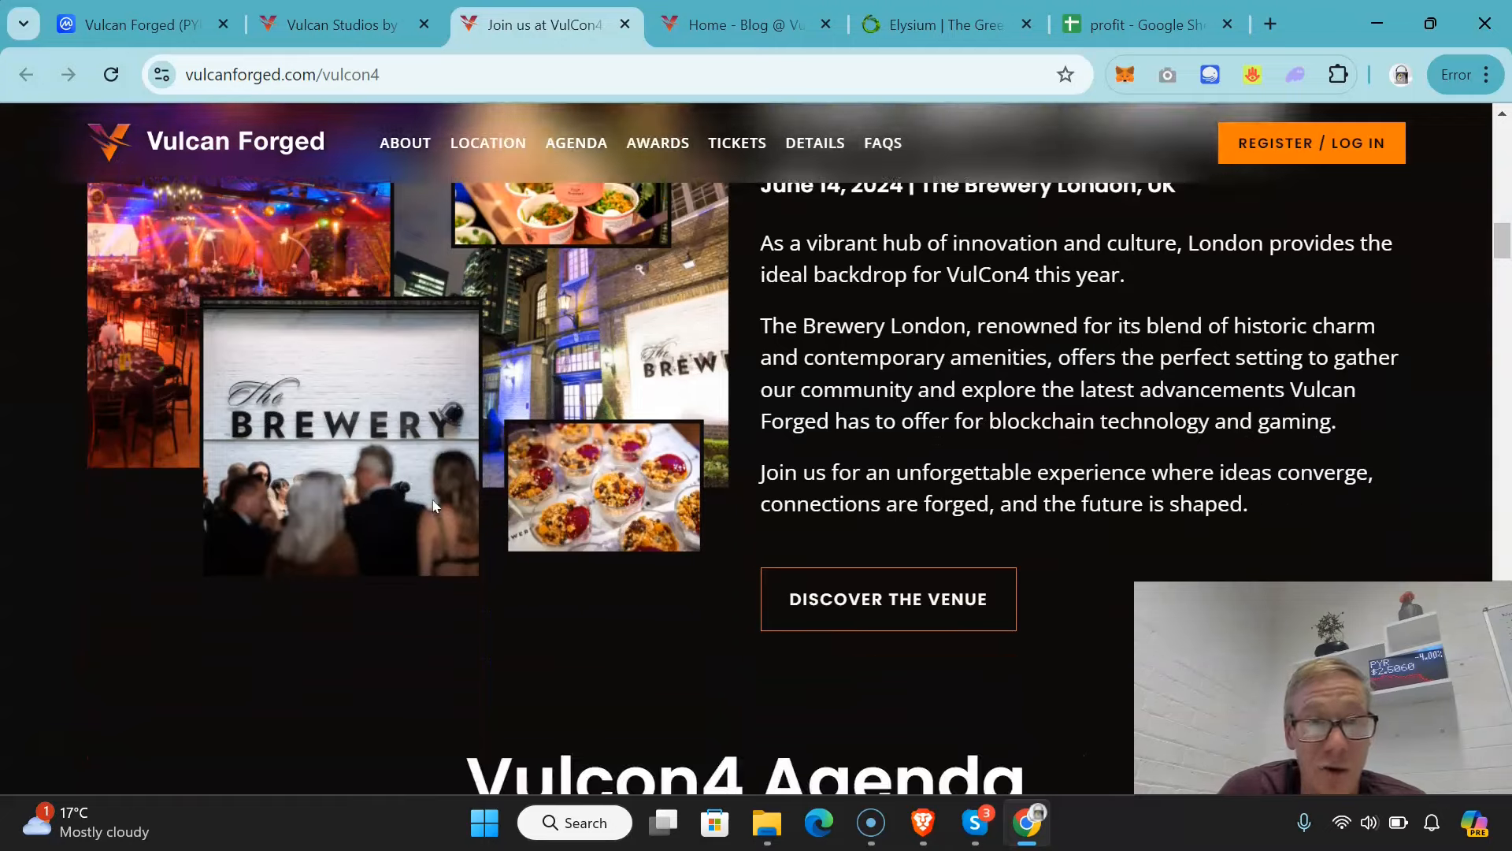
pyautogui.scroll(-3)
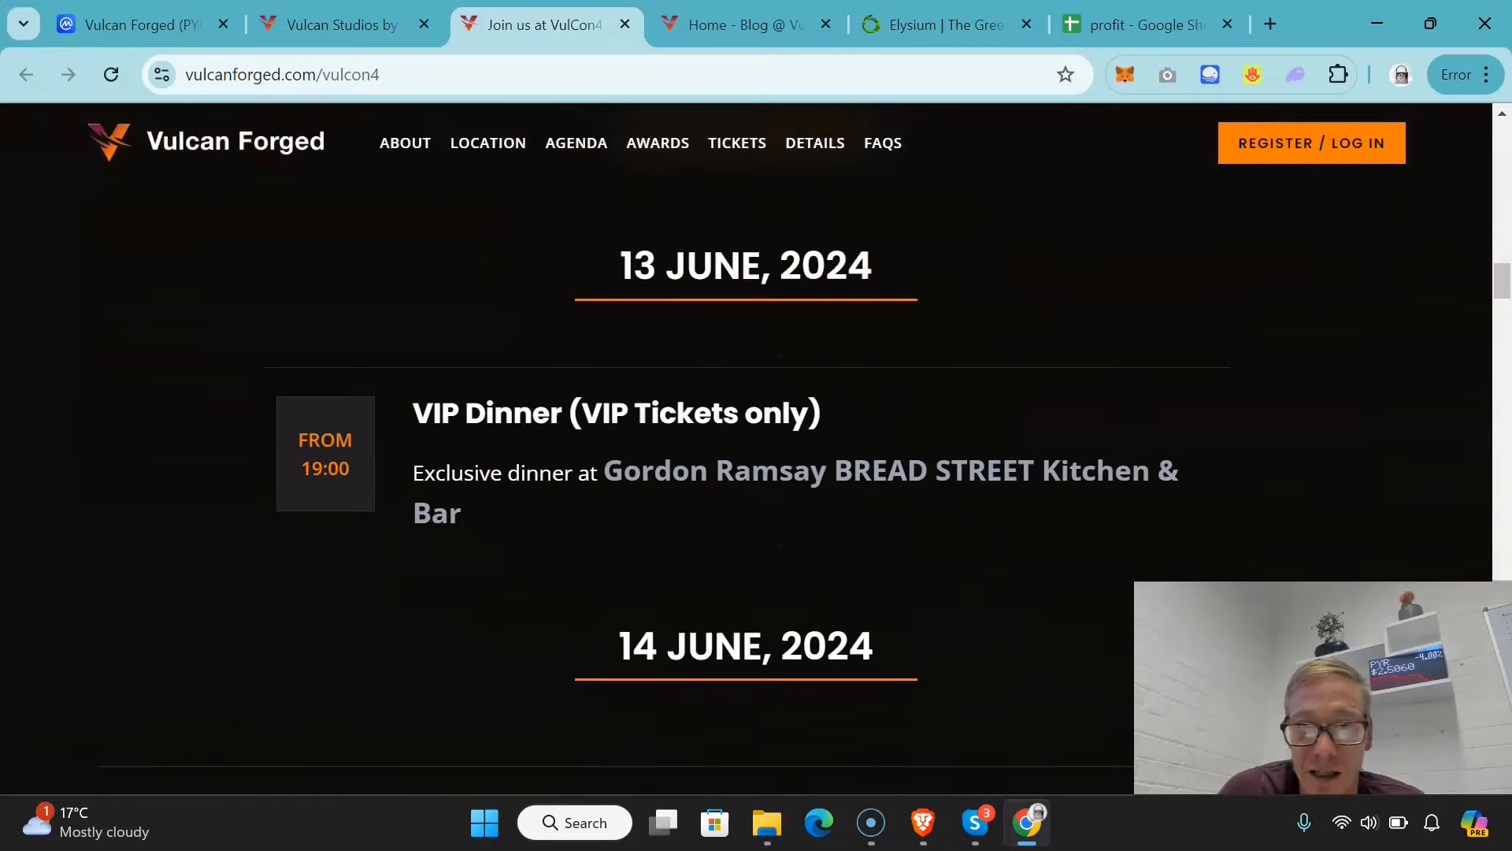
pyautogui.scroll(-3)
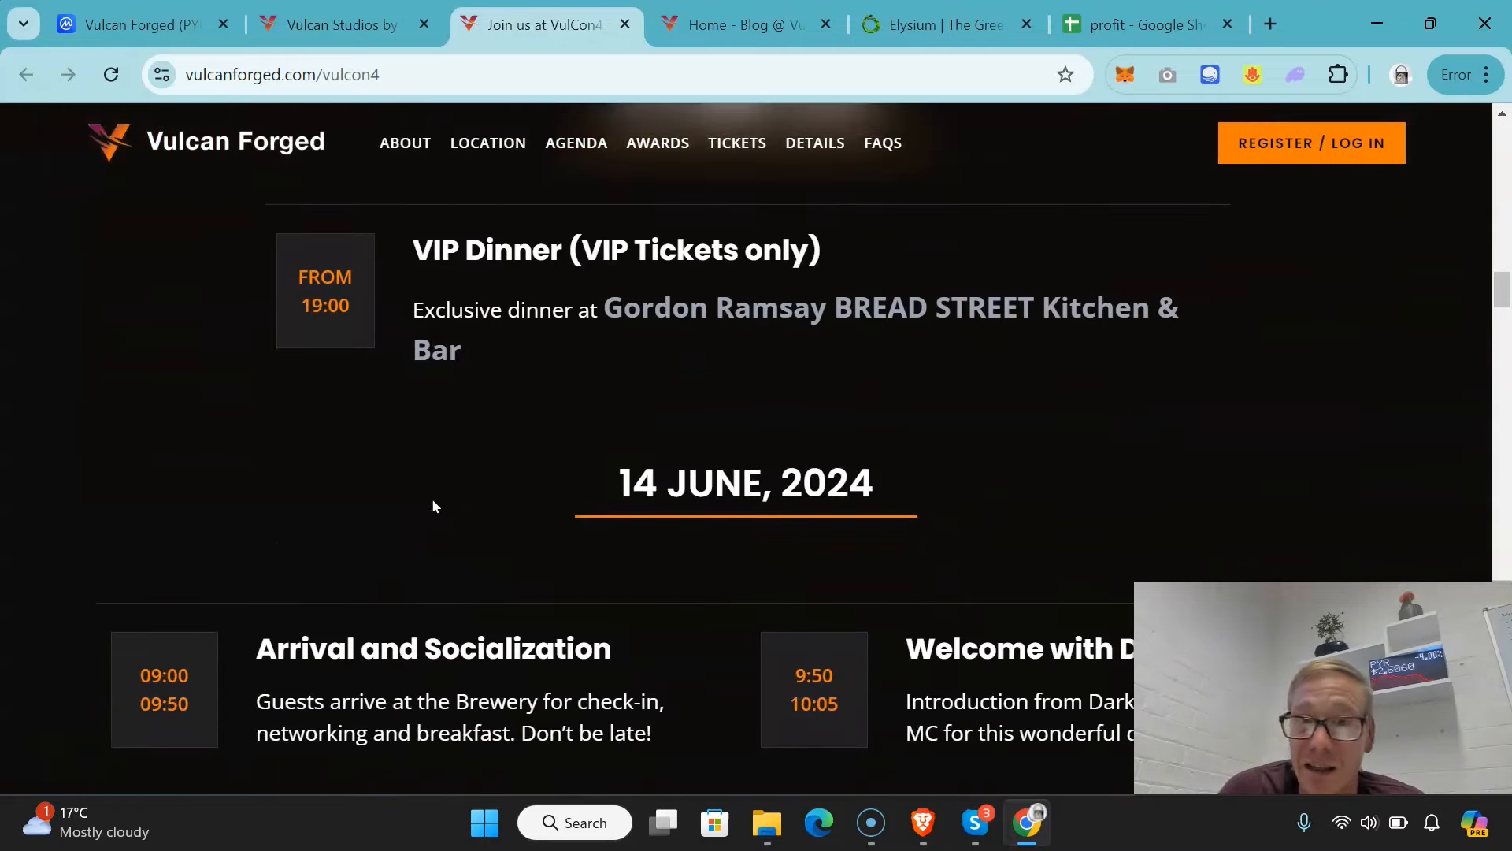
pyautogui.scroll(-3)
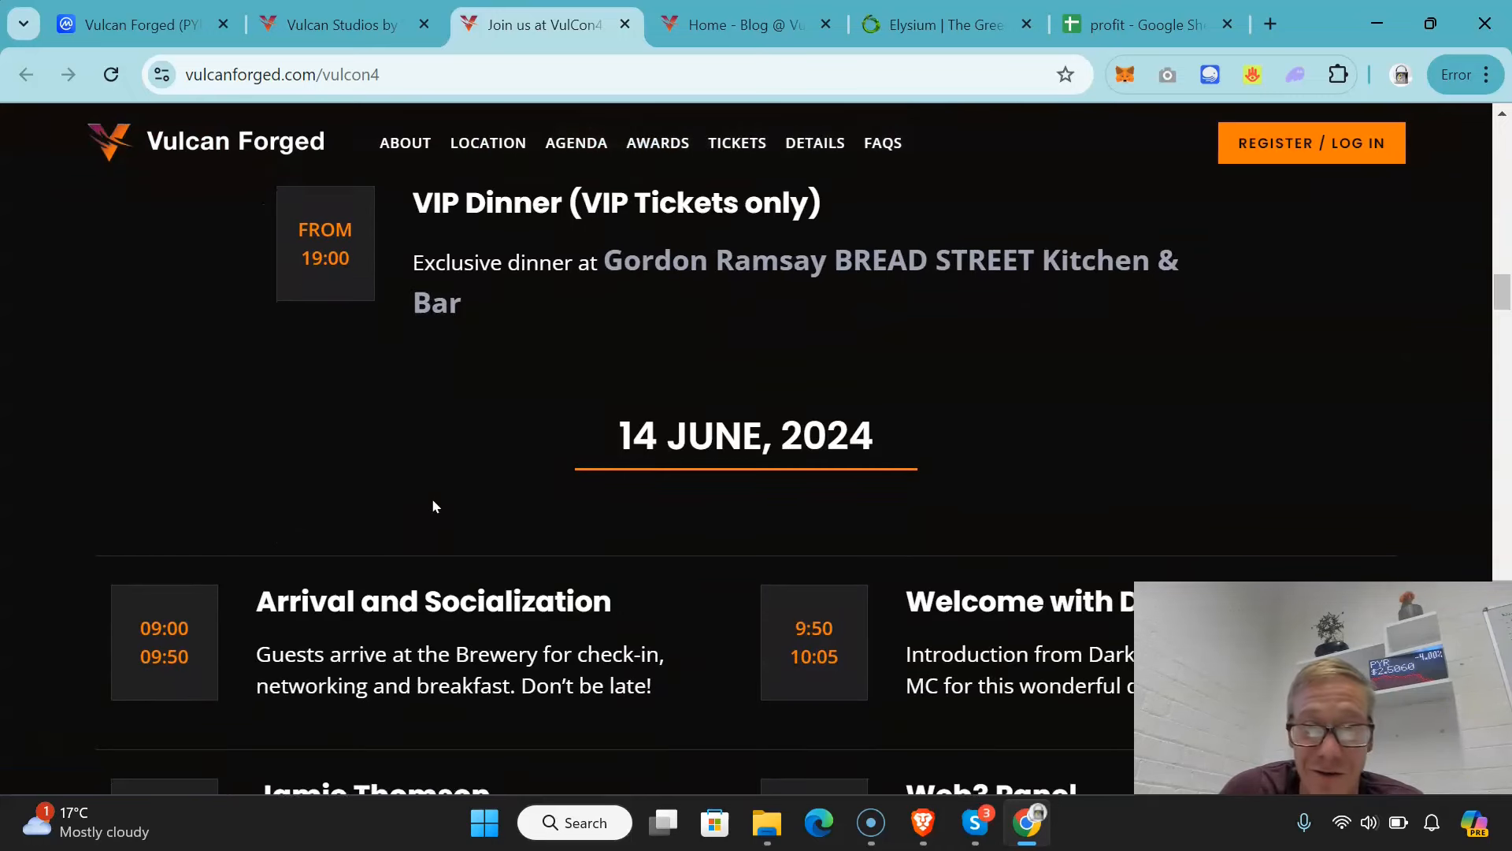
pyautogui.scroll(-3)
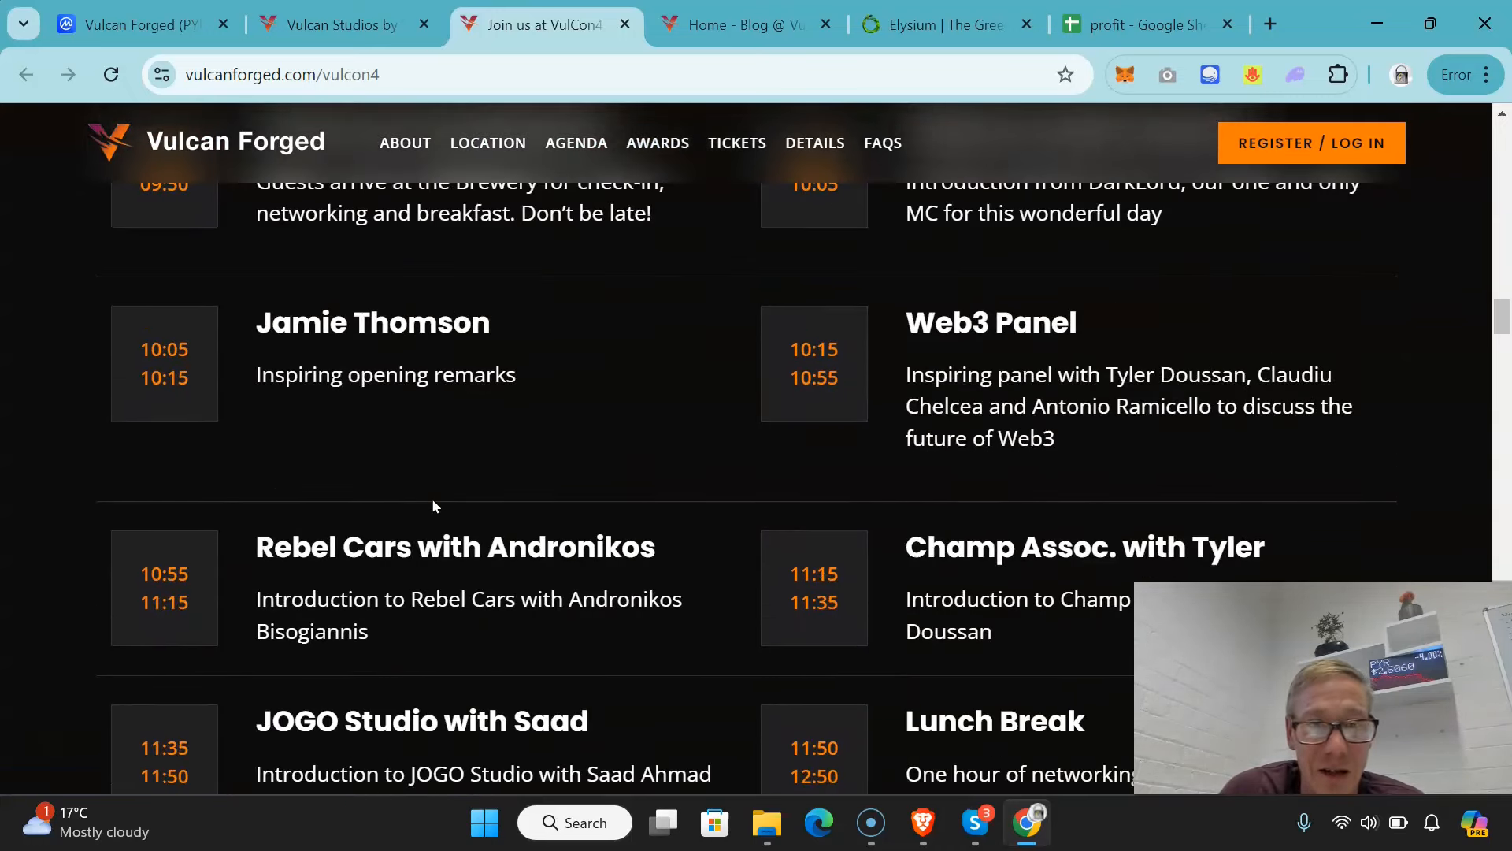
pyautogui.scroll(-3)
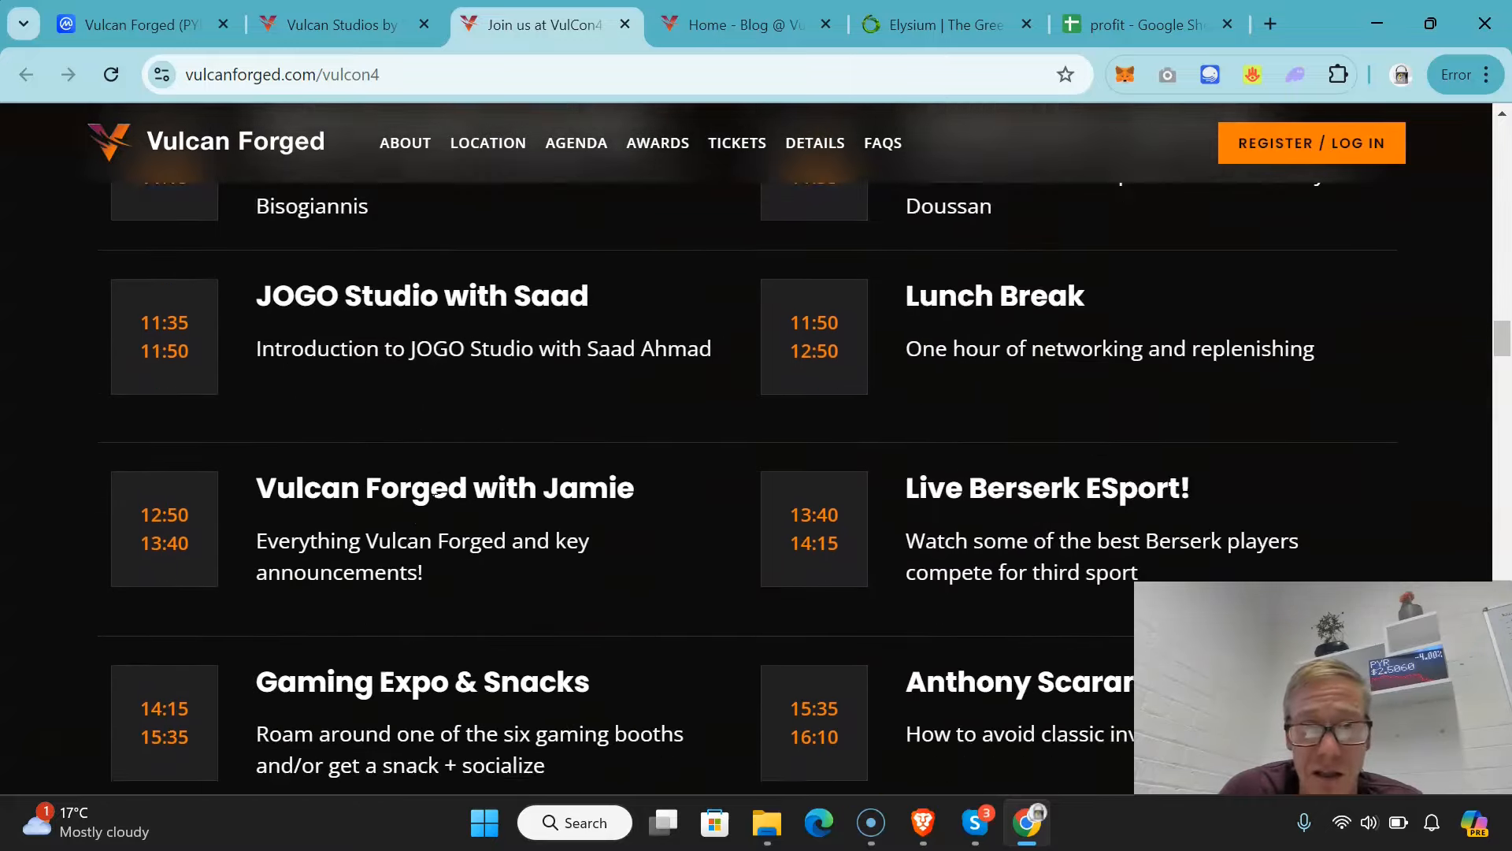
pyautogui.scroll(-3)
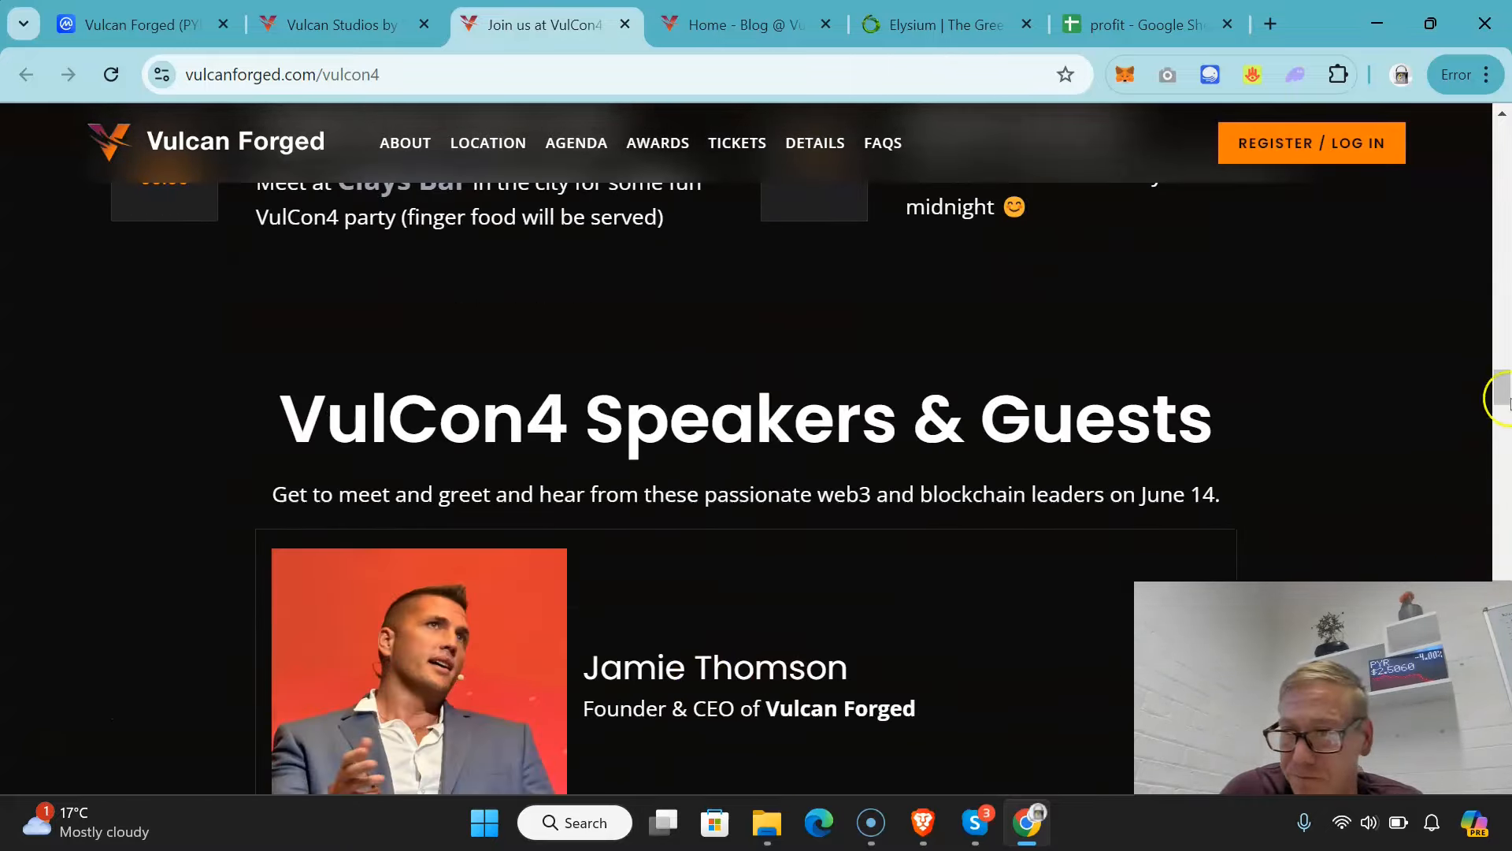
pyautogui.scroll(-3)
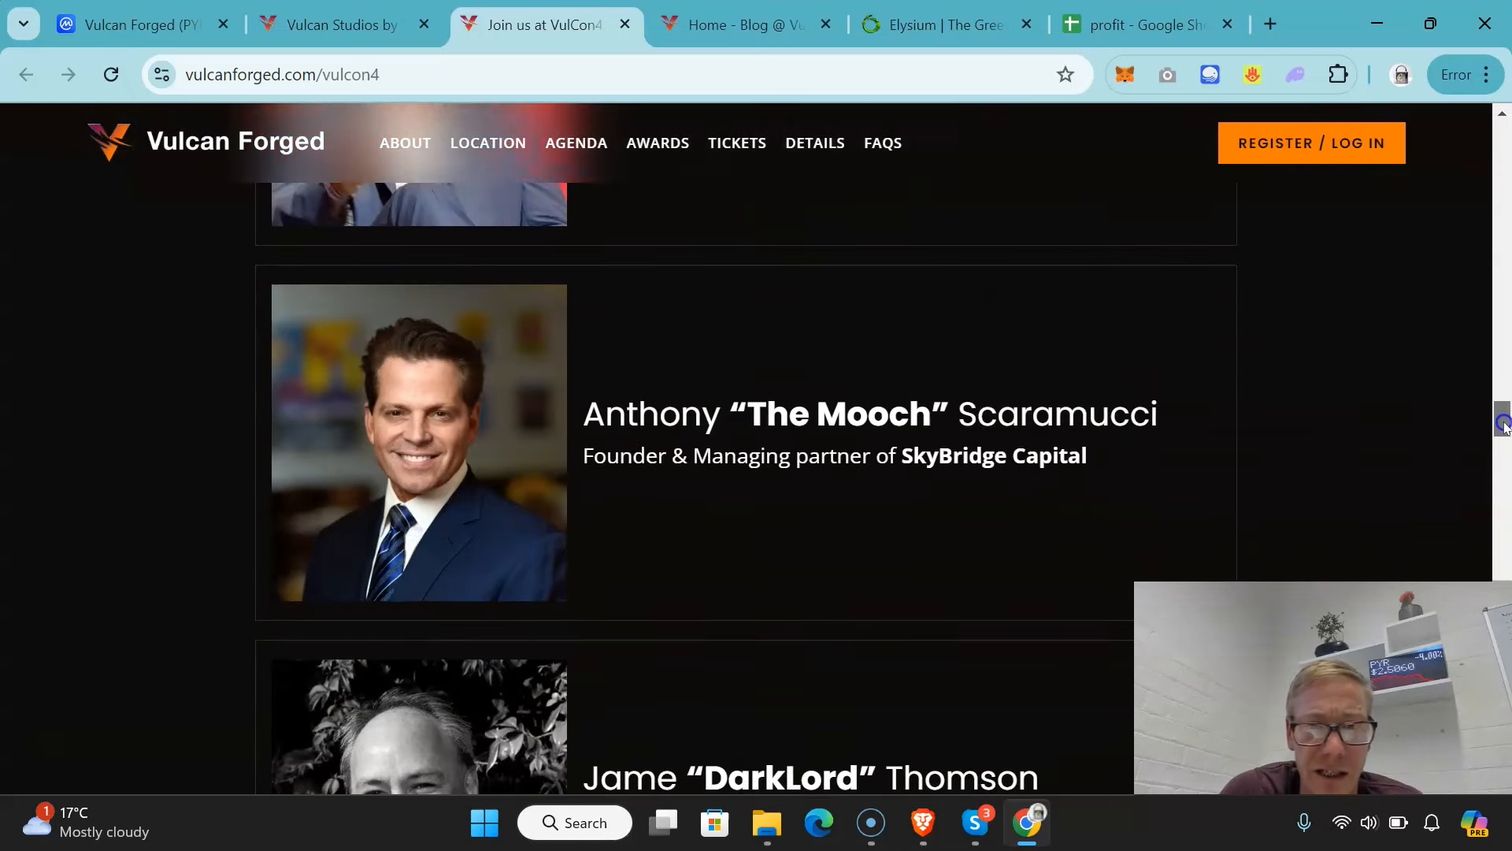
pyautogui.scroll(-3)
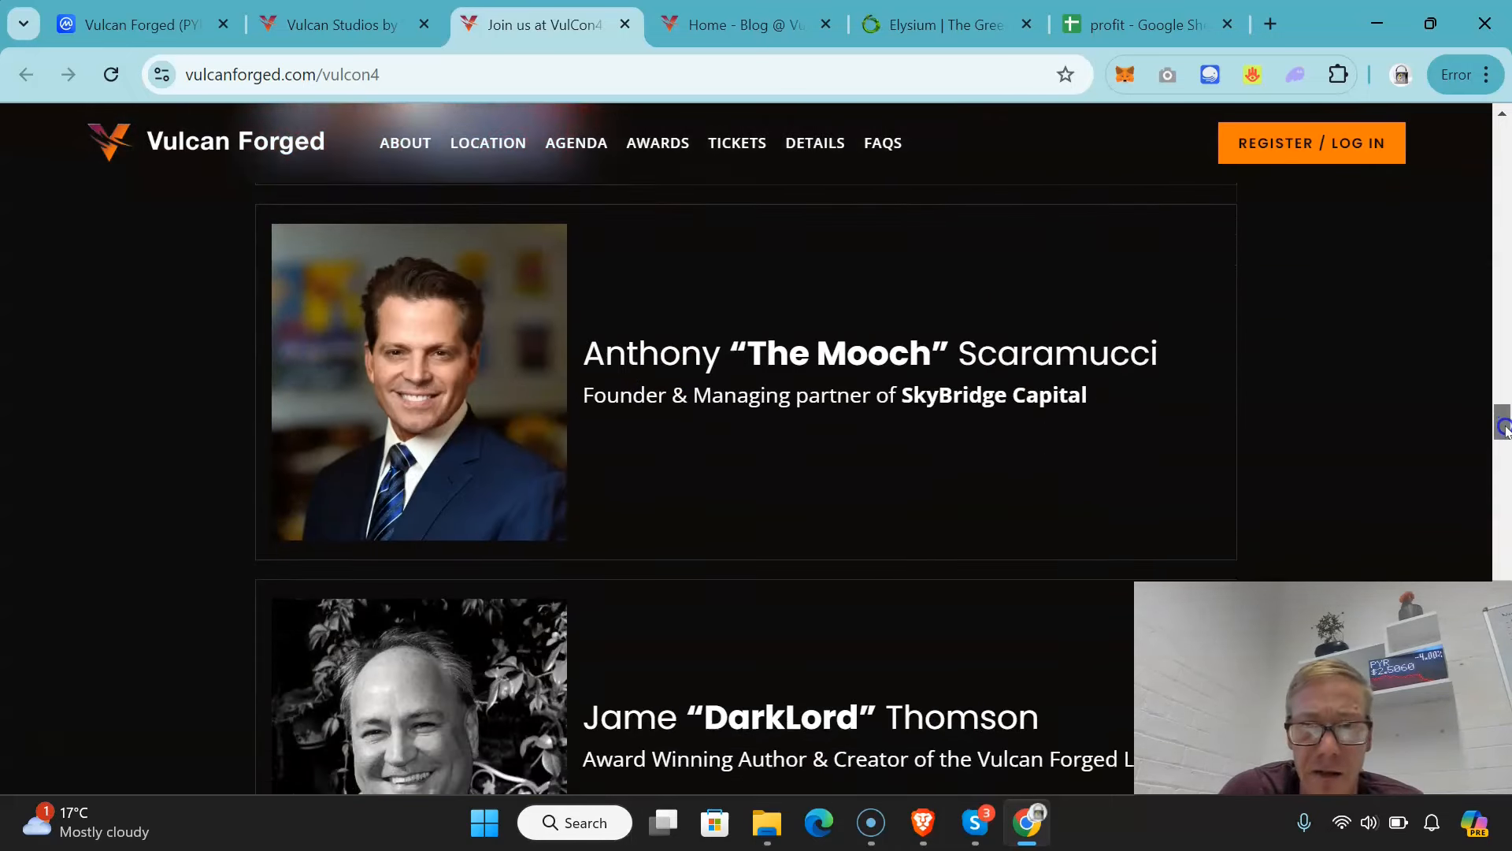
pyautogui.scroll(-3)
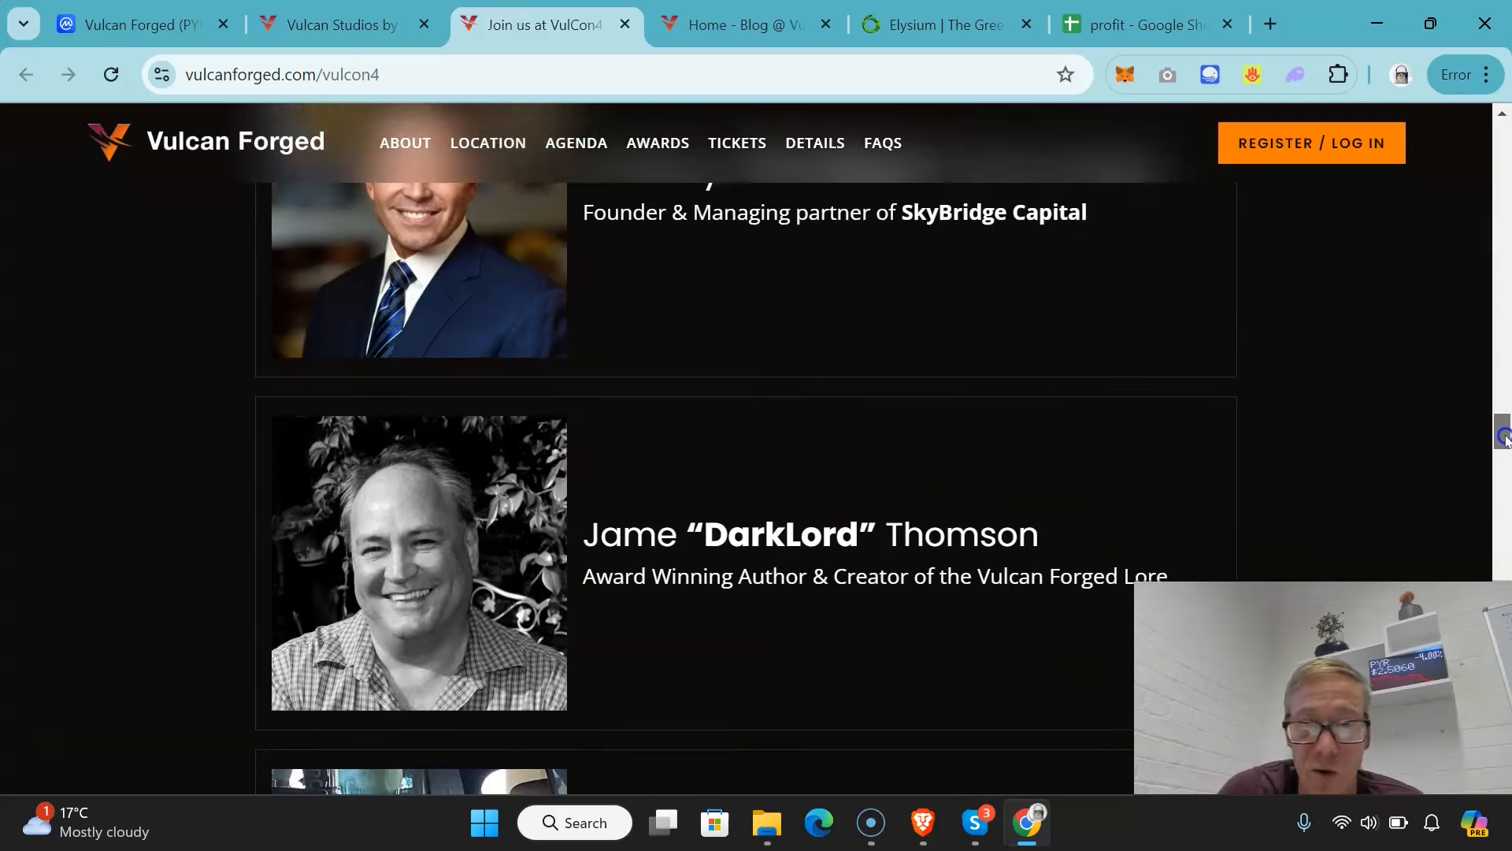
pyautogui.scroll(-3)
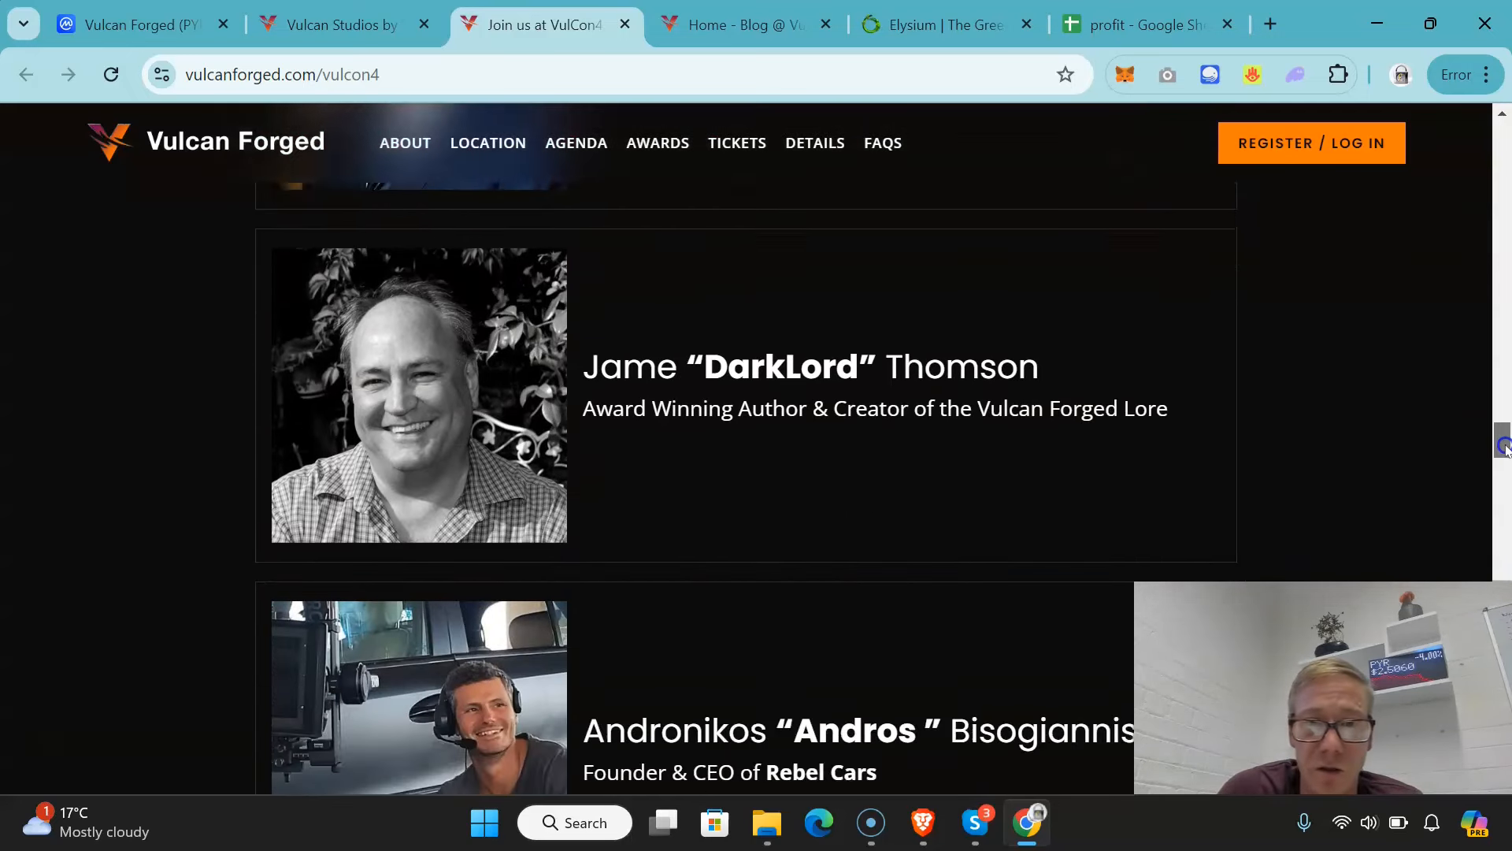
pyautogui.scroll(-3)
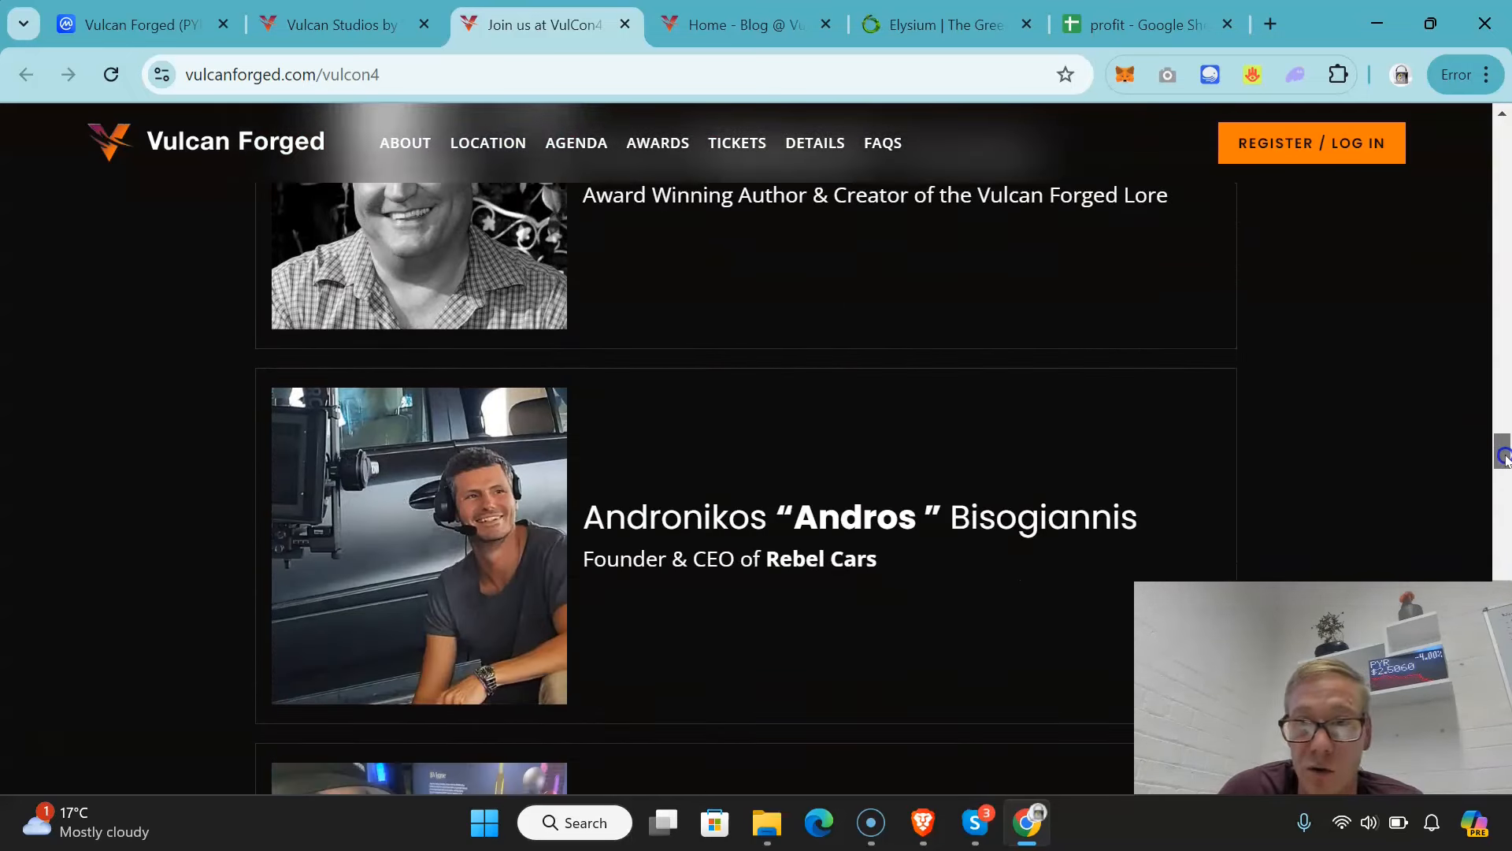
pyautogui.scroll(-3)
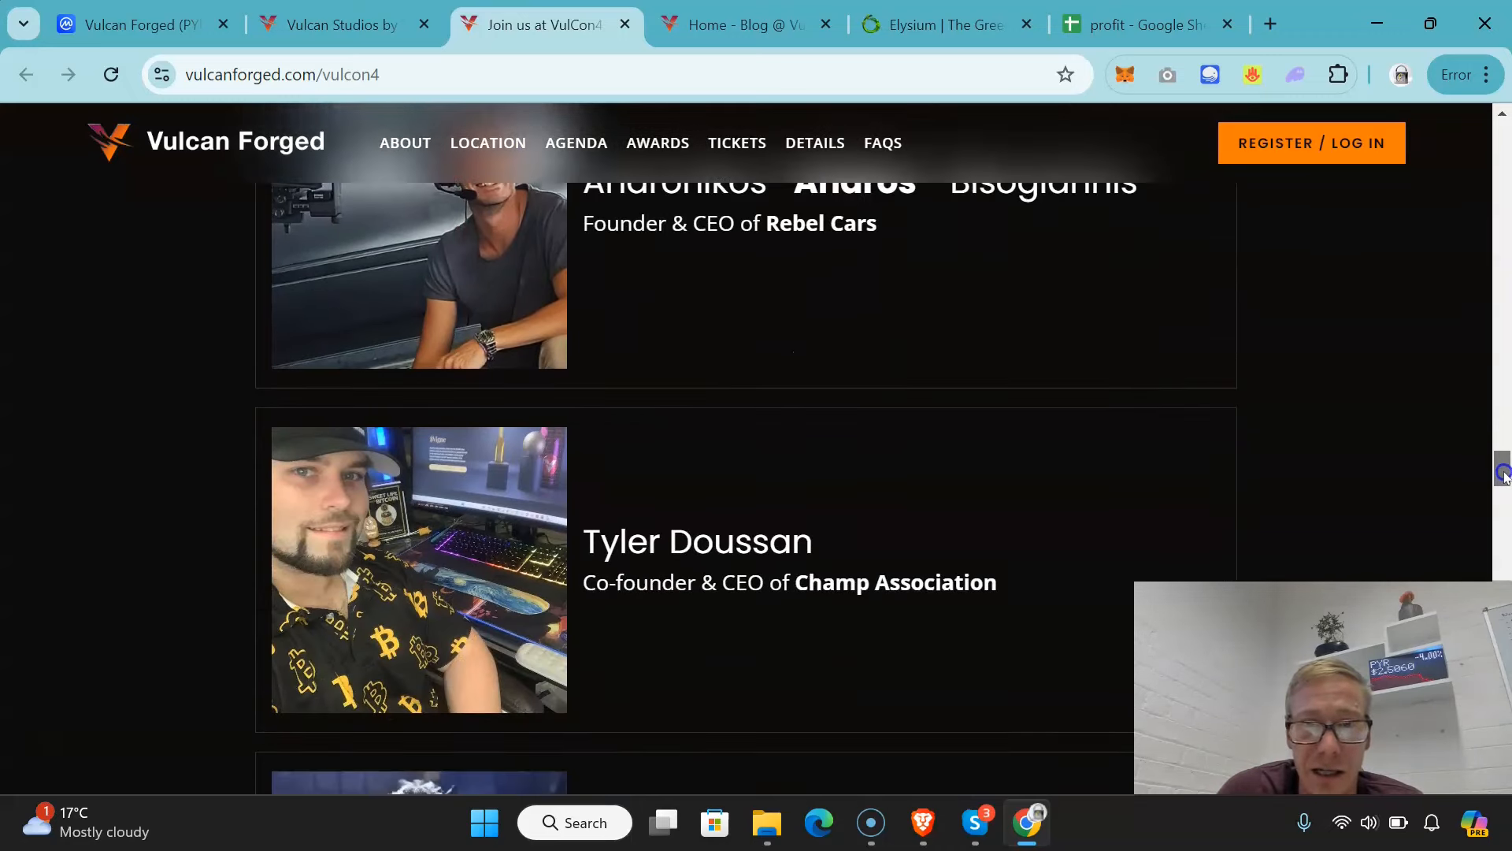
pyautogui.scroll(-3)
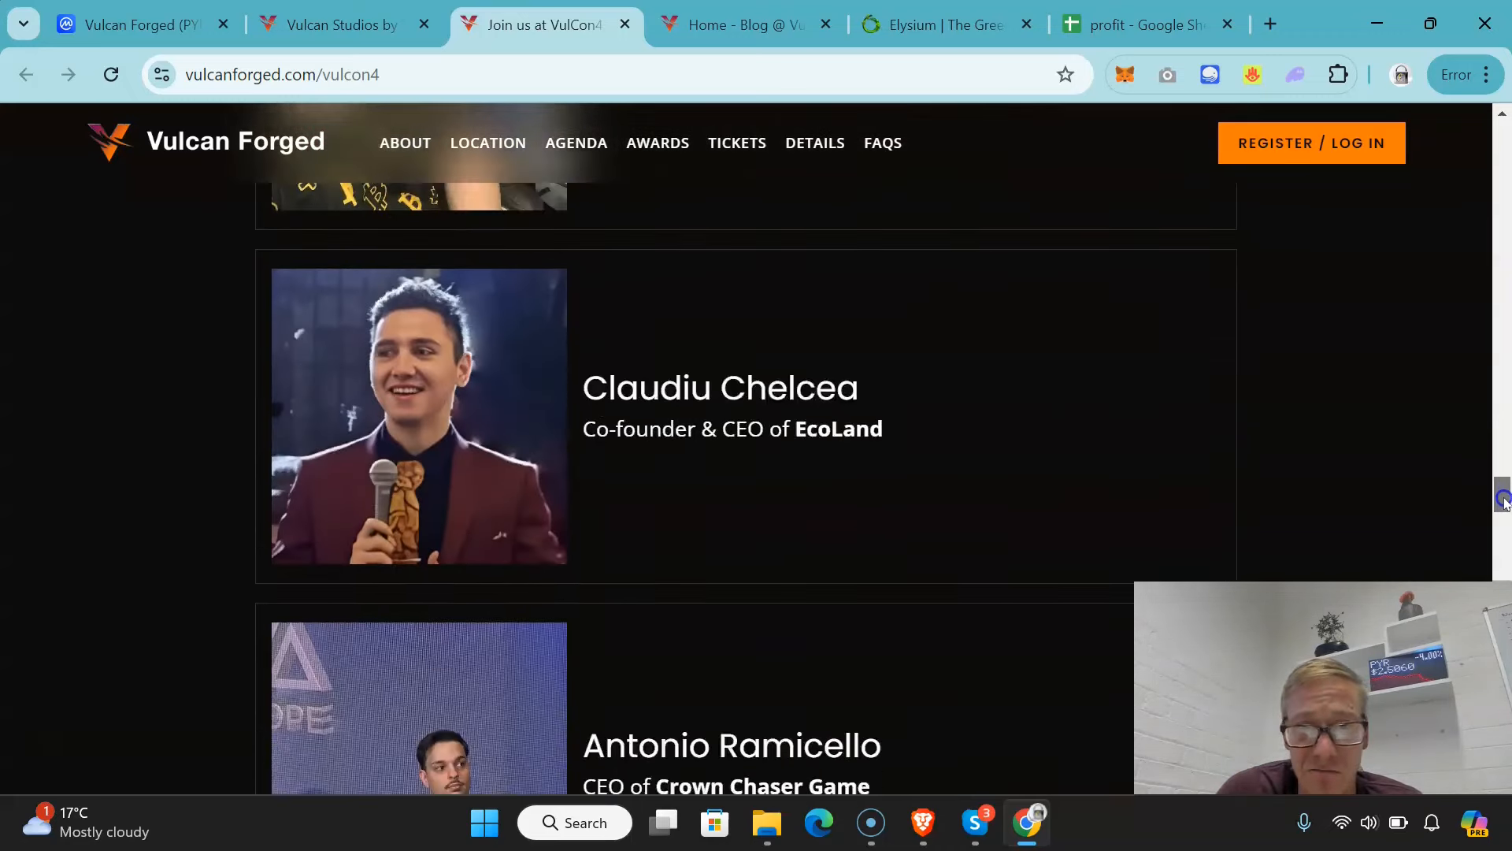
pyautogui.scroll(3)
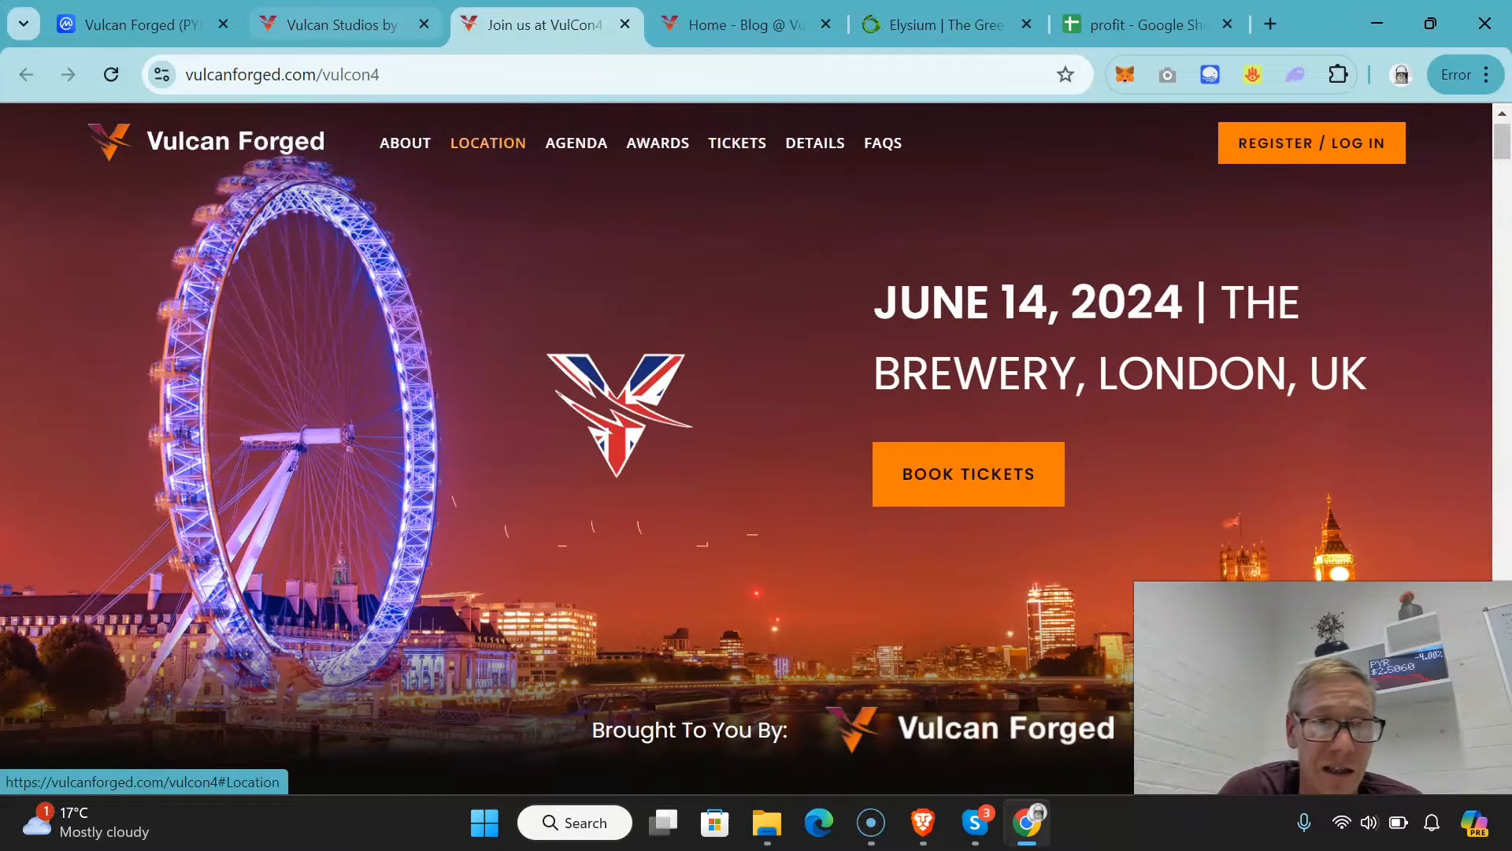
pyautogui.click(337, 24)
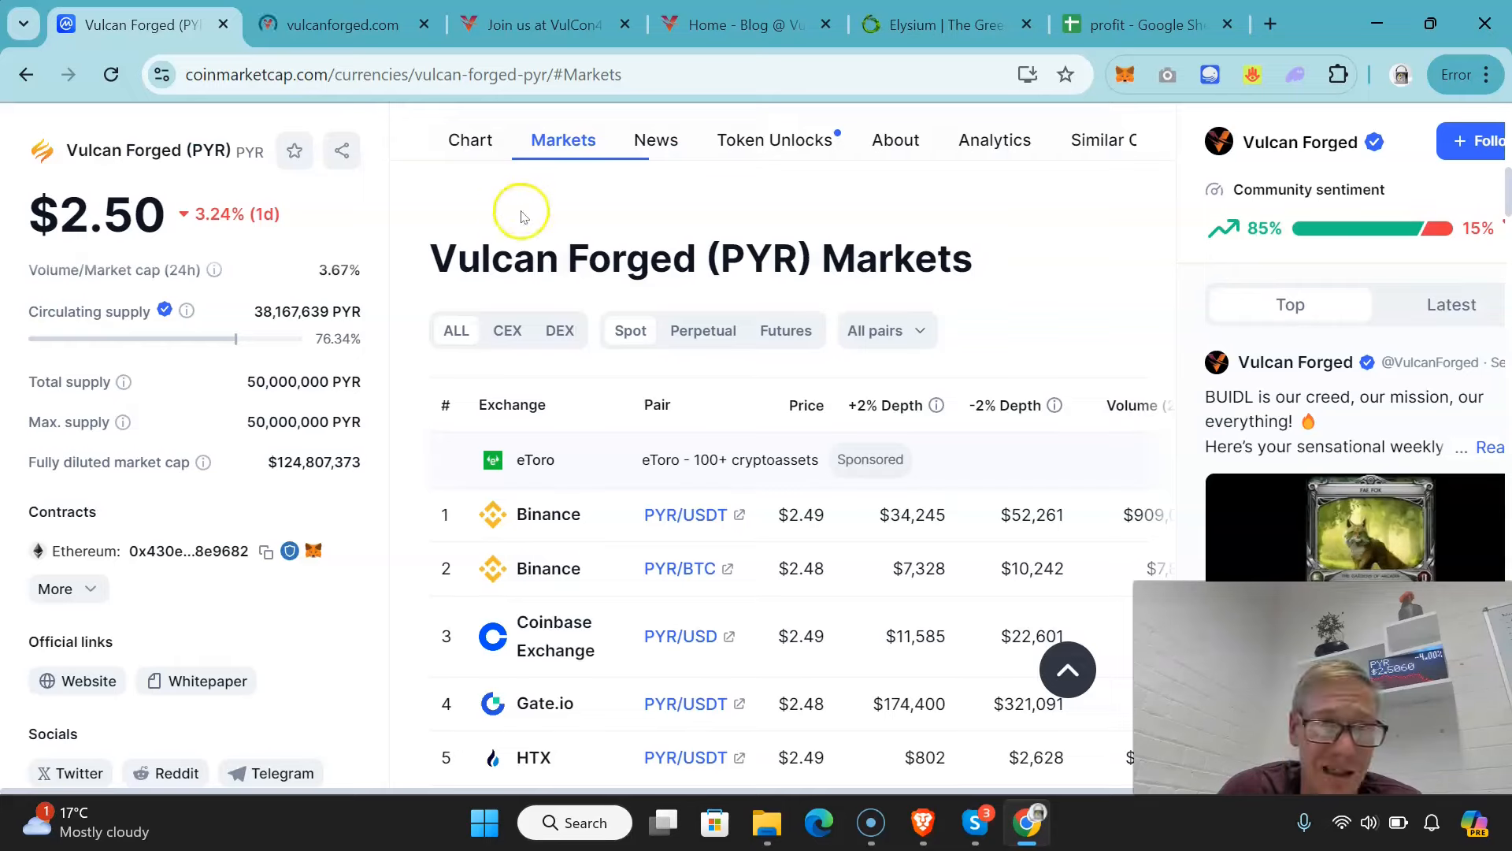
pyautogui.click(470, 140)
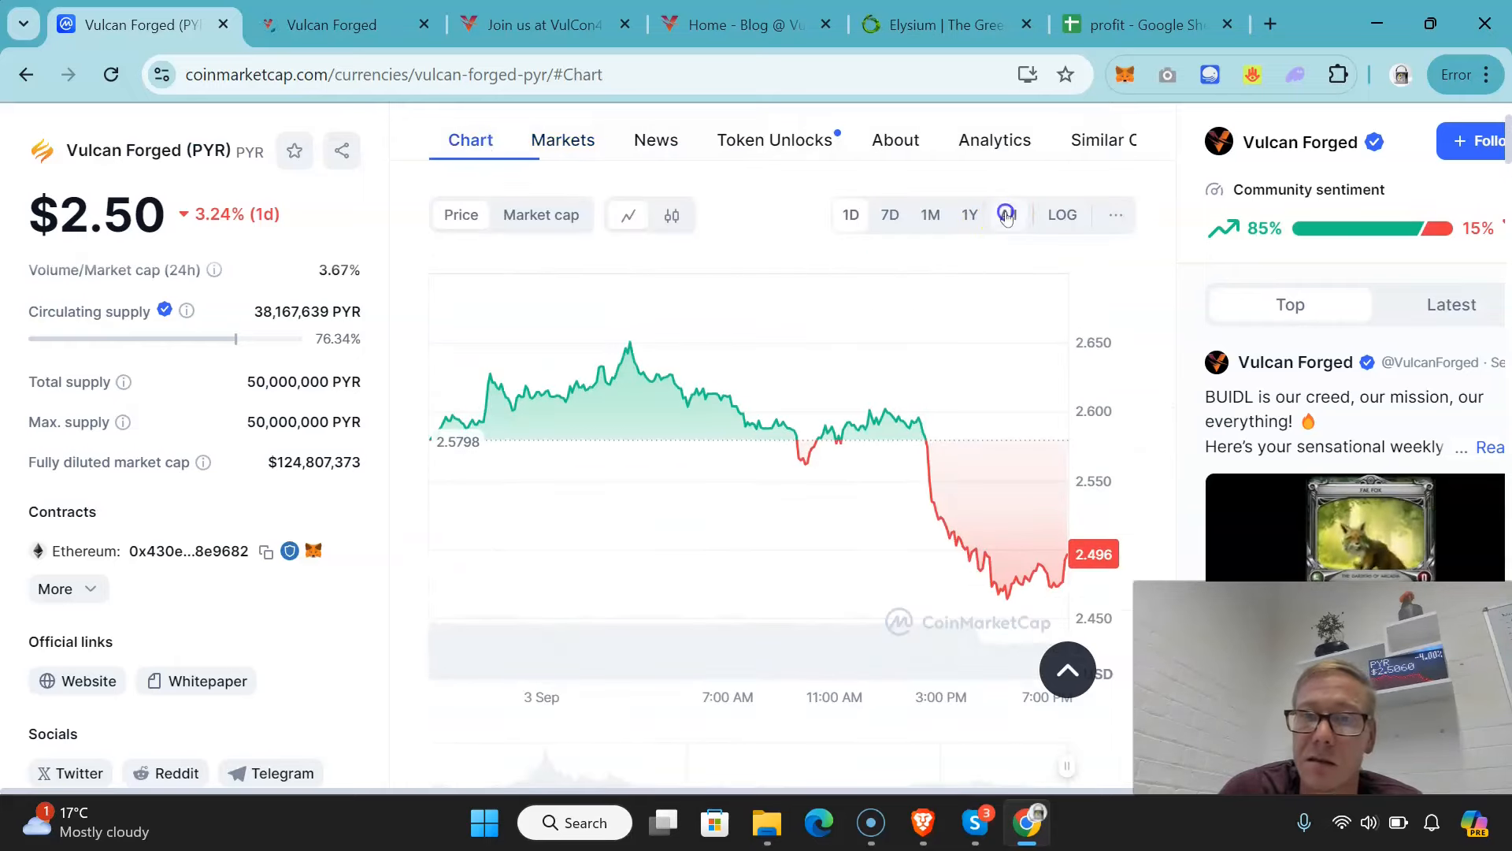
pyautogui.click(1009, 214)
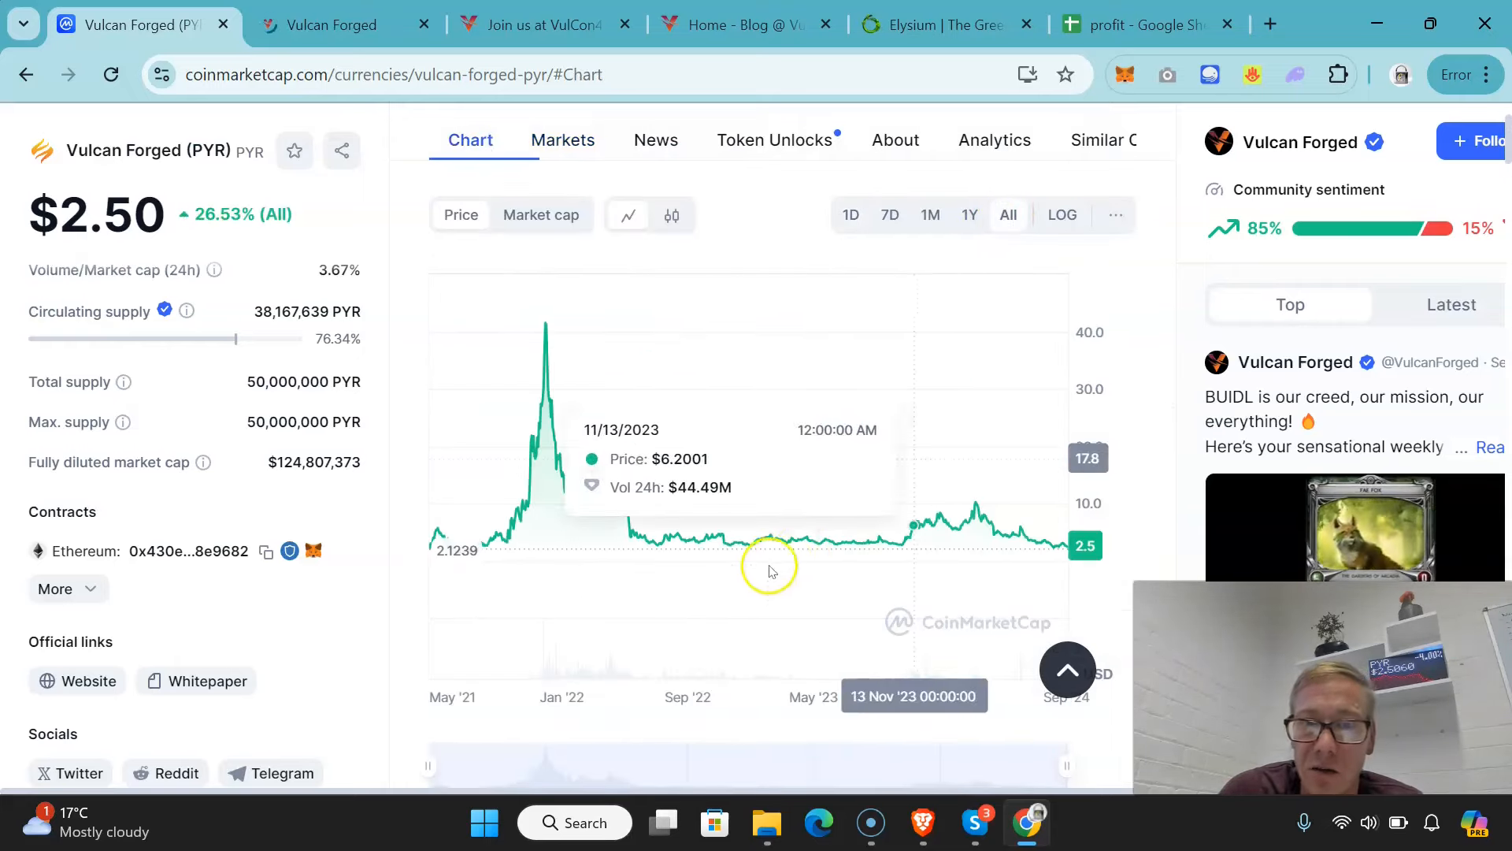
pyautogui.moveTo(546, 308)
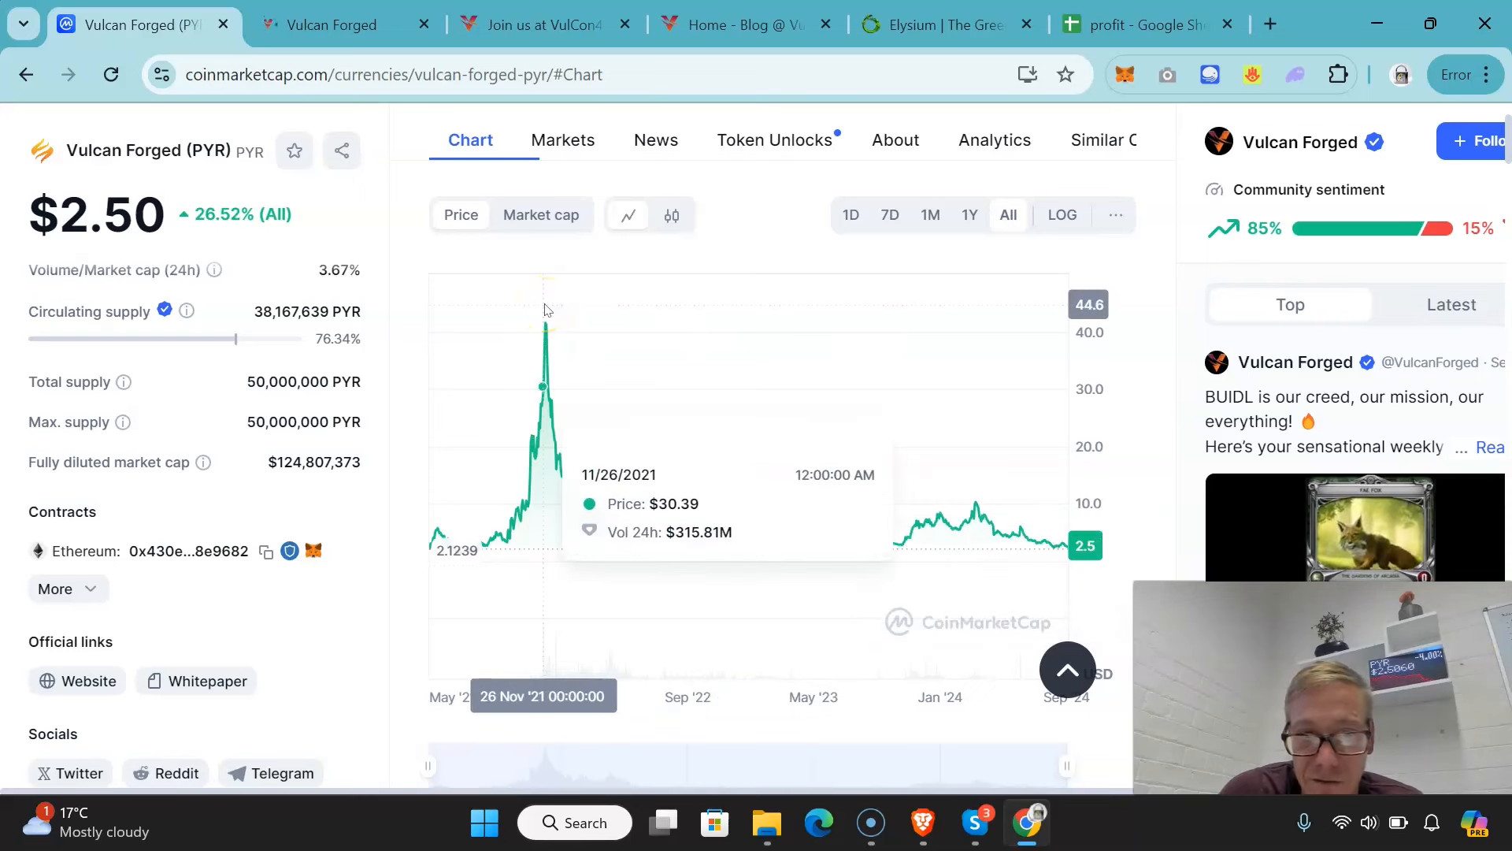
pyautogui.moveTo(469, 456)
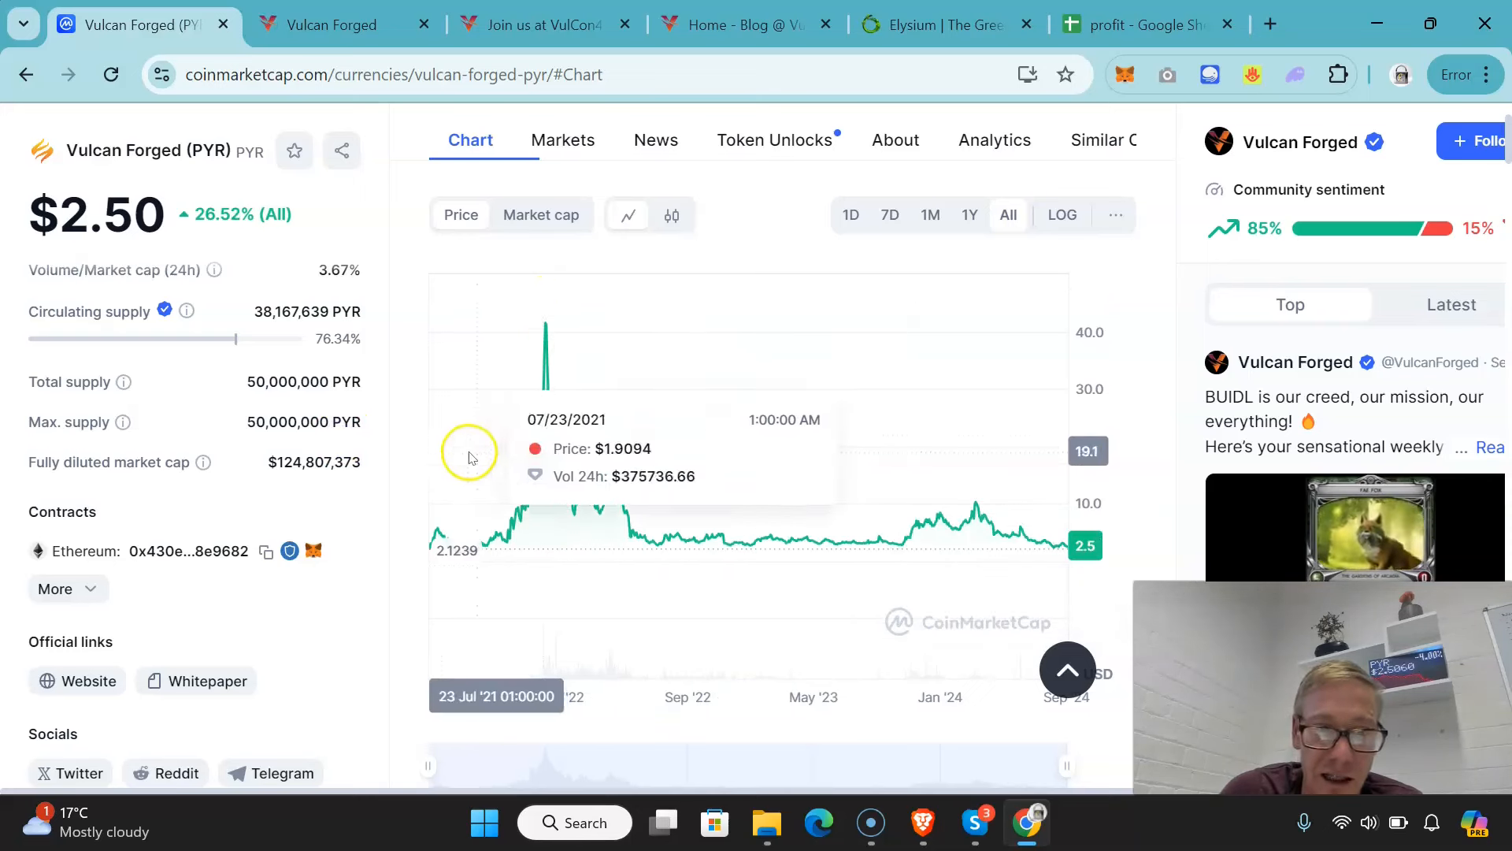
pyautogui.moveTo(433, 459)
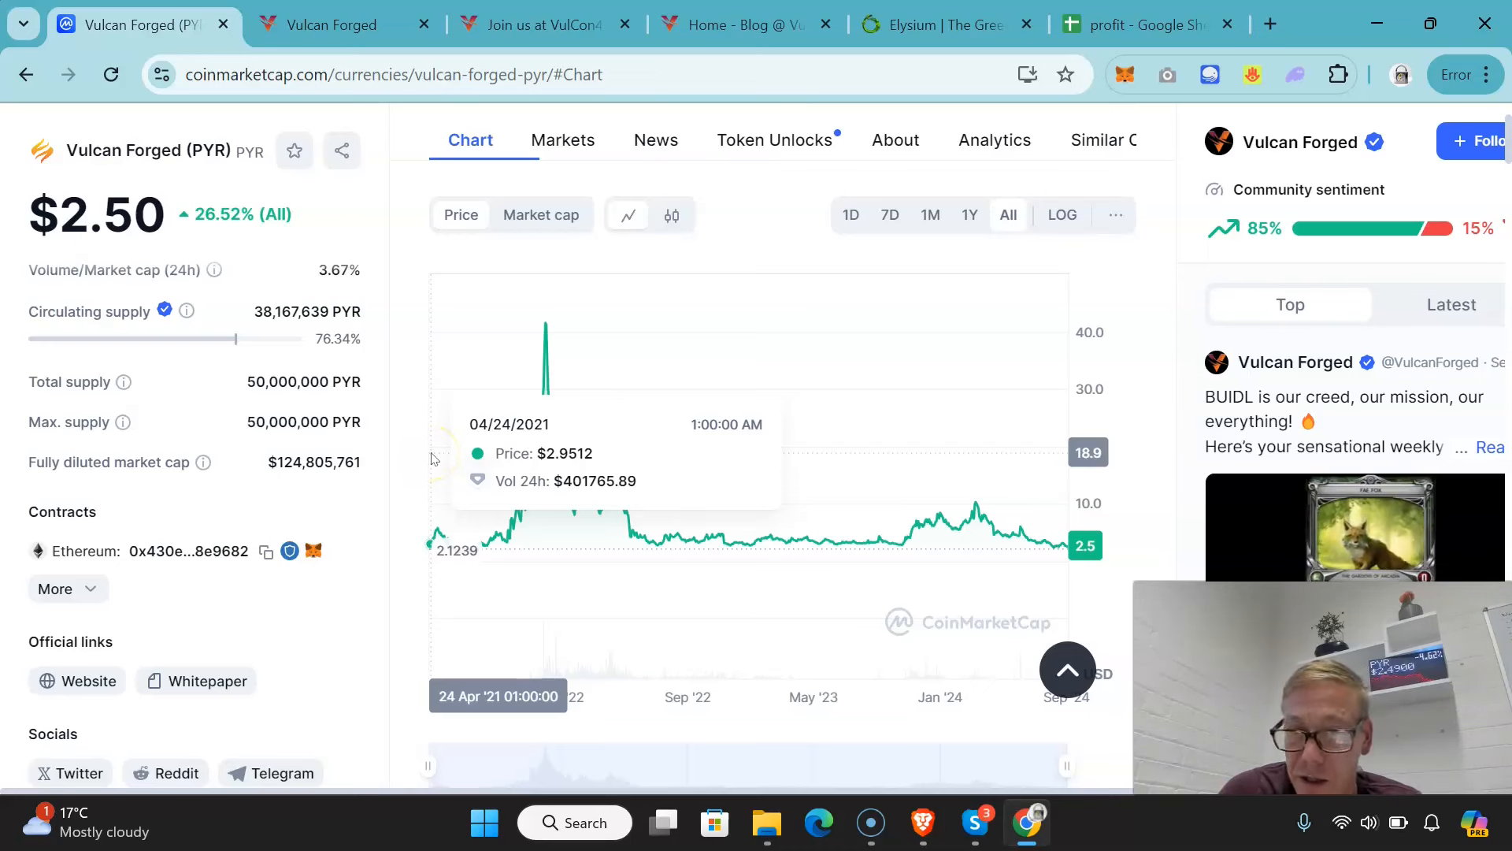
pyautogui.moveTo(323, 474)
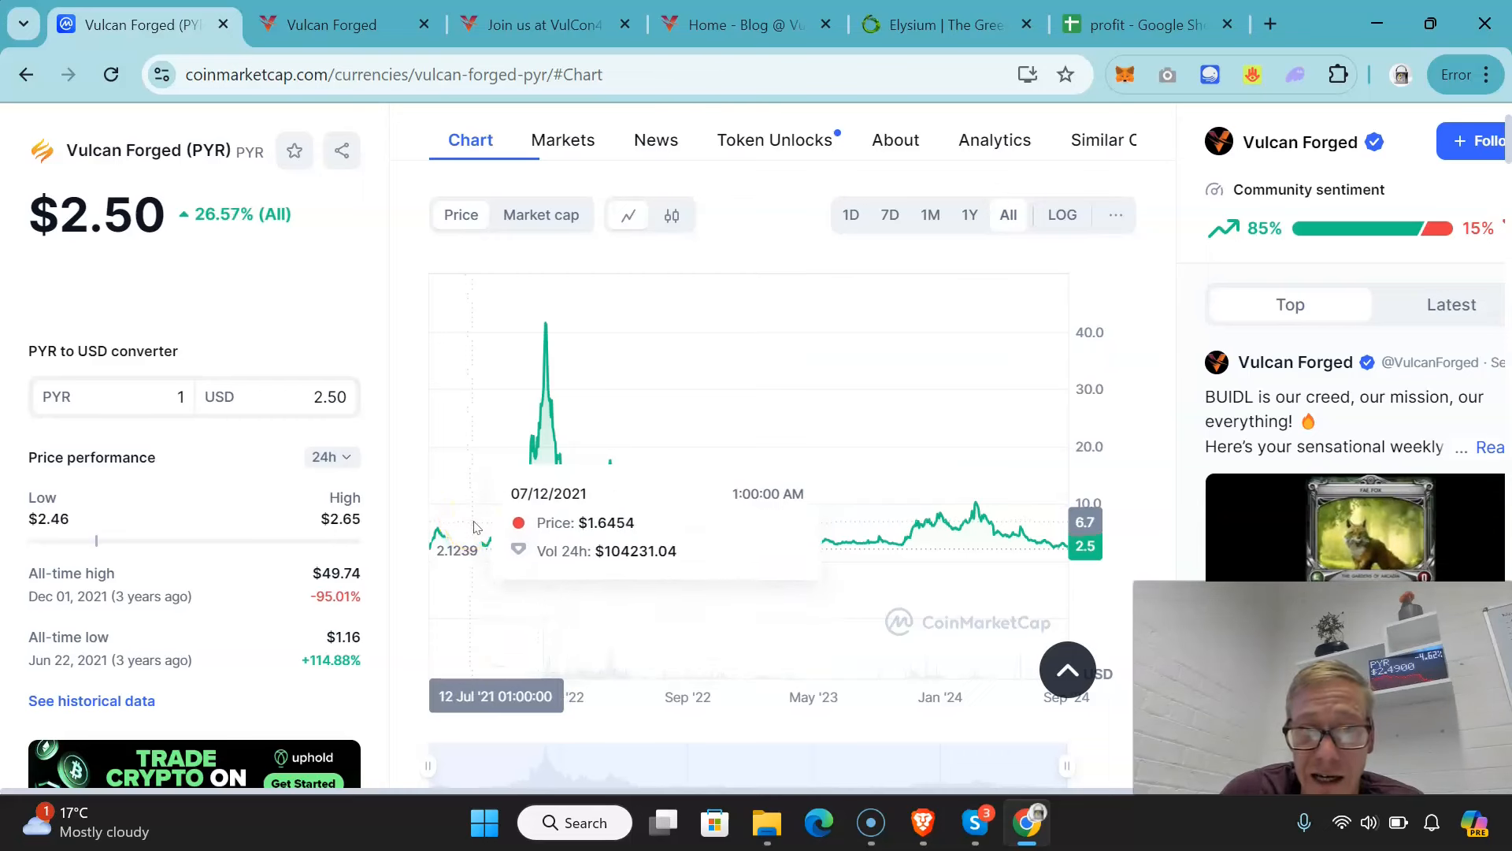
pyautogui.moveTo(674, 449)
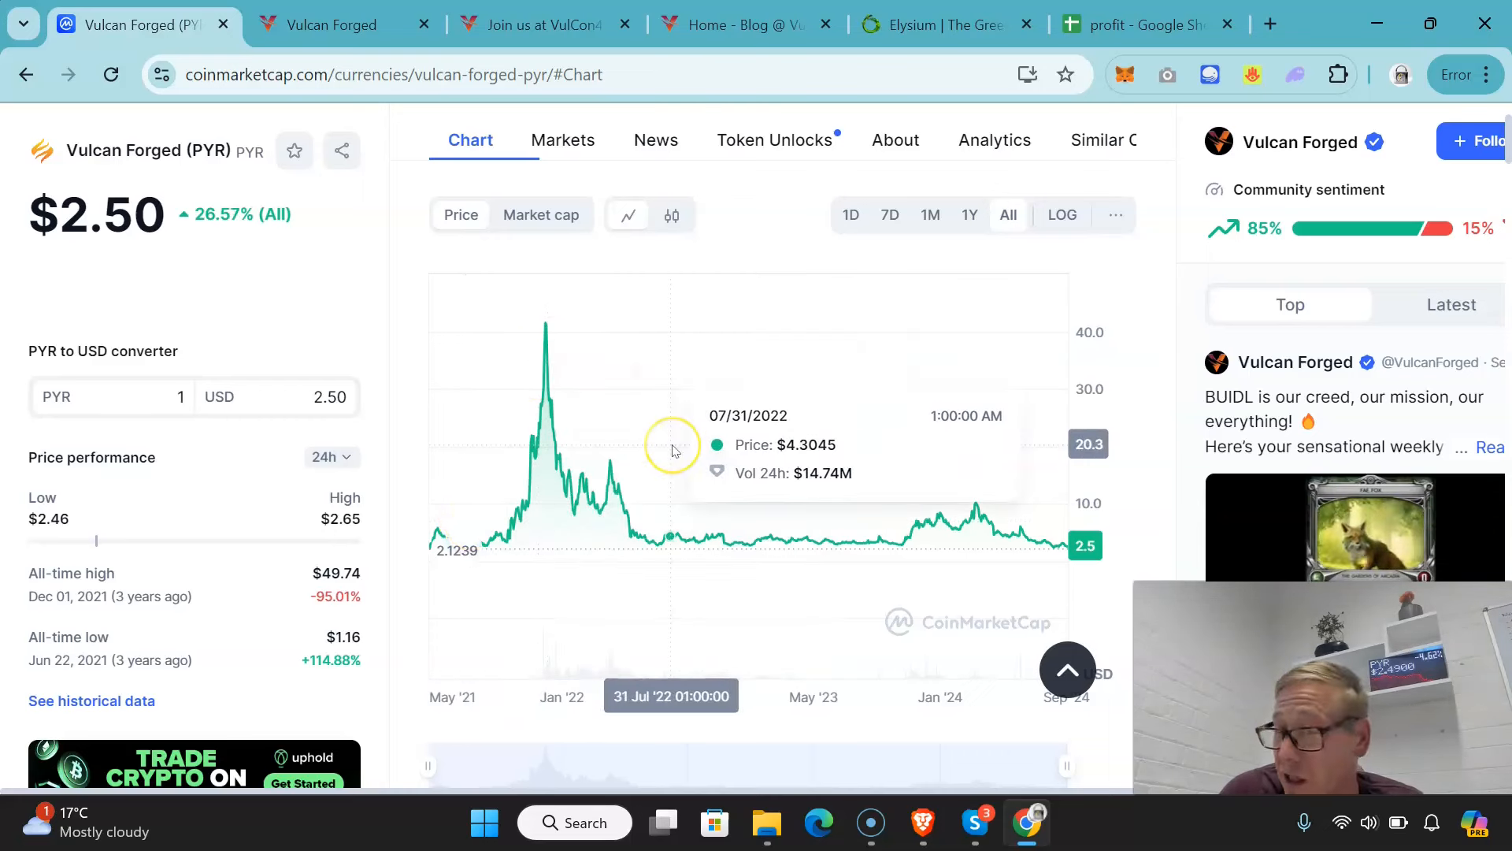
pyautogui.moveTo(952, 527)
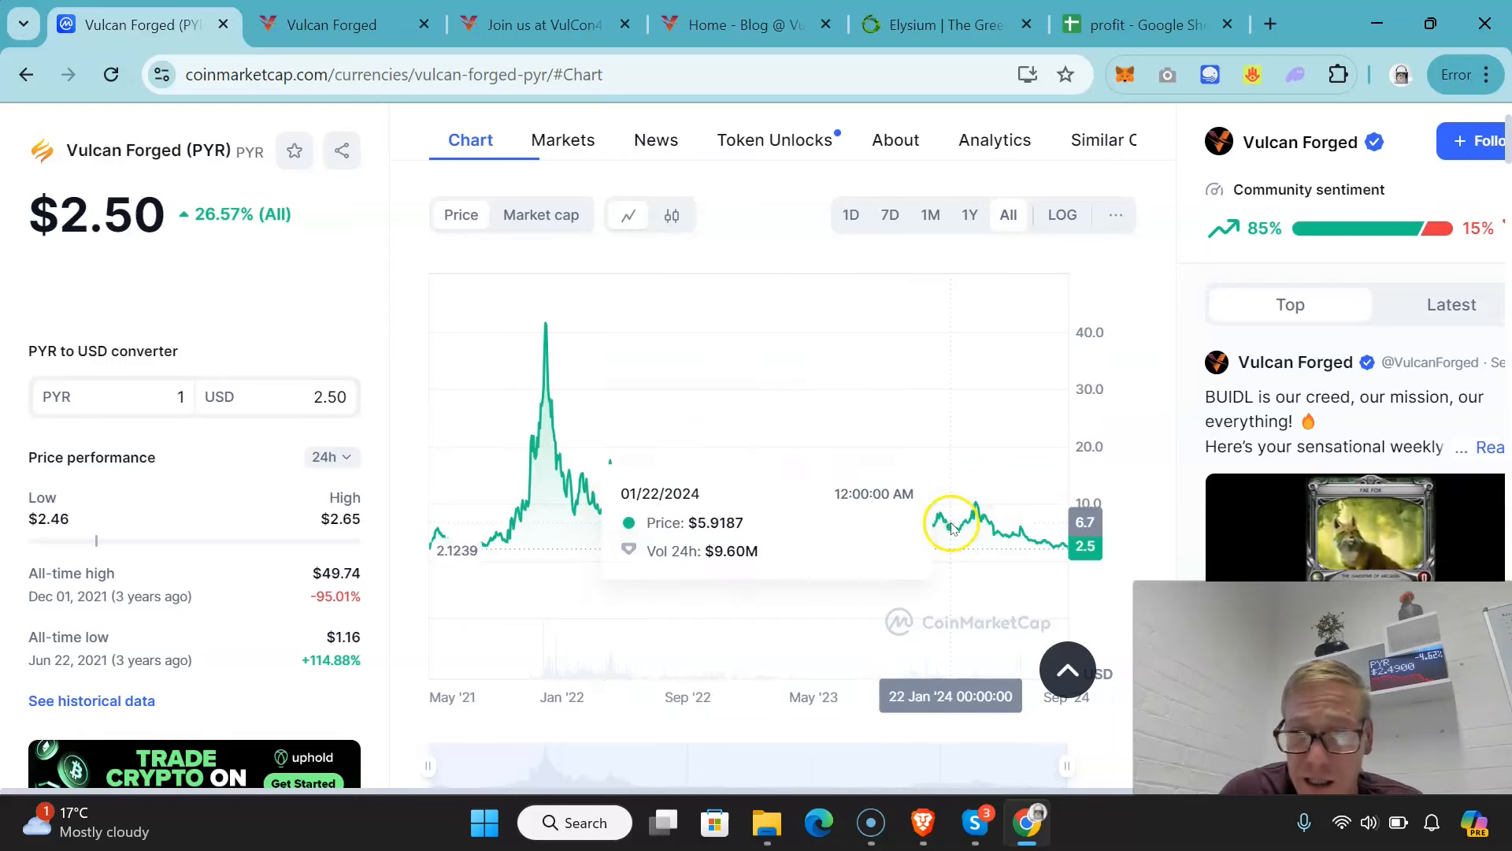
pyautogui.moveTo(271, 296)
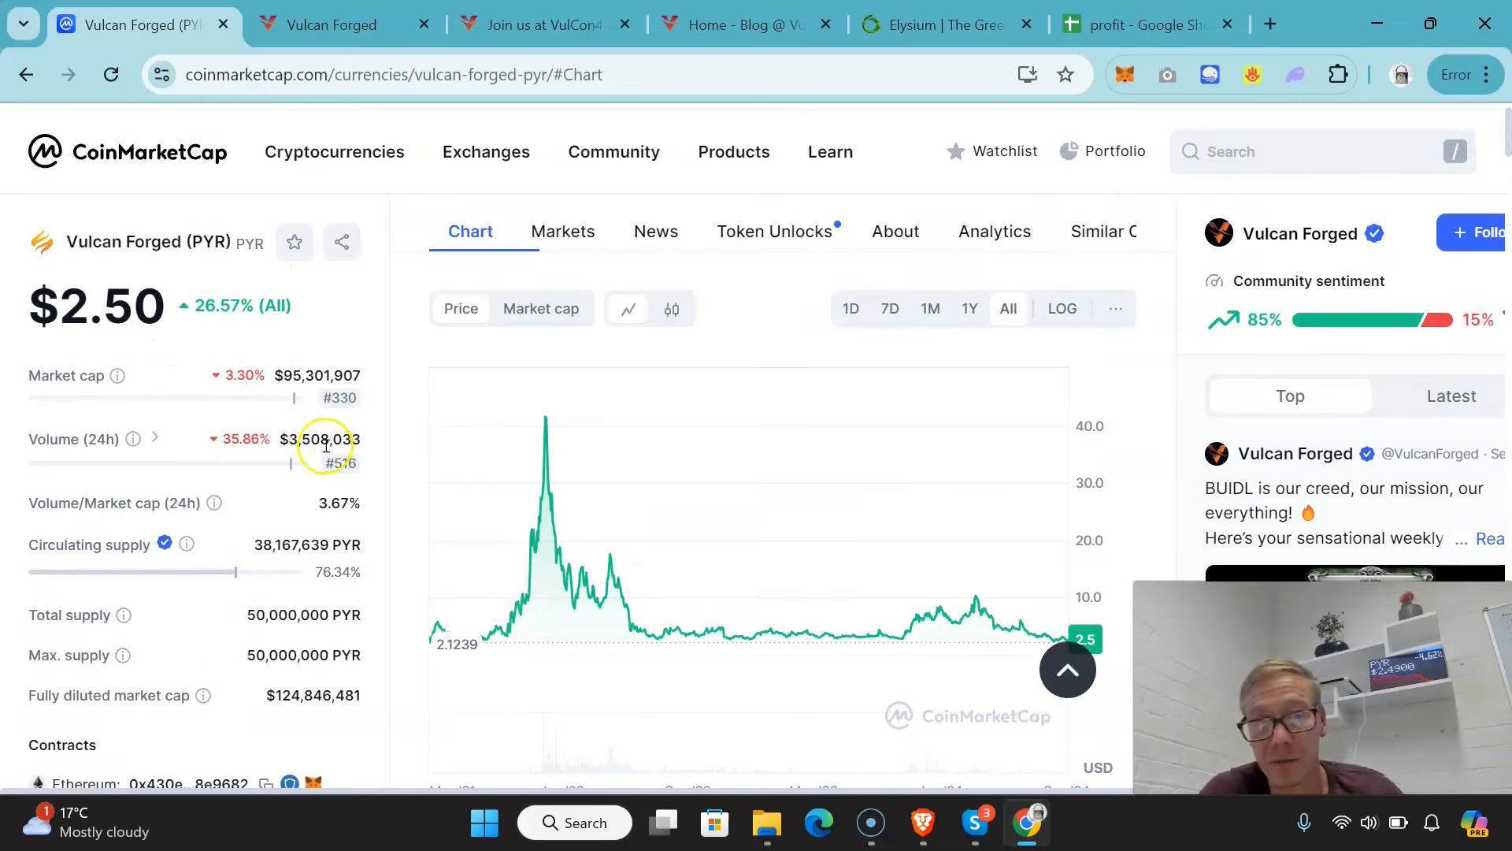
pyautogui.moveTo(286, 376)
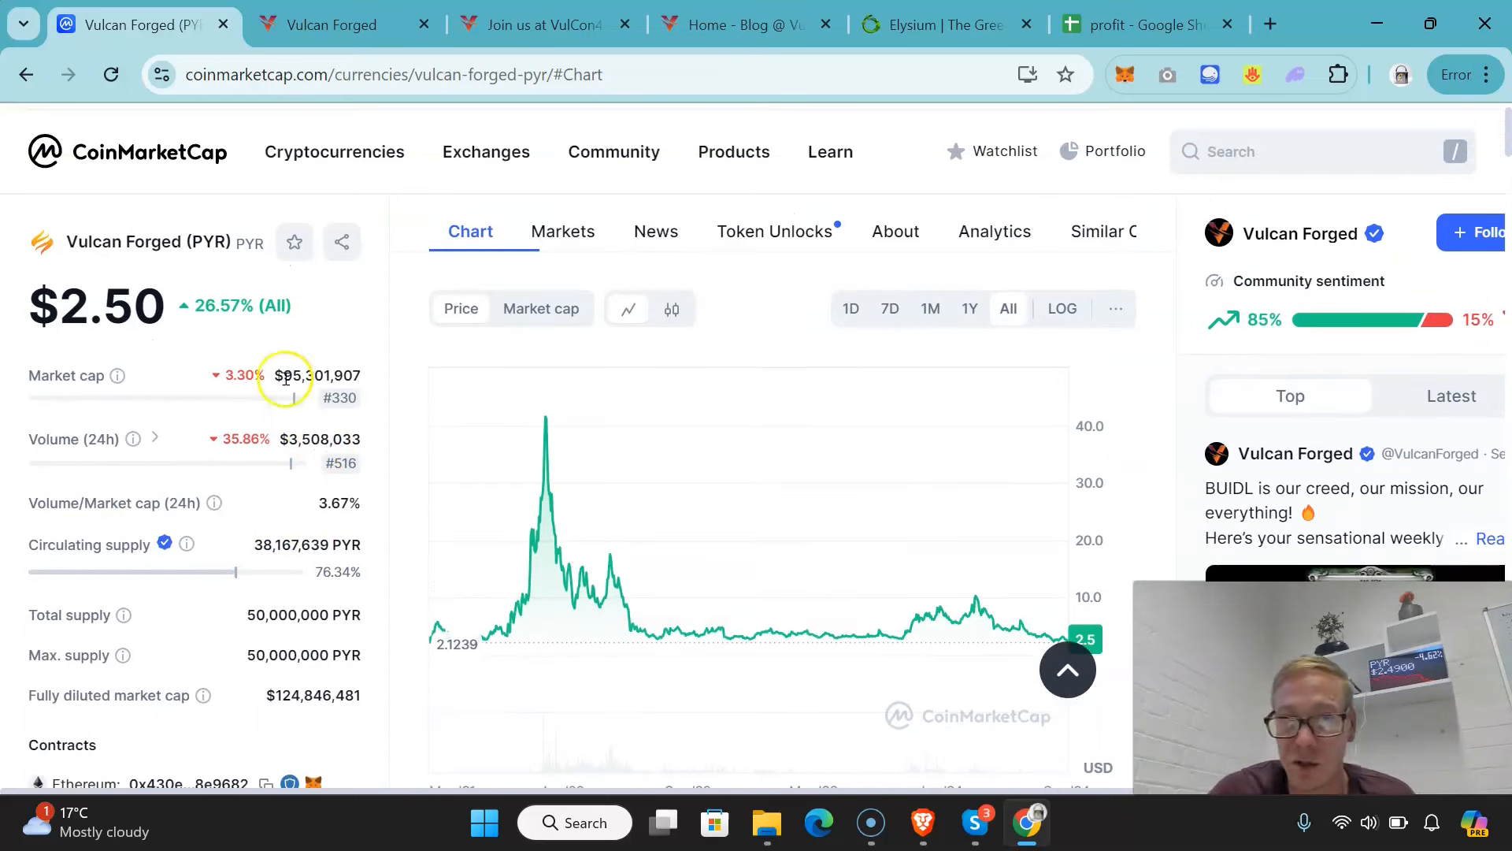
pyautogui.moveTo(328, 597)
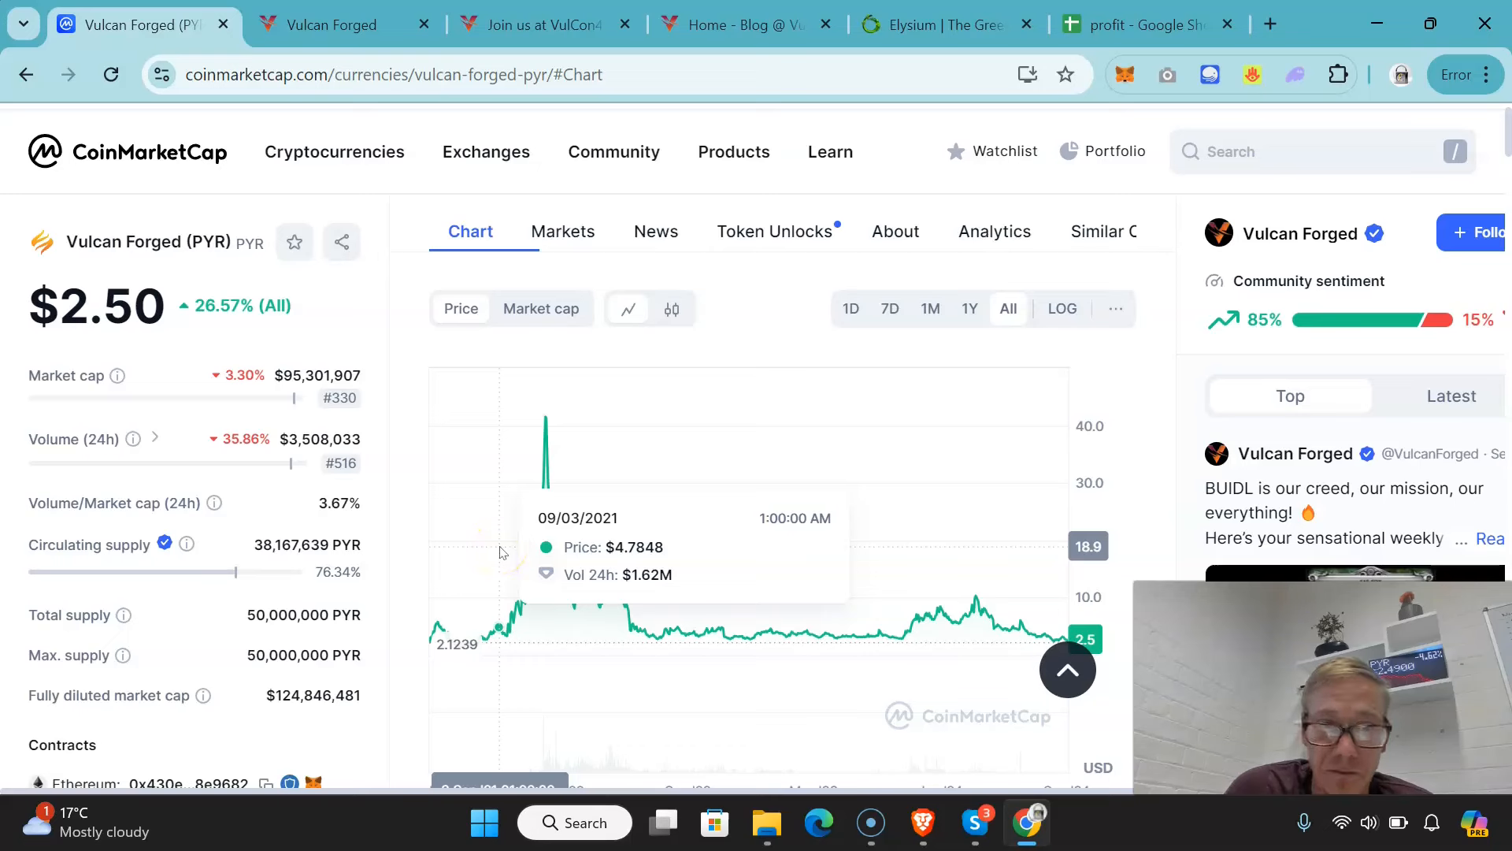
pyautogui.moveTo(587, 389)
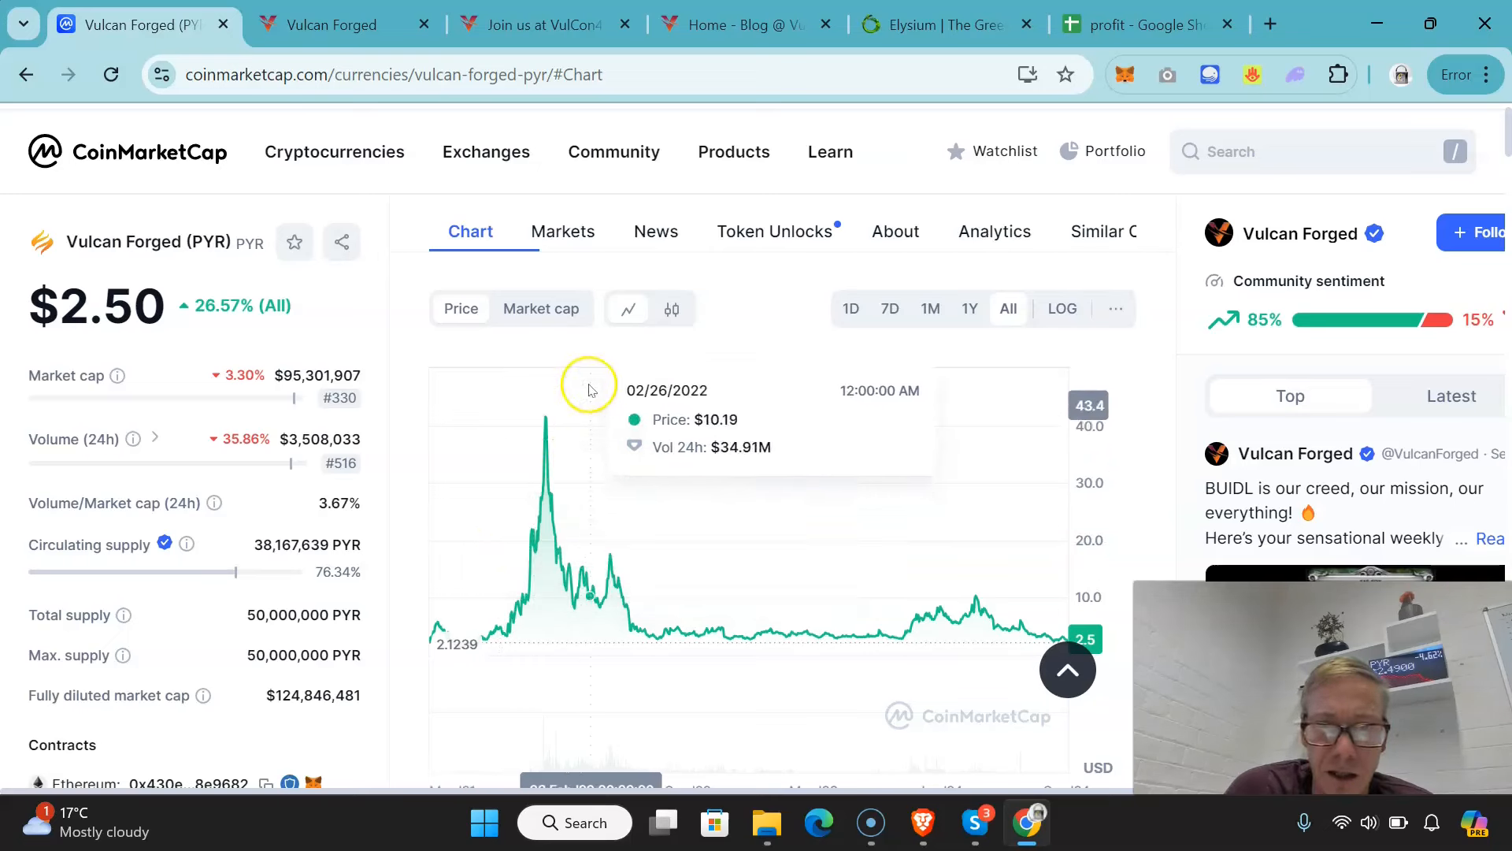
pyautogui.moveTo(543, 411)
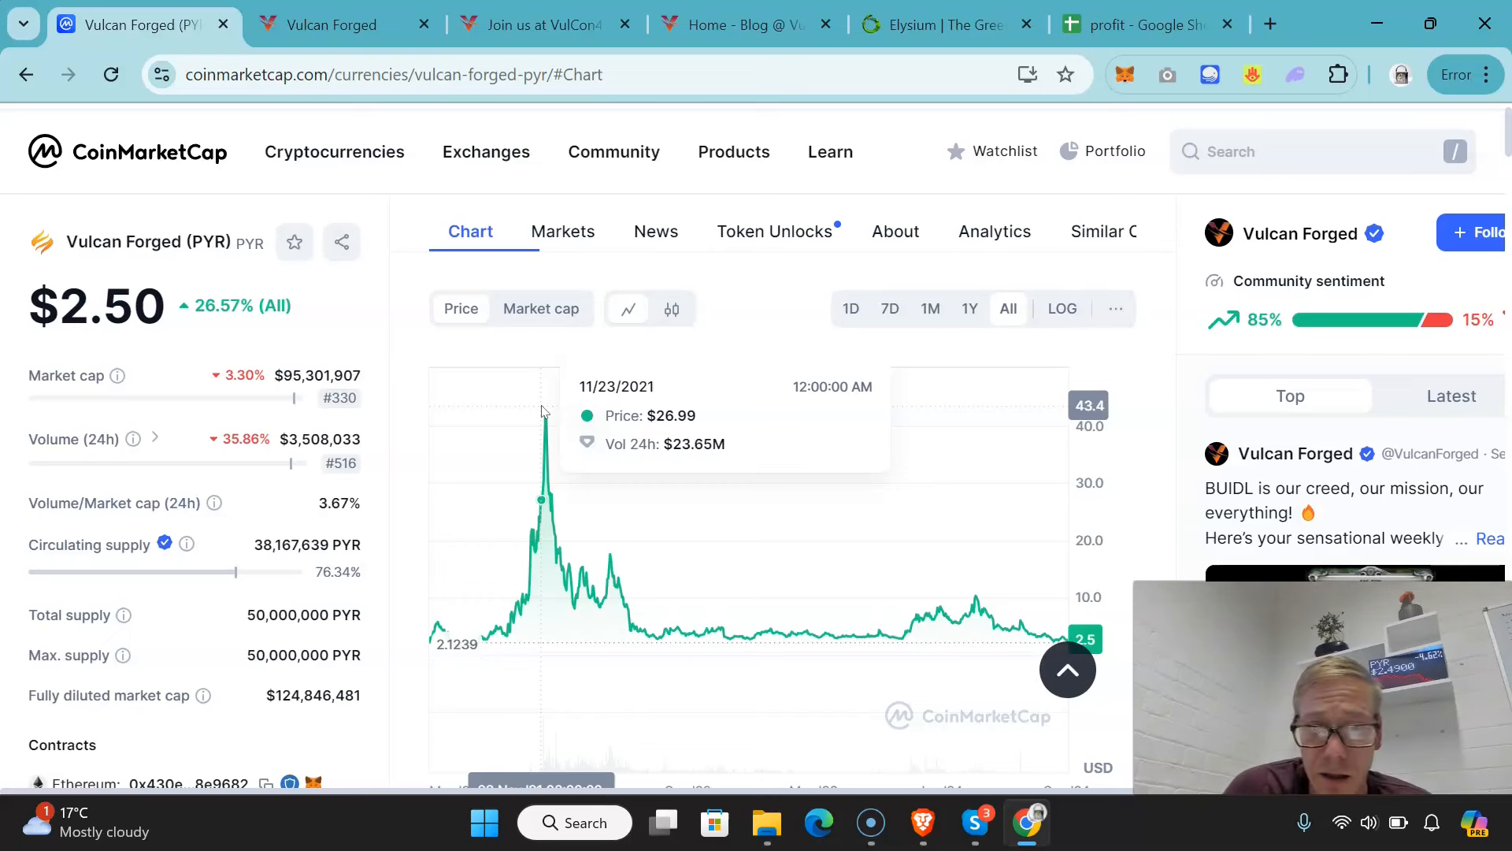
pyautogui.moveTo(555, 531)
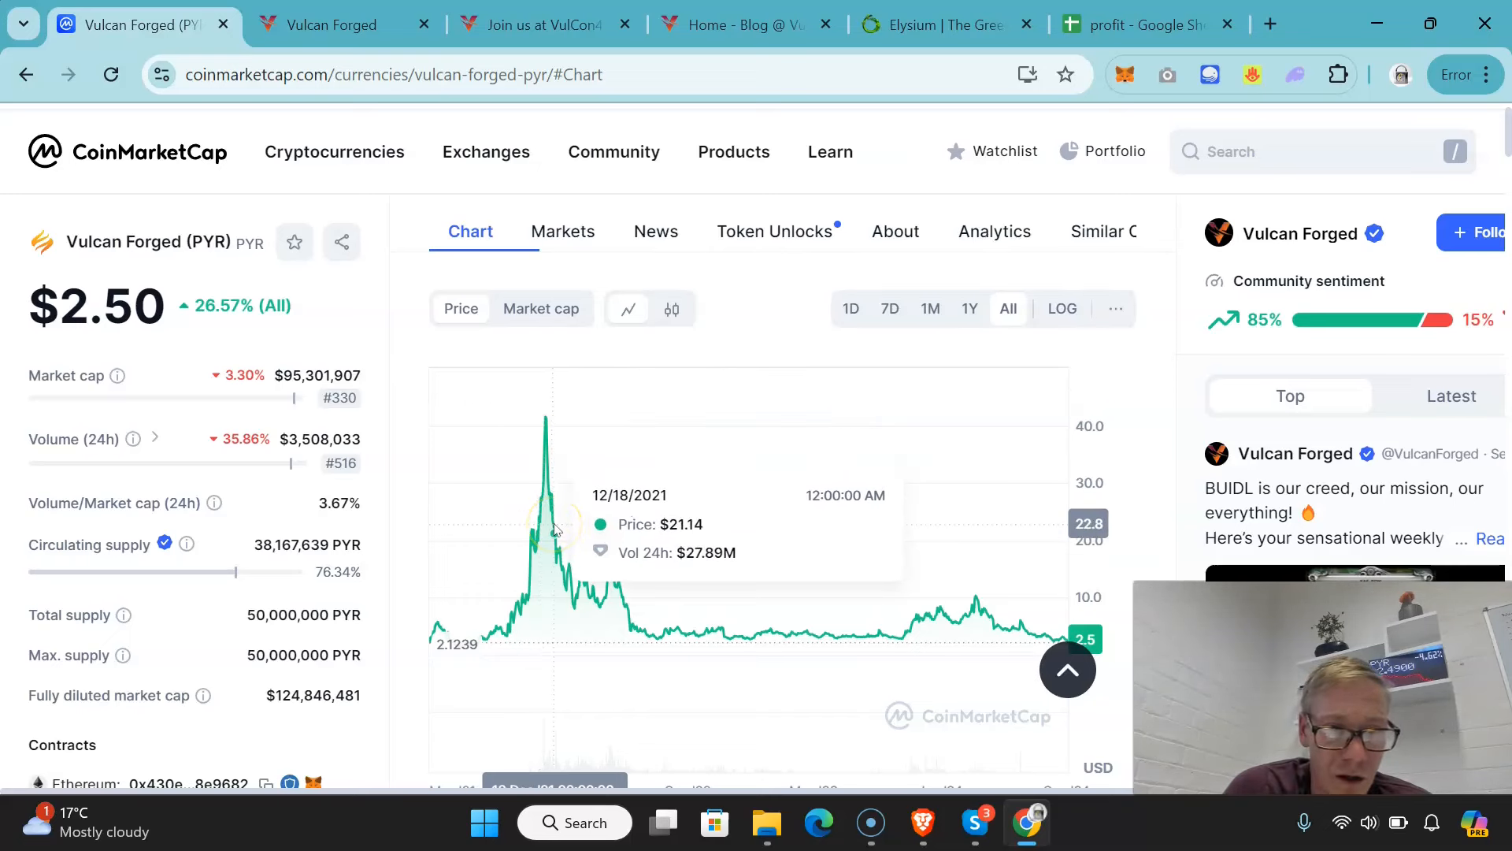
pyautogui.moveTo(995, 540)
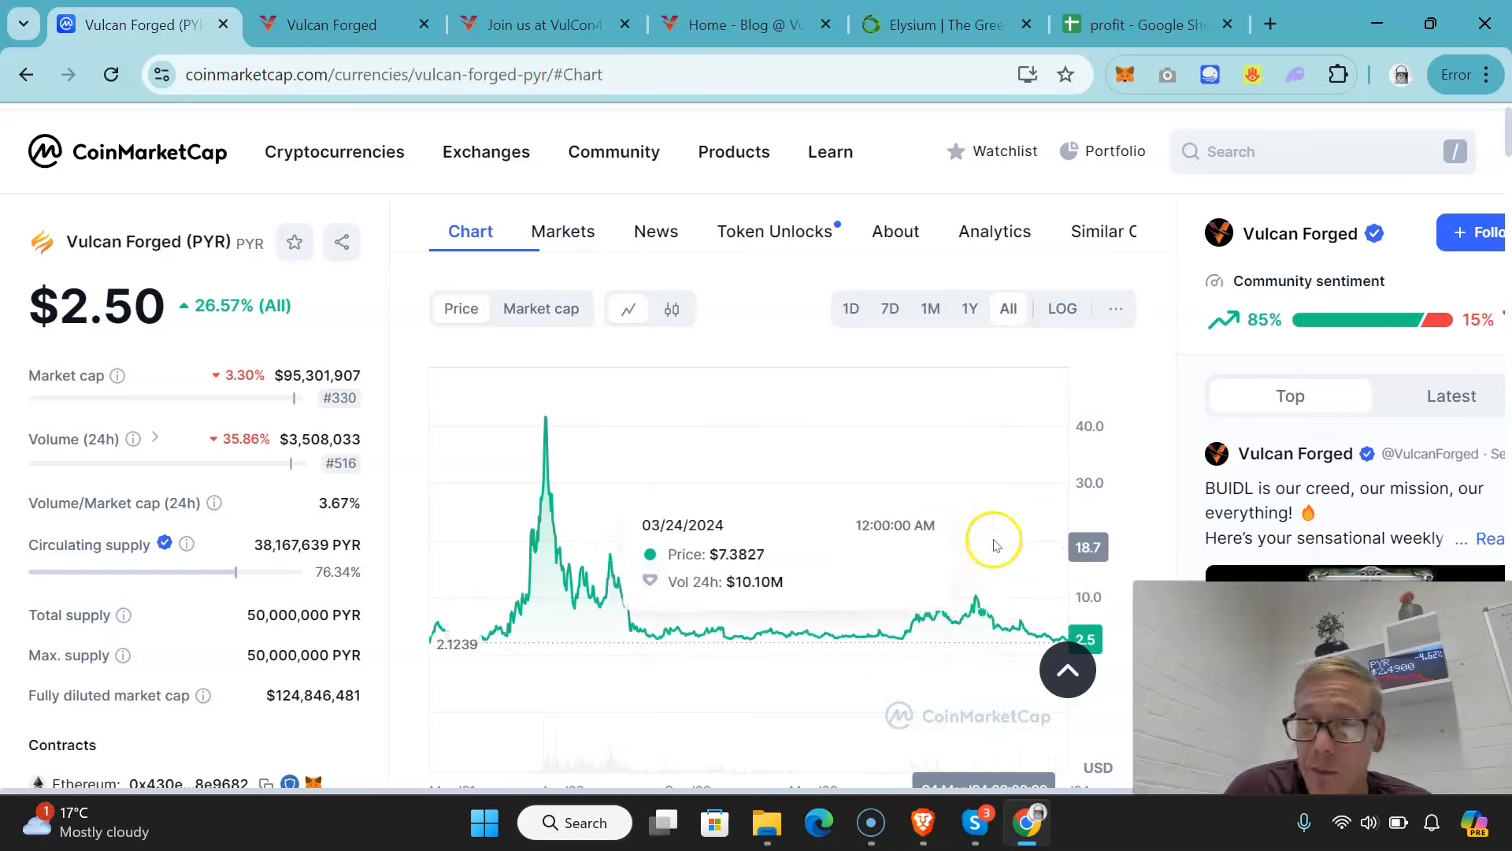
pyautogui.moveTo(856, 605)
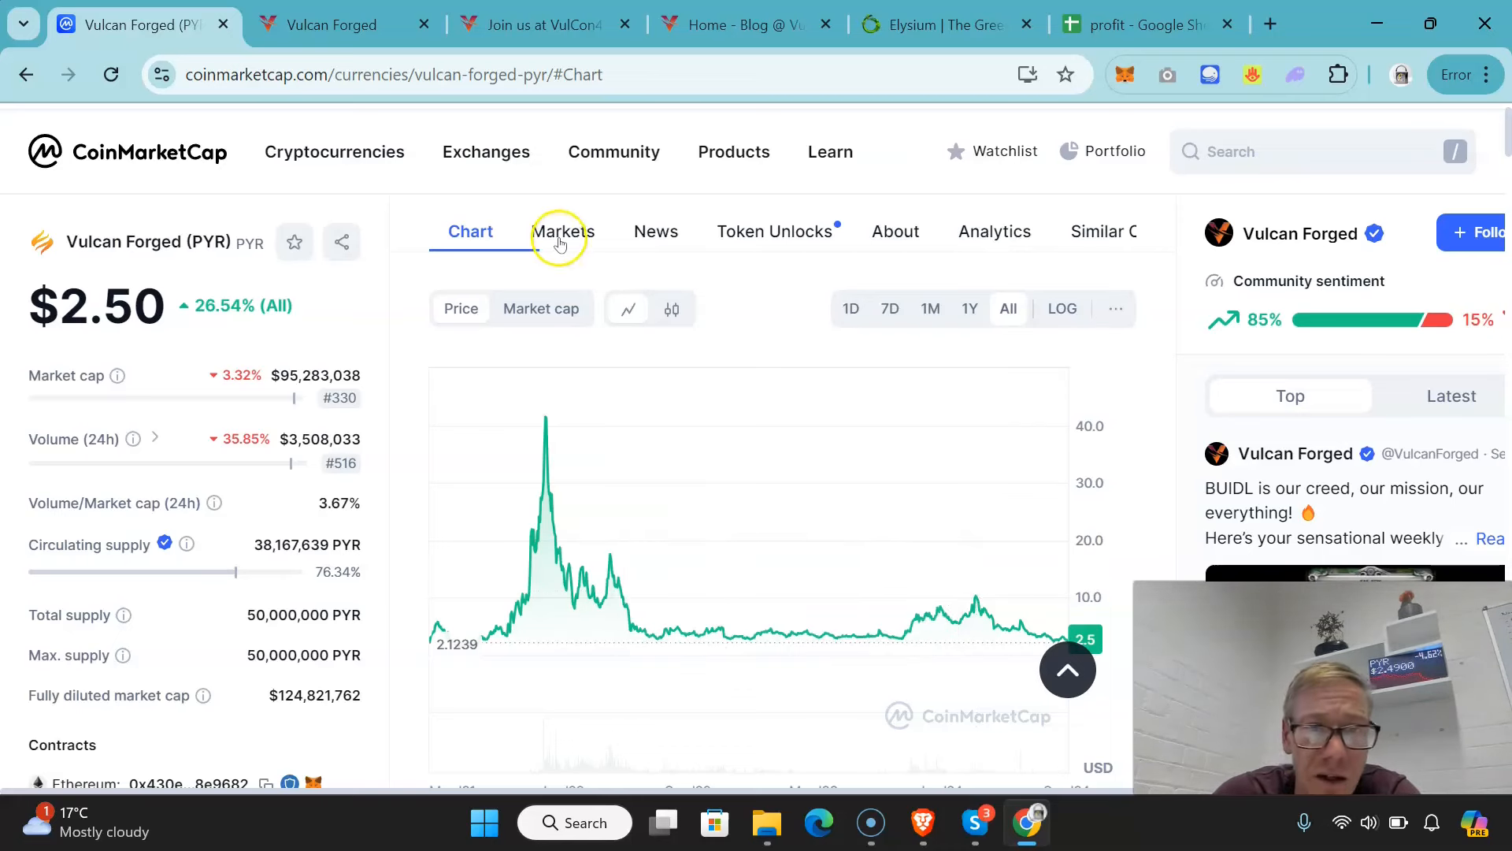
# Step: View PYR's Markets, Token Unlocks and Gate.io perpetual pair, then return to spot pairs
pyautogui.click(563, 231)
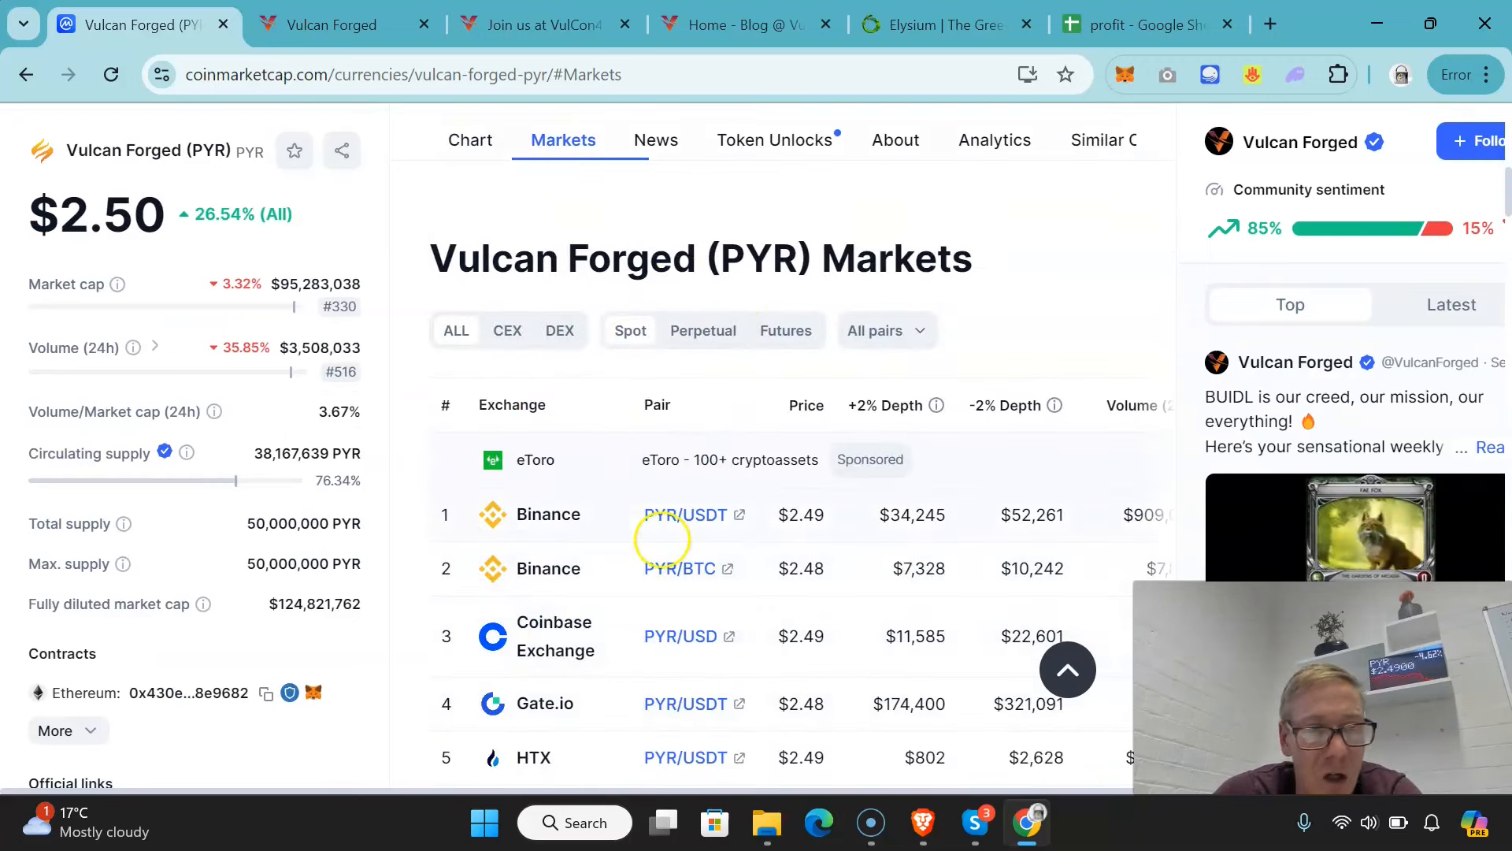
pyautogui.click(774, 140)
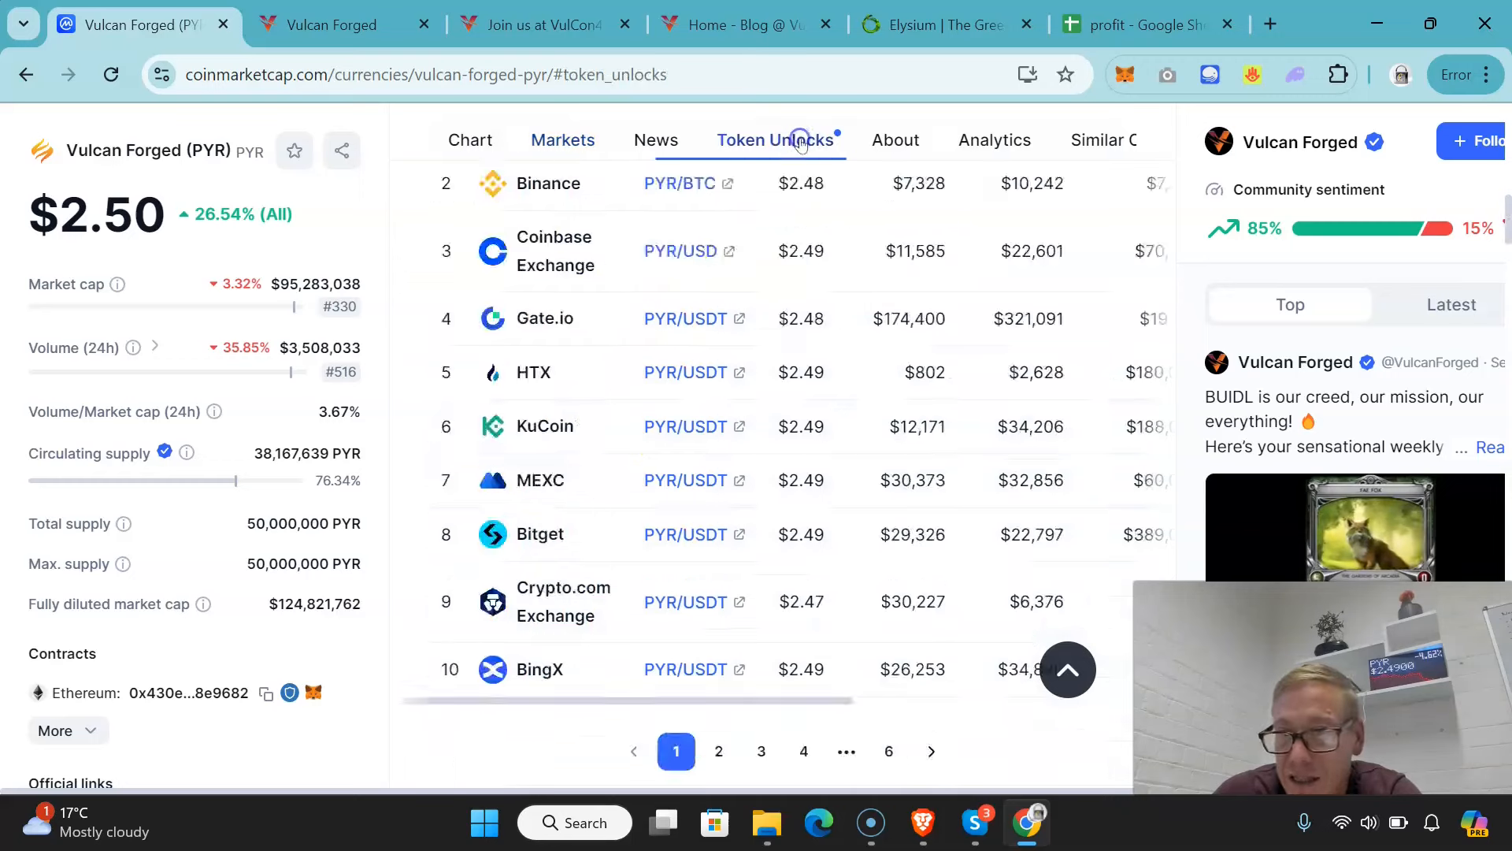
pyautogui.click(798, 140)
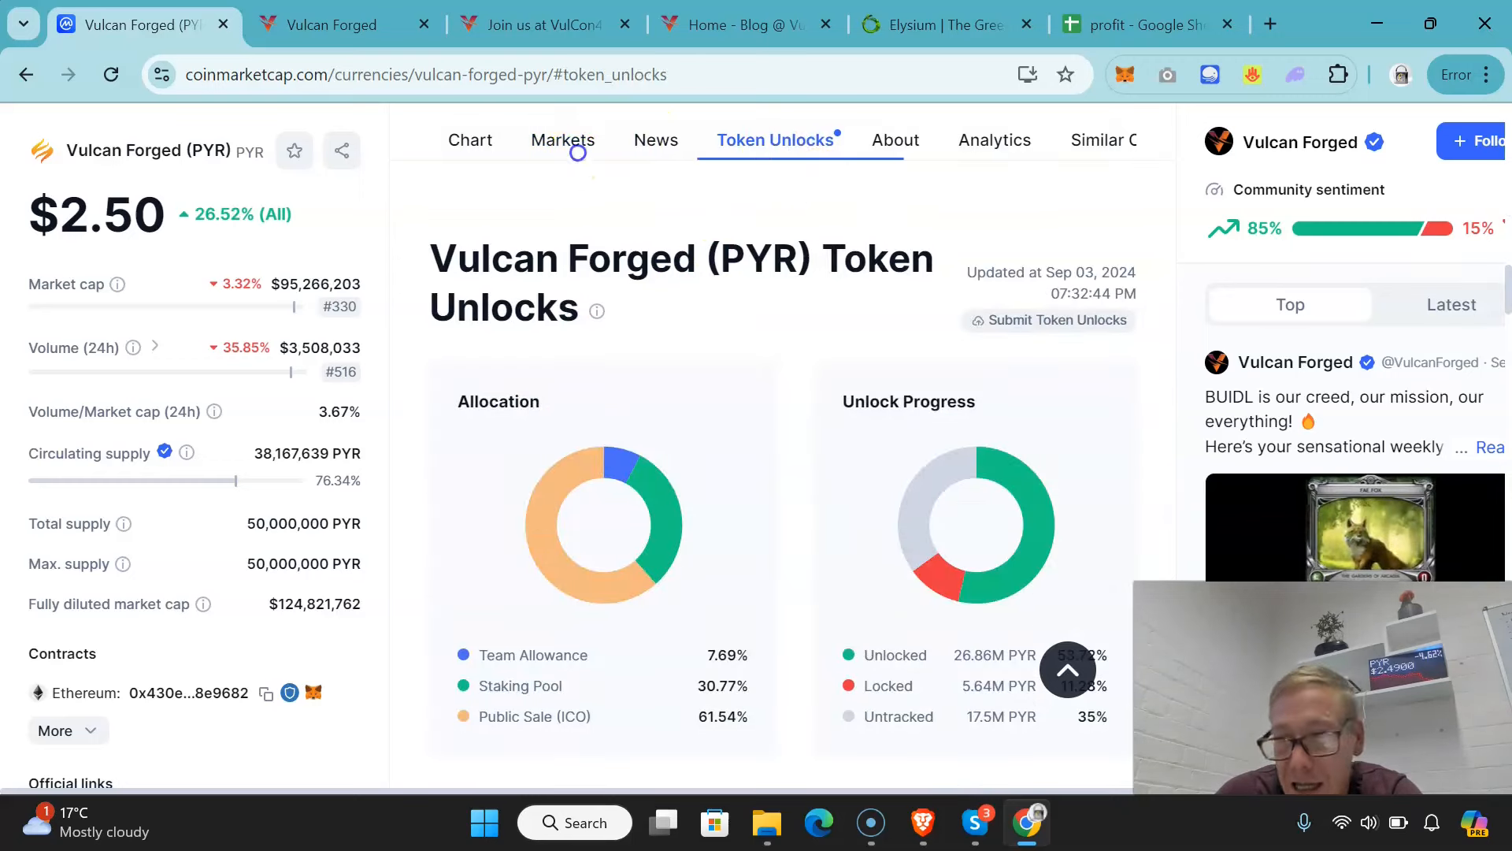
pyautogui.click(562, 141)
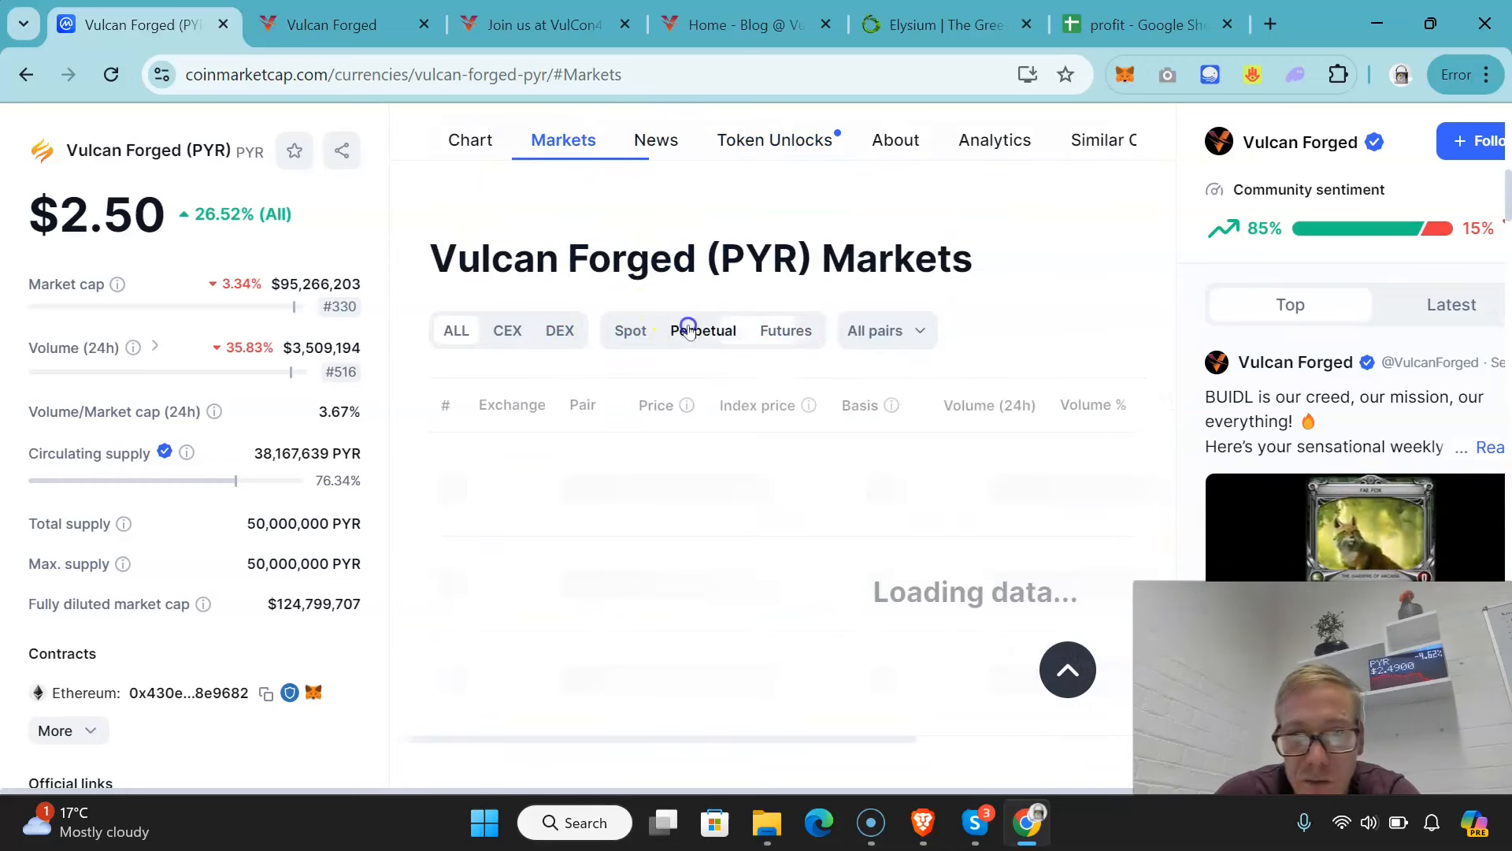
pyautogui.click(702, 330)
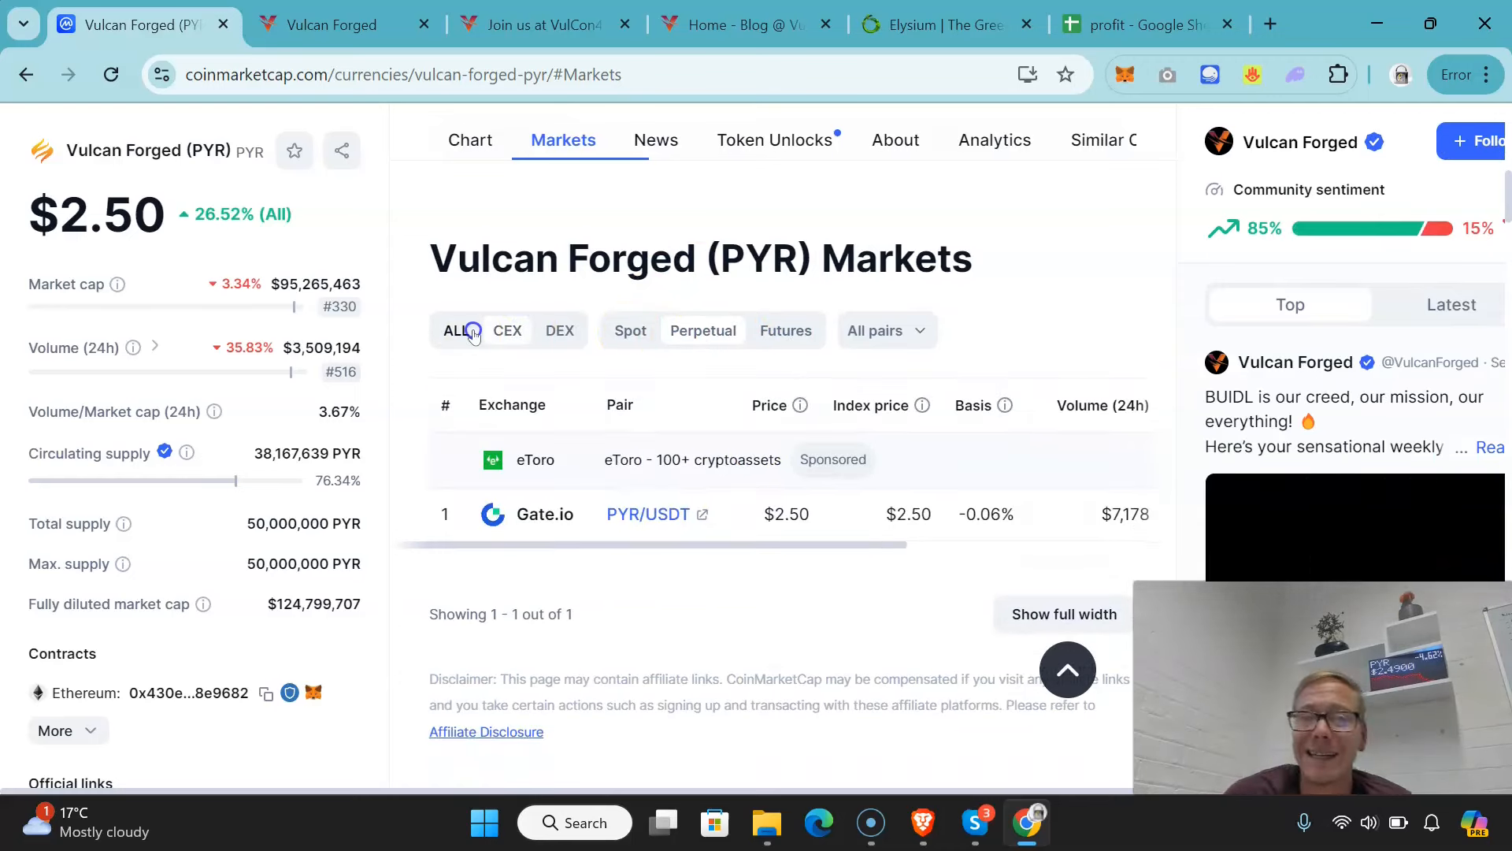
pyautogui.click(630, 330)
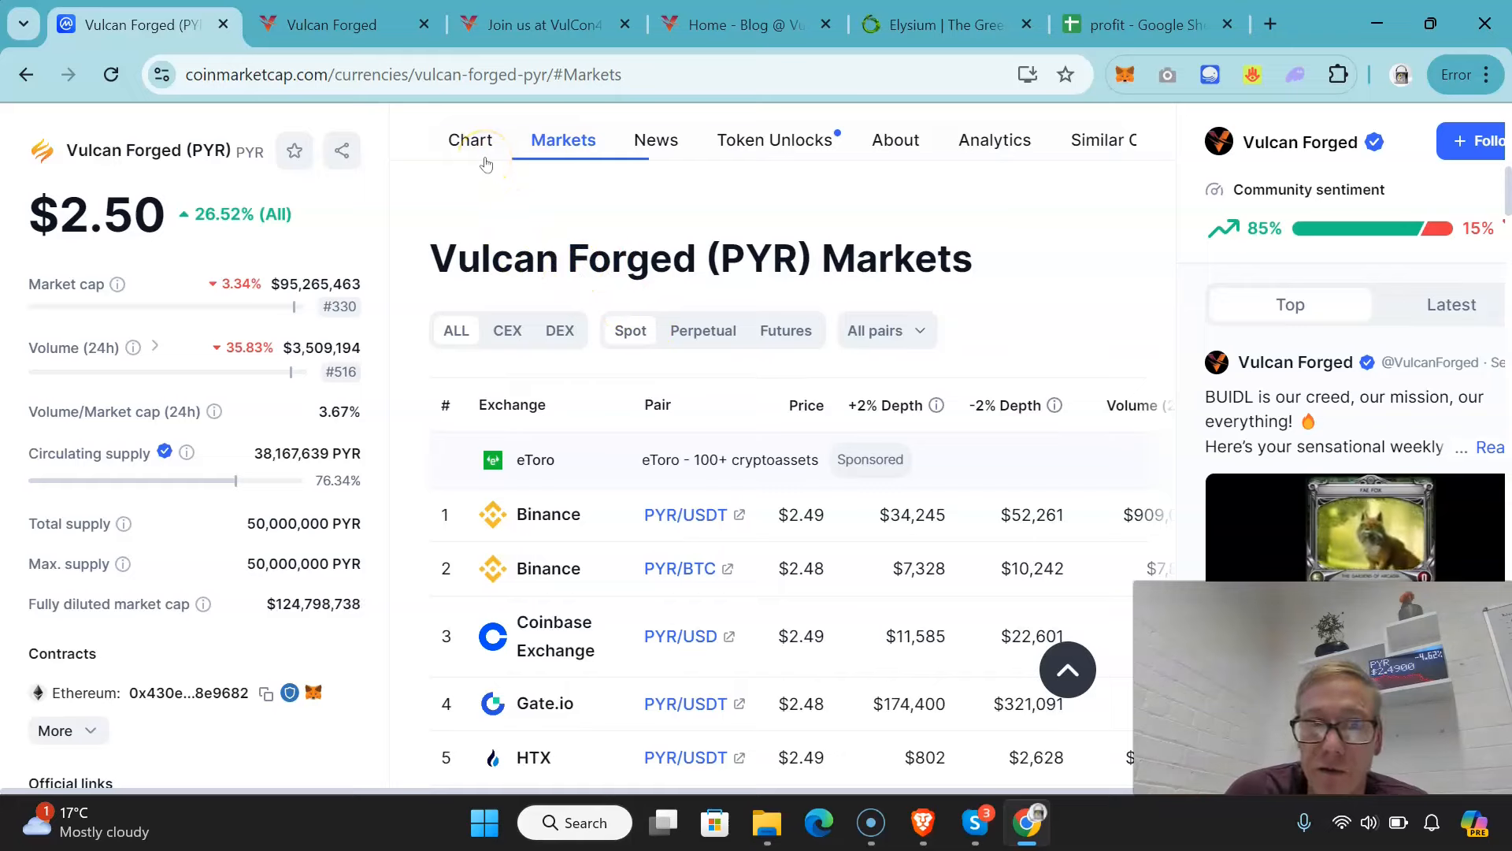
# Step: Show the all-time PYR price chart and inspect past prices, e.g. $2.9404 on 12/19/2022
pyautogui.click(471, 139)
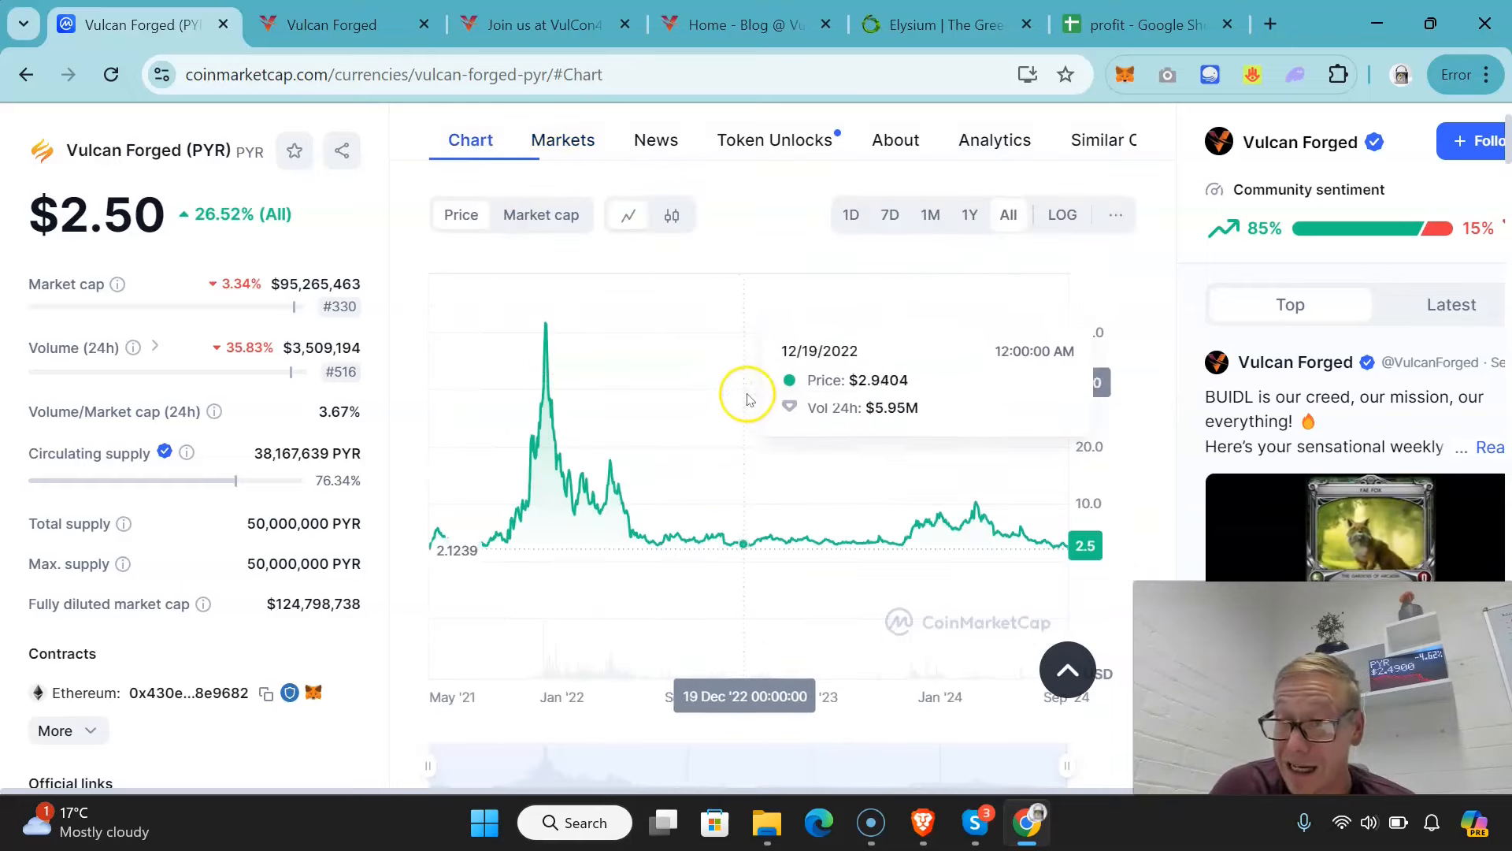
pyautogui.moveTo(749, 411)
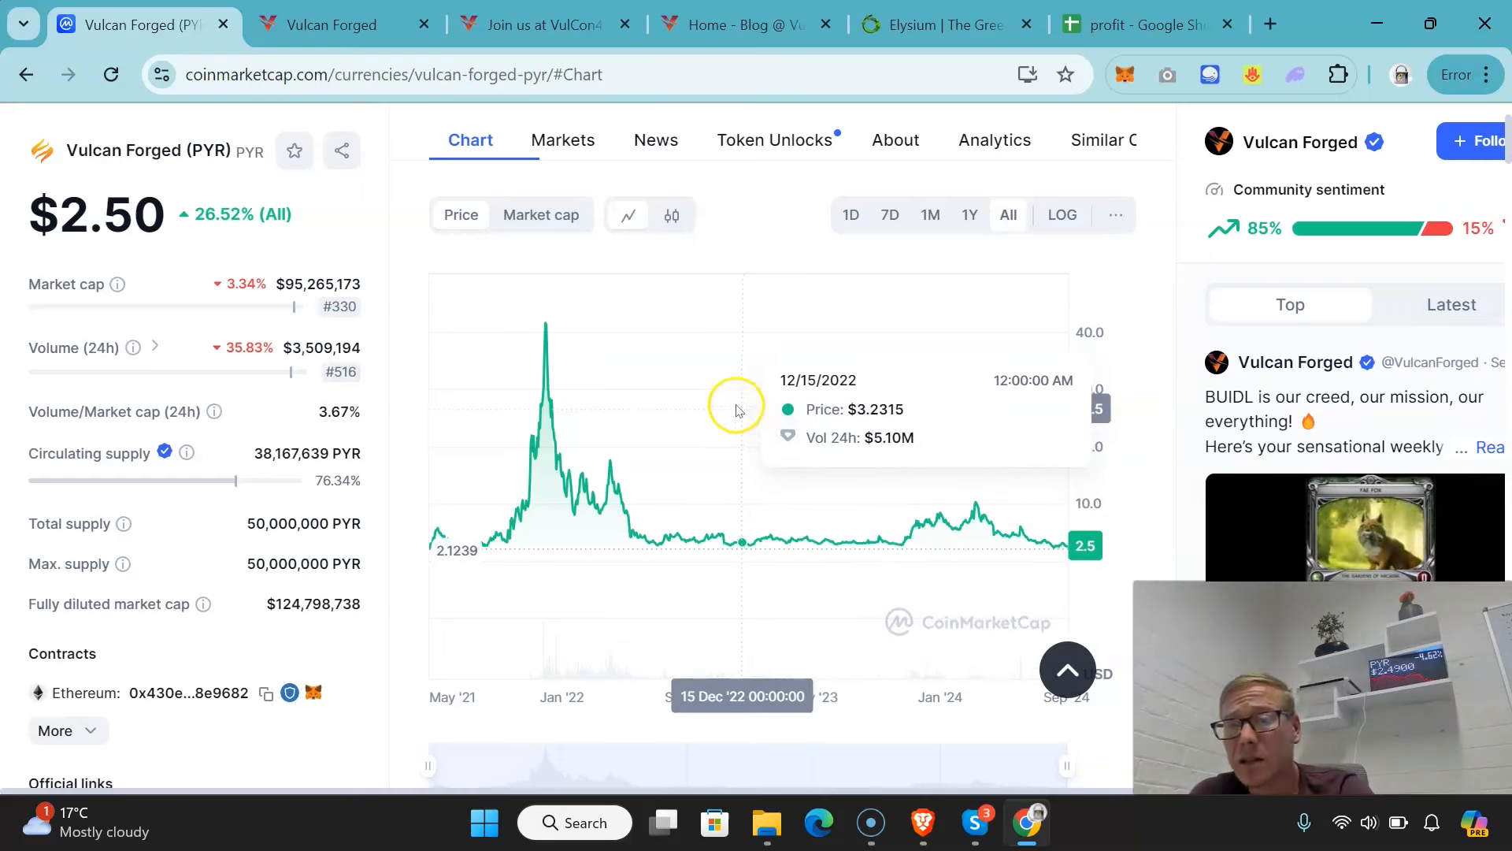
pyautogui.moveTo(689, 390)
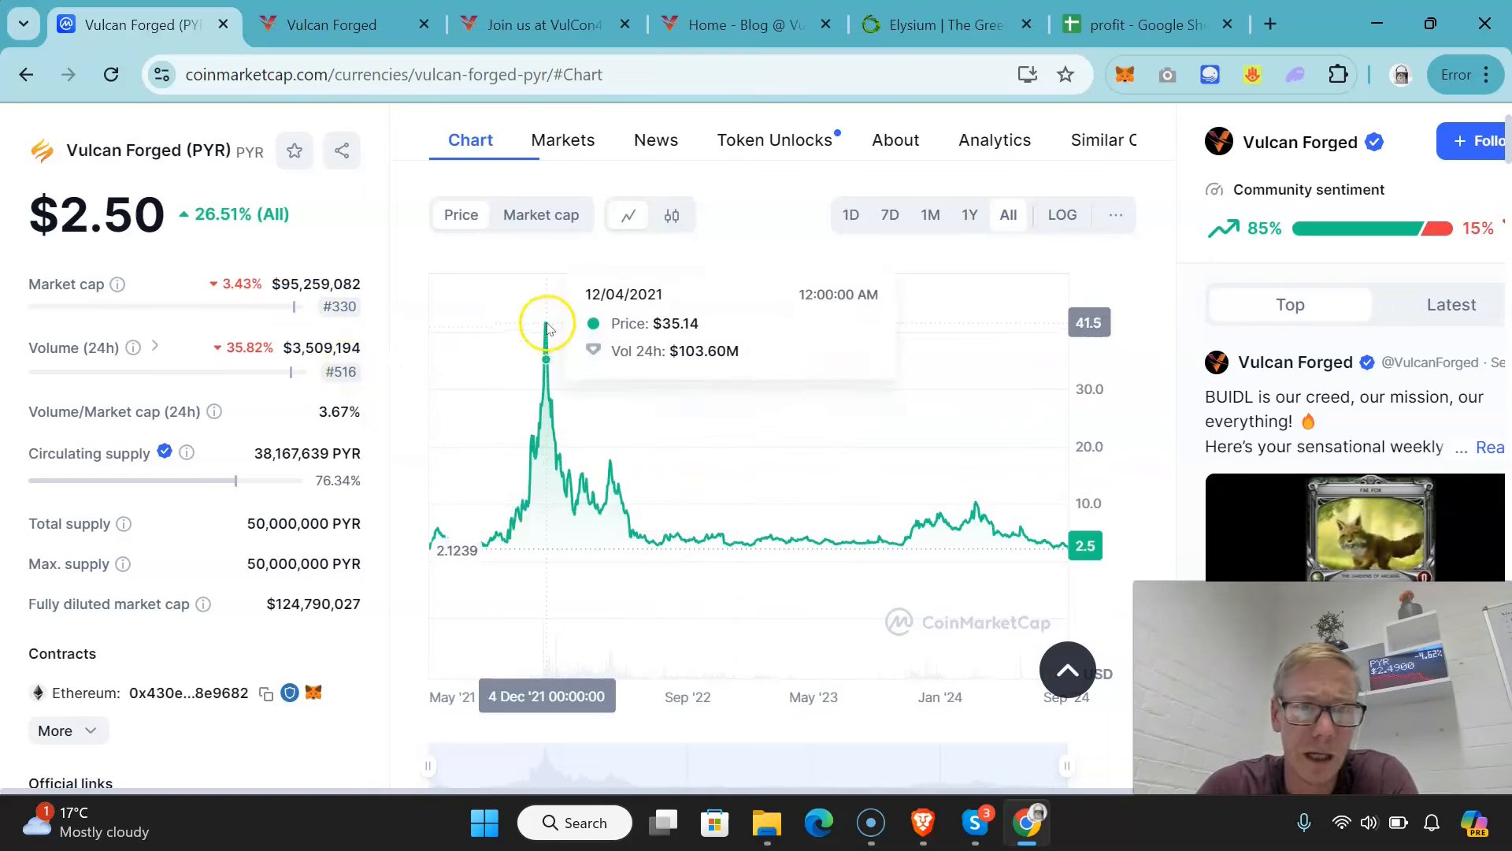
pyautogui.moveTo(982, 513)
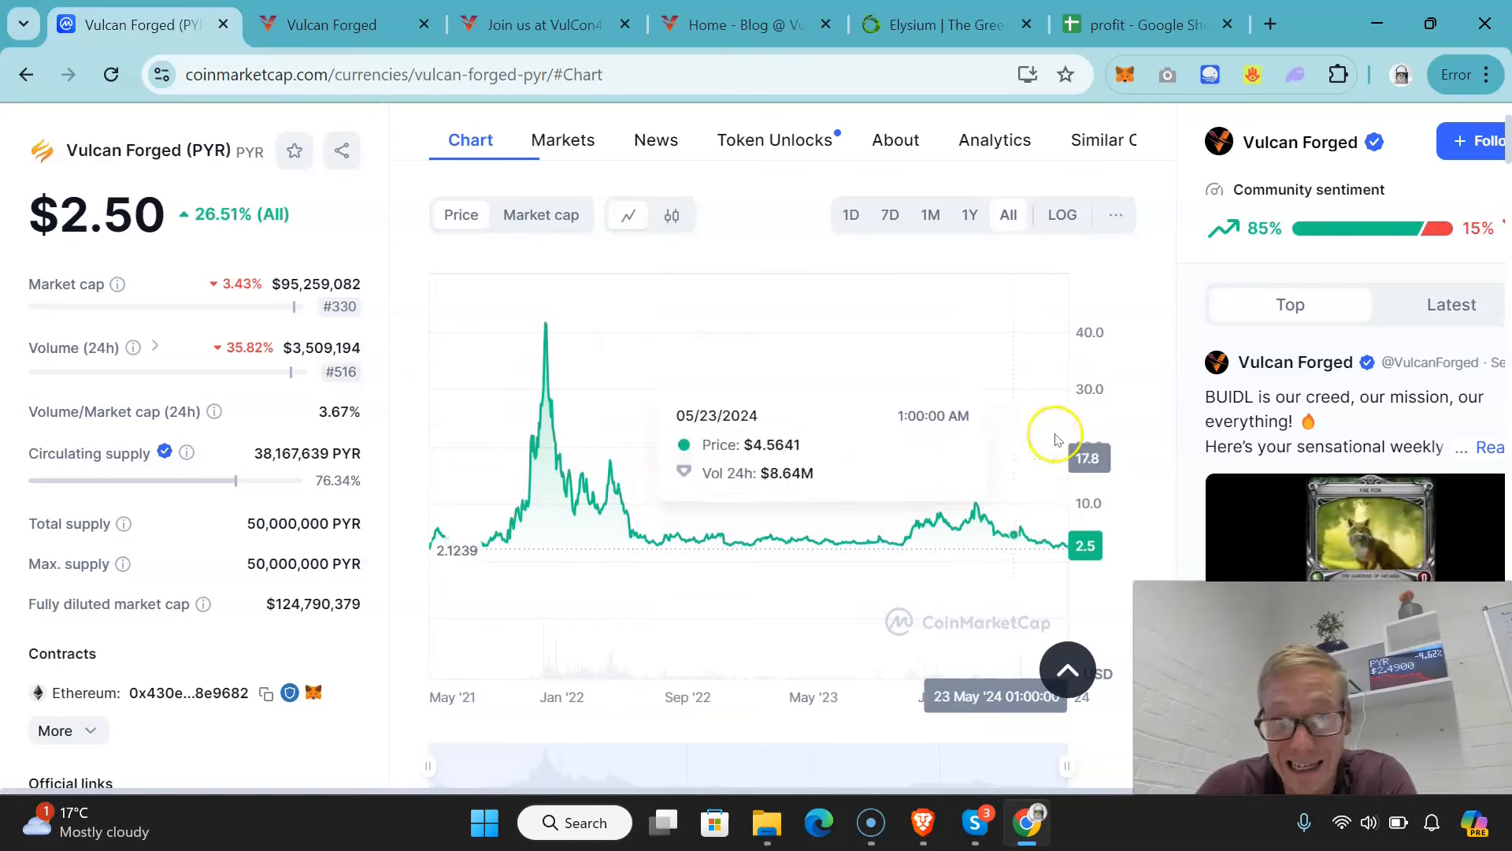
pyautogui.moveTo(492, 534)
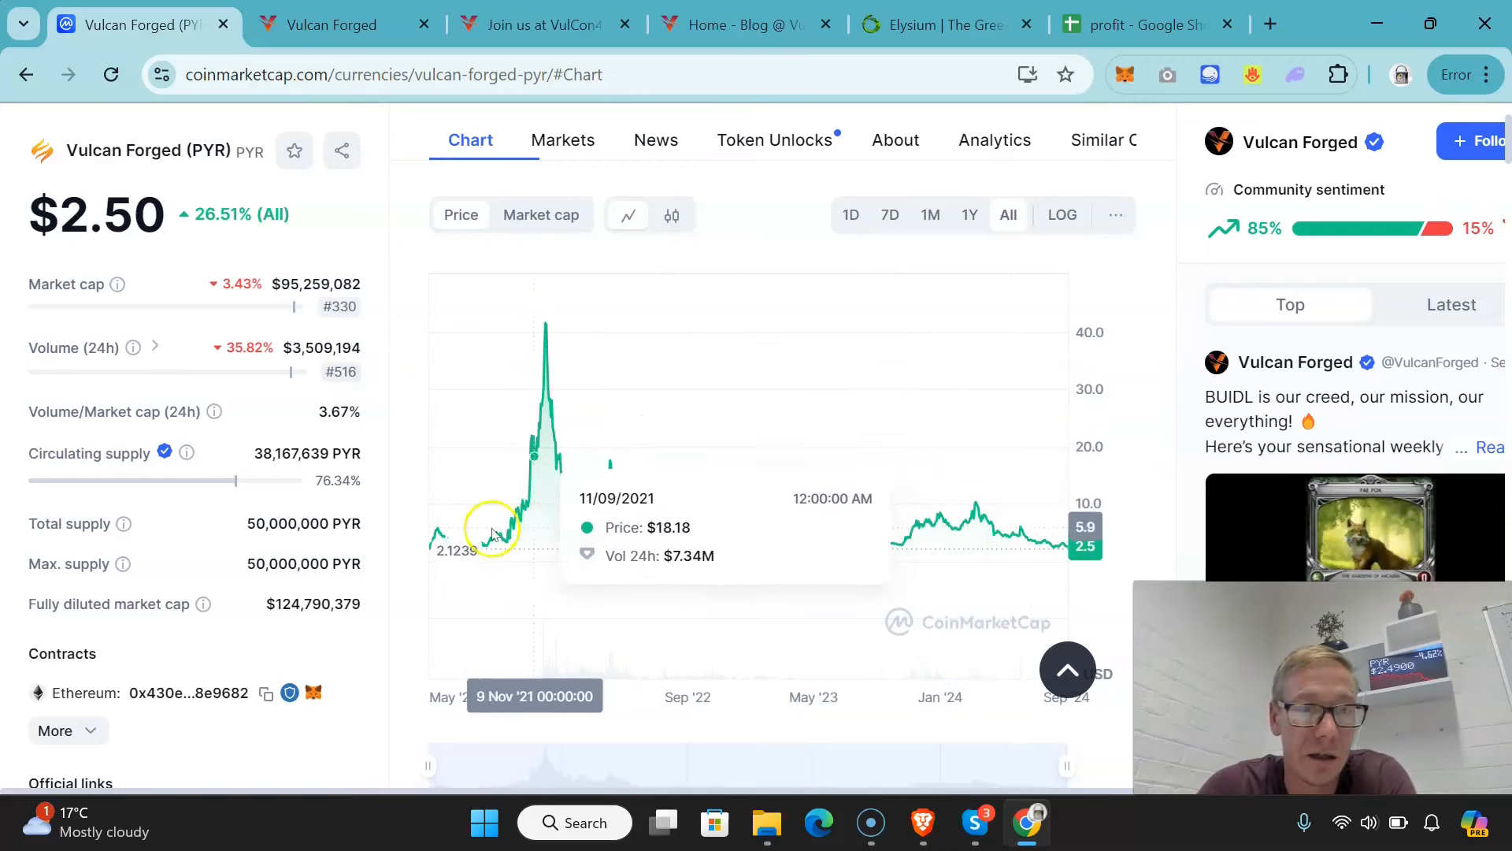
pyautogui.moveTo(490, 490)
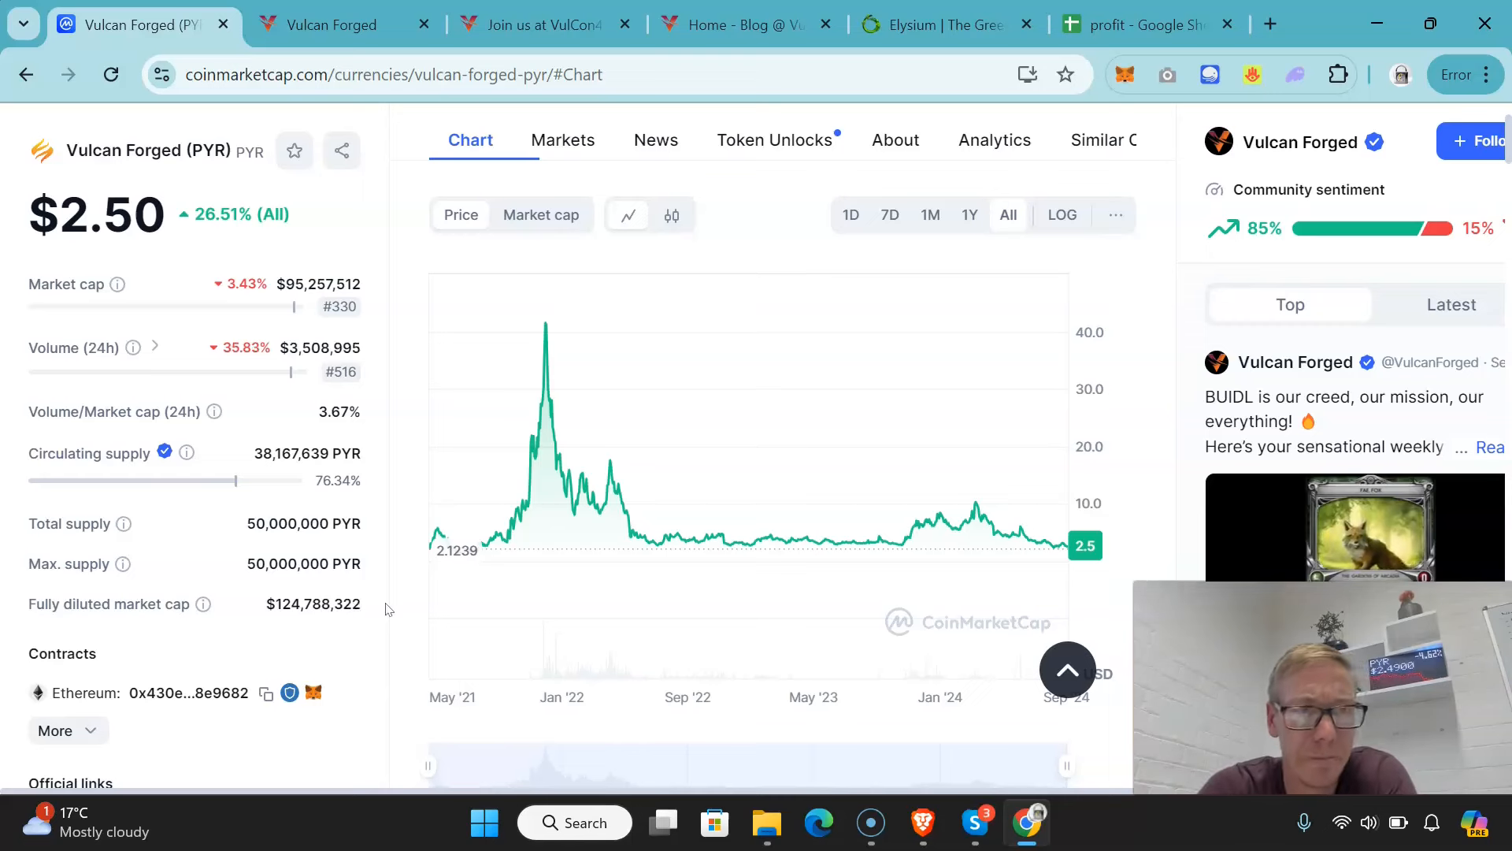
pyautogui.moveTo(961, 415)
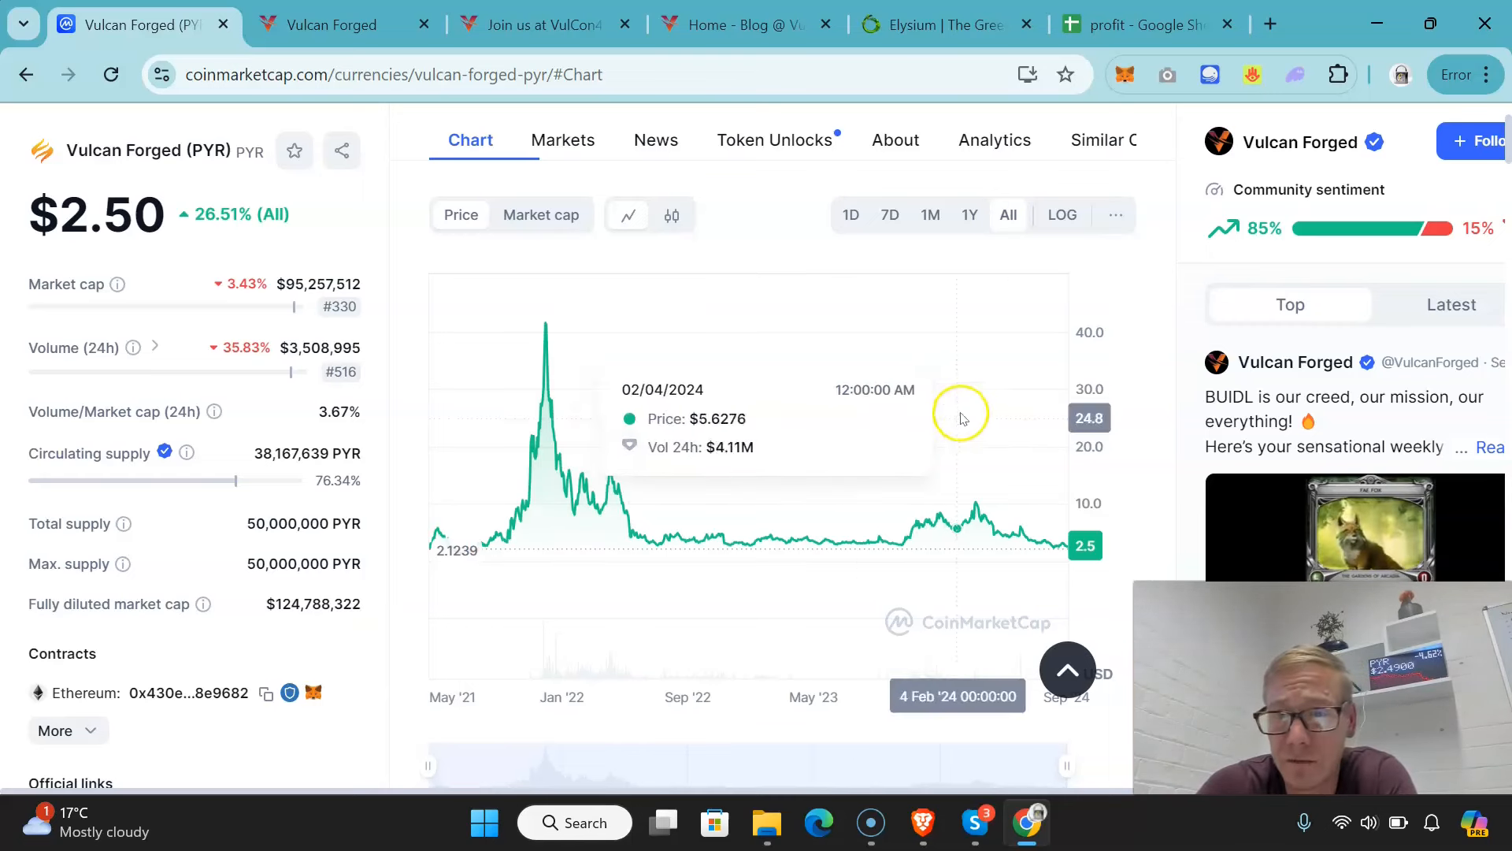
pyautogui.moveTo(421, 511)
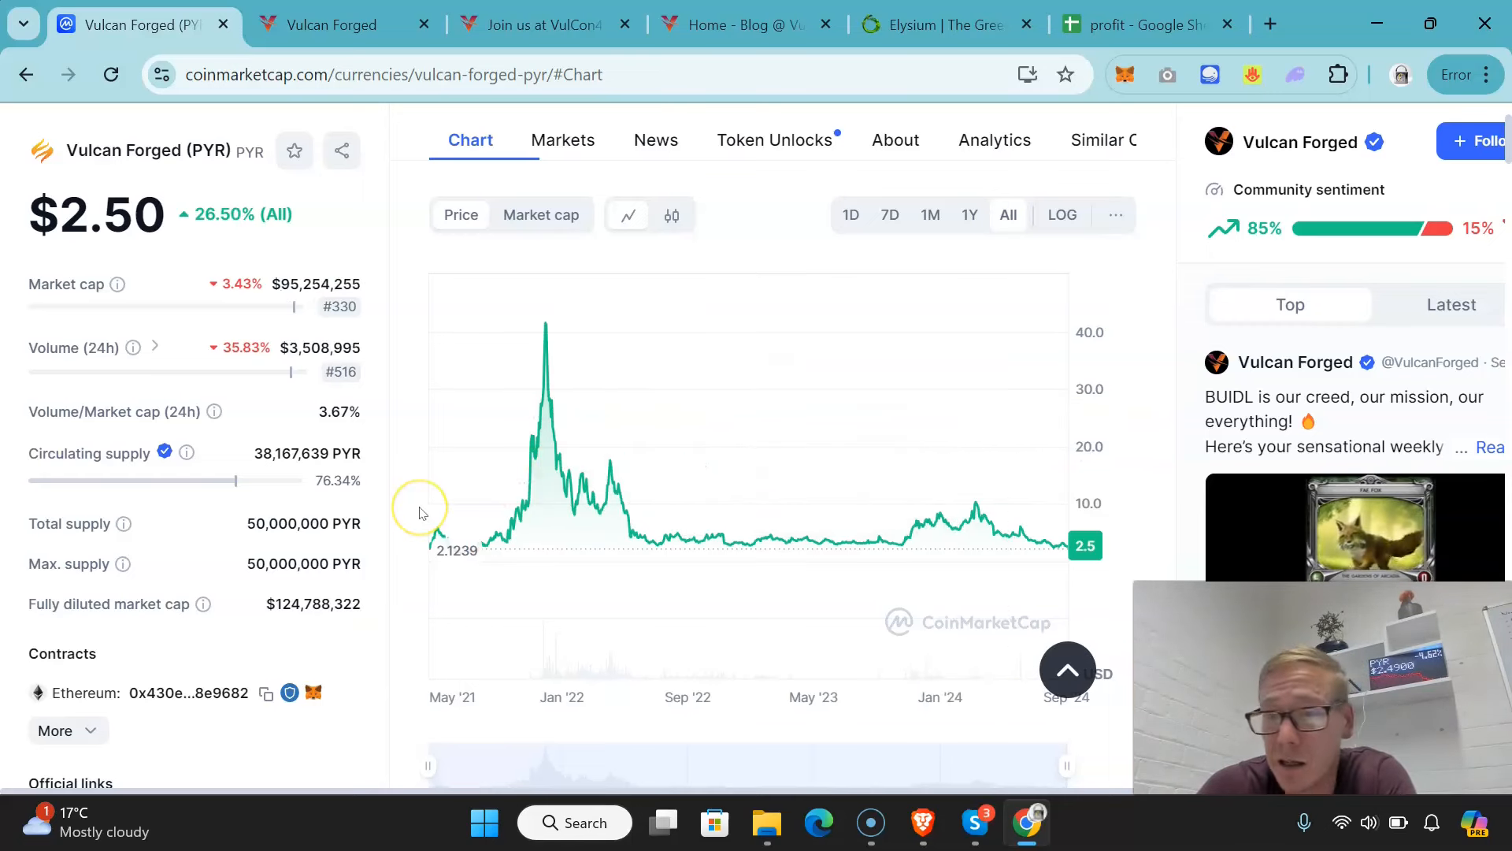
pyautogui.moveTo(691, 539)
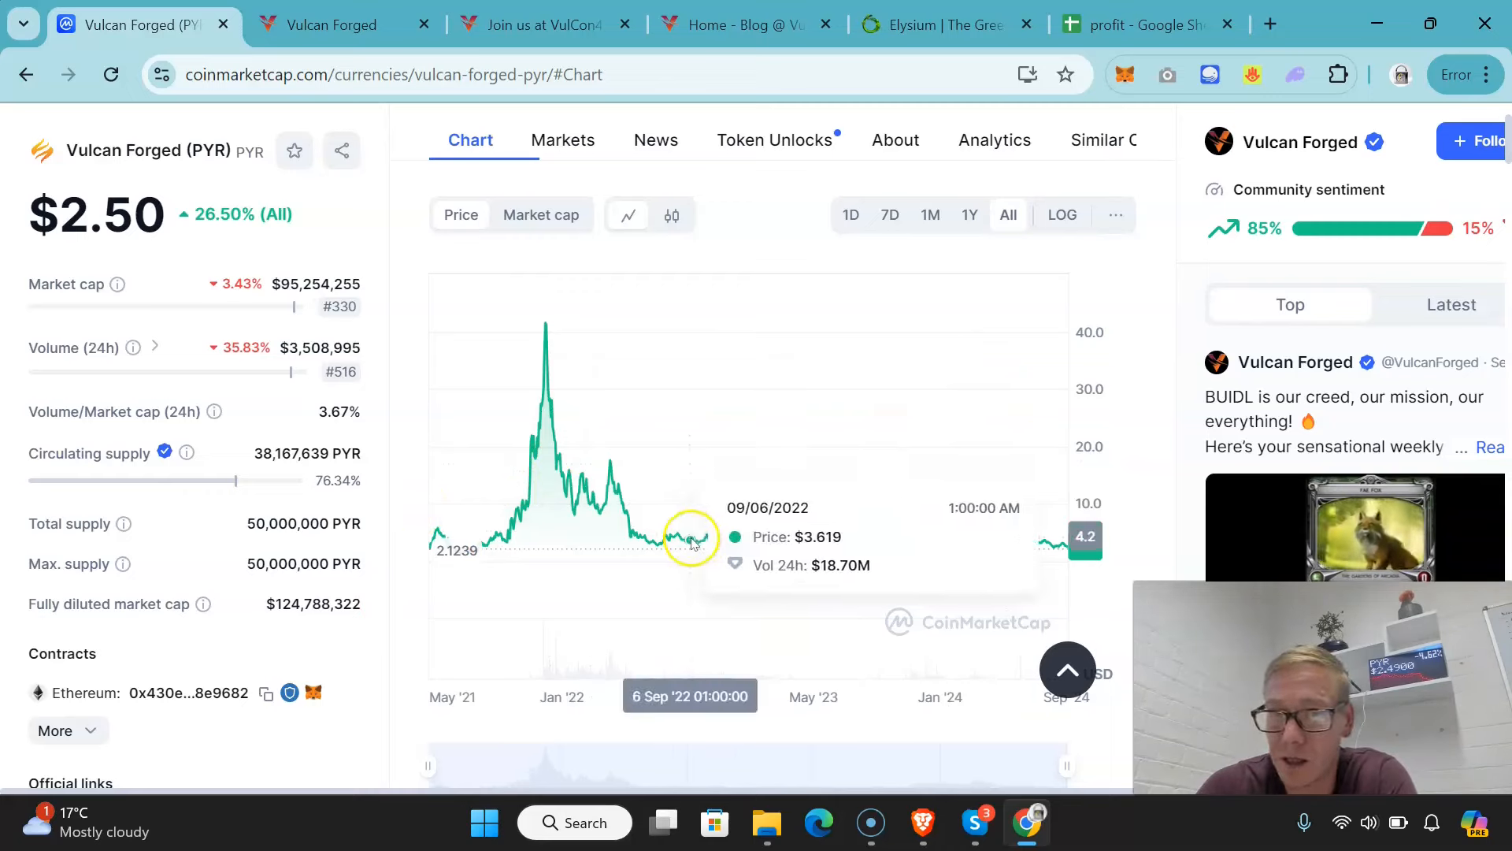